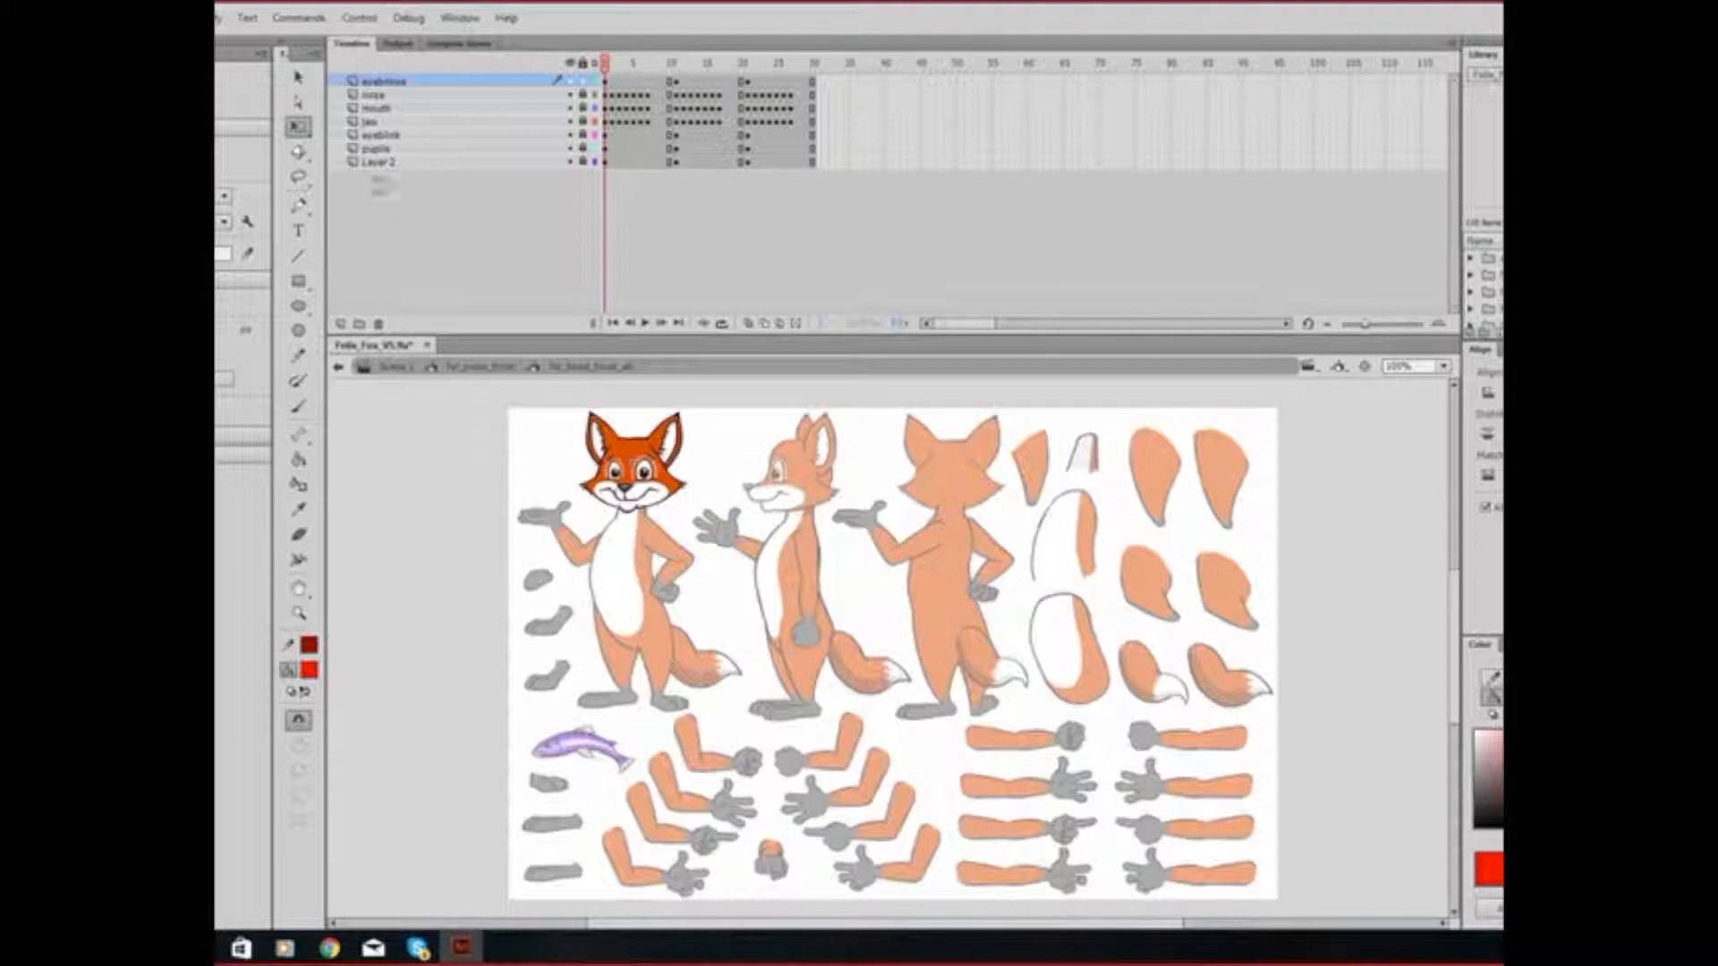
- Rename the fox head symbol's bottom layer from Layer 2 to 'head'
click(377, 162)
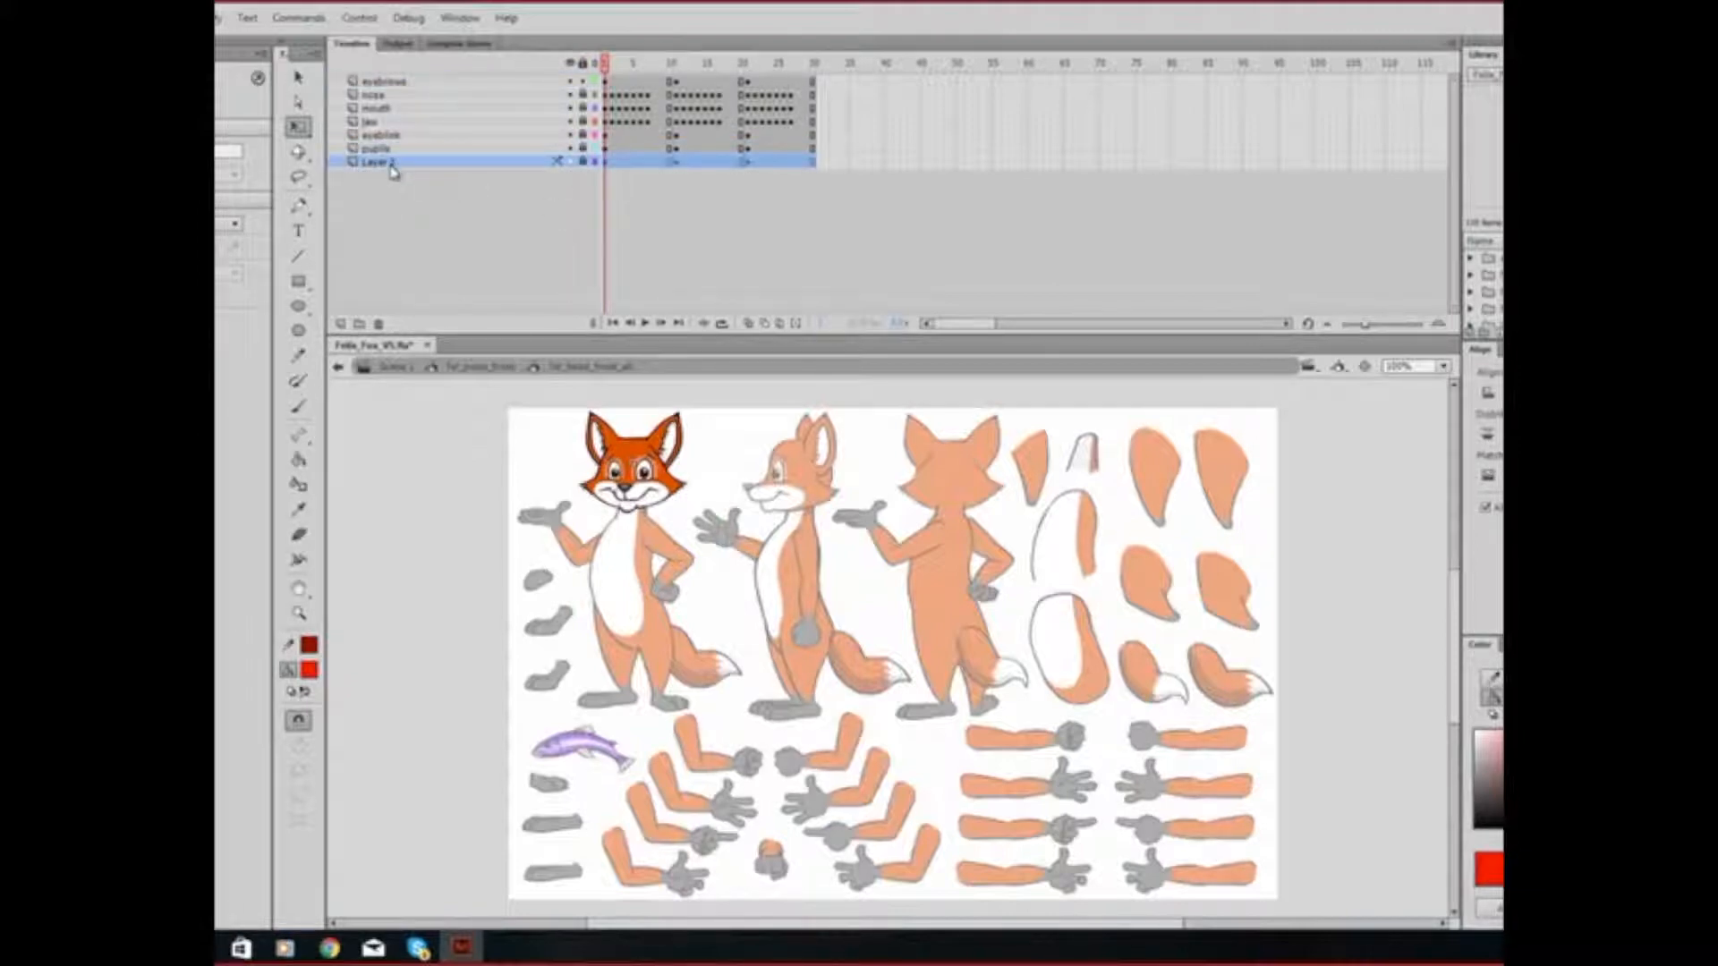
double_click(377, 162)
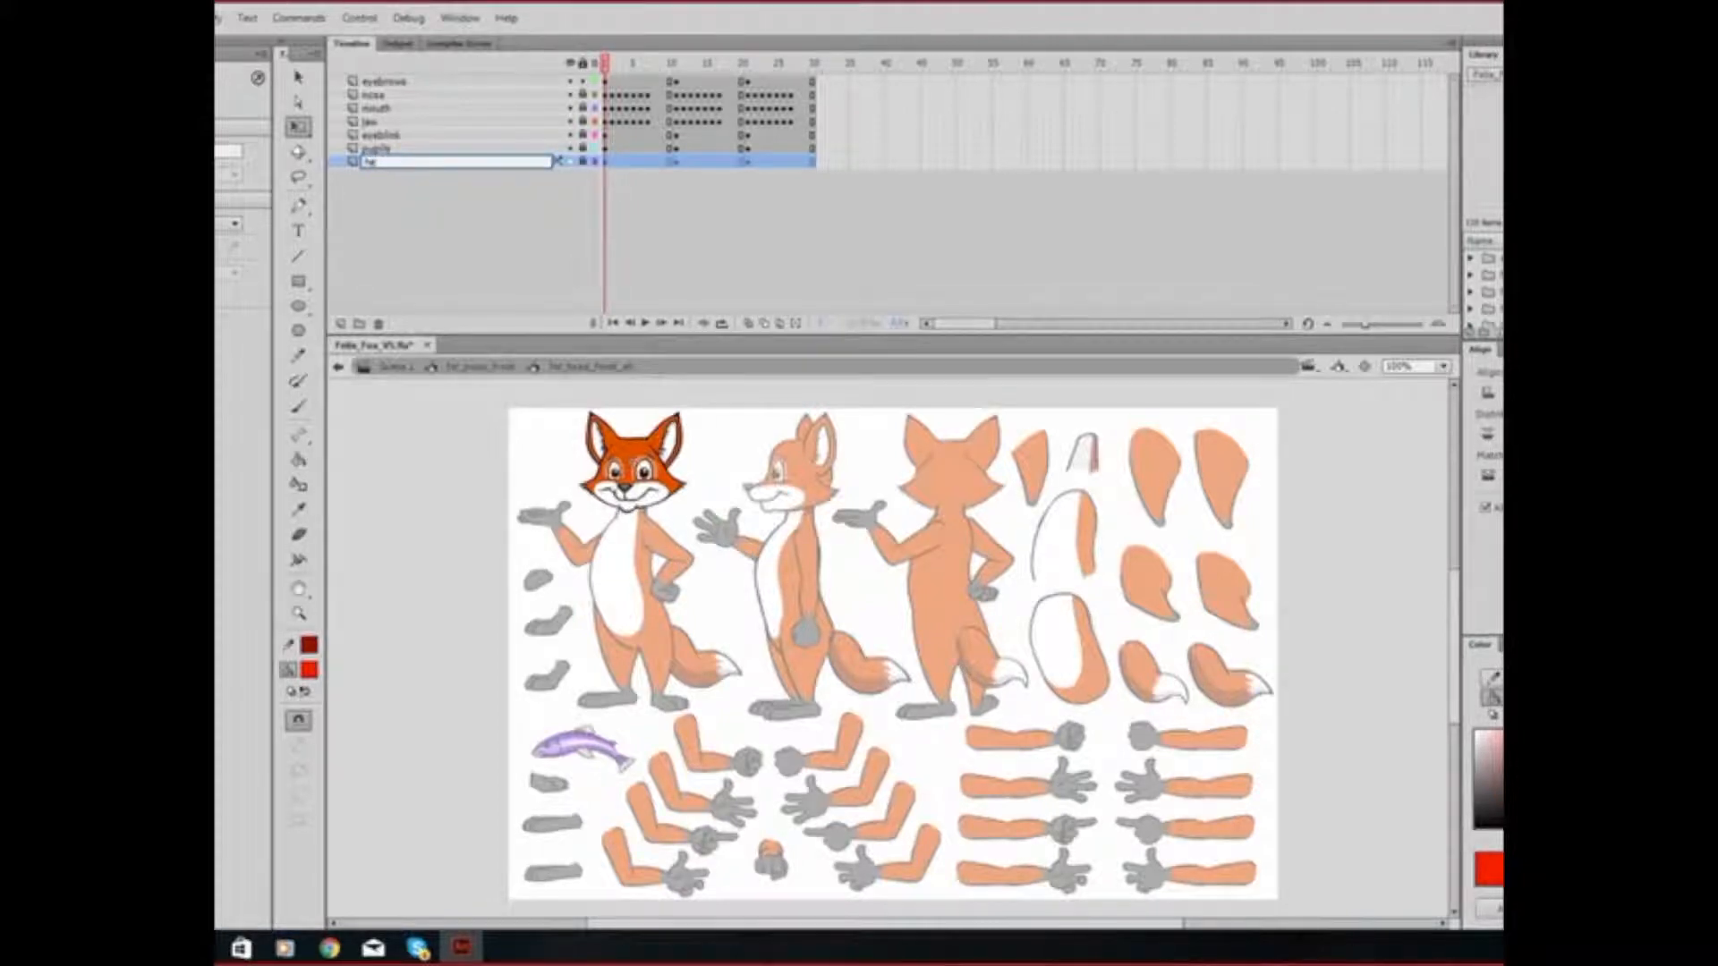
text(head)
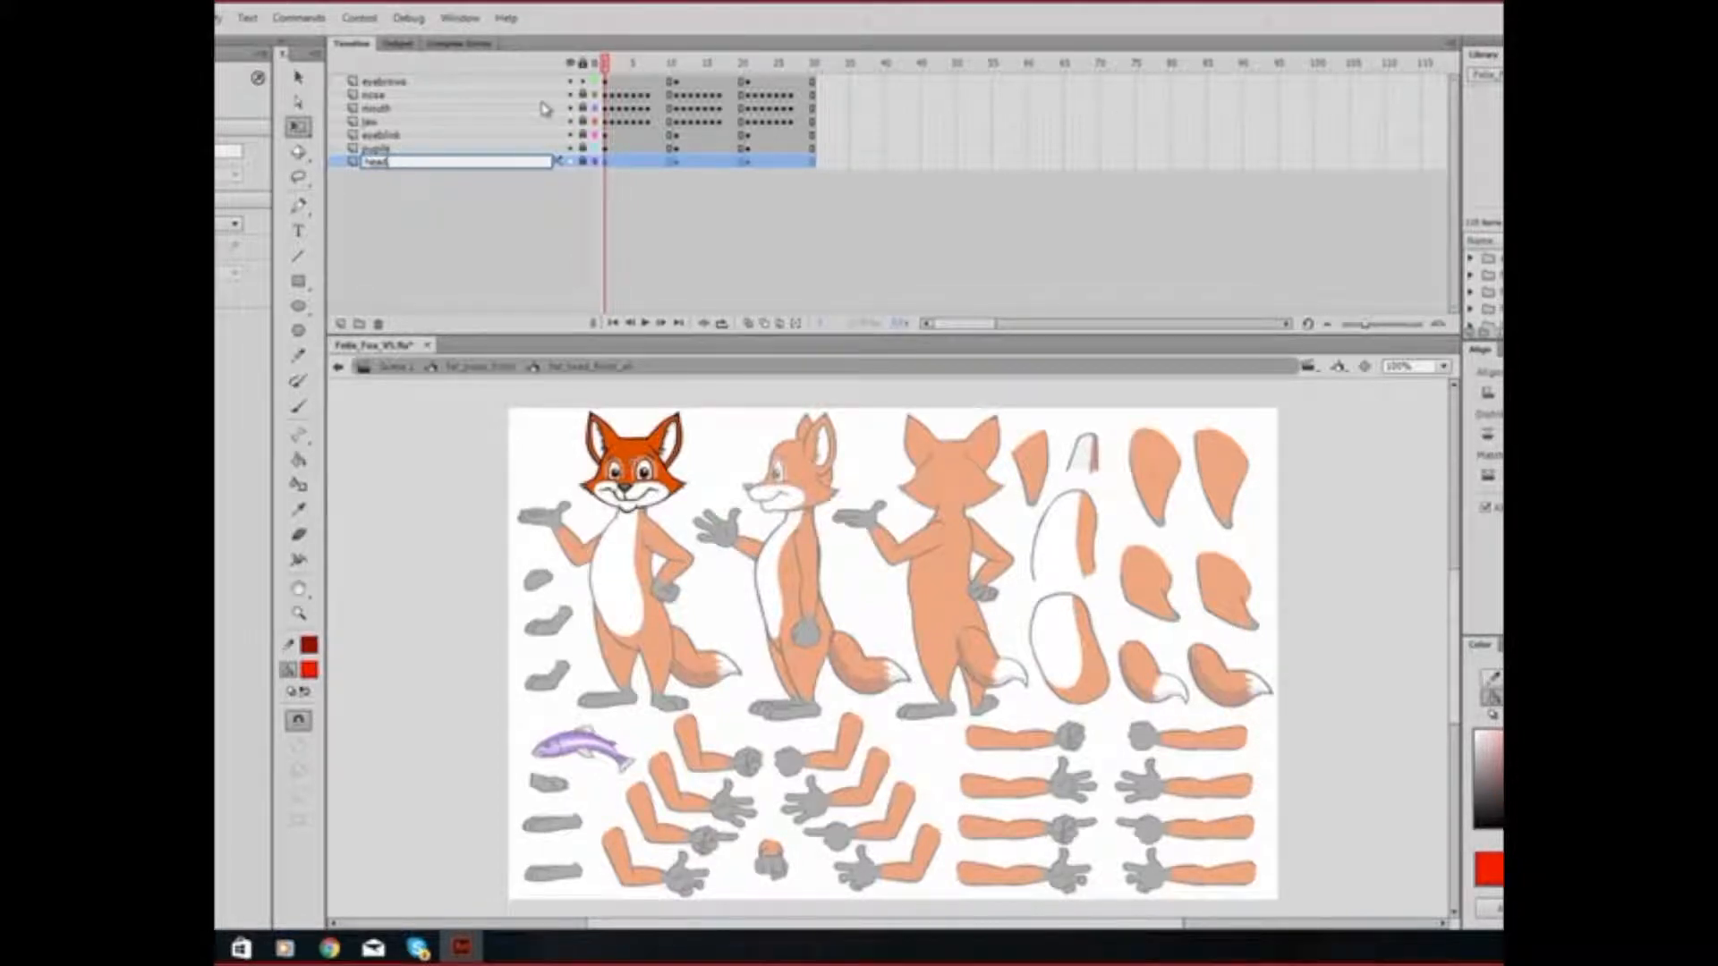
click(375, 107)
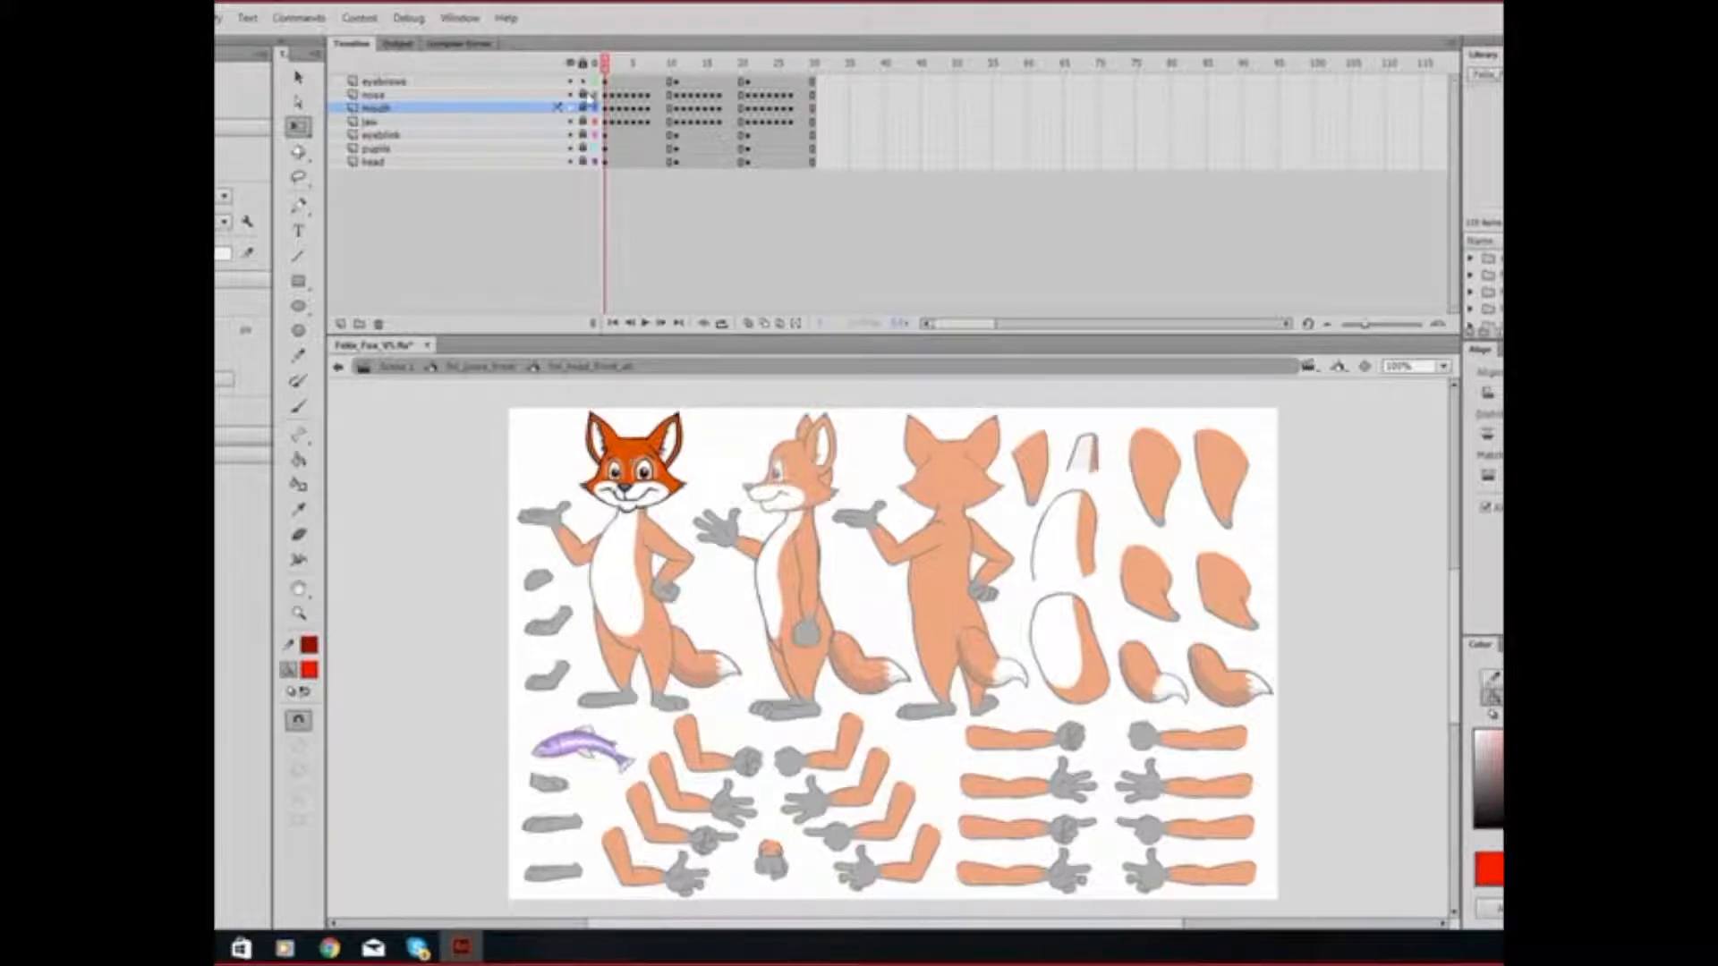
- Hide and reshow all head layers, then switch every layer to outline view
click(570, 62)
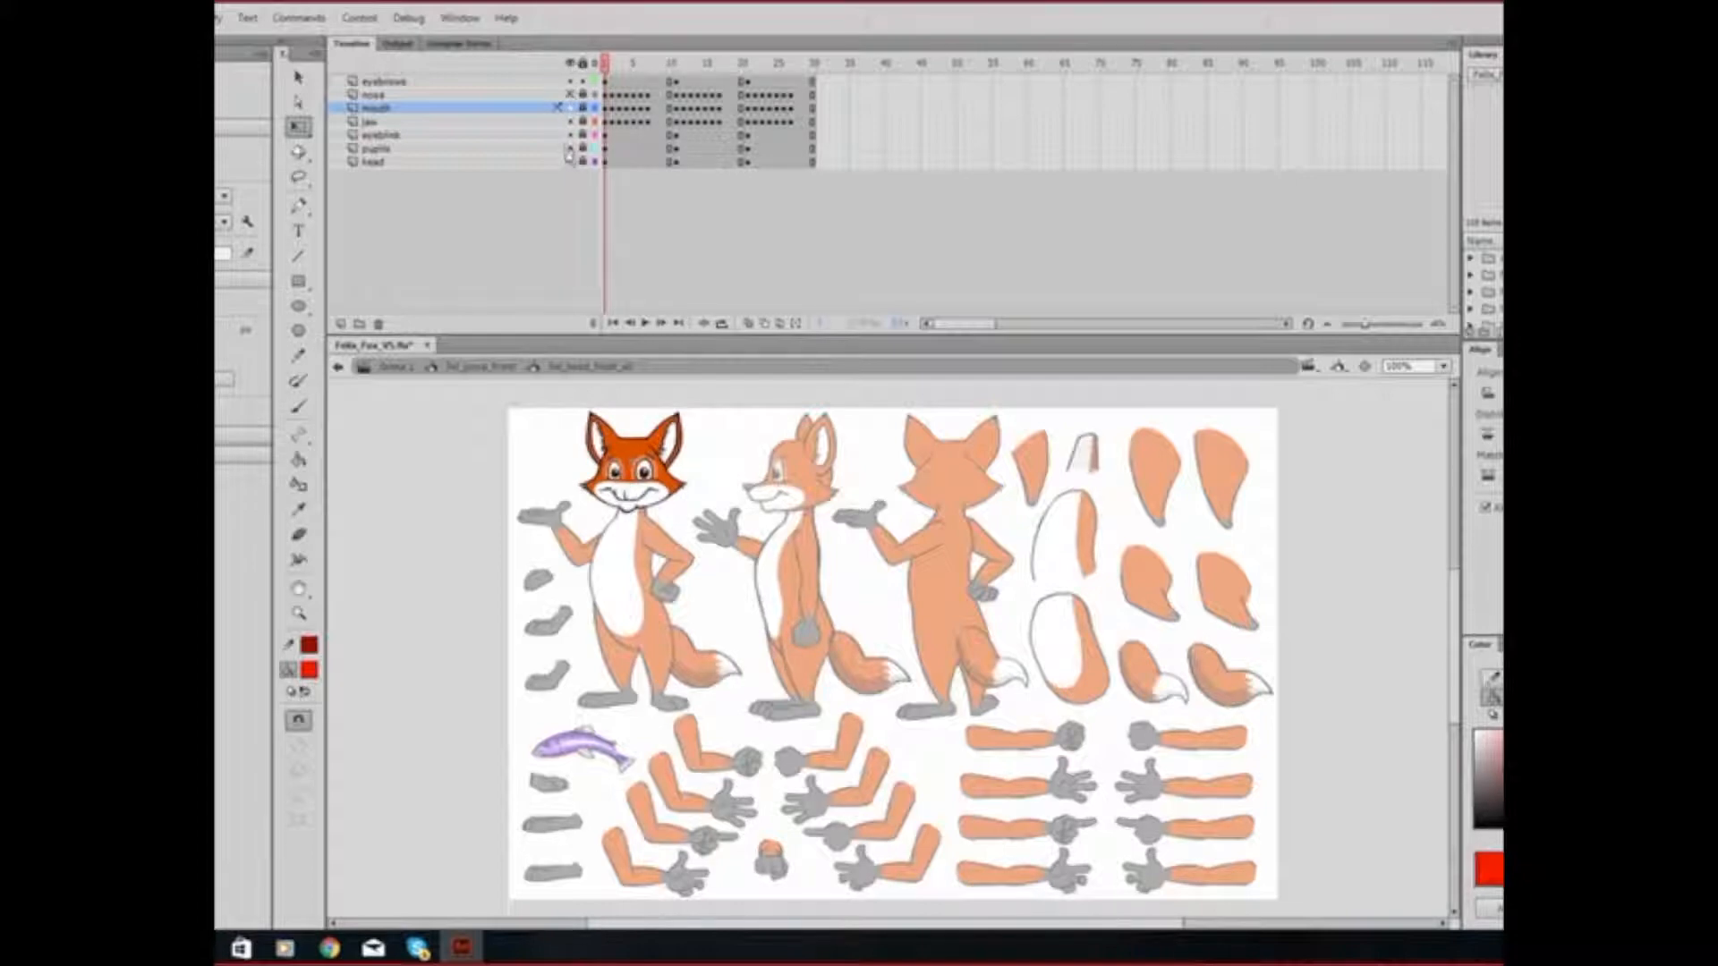
click(569, 63)
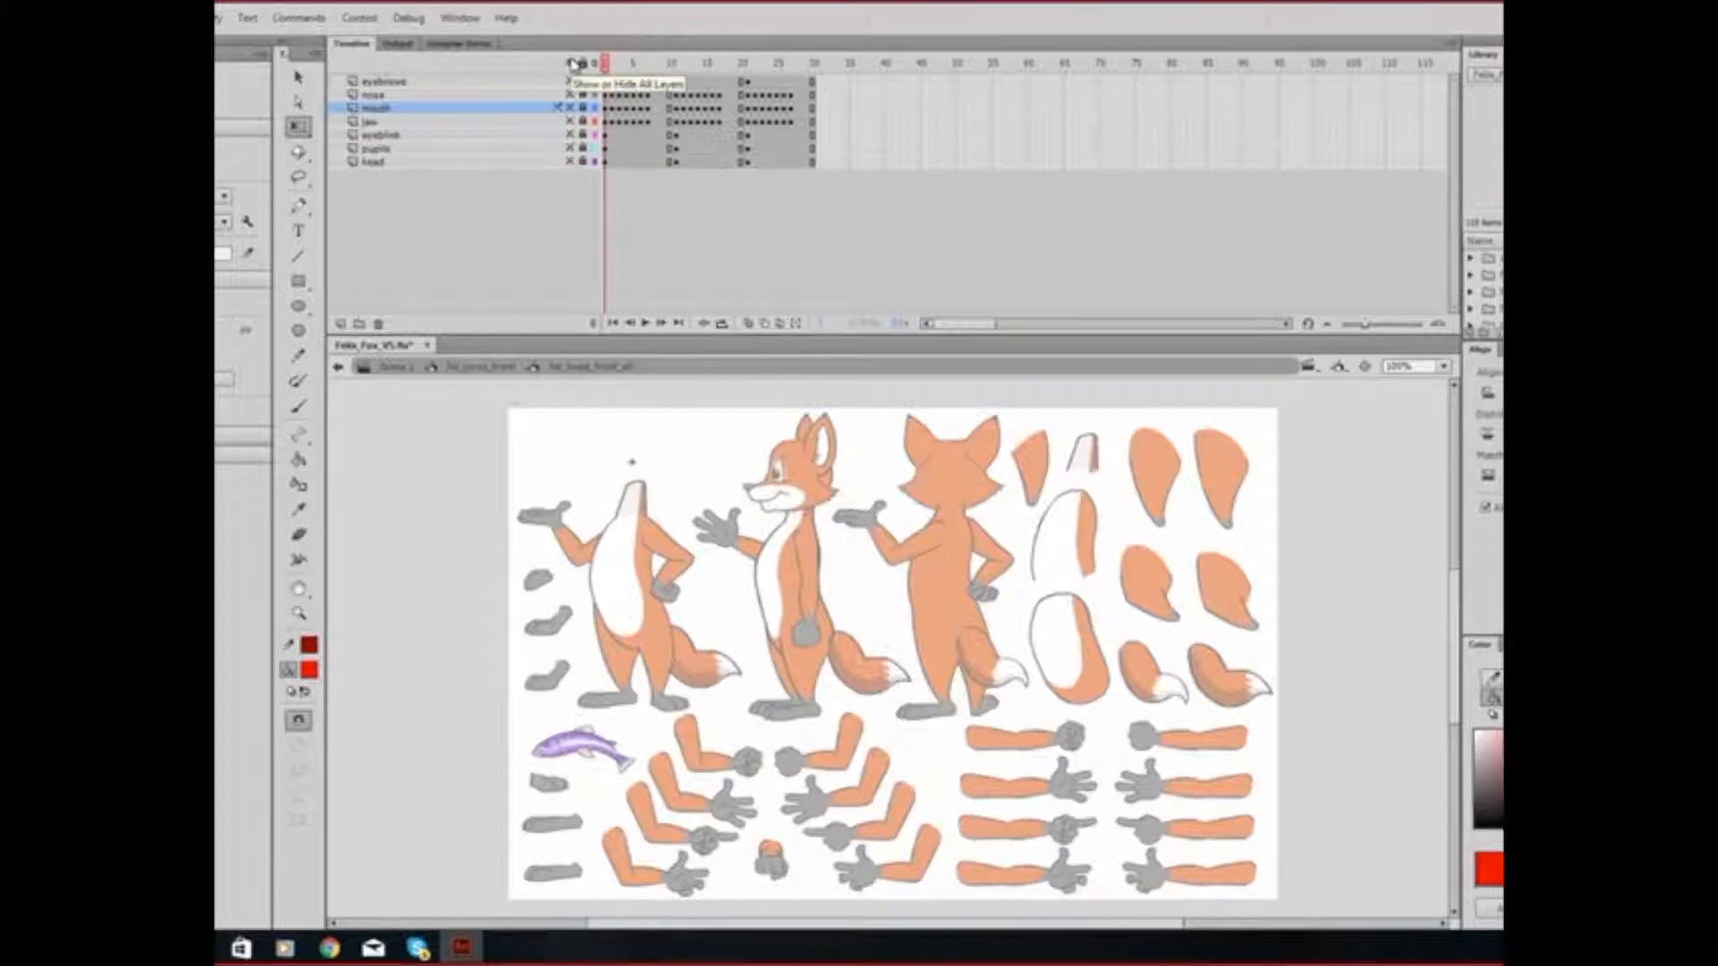
click(569, 63)
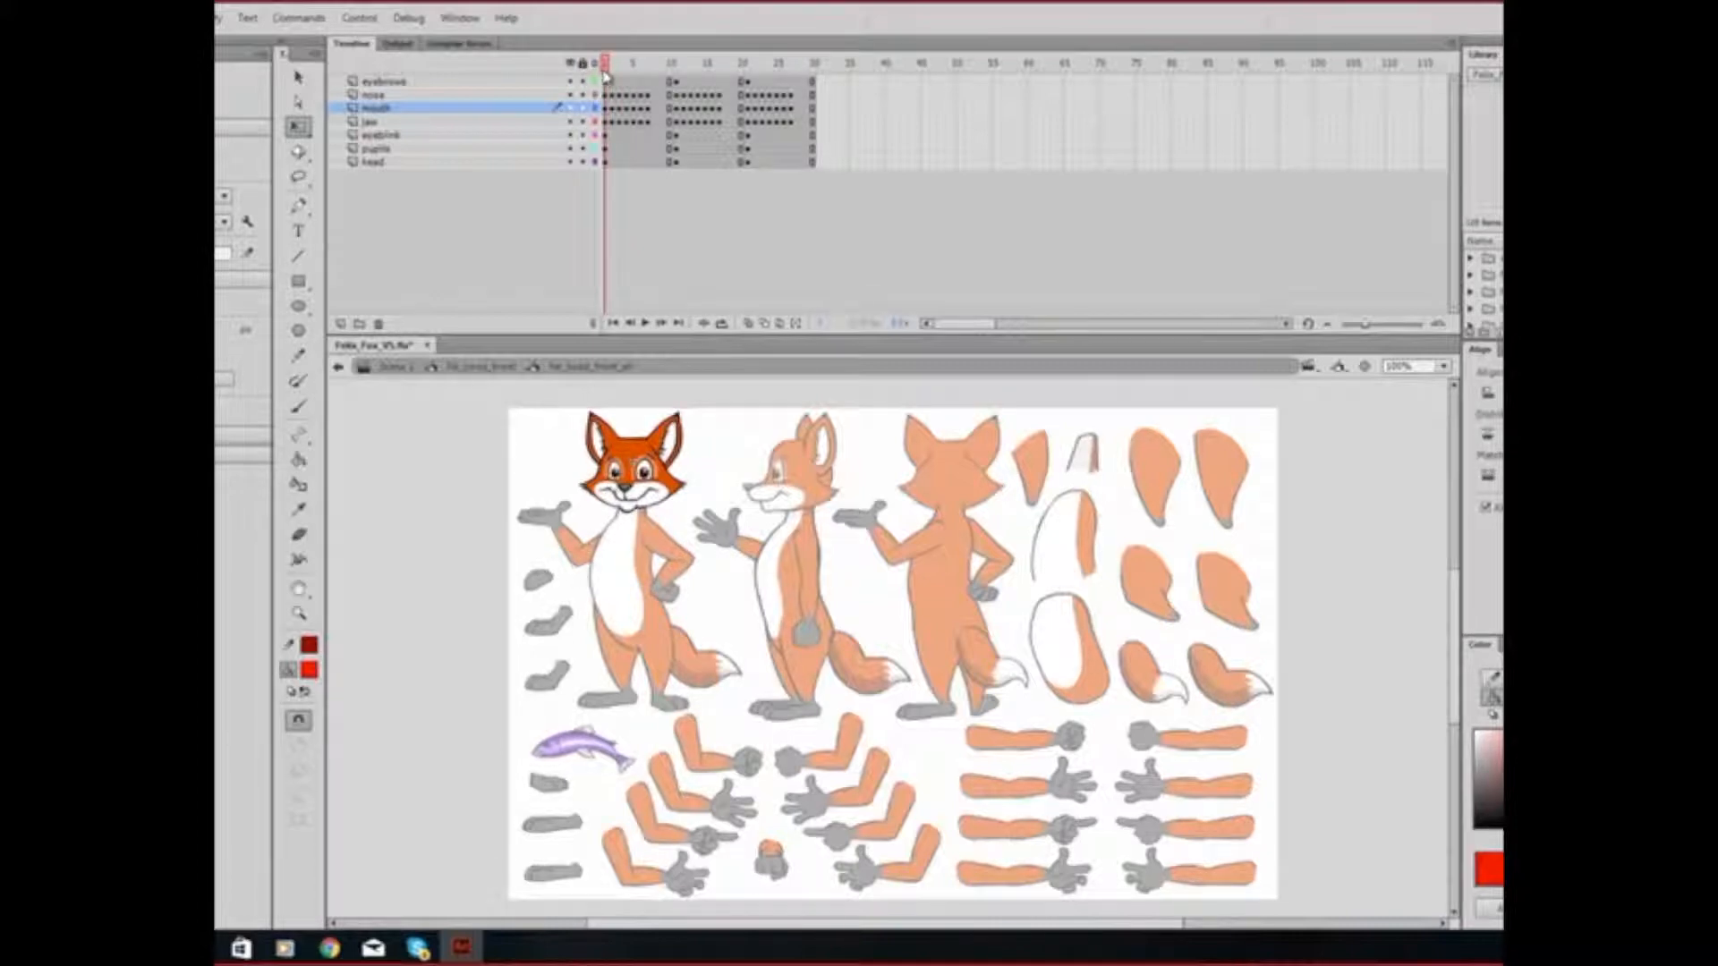
click(596, 81)
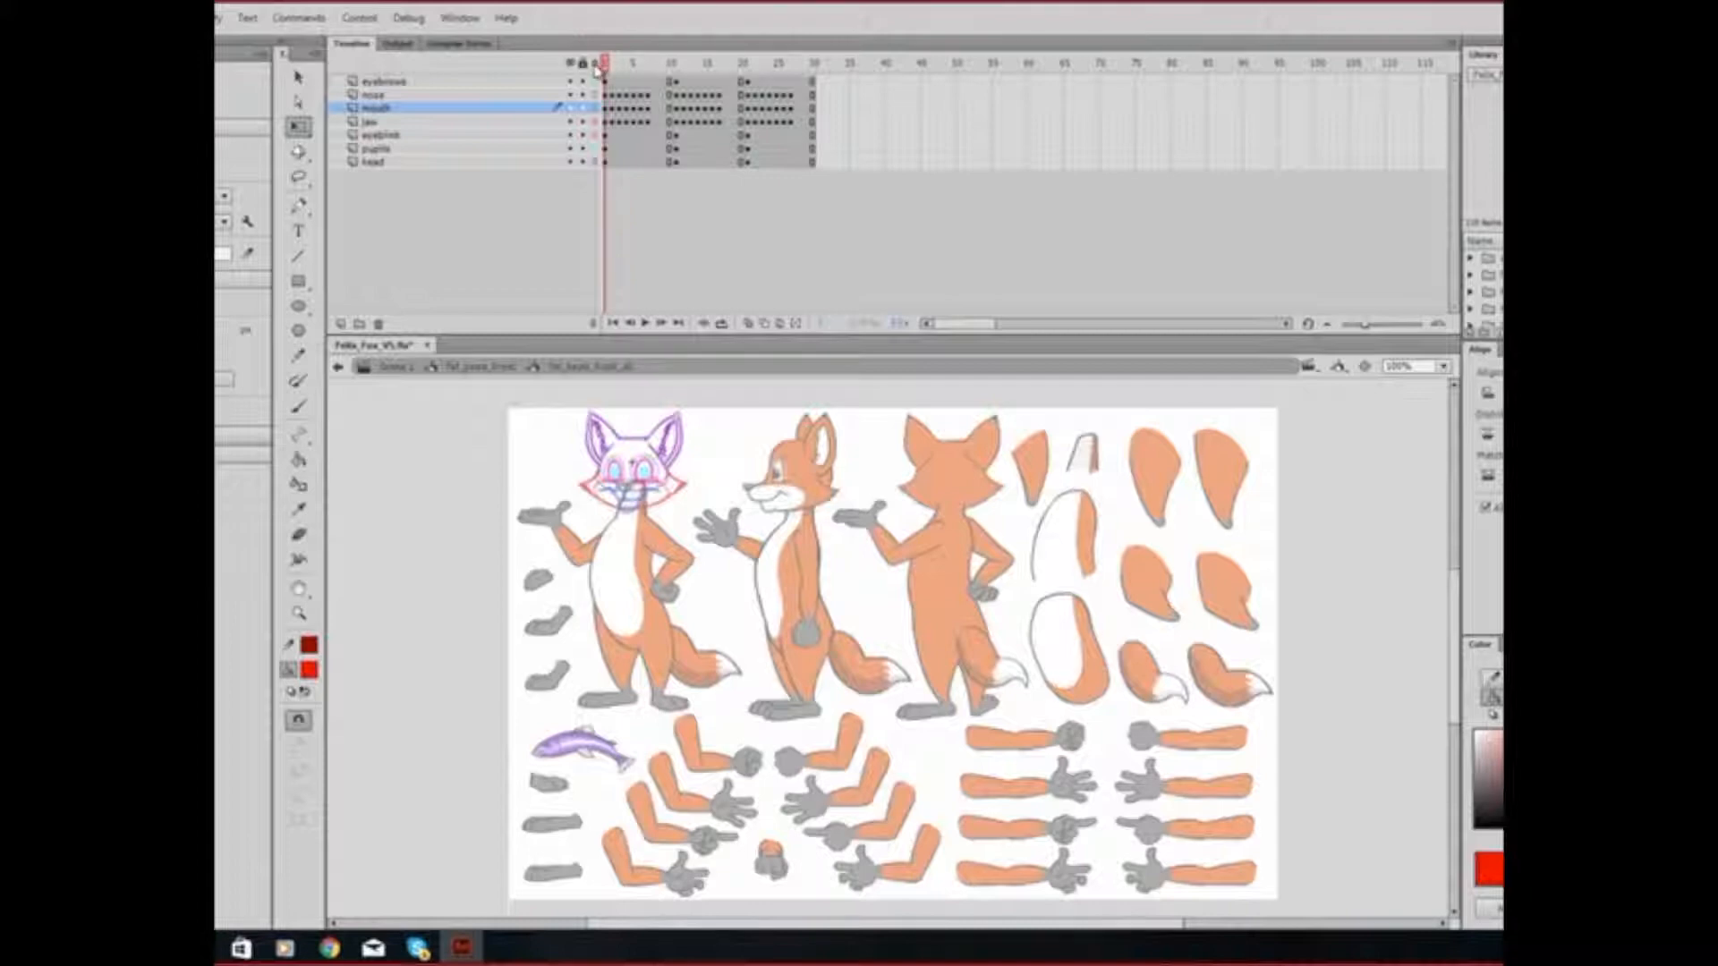
mouse_move(596, 63)
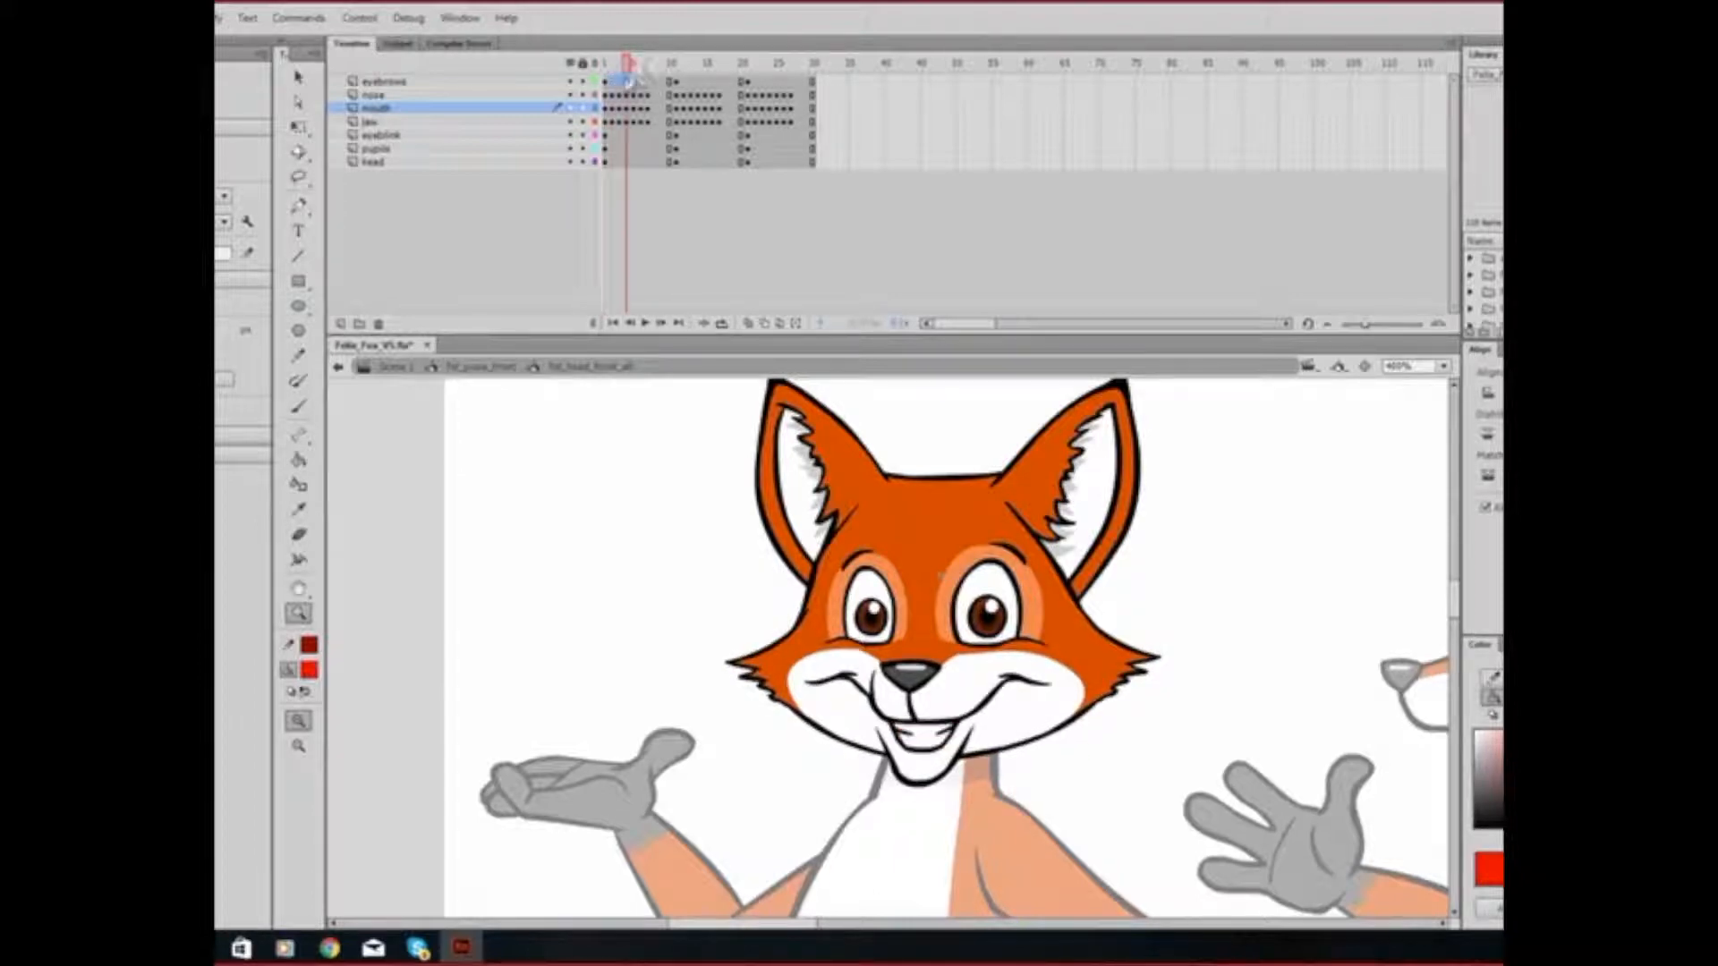
click(646, 62)
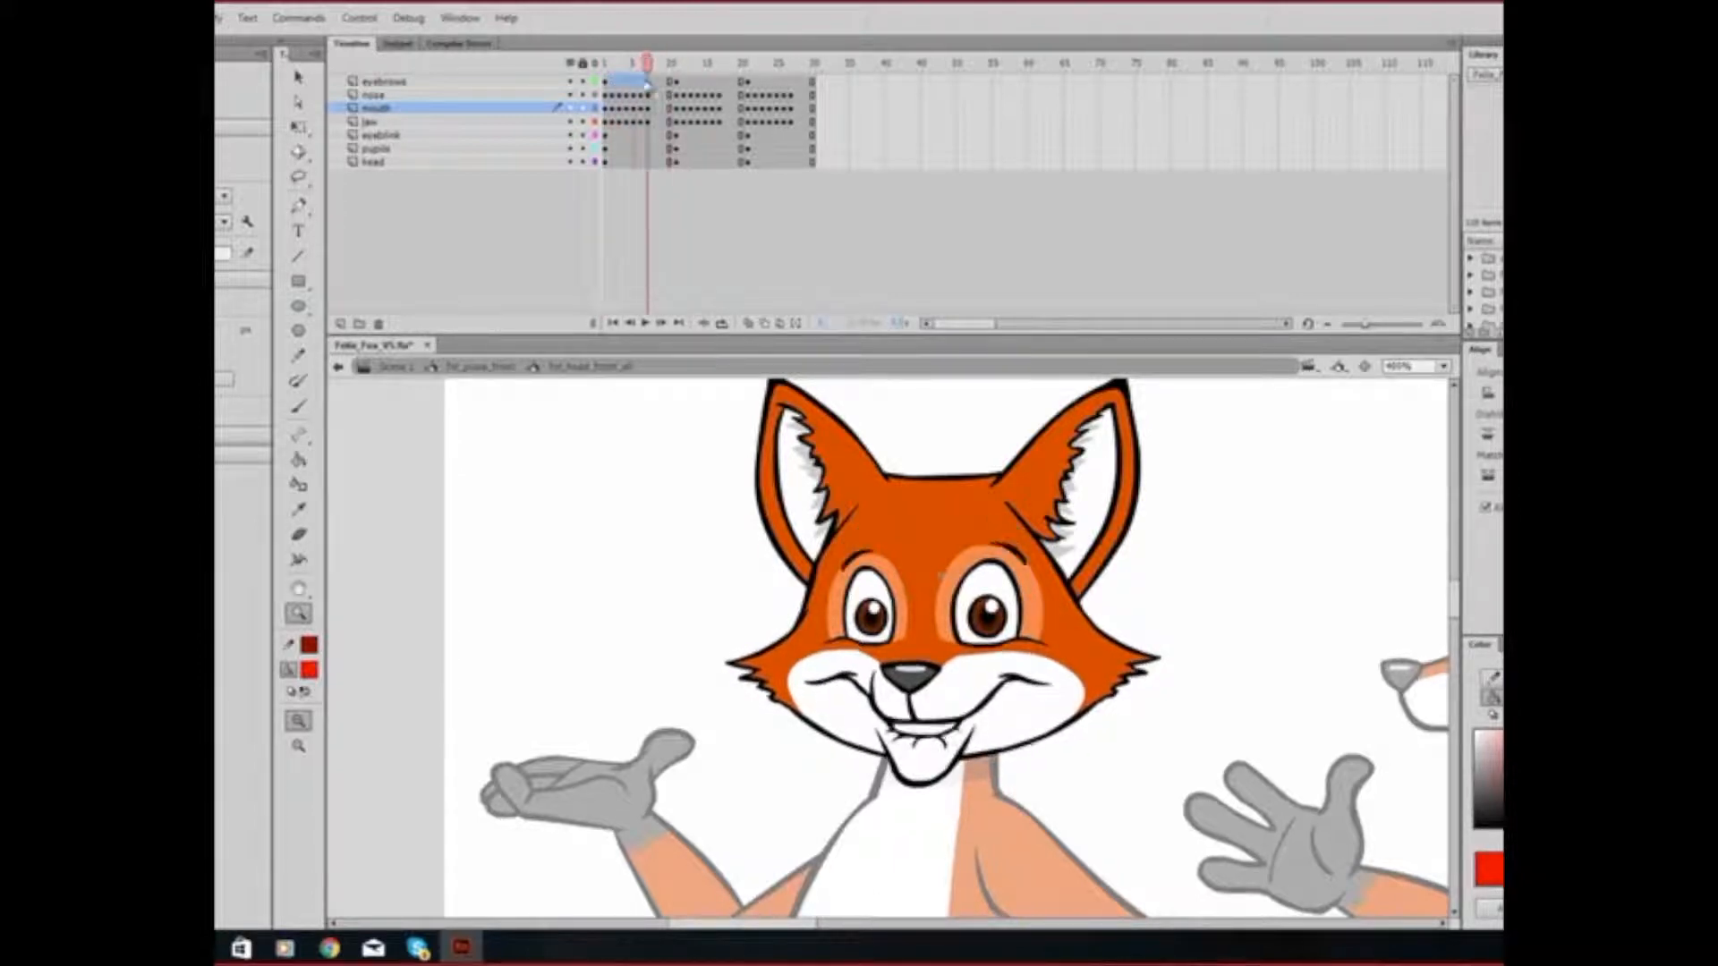
click(673, 62)
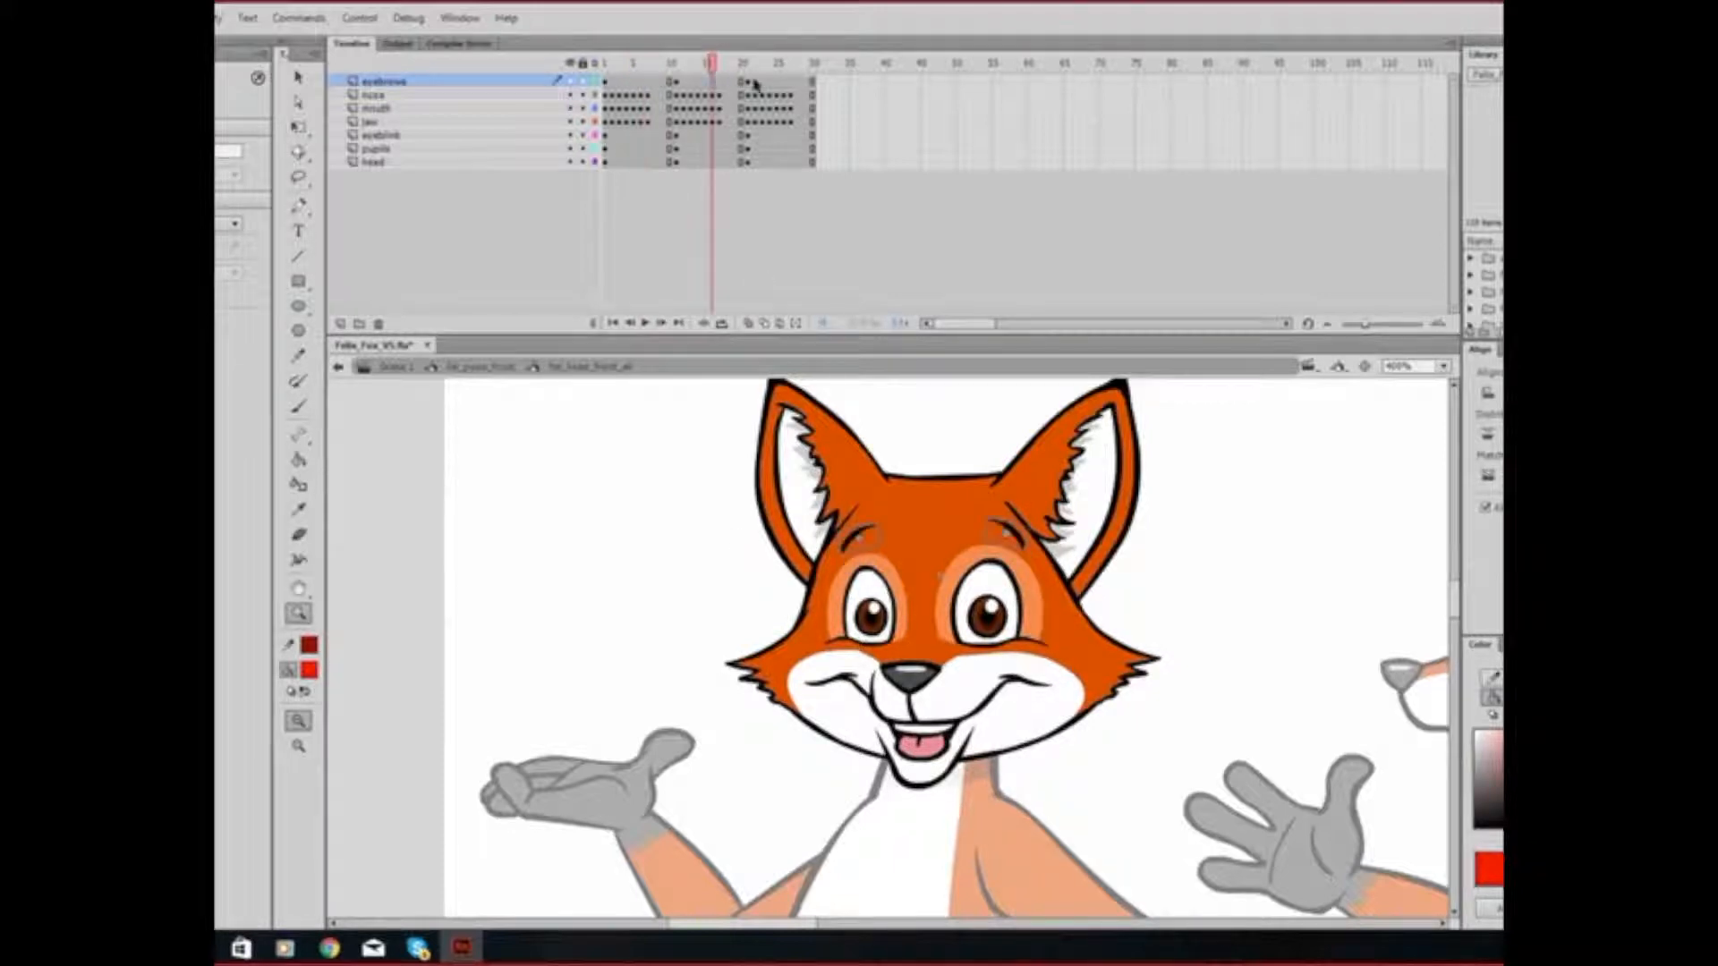
click(772, 63)
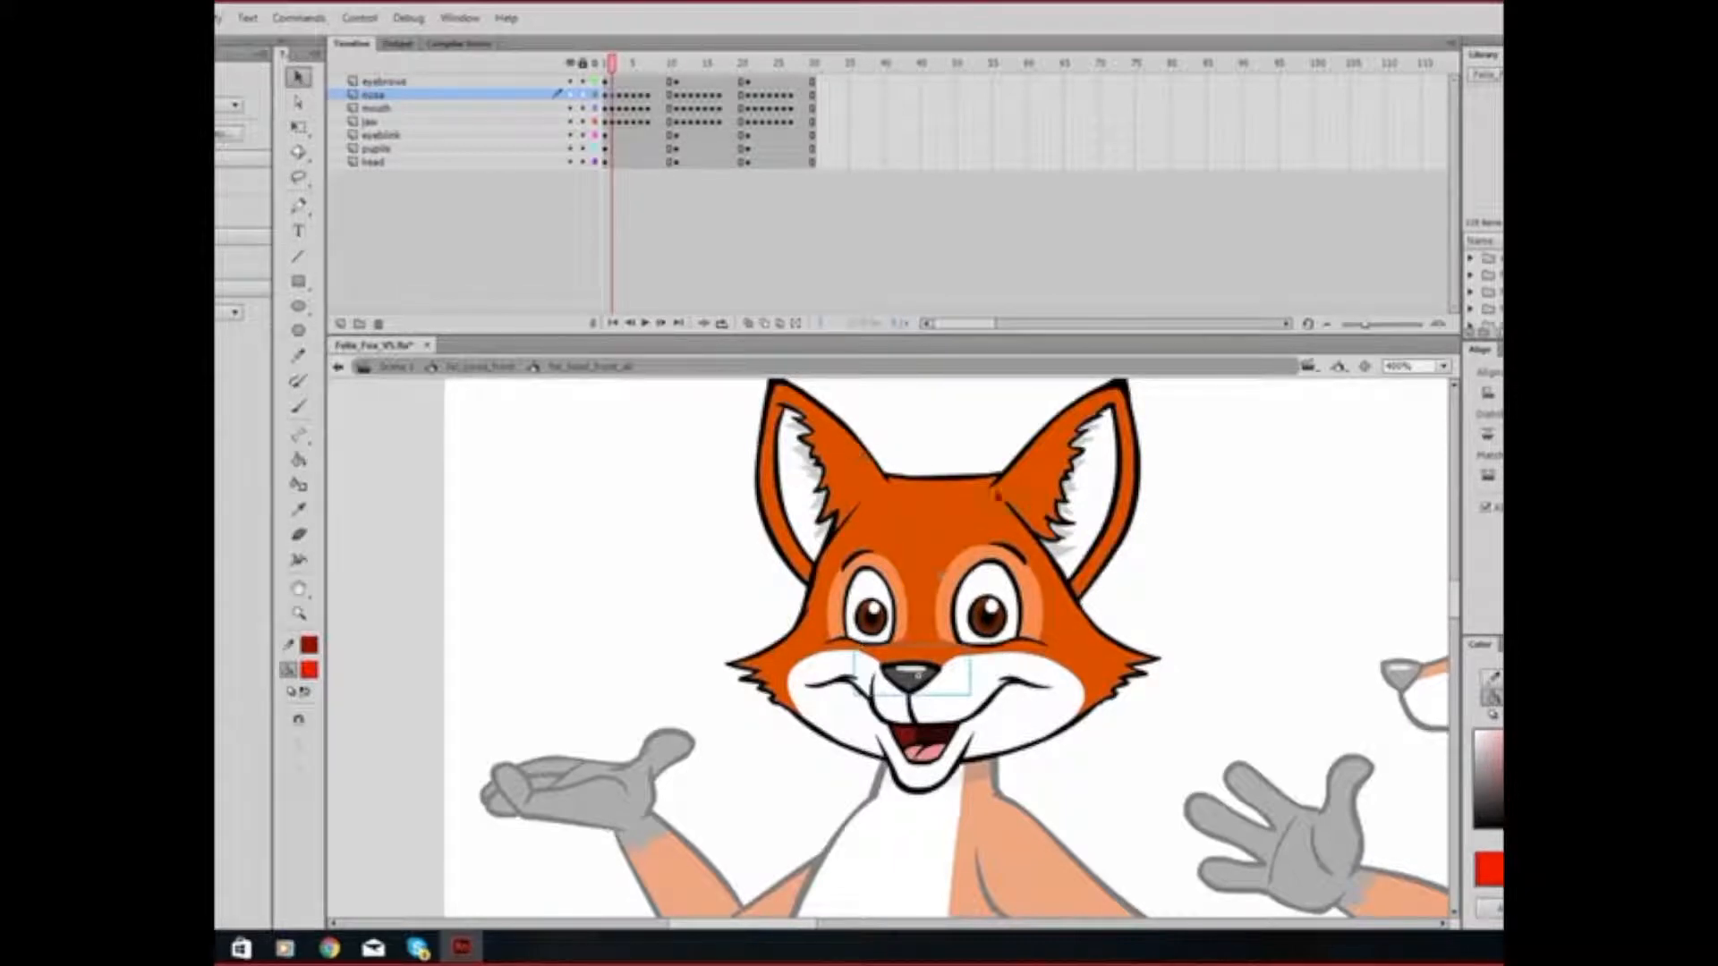
click(376, 148)
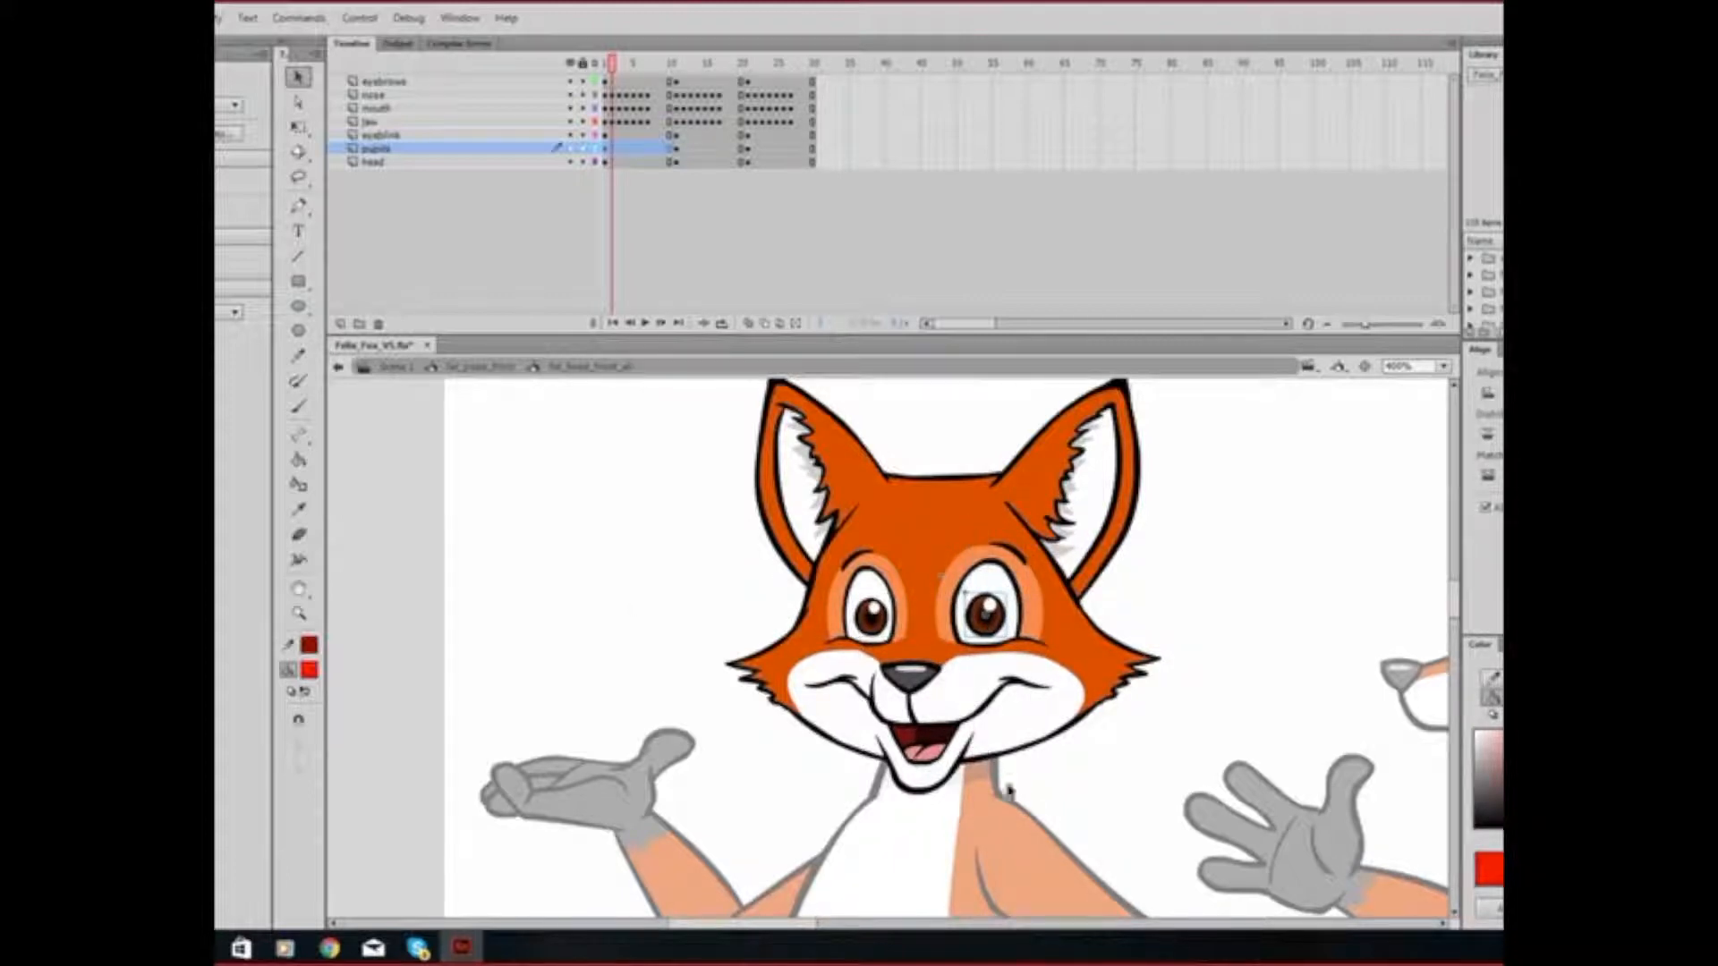
click(377, 108)
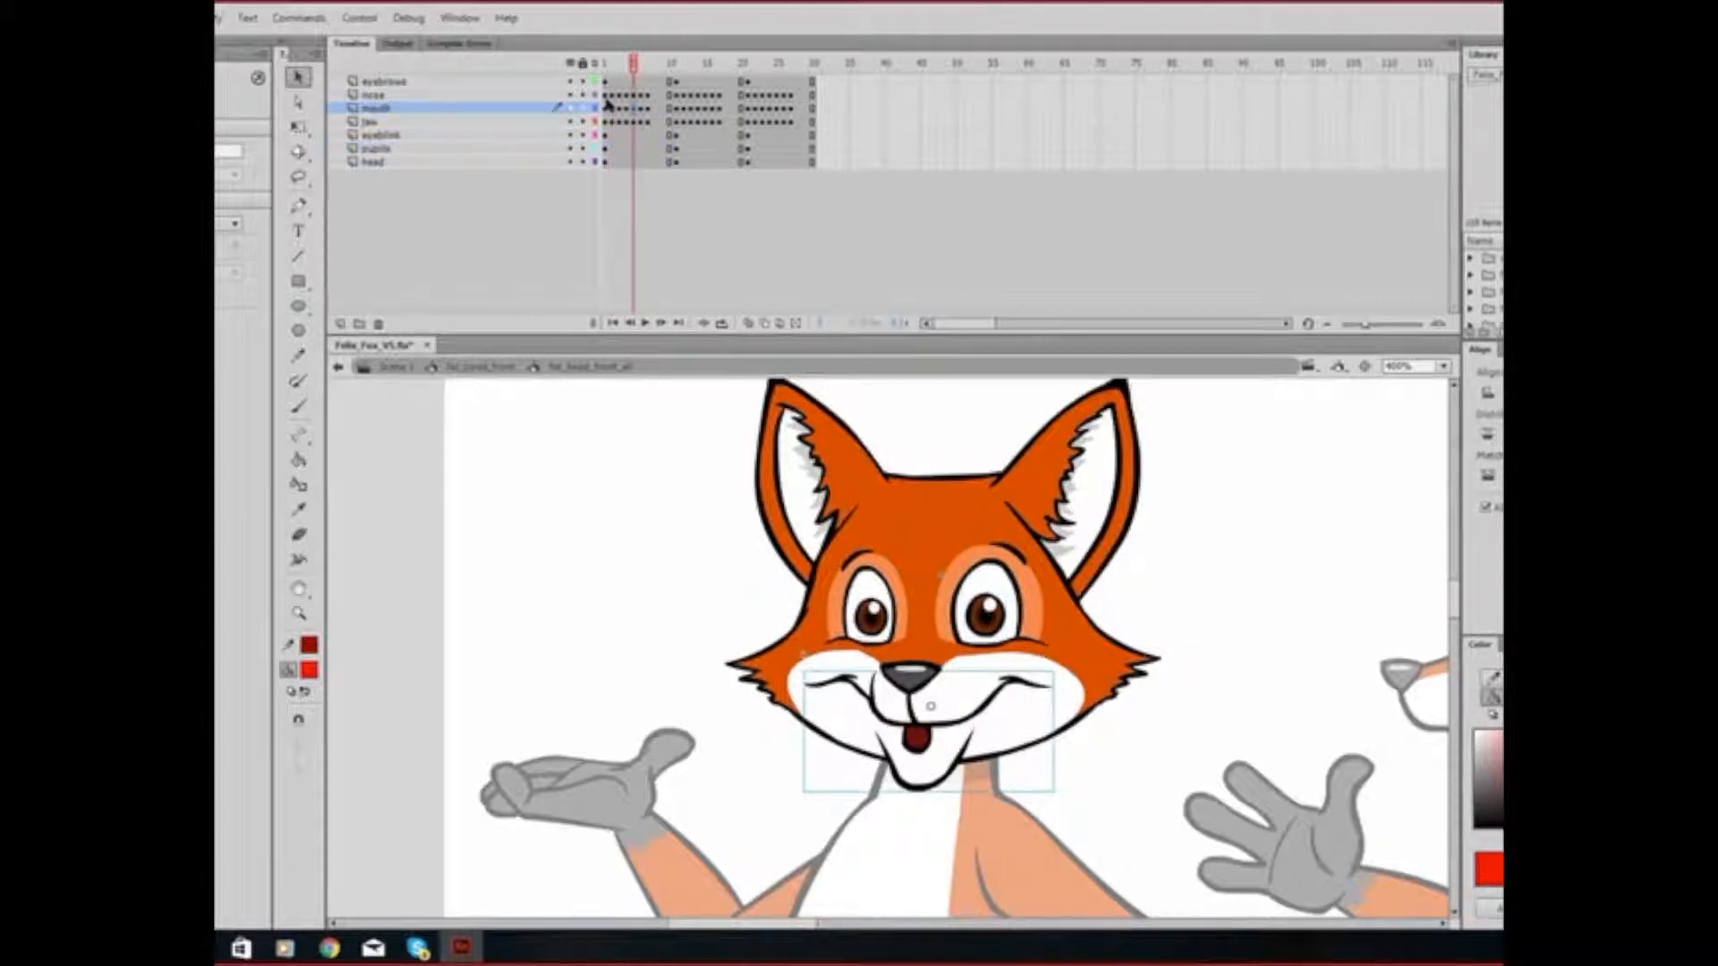
click(372, 95)
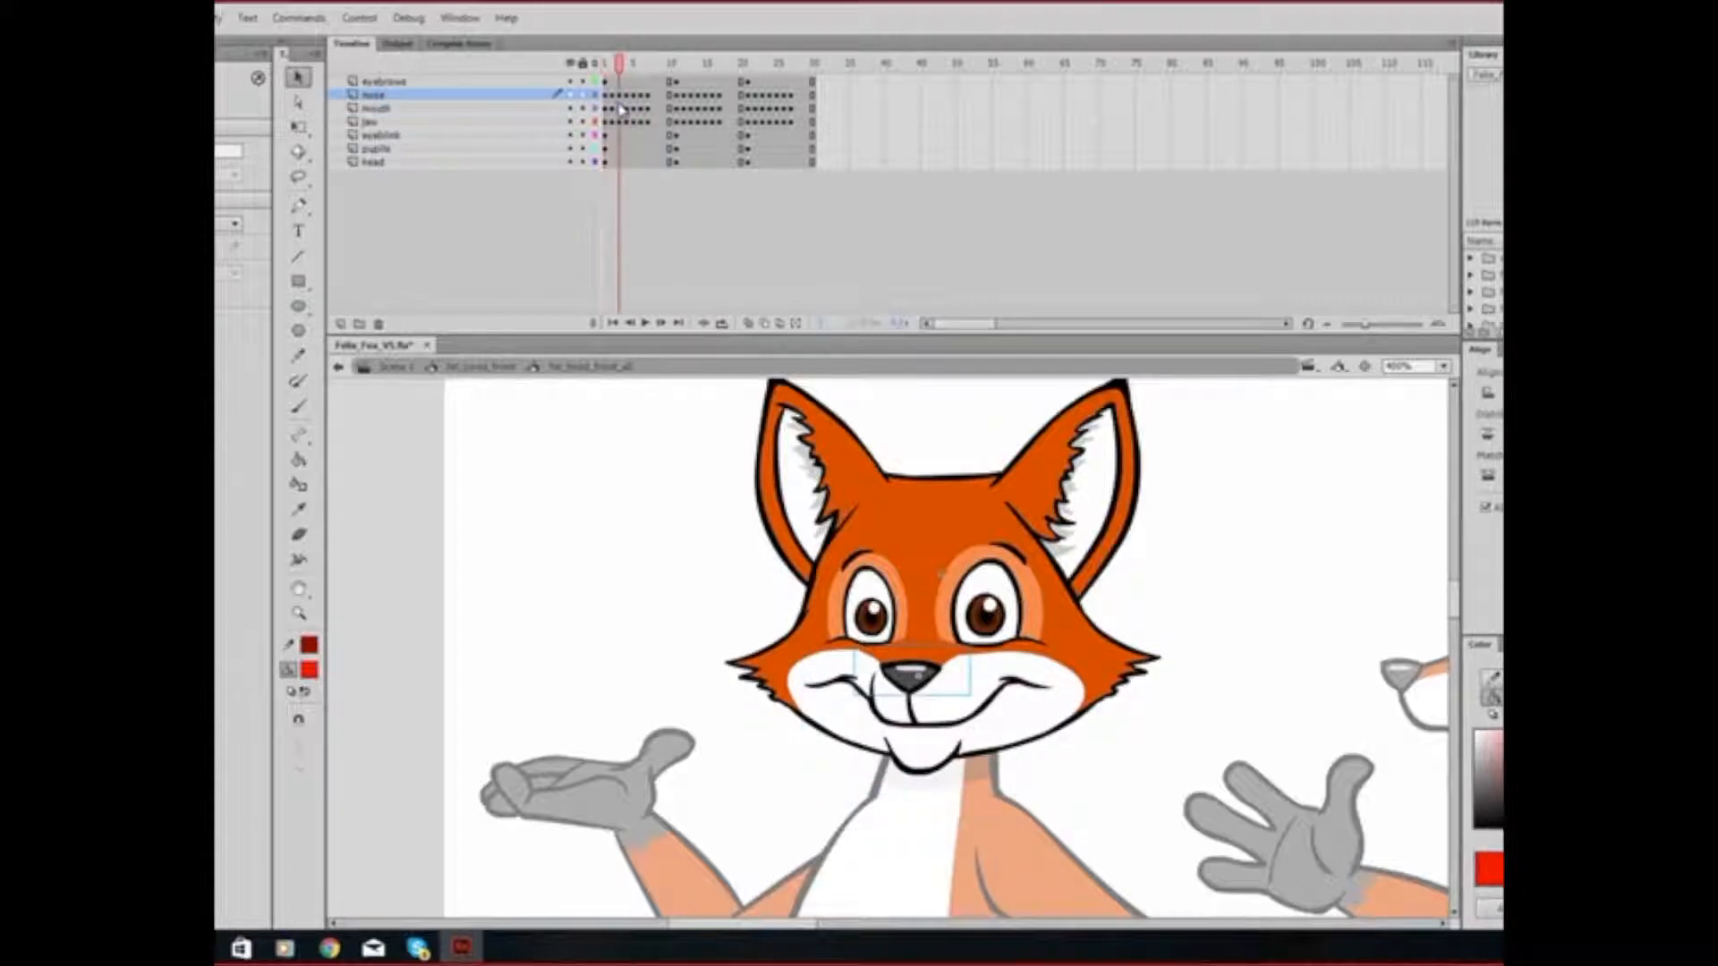
click(376, 108)
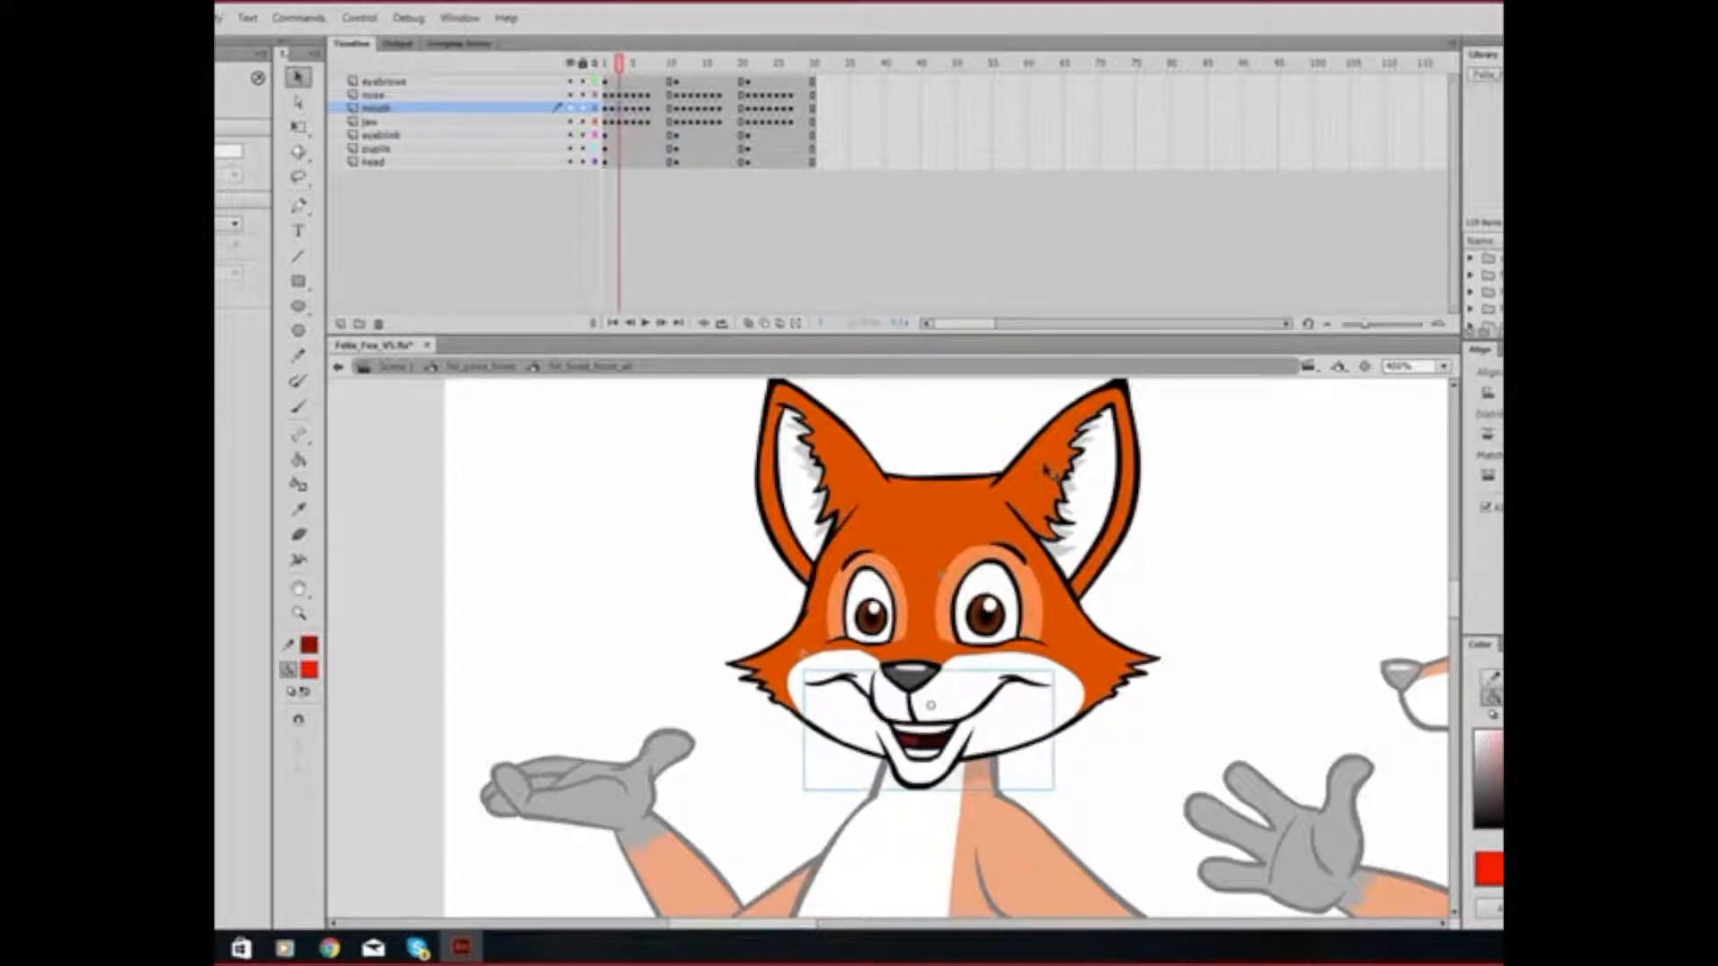
click(372, 161)
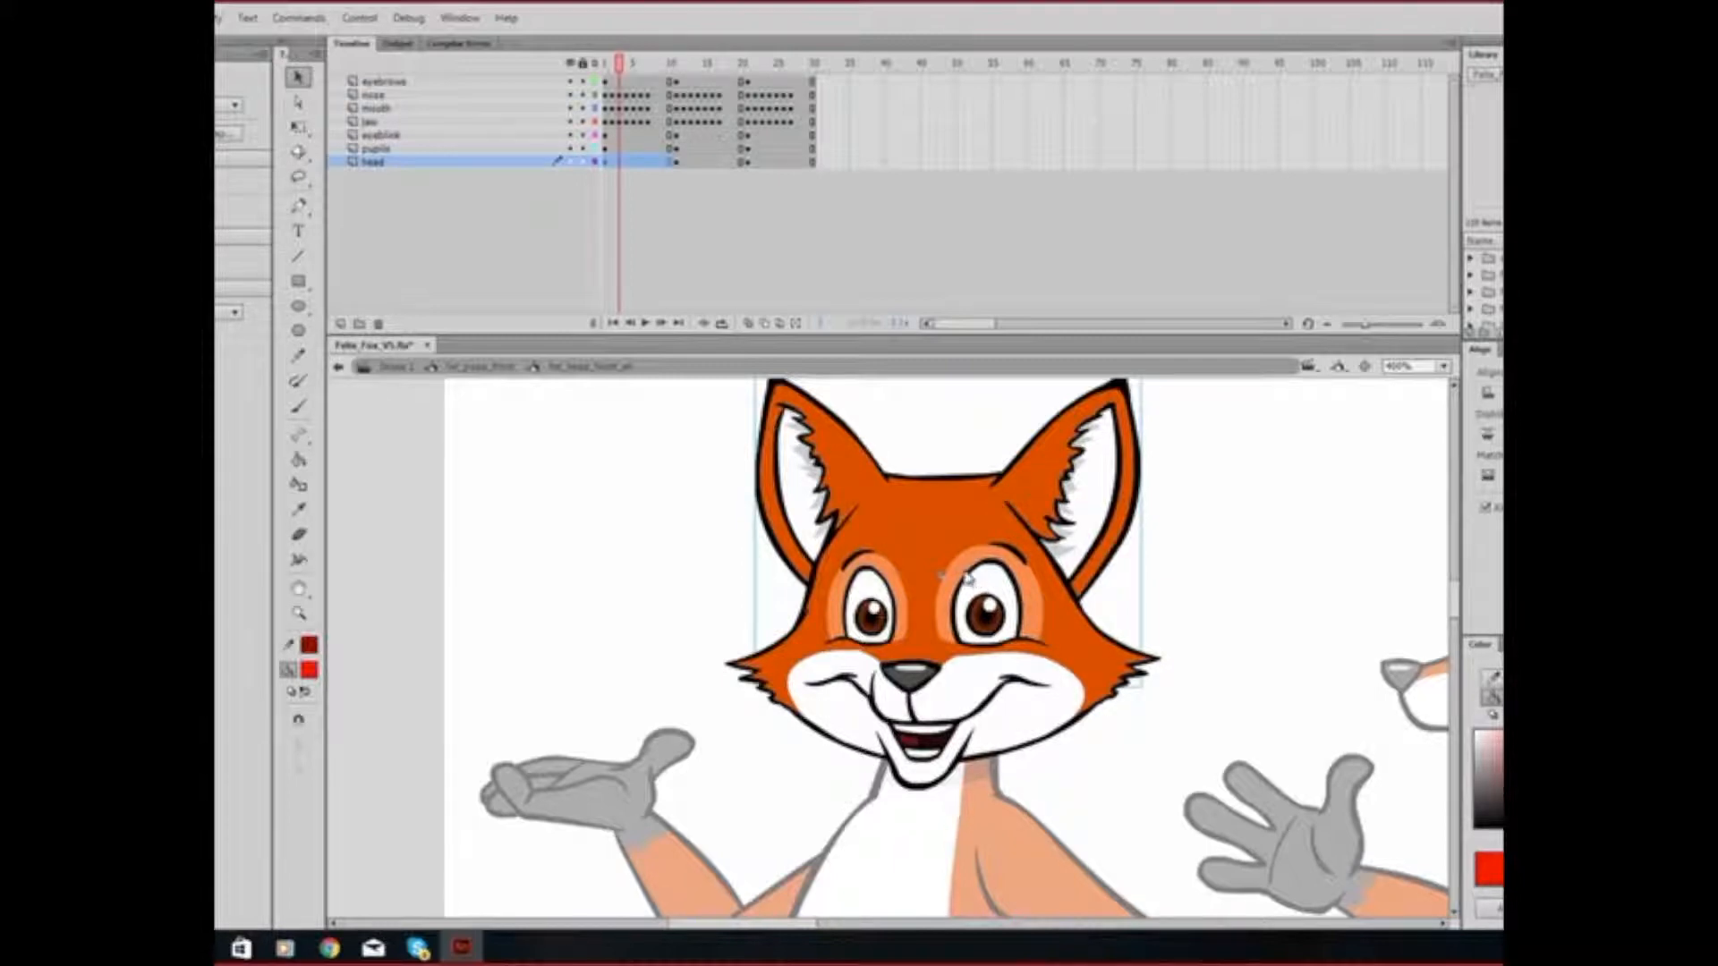
mouse_move(1090, 459)
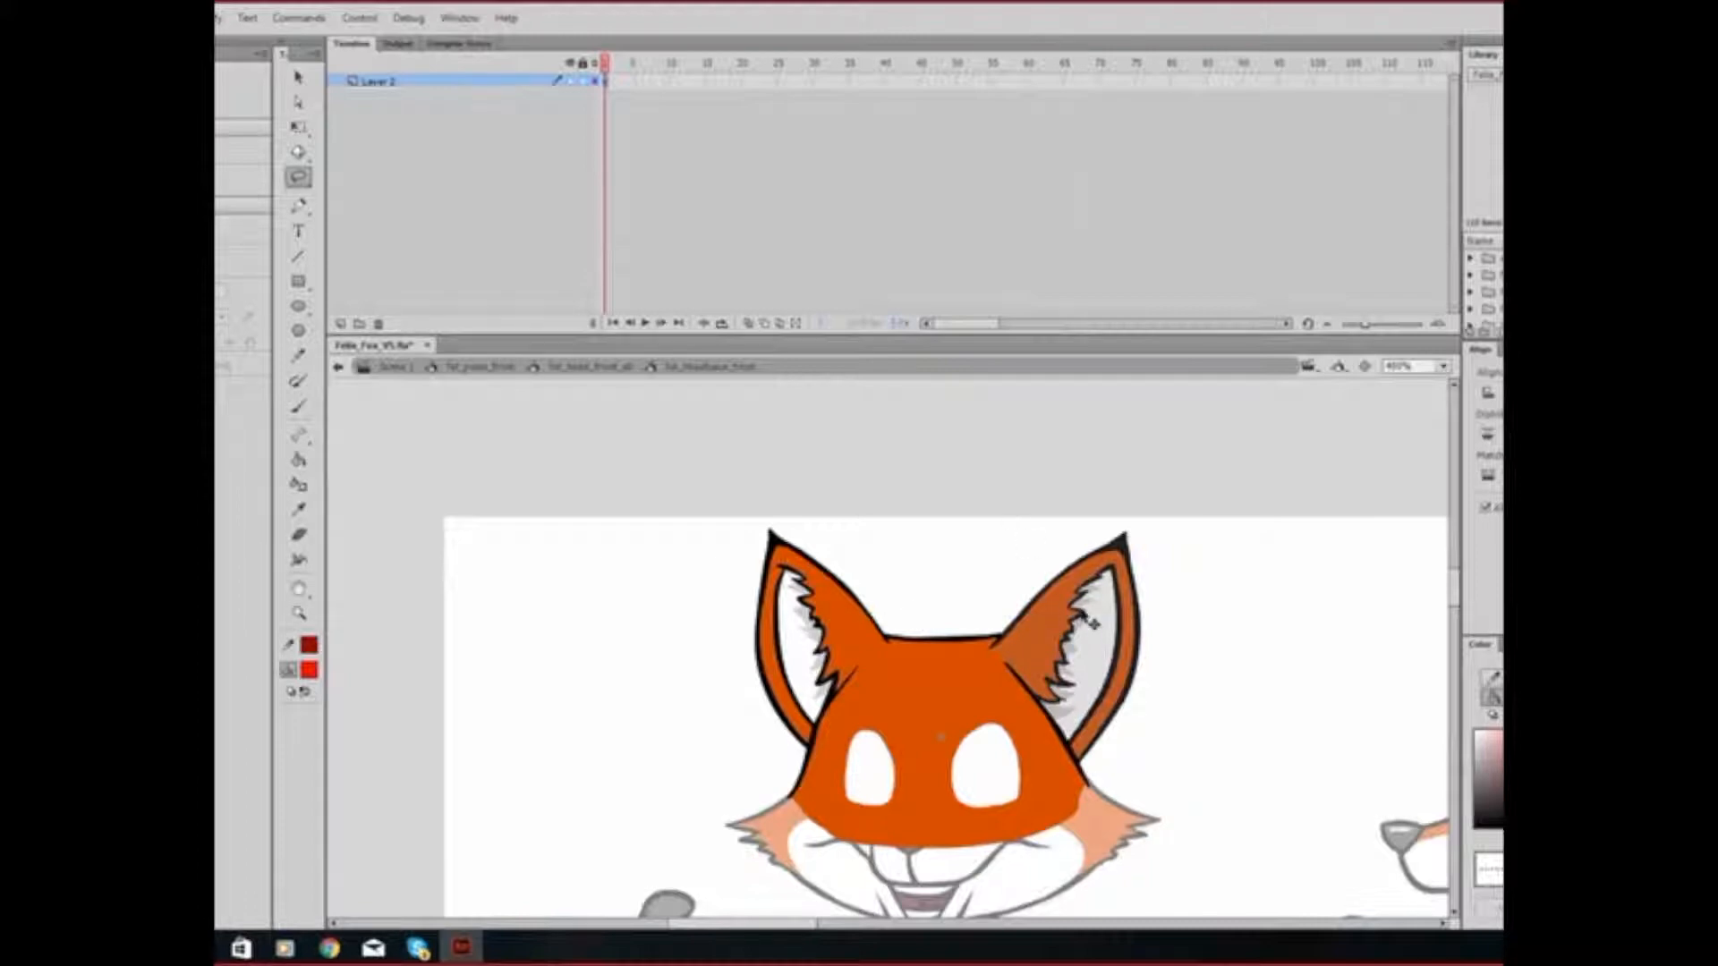
- Bring up the context menu on the right ear area to cut it
right_click(1095, 592)
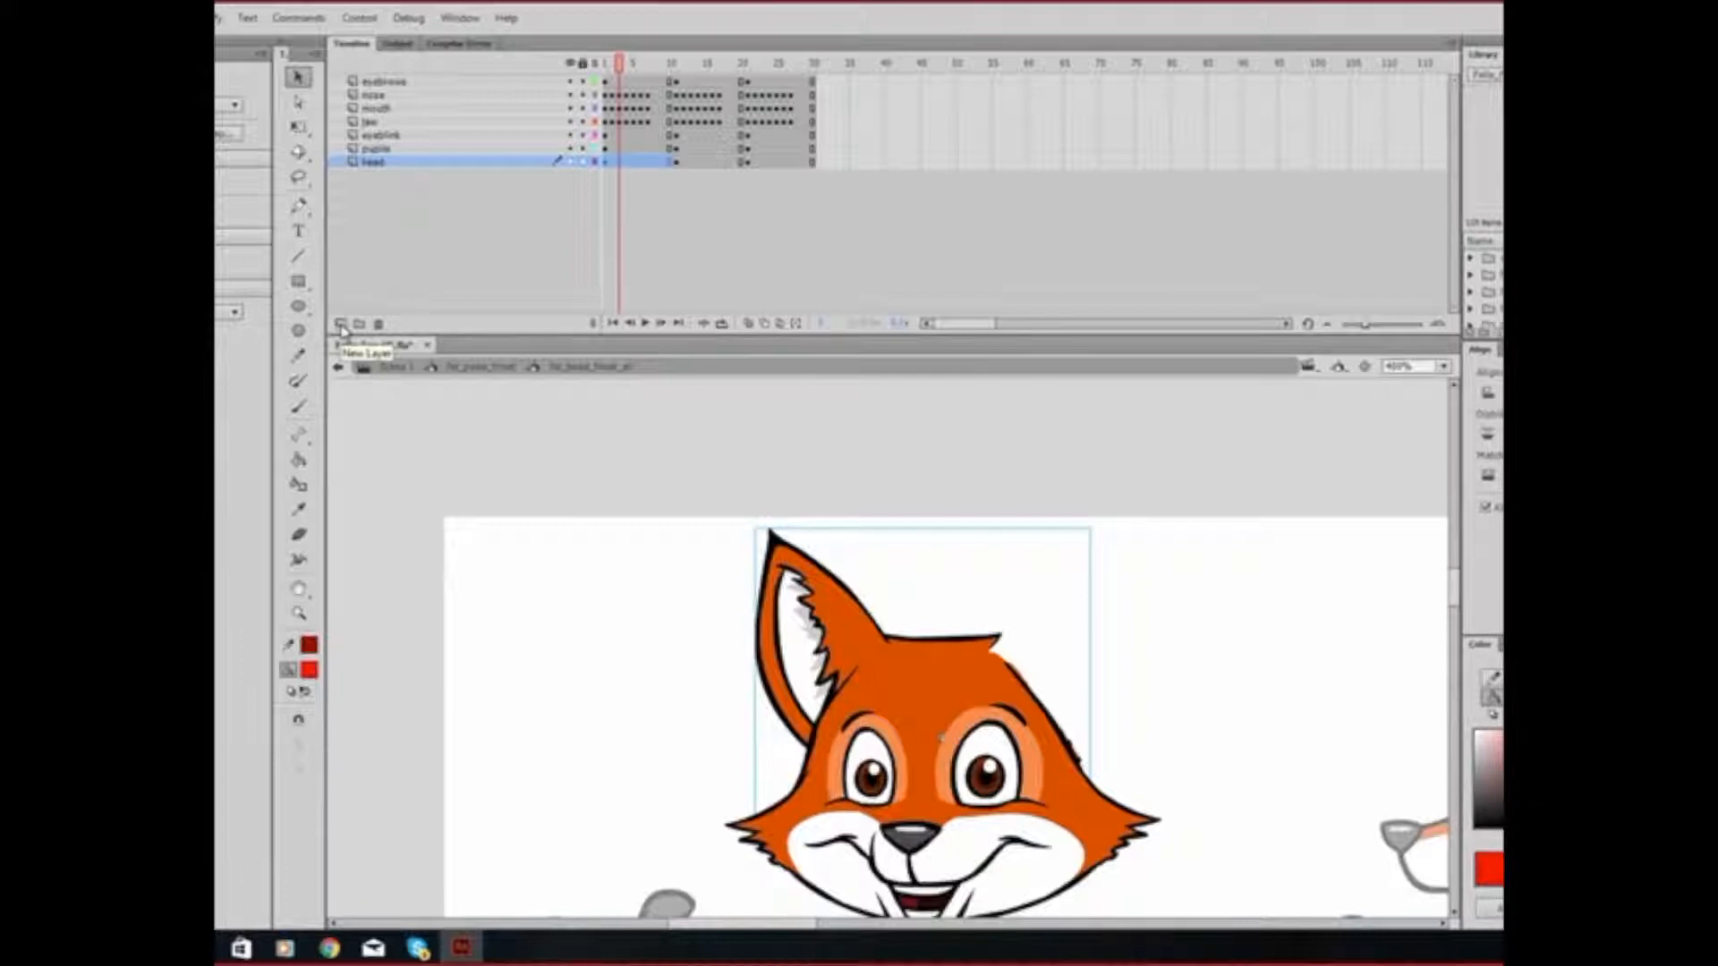
- Paste the ear onto a new layer and convert it to graphic symbol 'Felix Ear'
click(341, 323)
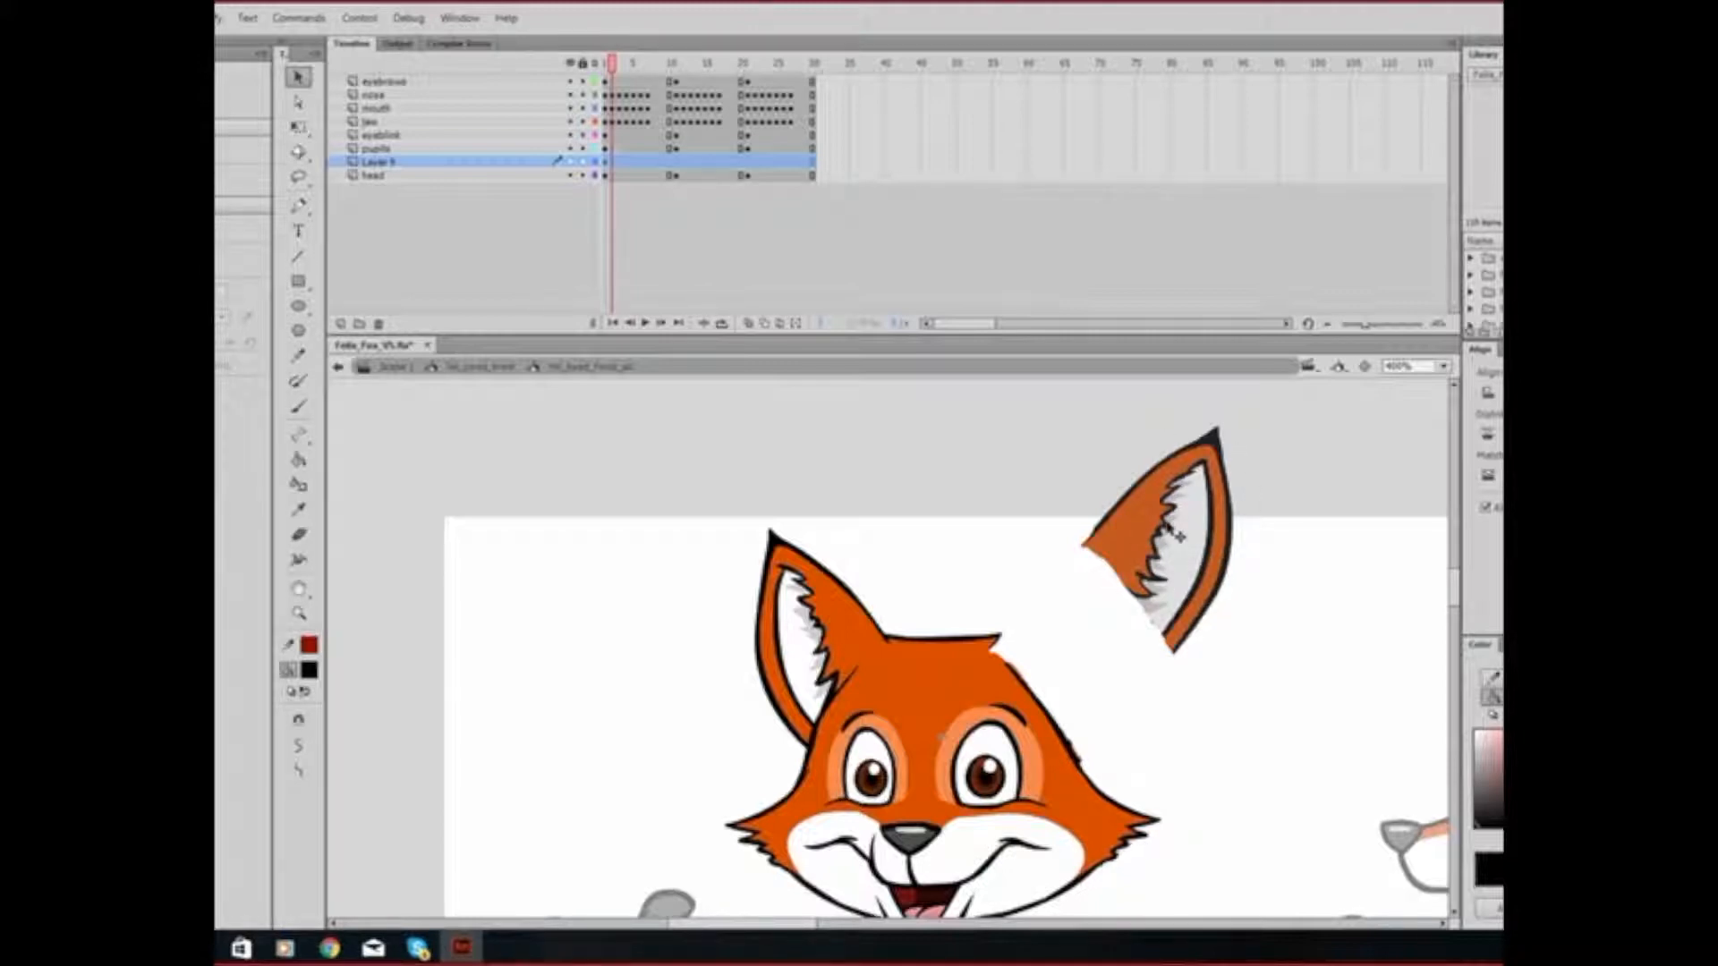
right_click(1167, 547)
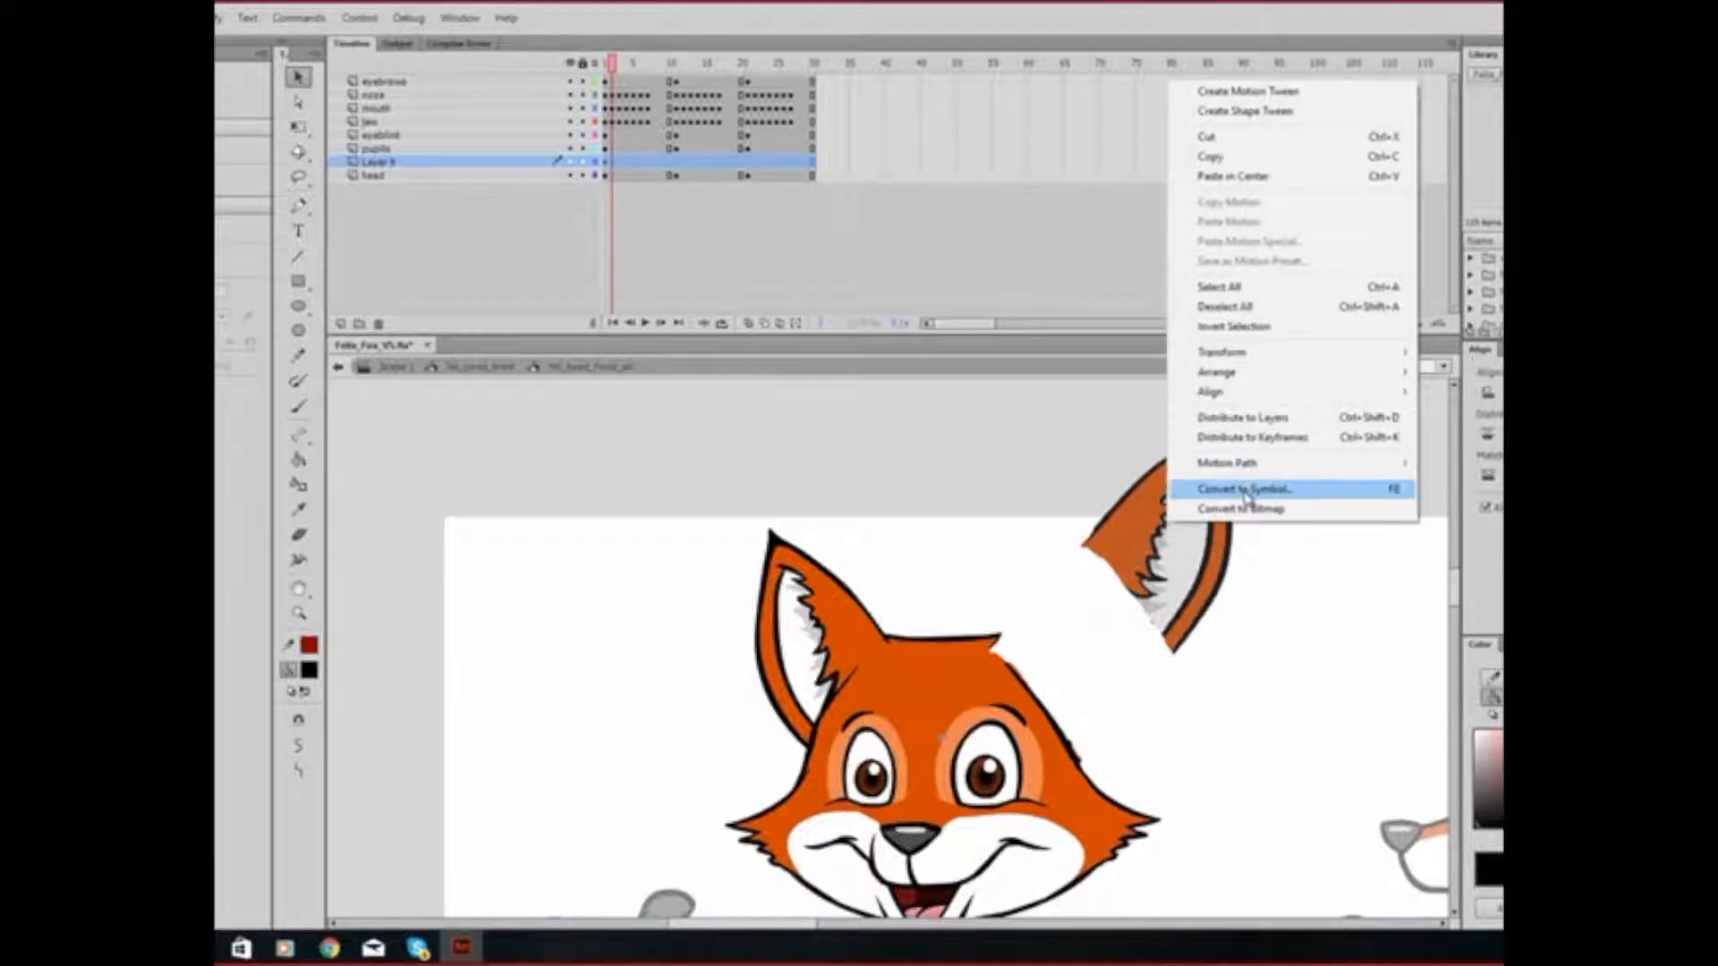
click(1244, 489)
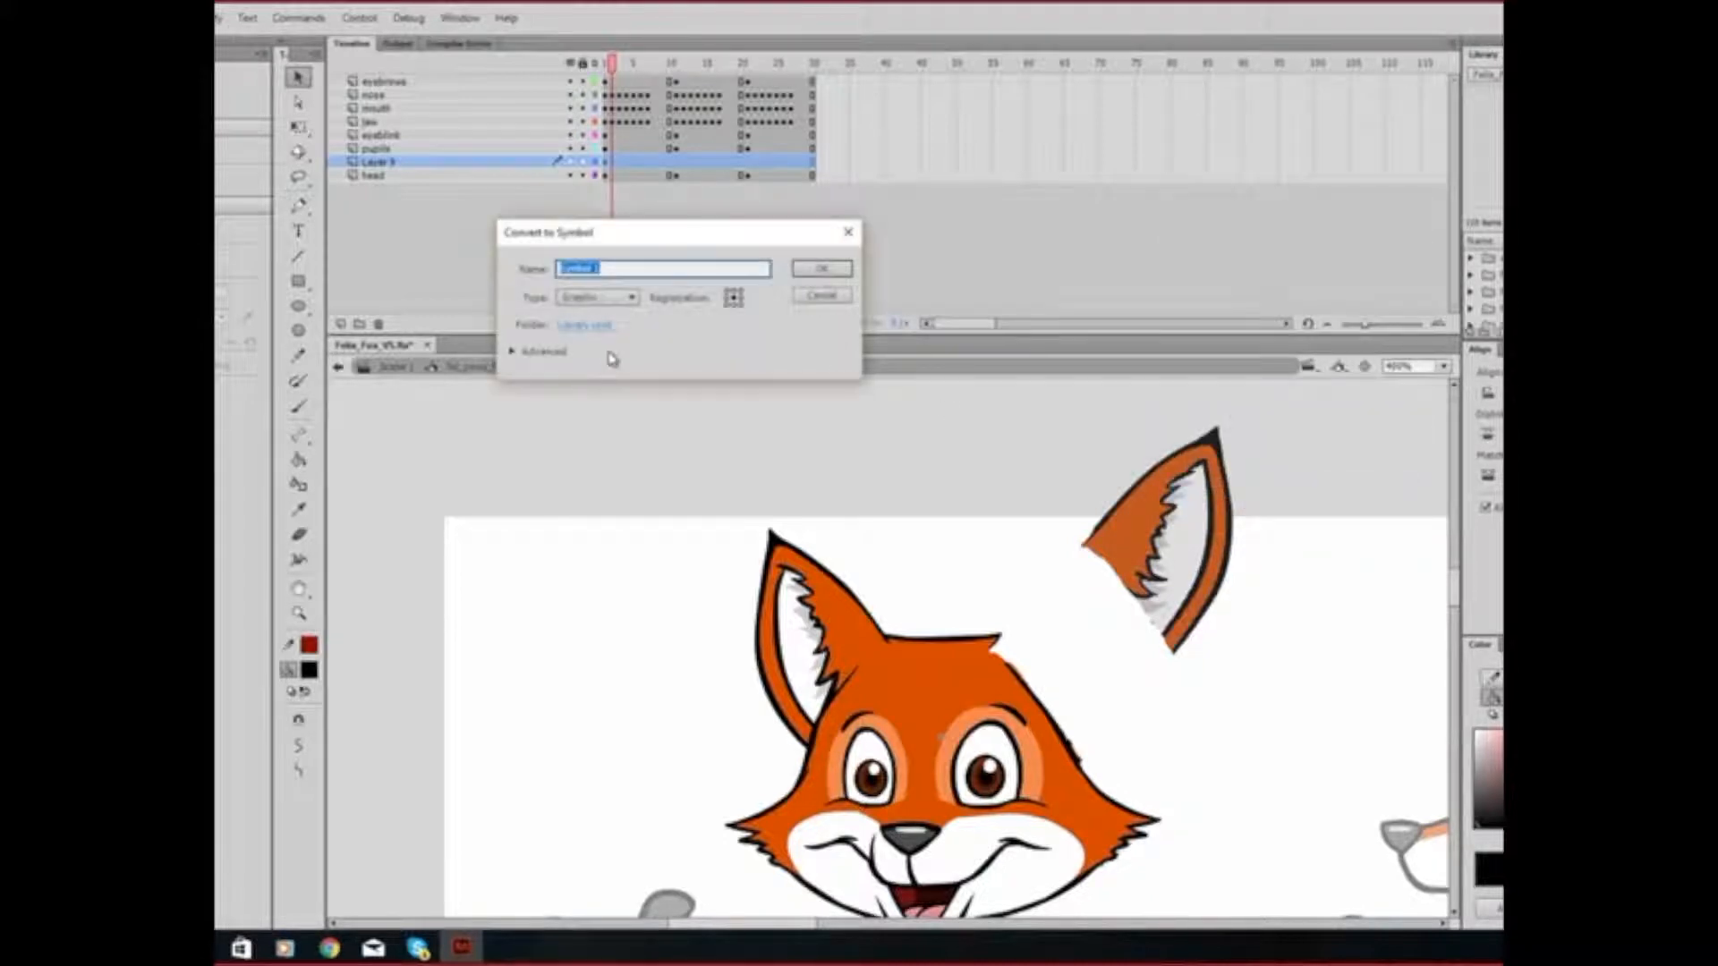
text(Felix Ear)
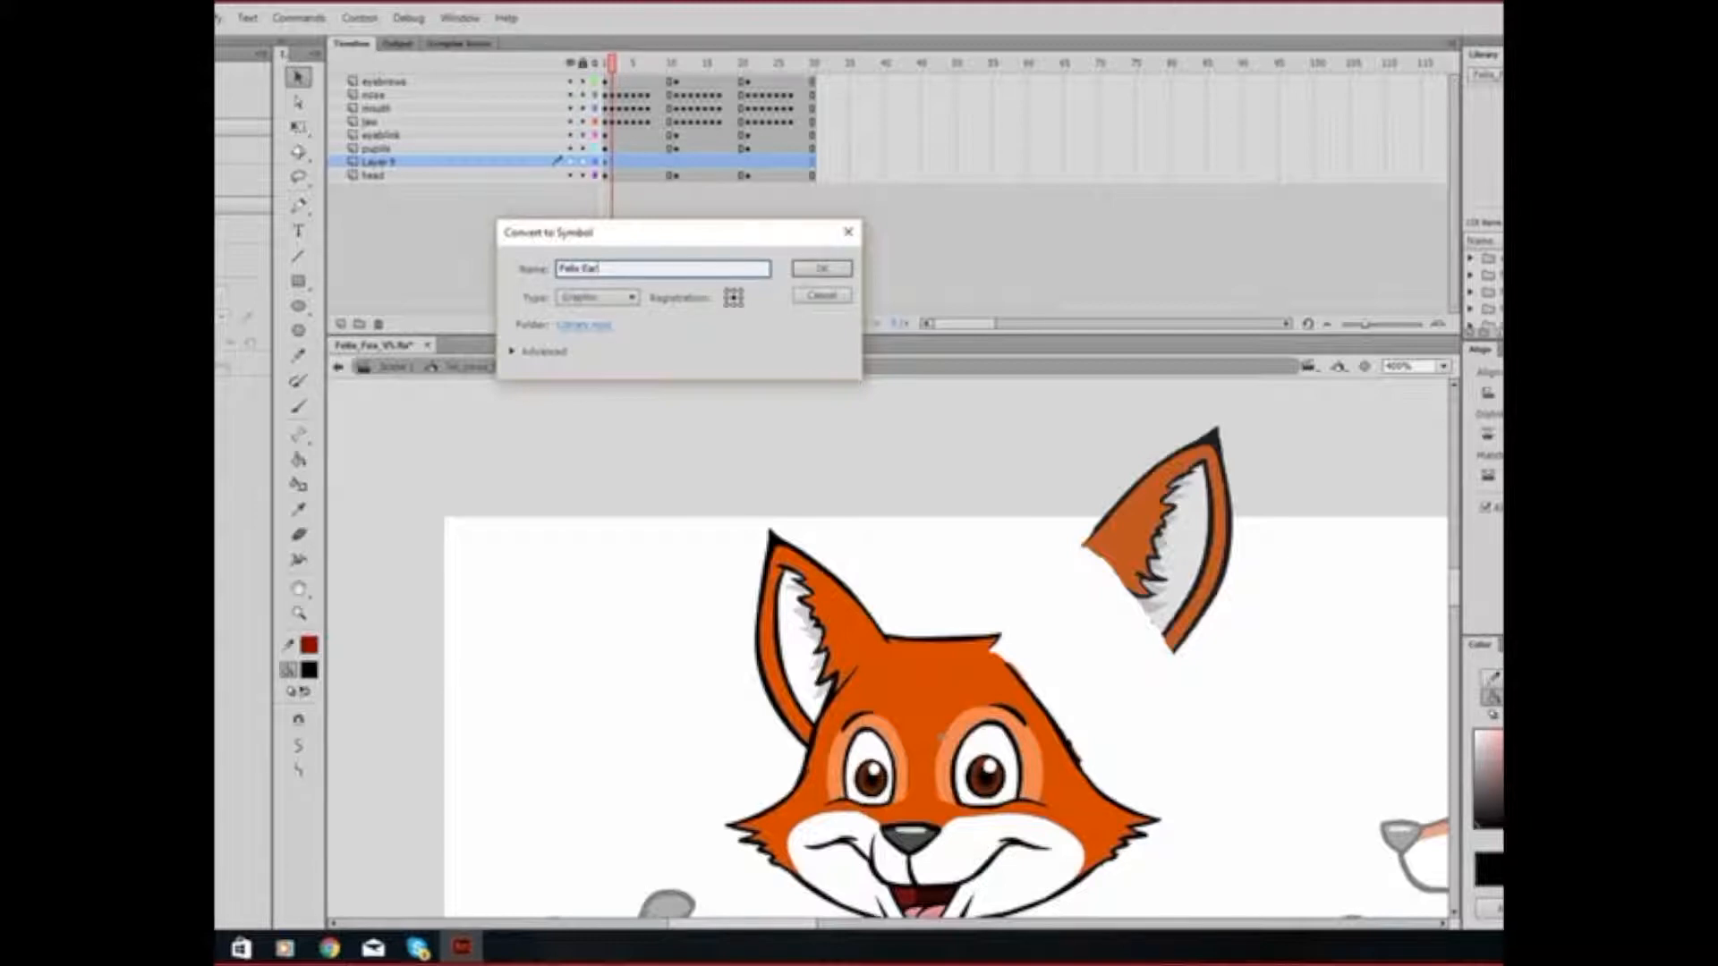
click(821, 269)
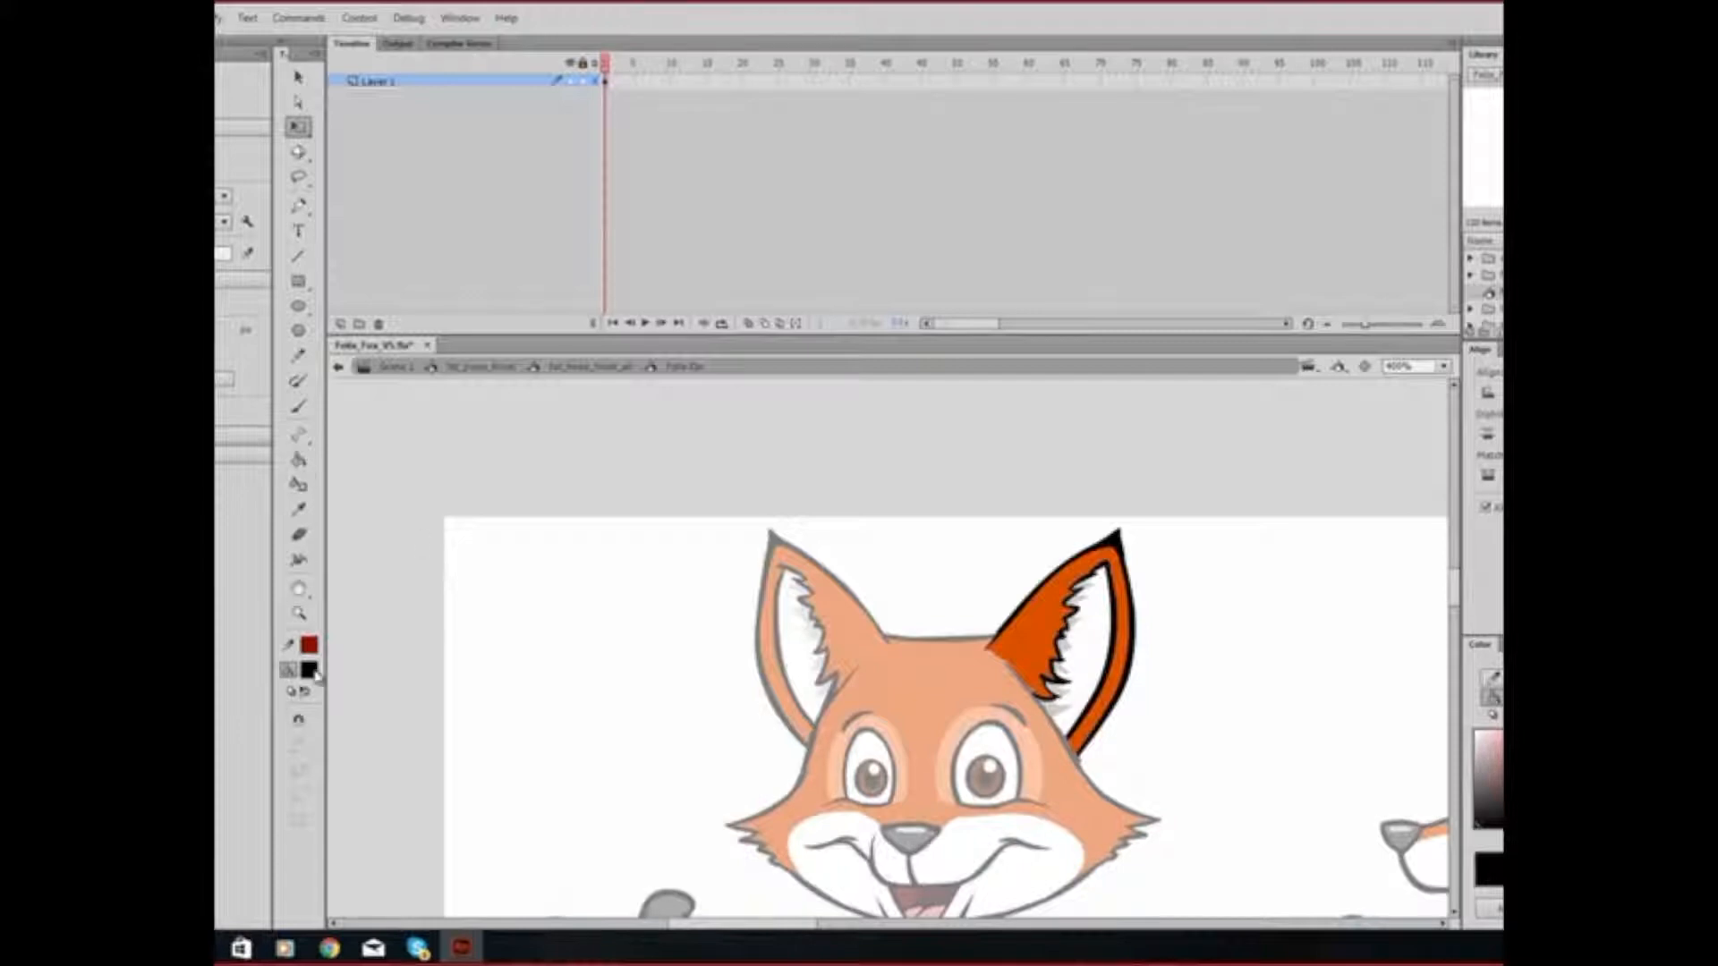
- Sample the fox's orange as fill and brush it over the ear's lower part
click(310, 644)
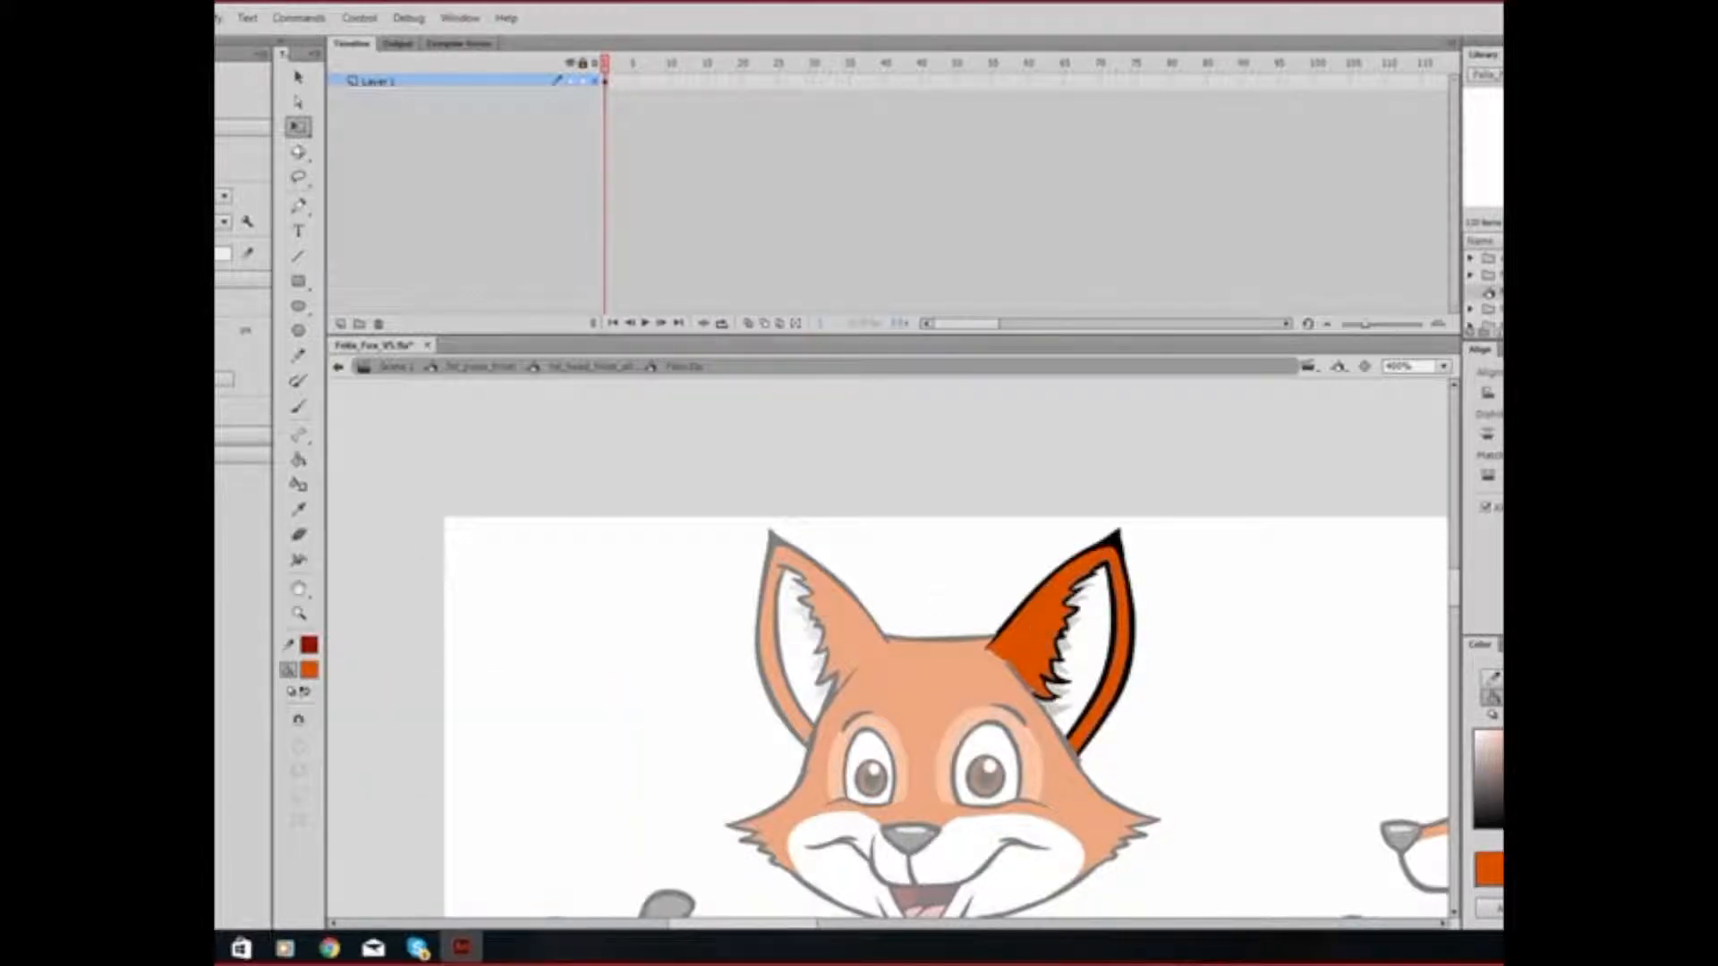
click(298, 405)
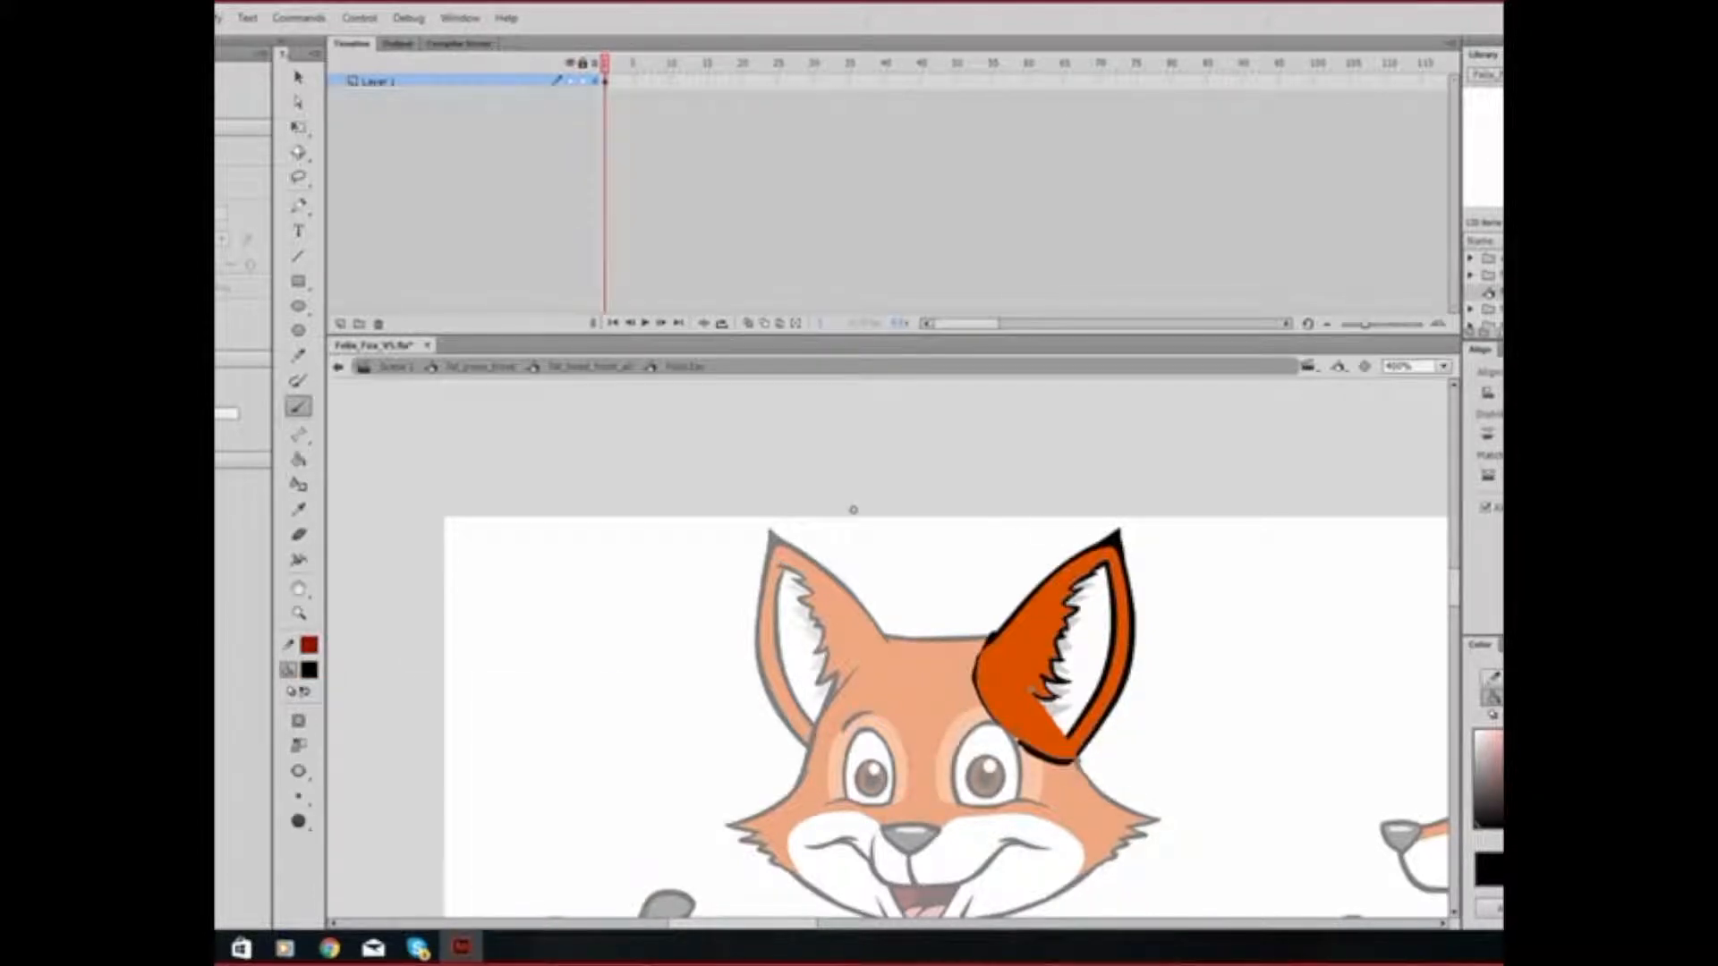
click(298, 75)
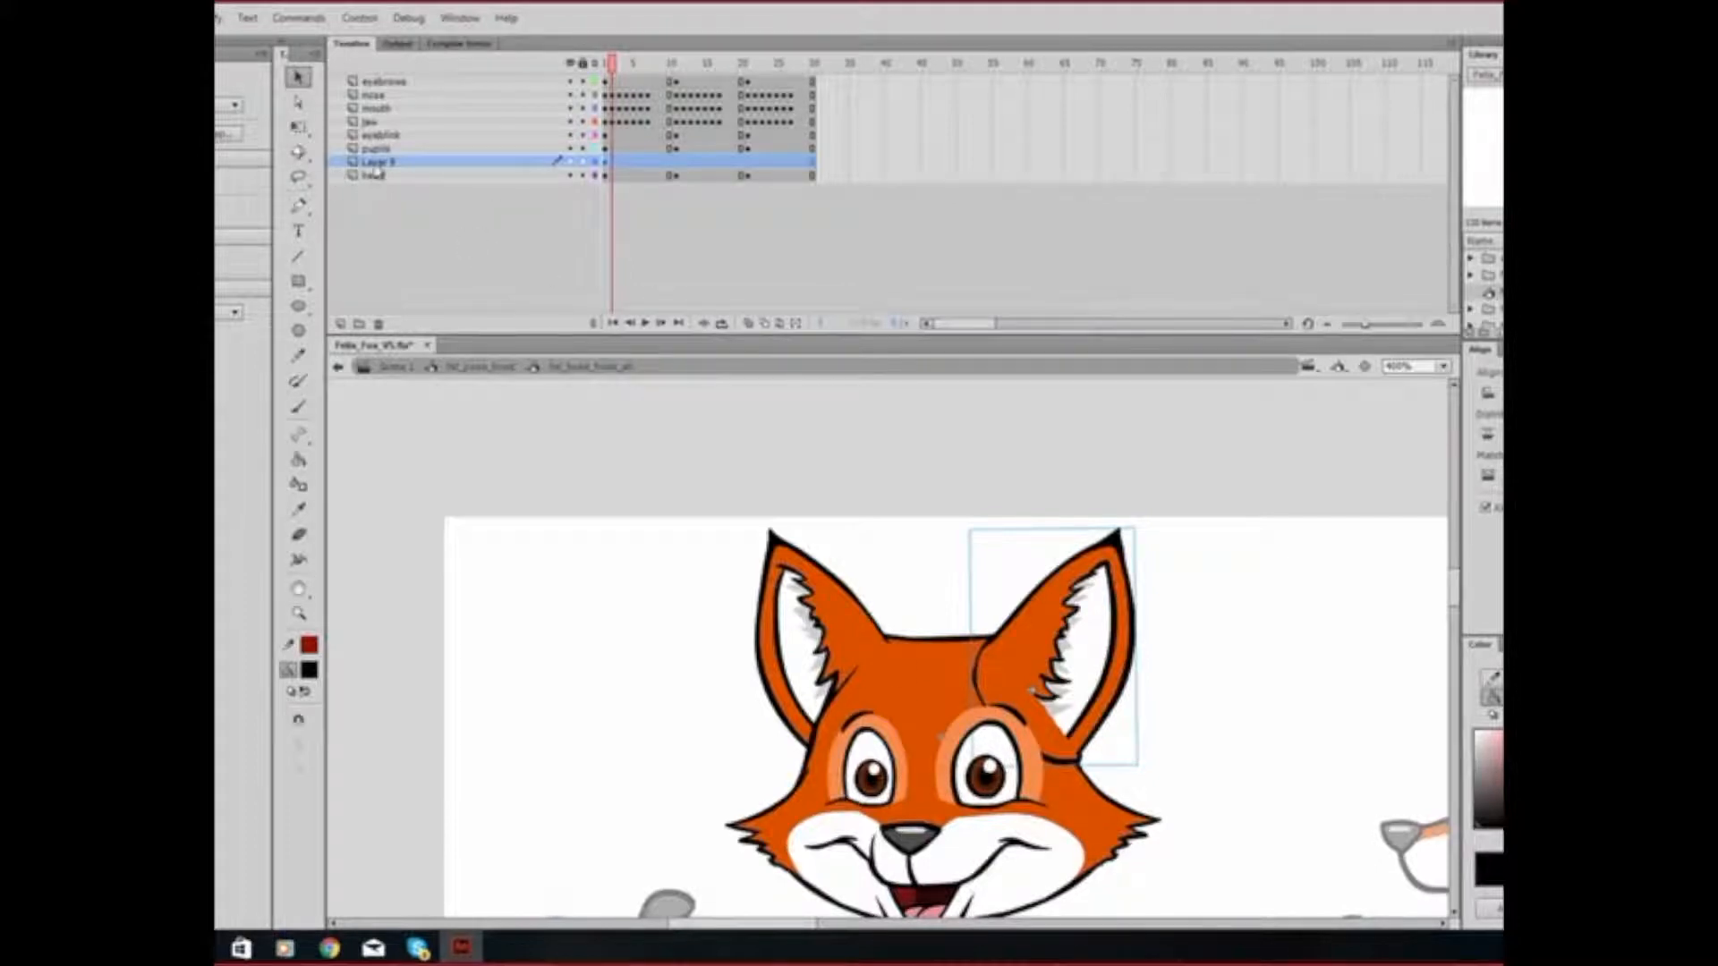
double_click(378, 161)
text(ear)
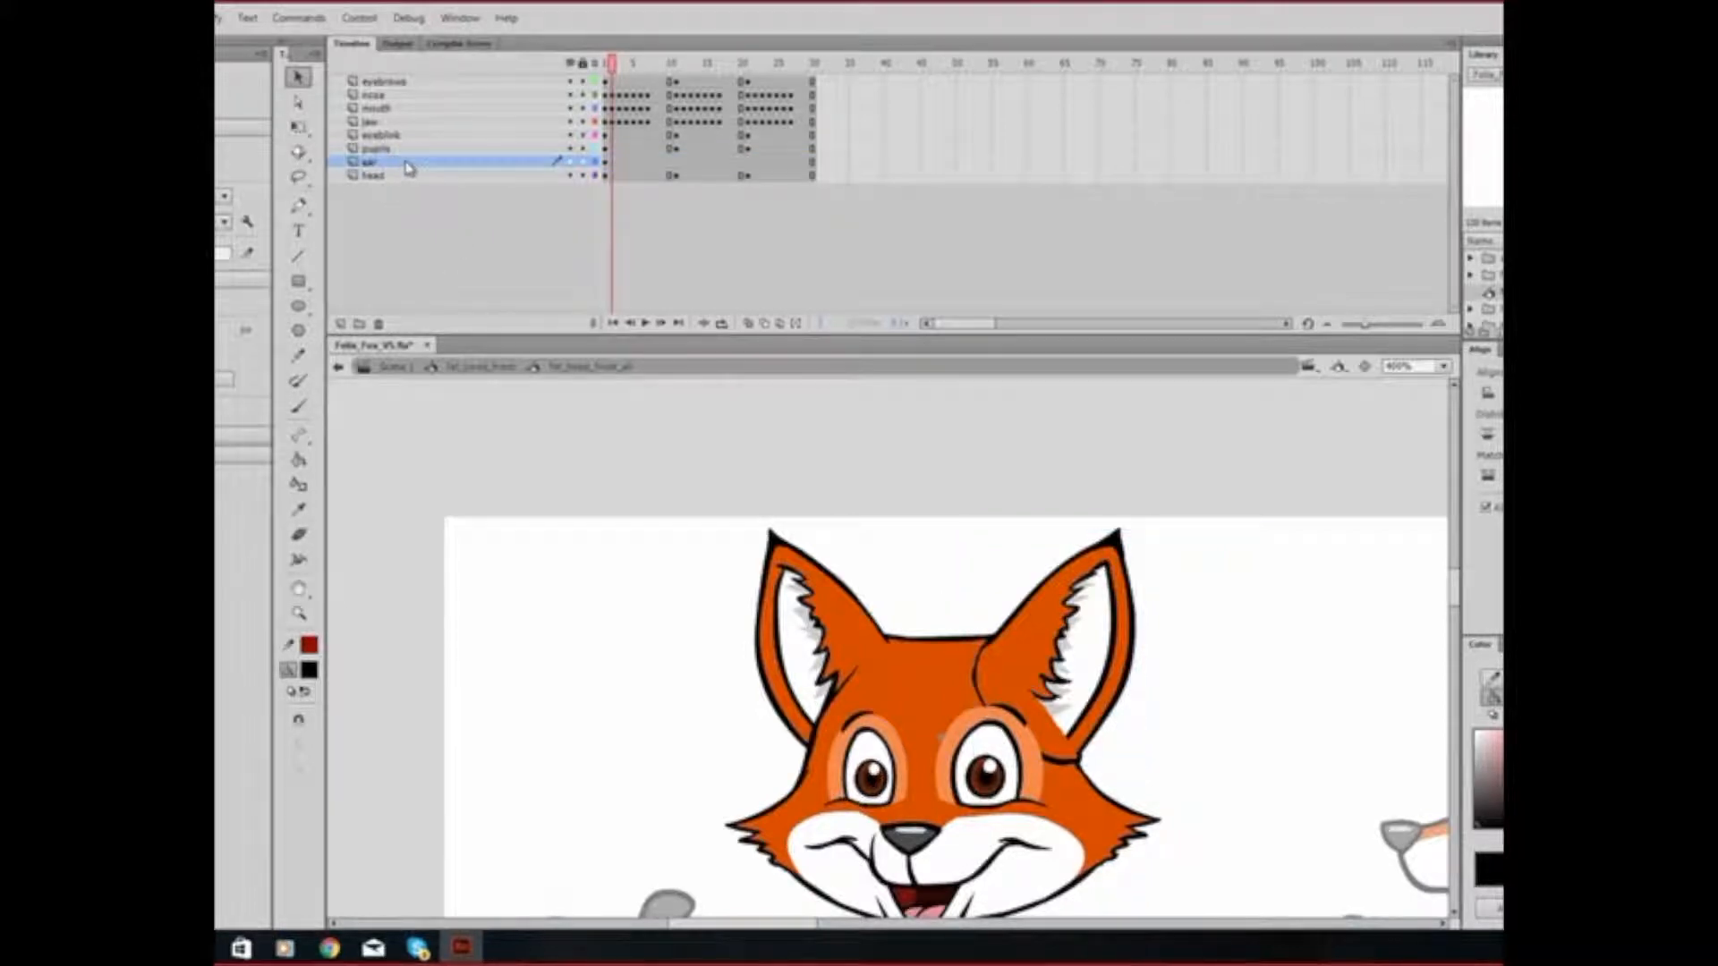
click(372, 162)
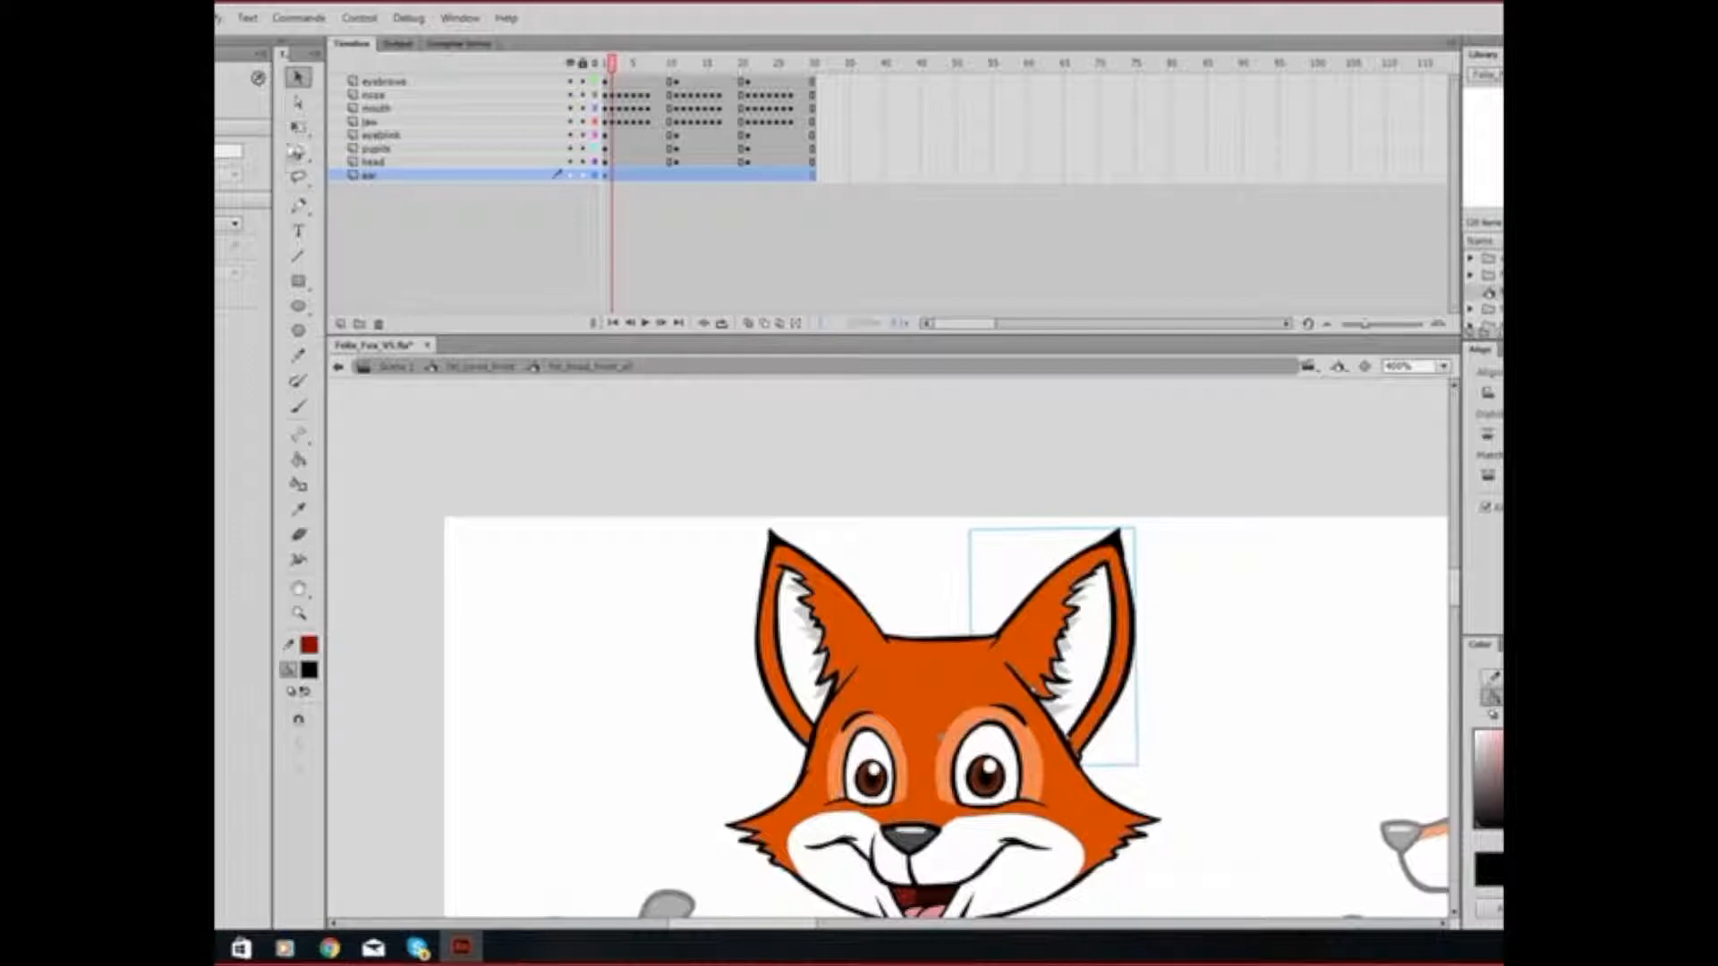
click(297, 127)
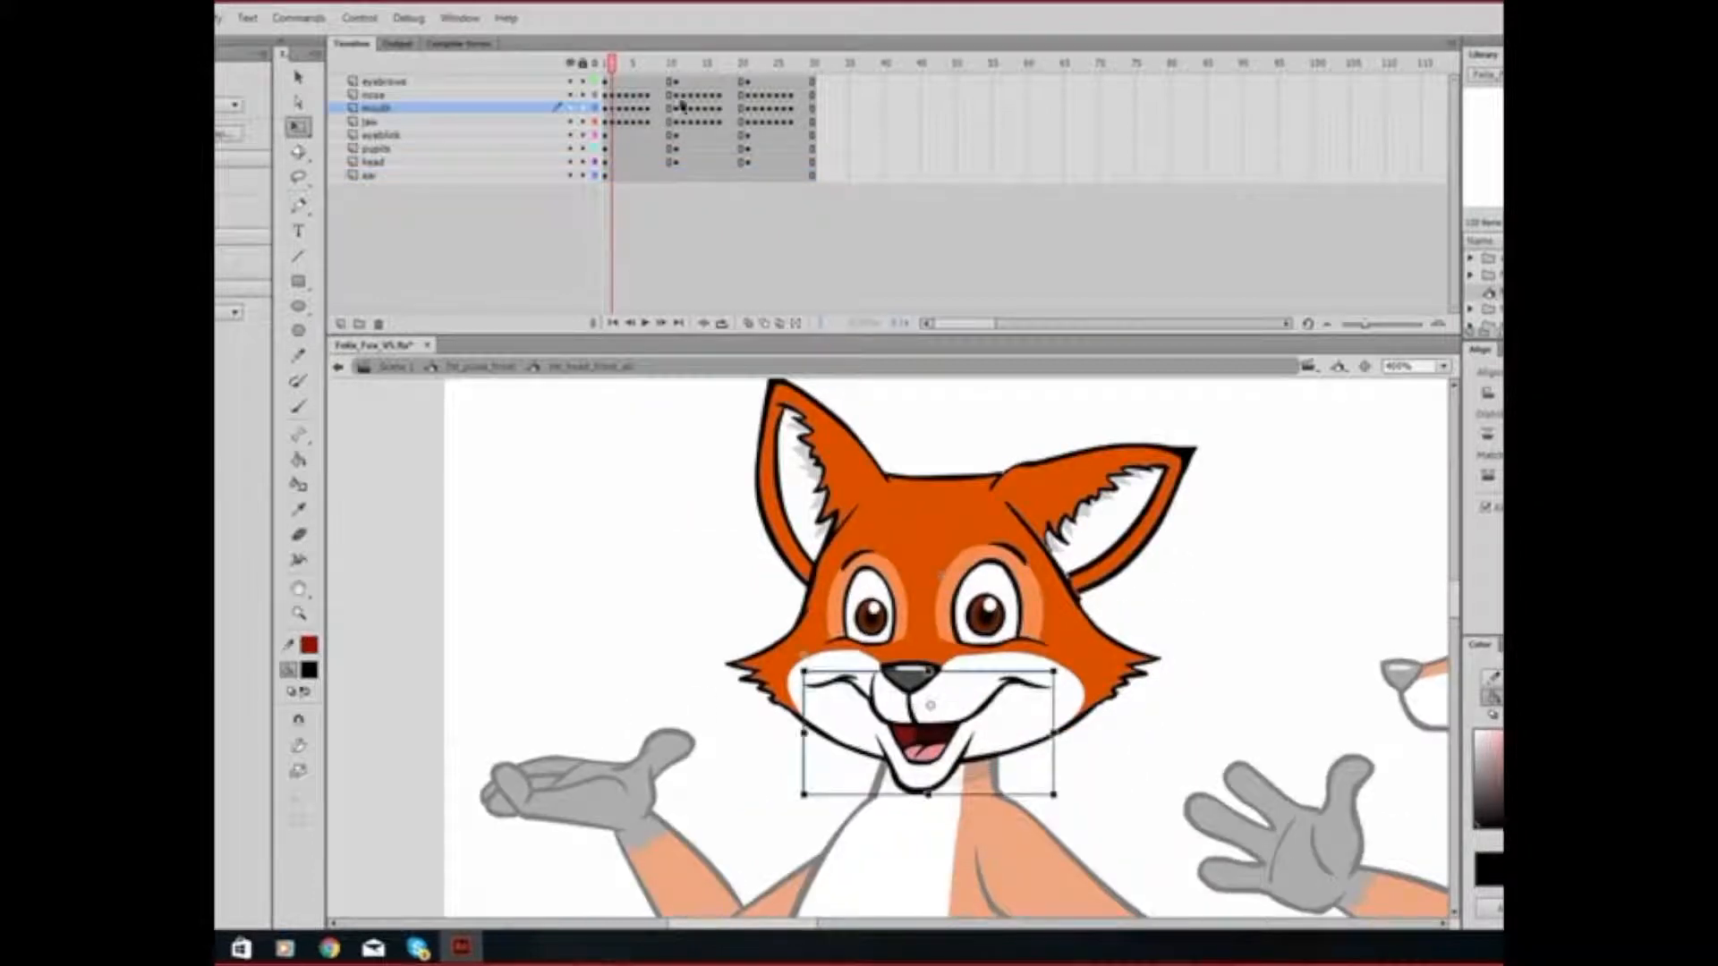
click(372, 121)
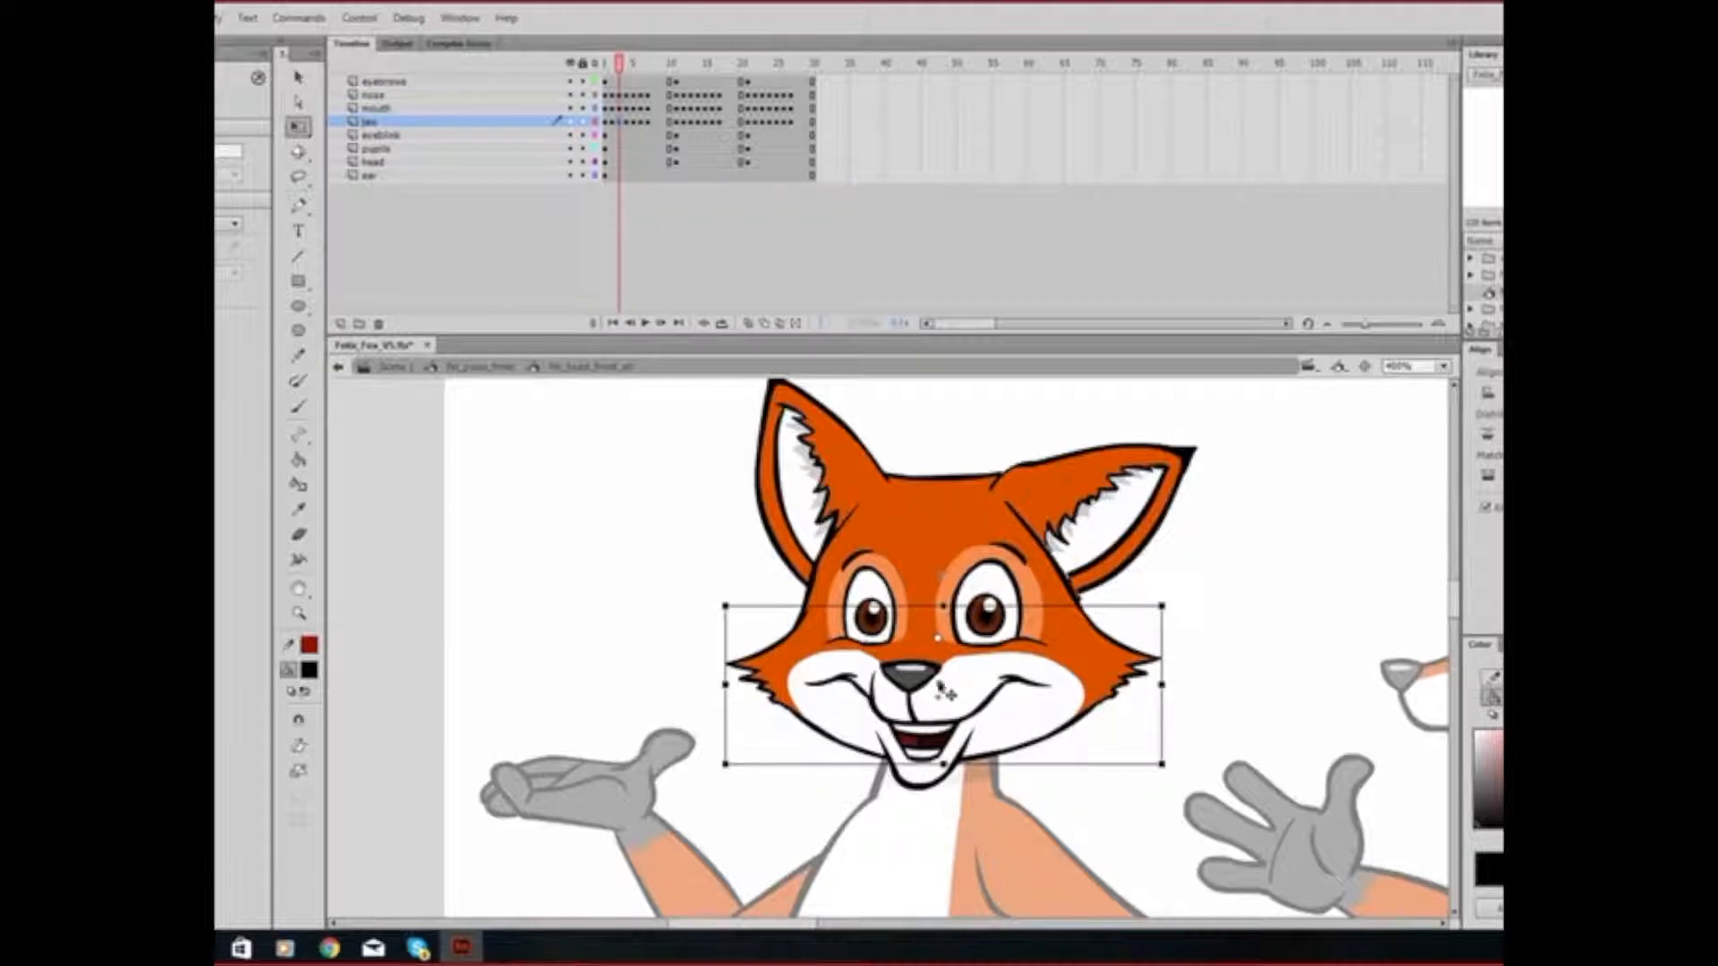
click(377, 146)
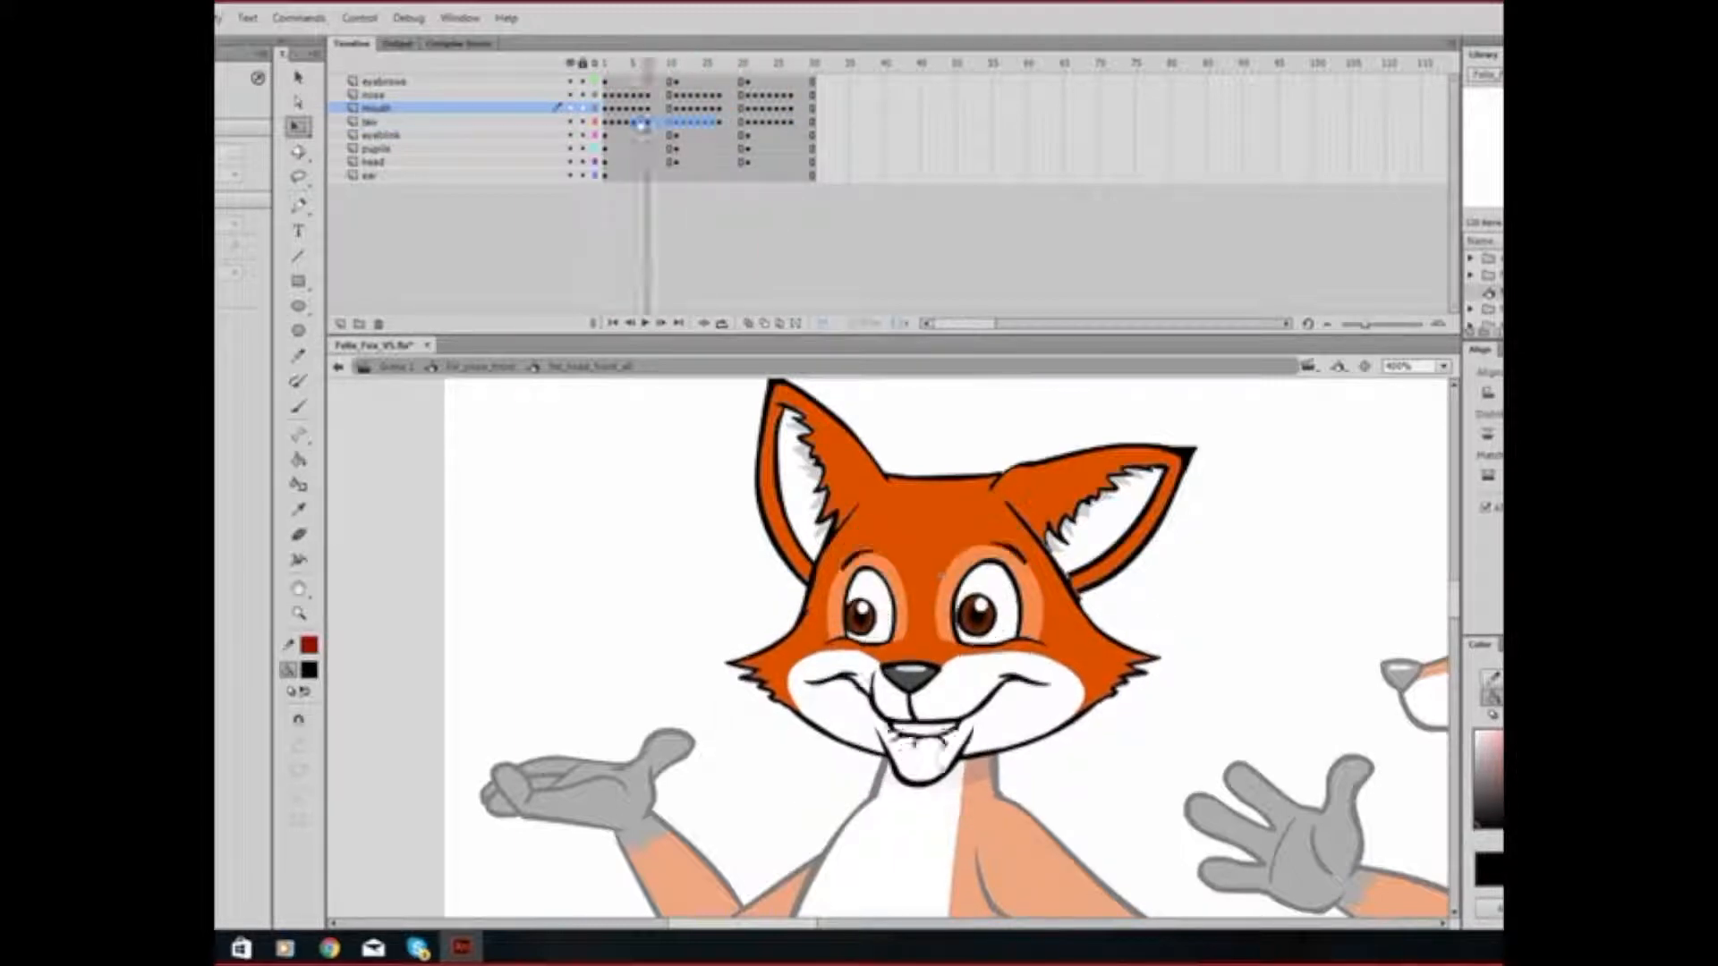
- Return to frame 1, select the mouth and jaw layer frames, and copy them
click(763, 62)
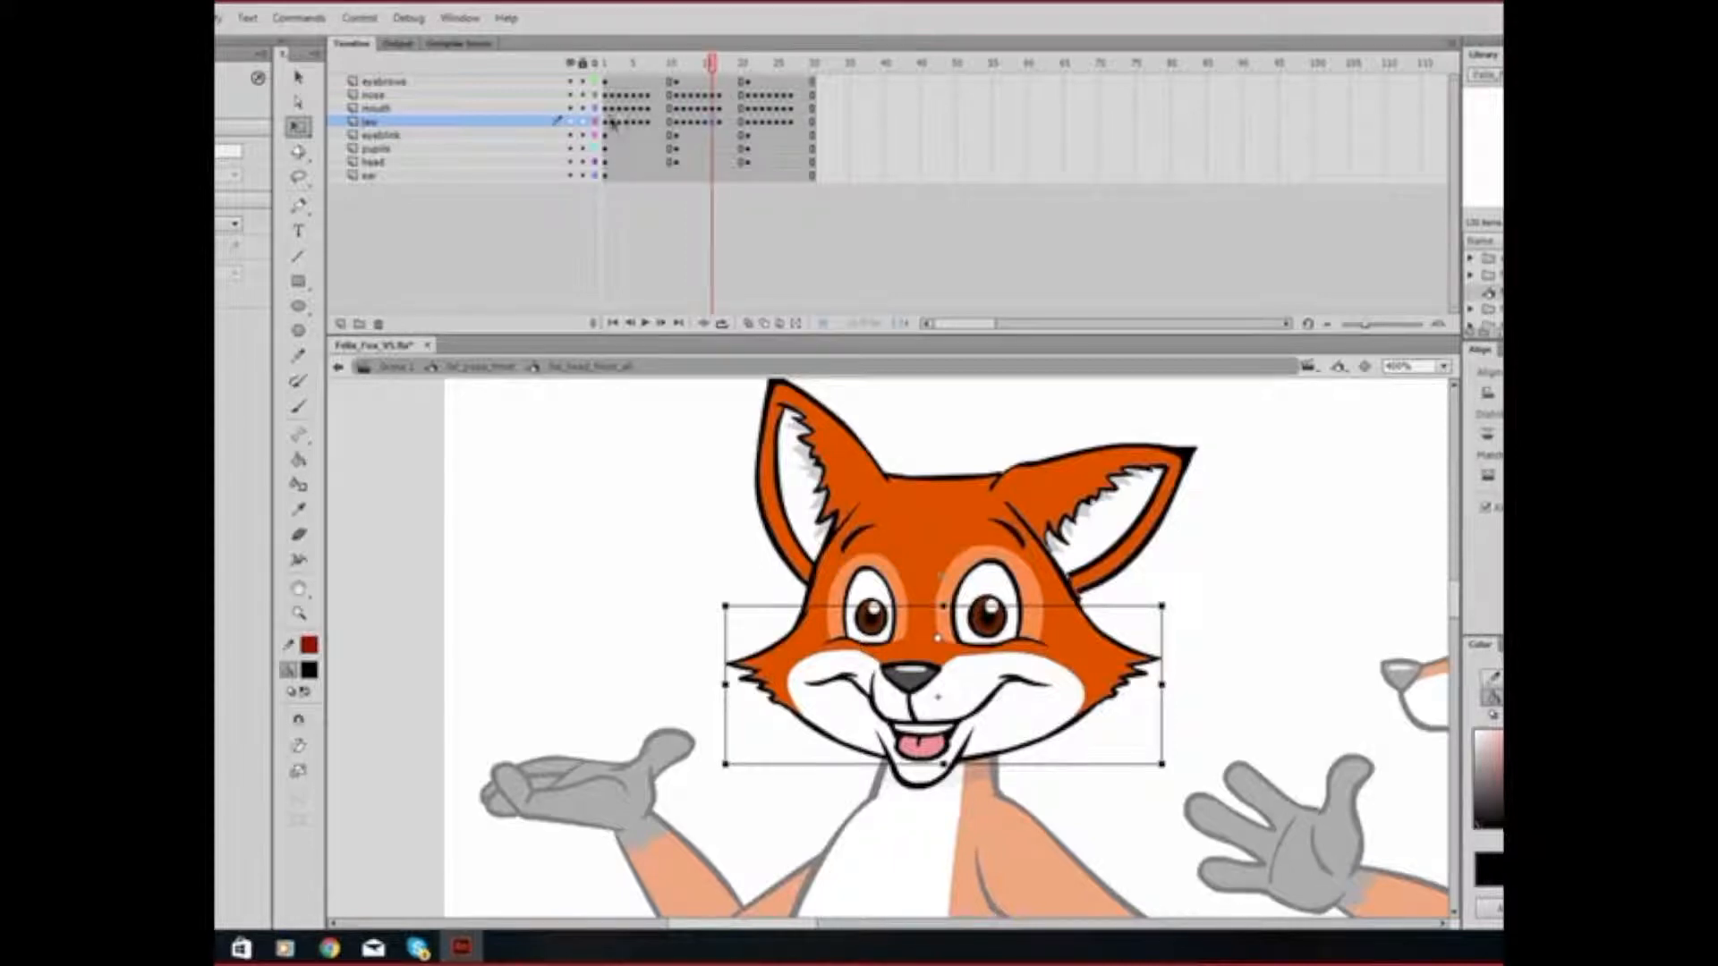
click(602, 63)
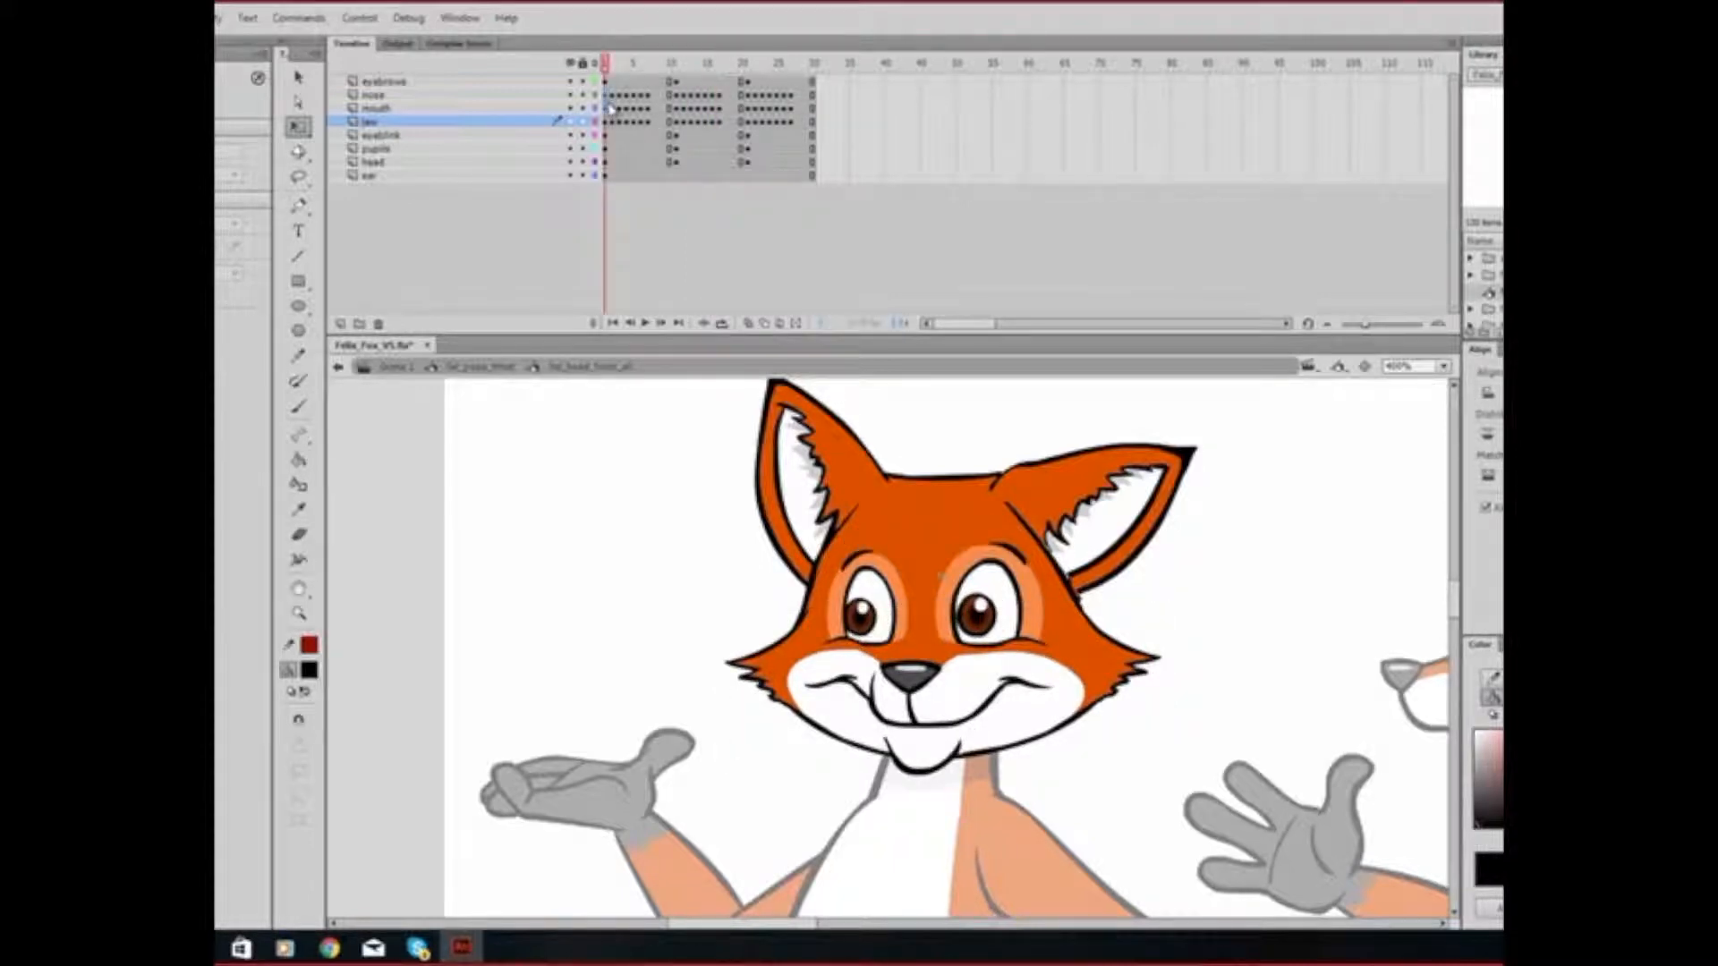
click(377, 107)
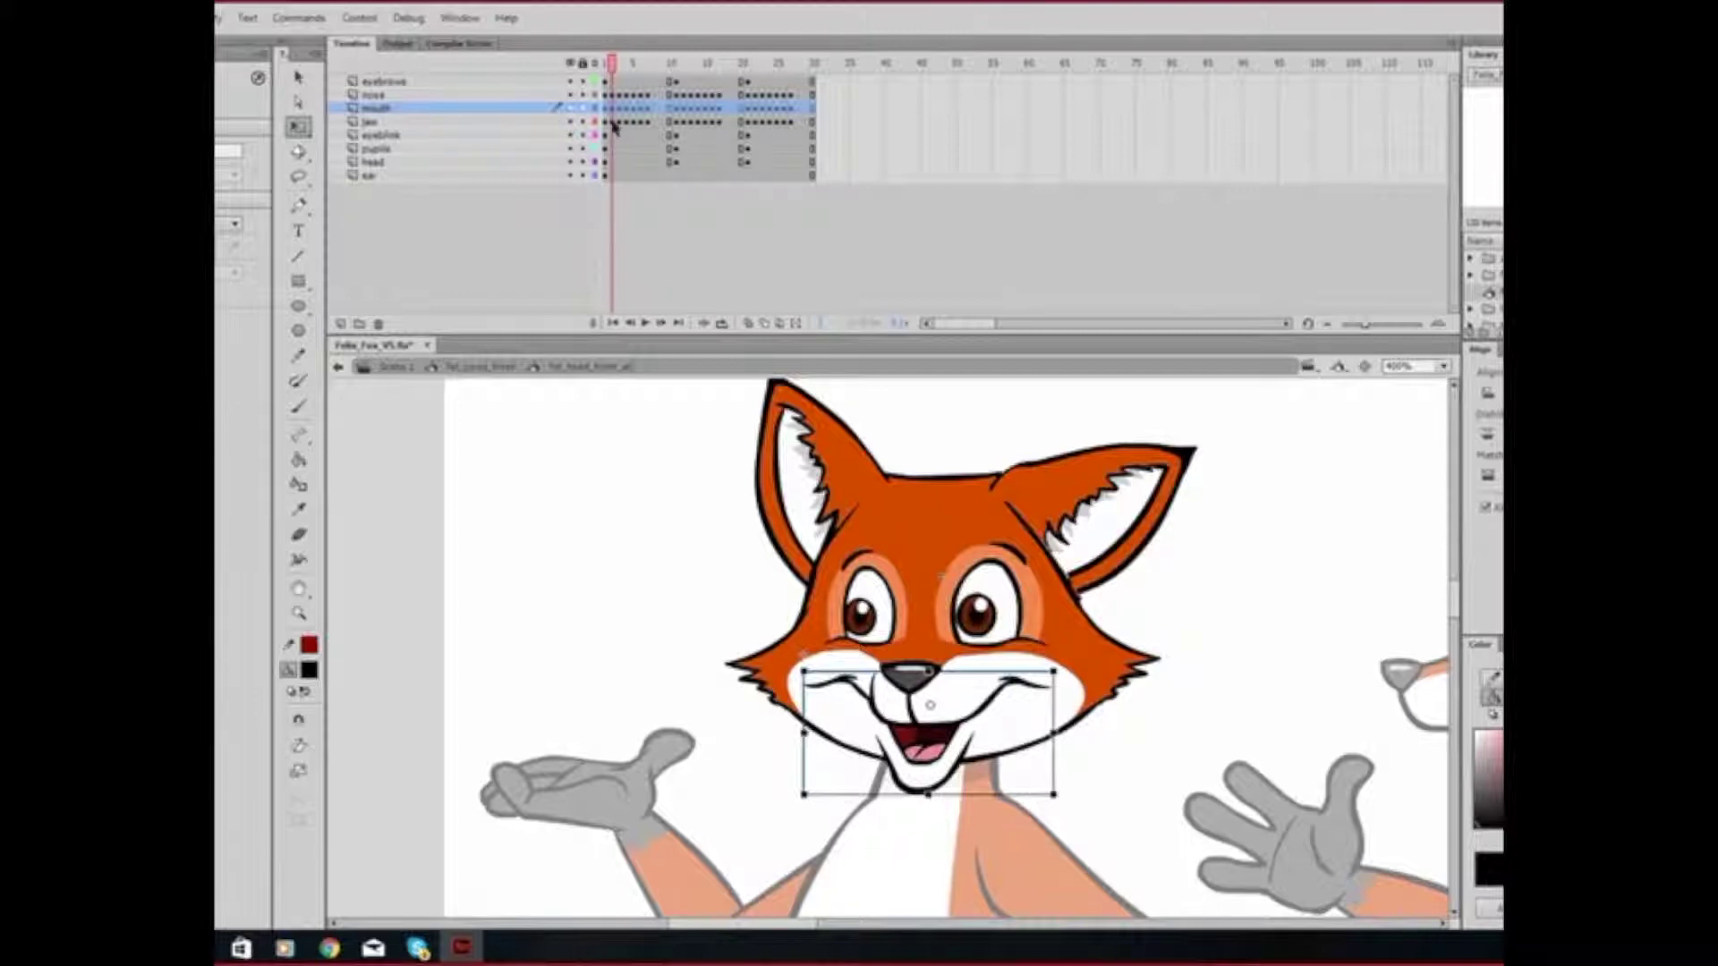
click(372, 121)
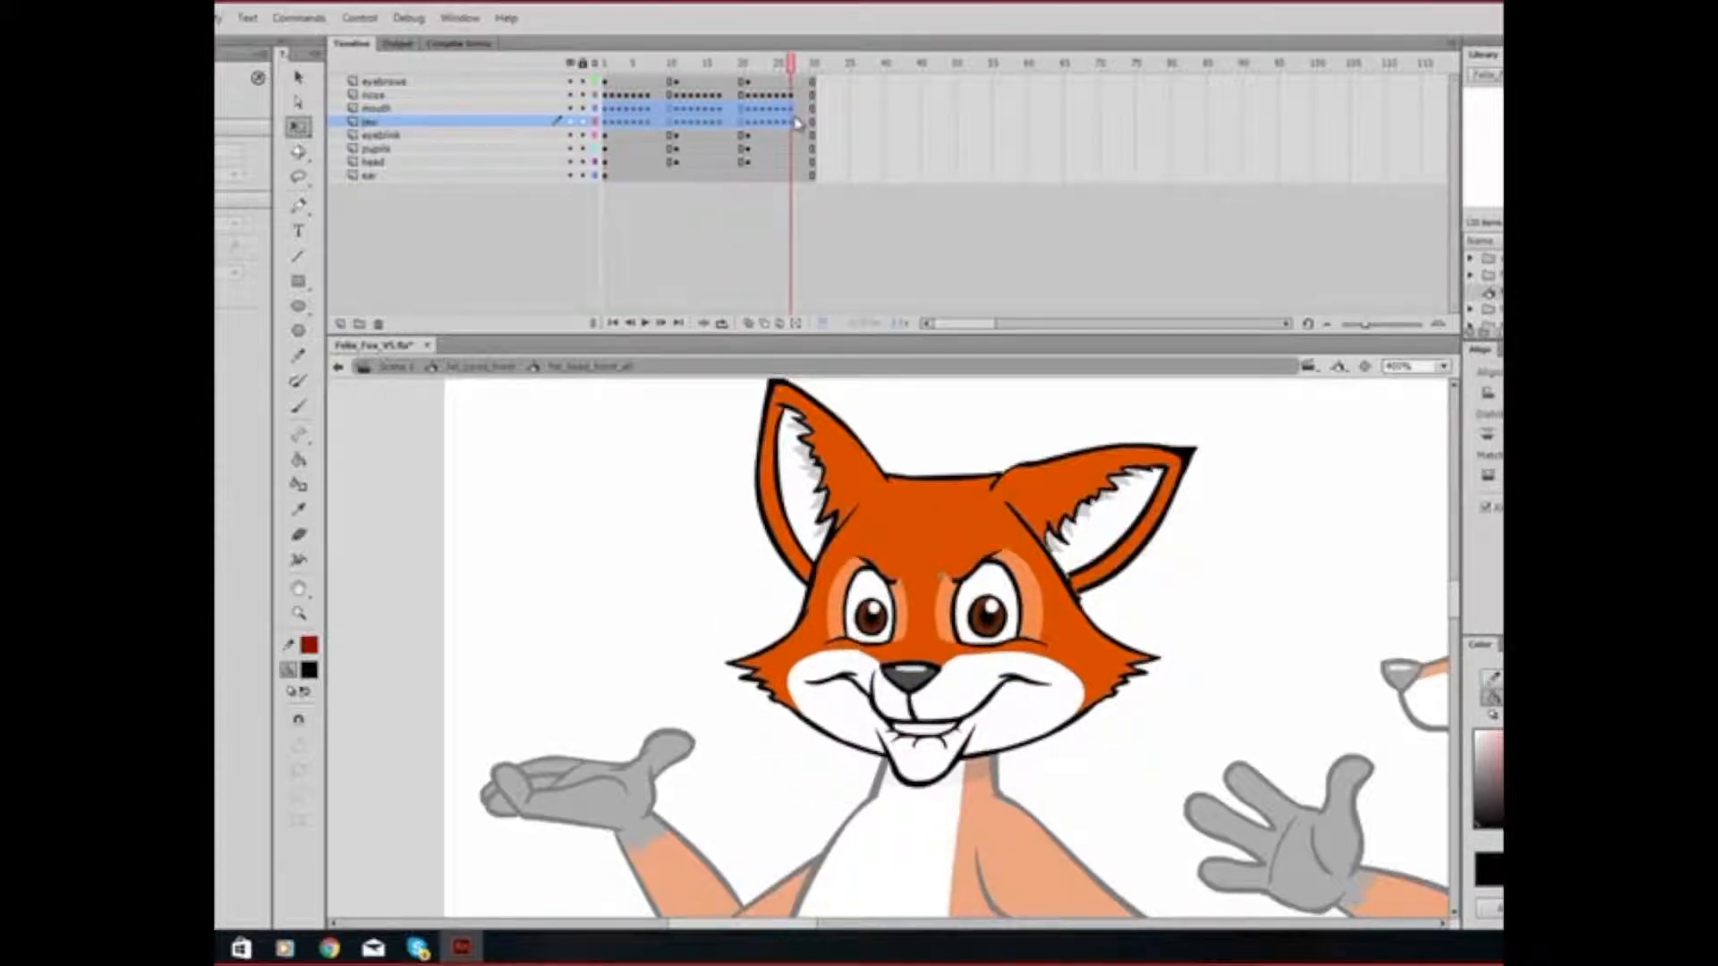
click(942, 696)
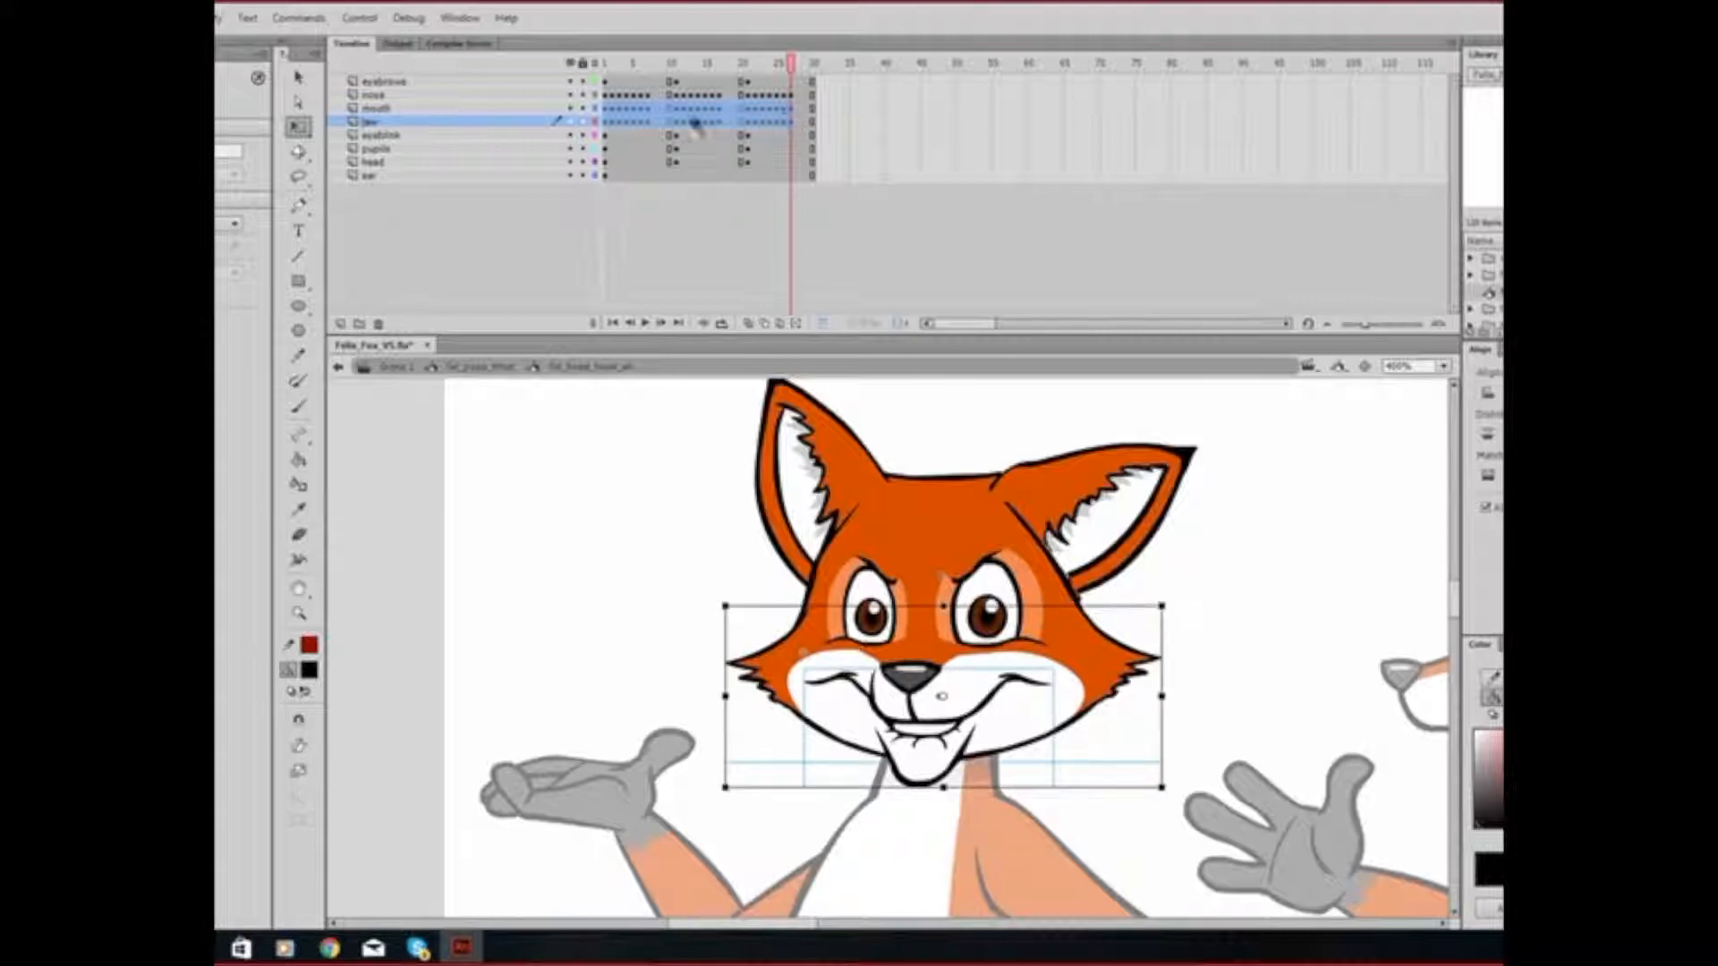
right_click(698, 124)
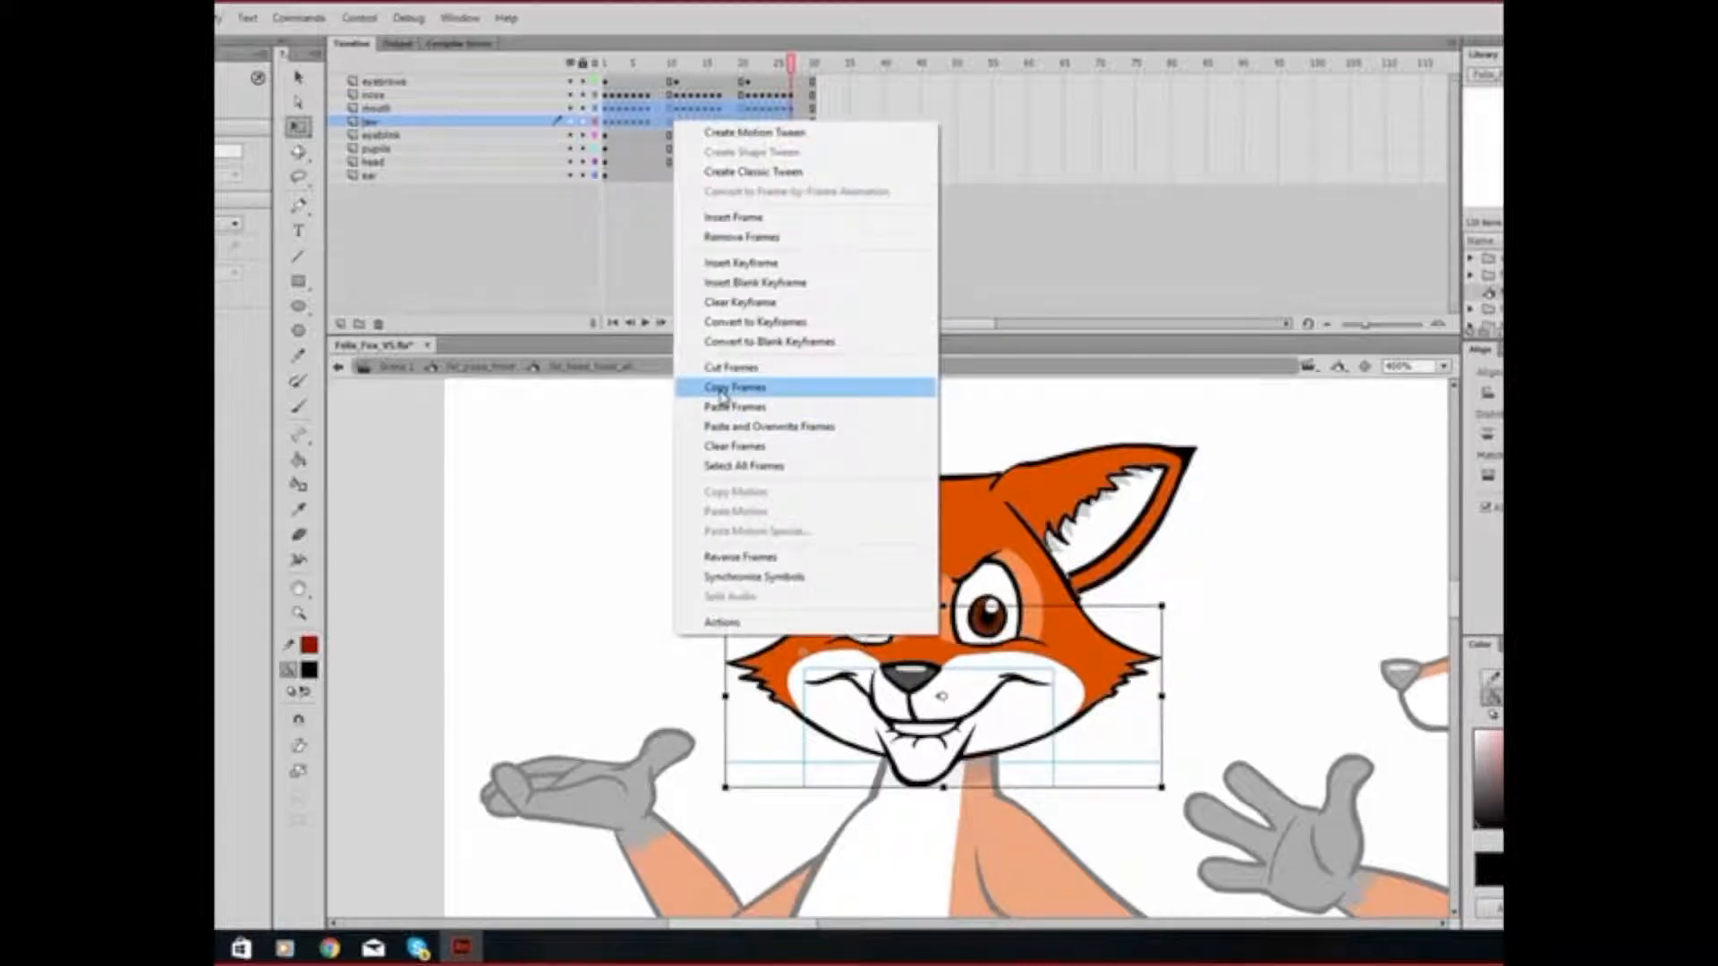
click(733, 386)
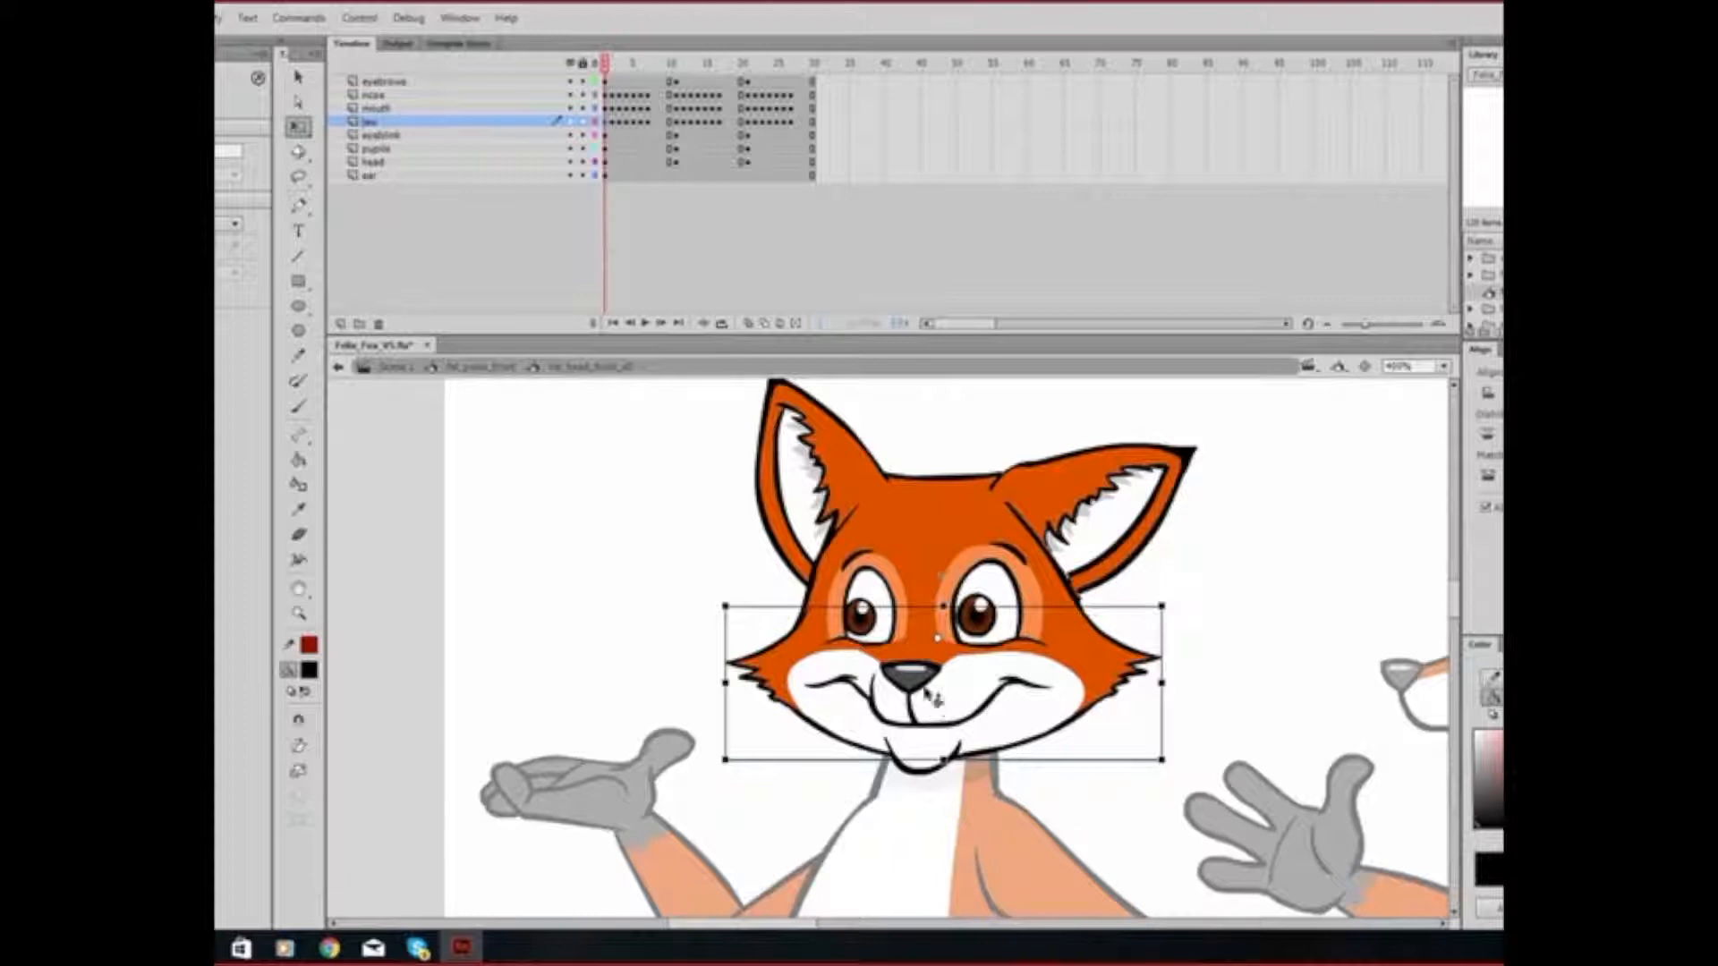
- Convert the jaw artwork on stage into a graphic symbol named 'Felix Mouth'
right_click(926, 689)
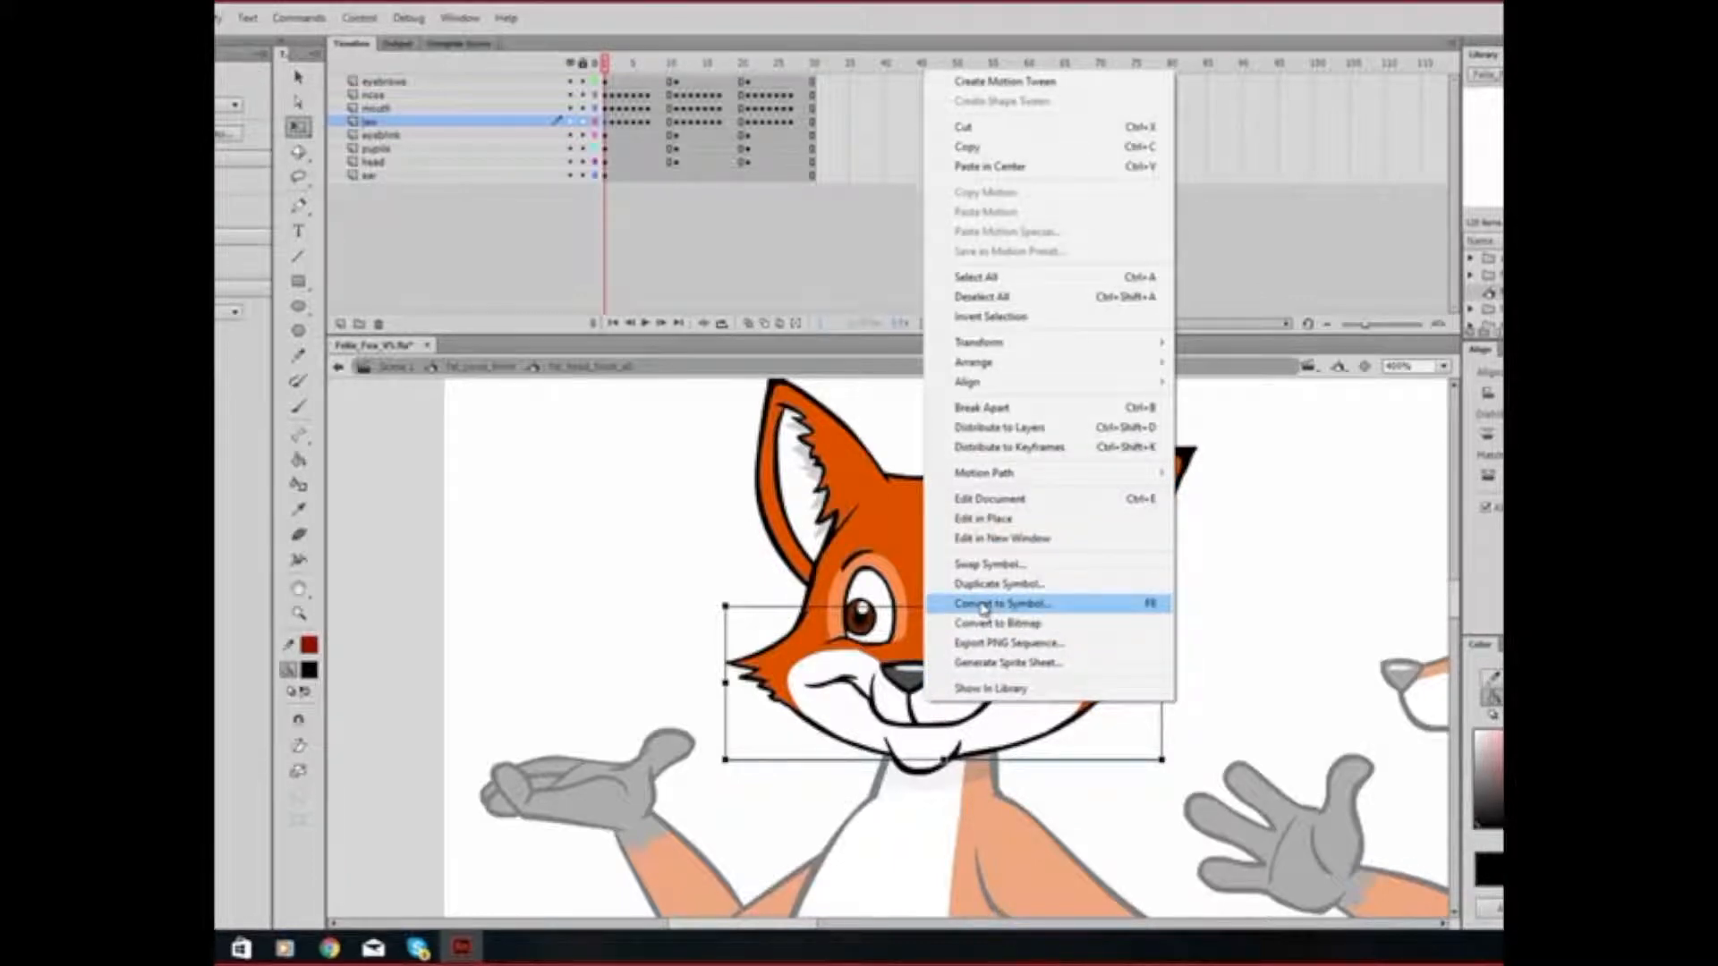
click(999, 603)
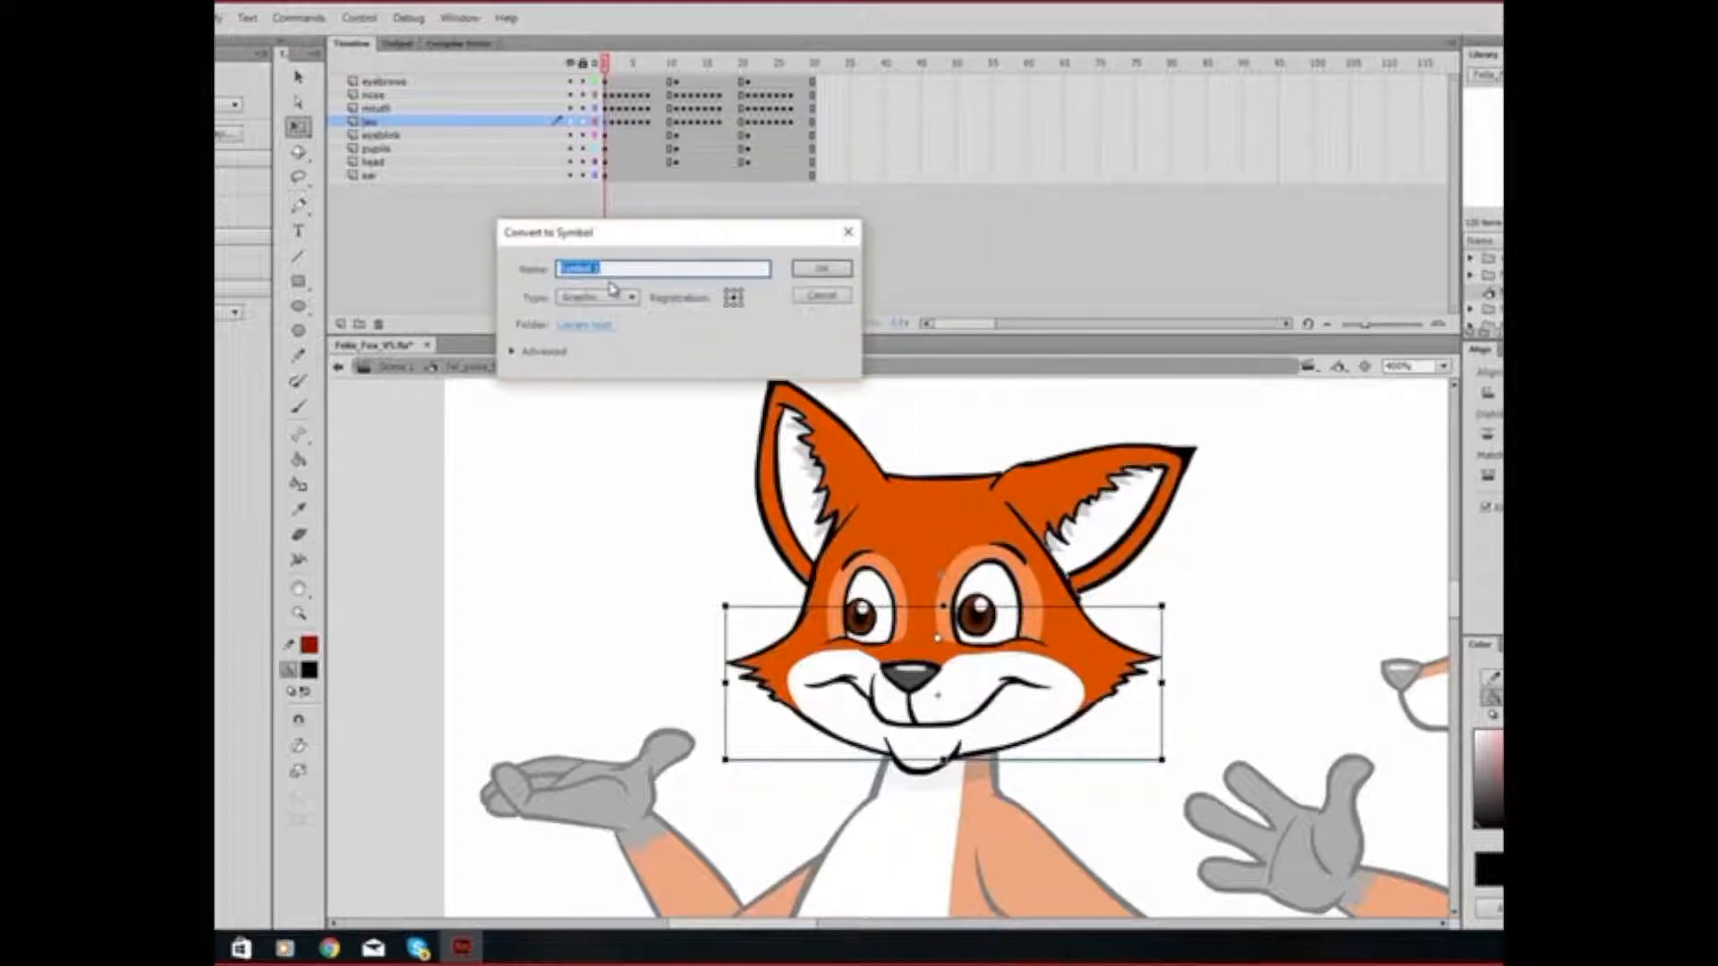
text(Felix Mouth)
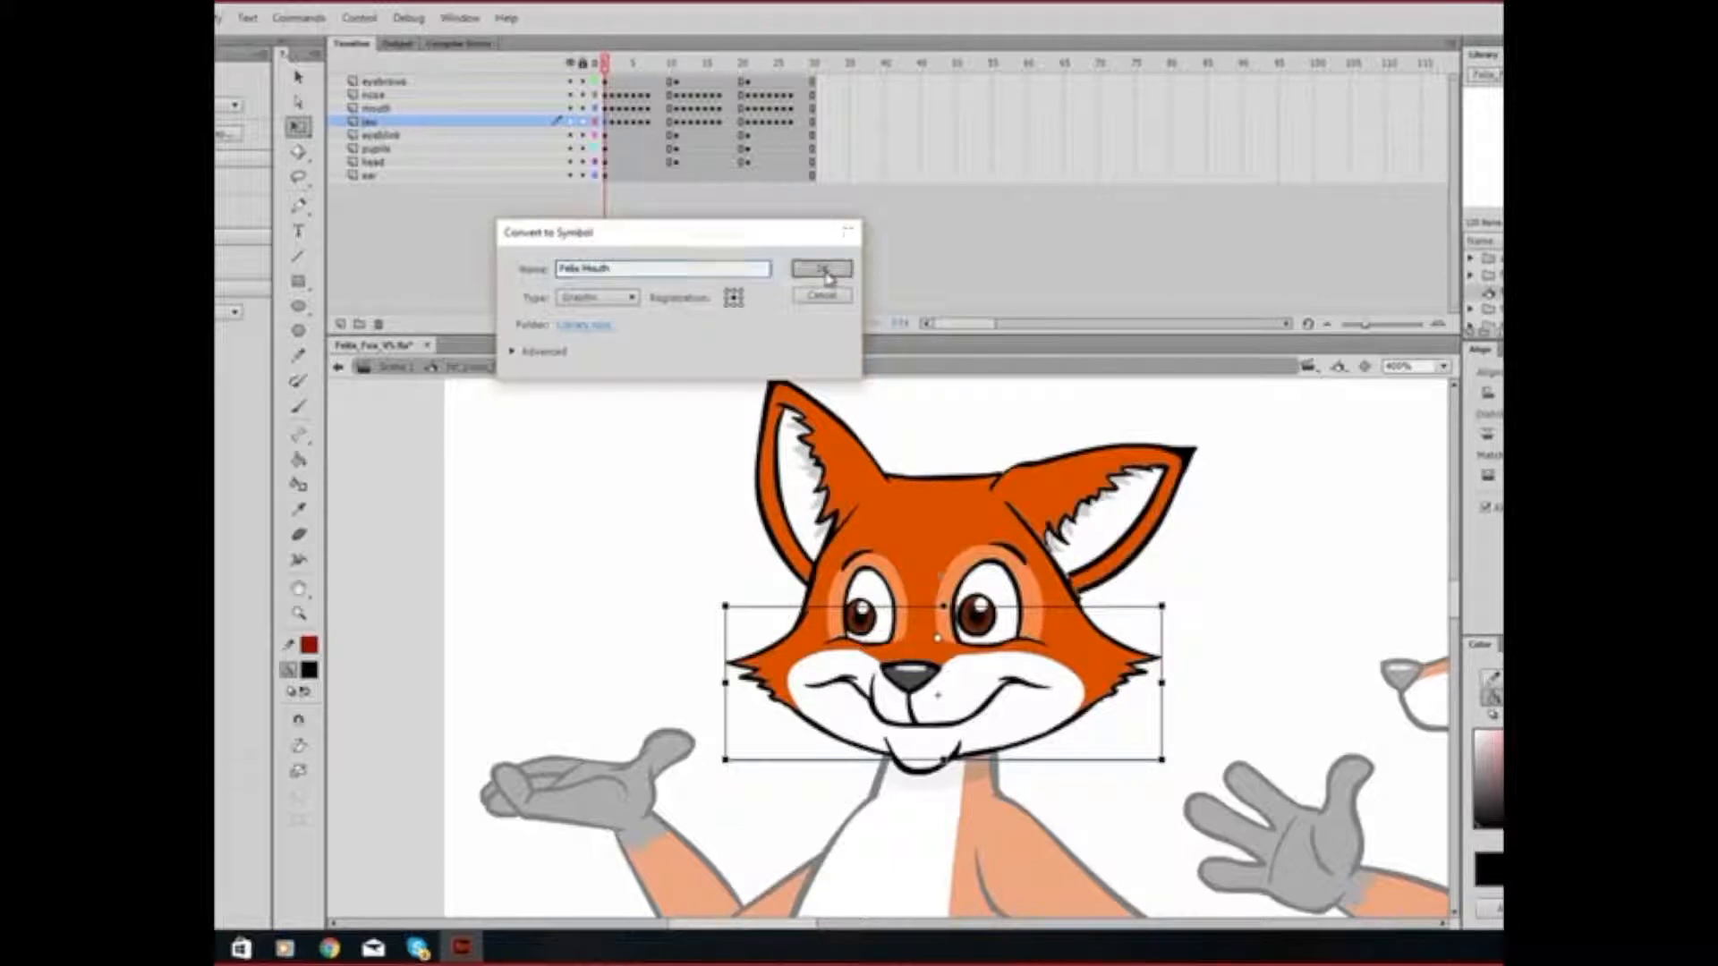
click(819, 269)
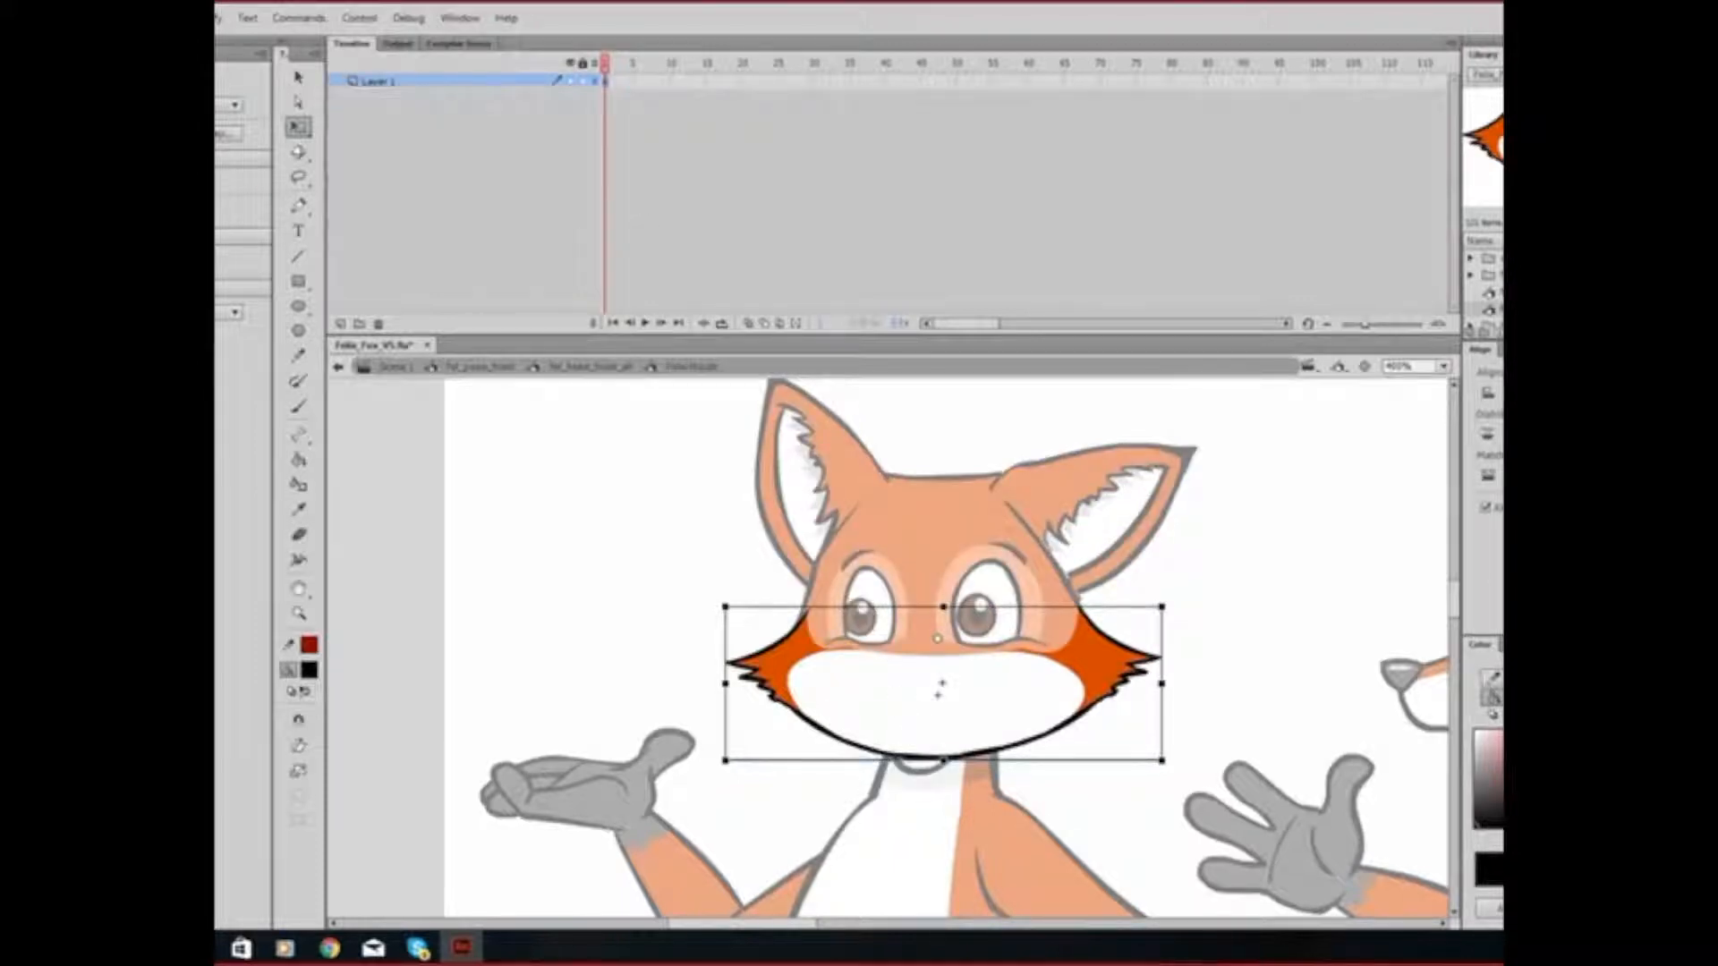
- Paste and overwrite the copied frames on Layer 1, then return to the fox head
right_click(602, 81)
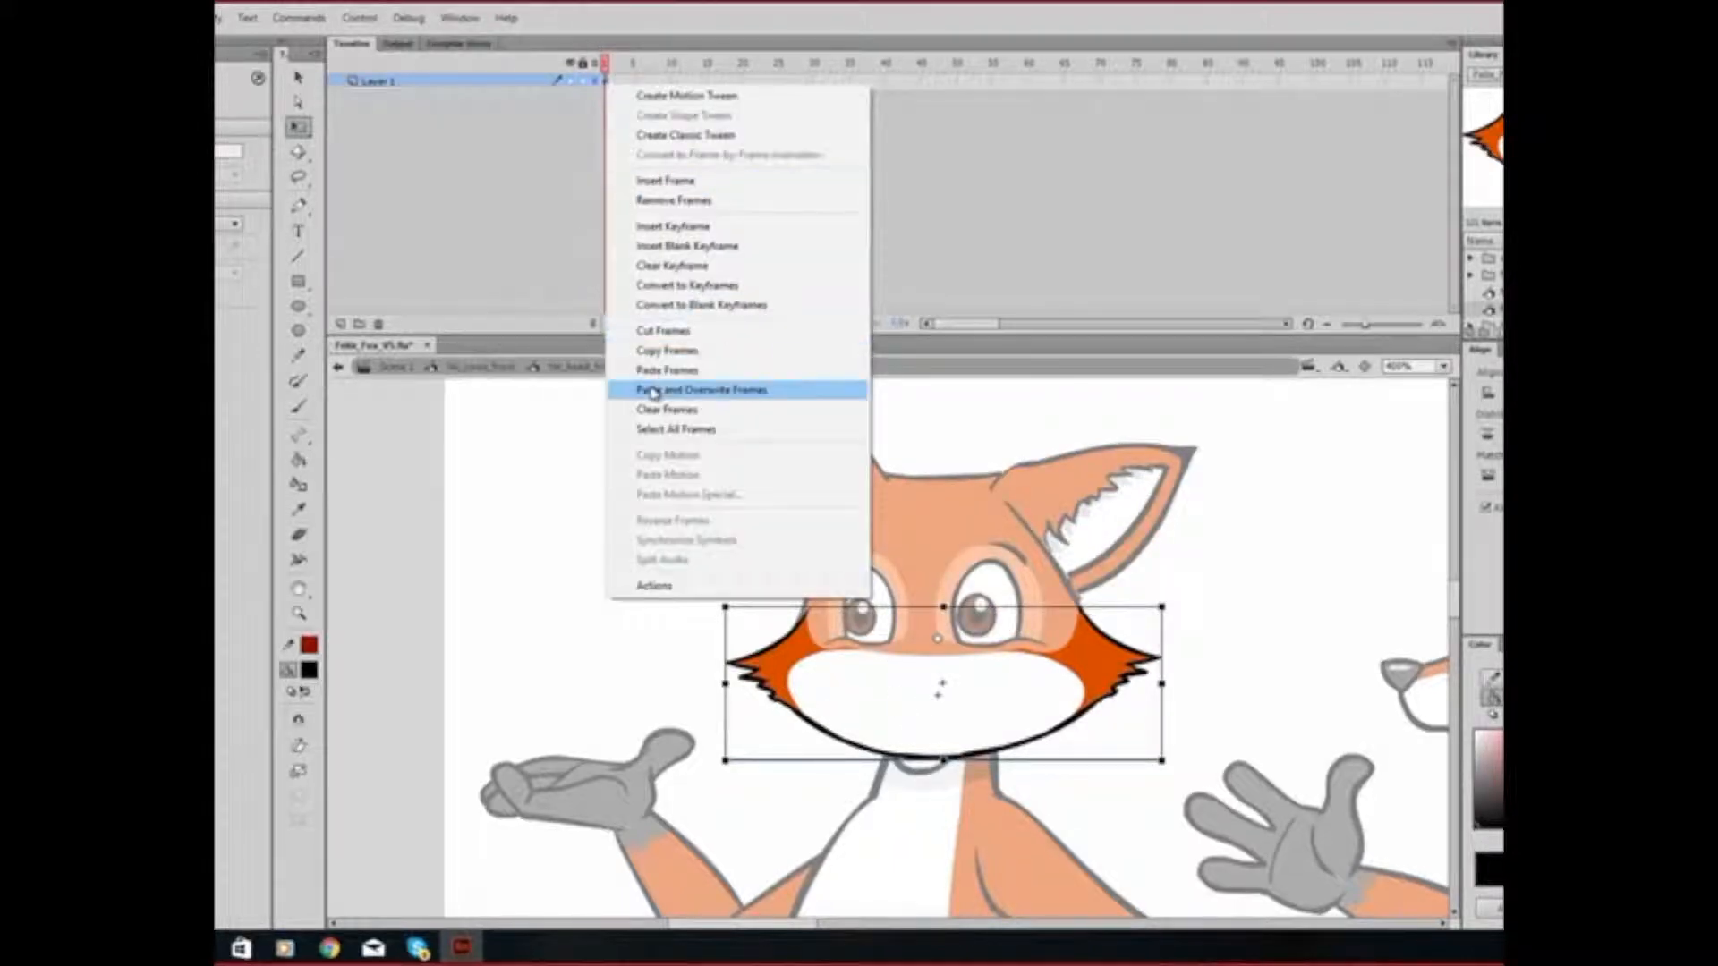
click(699, 390)
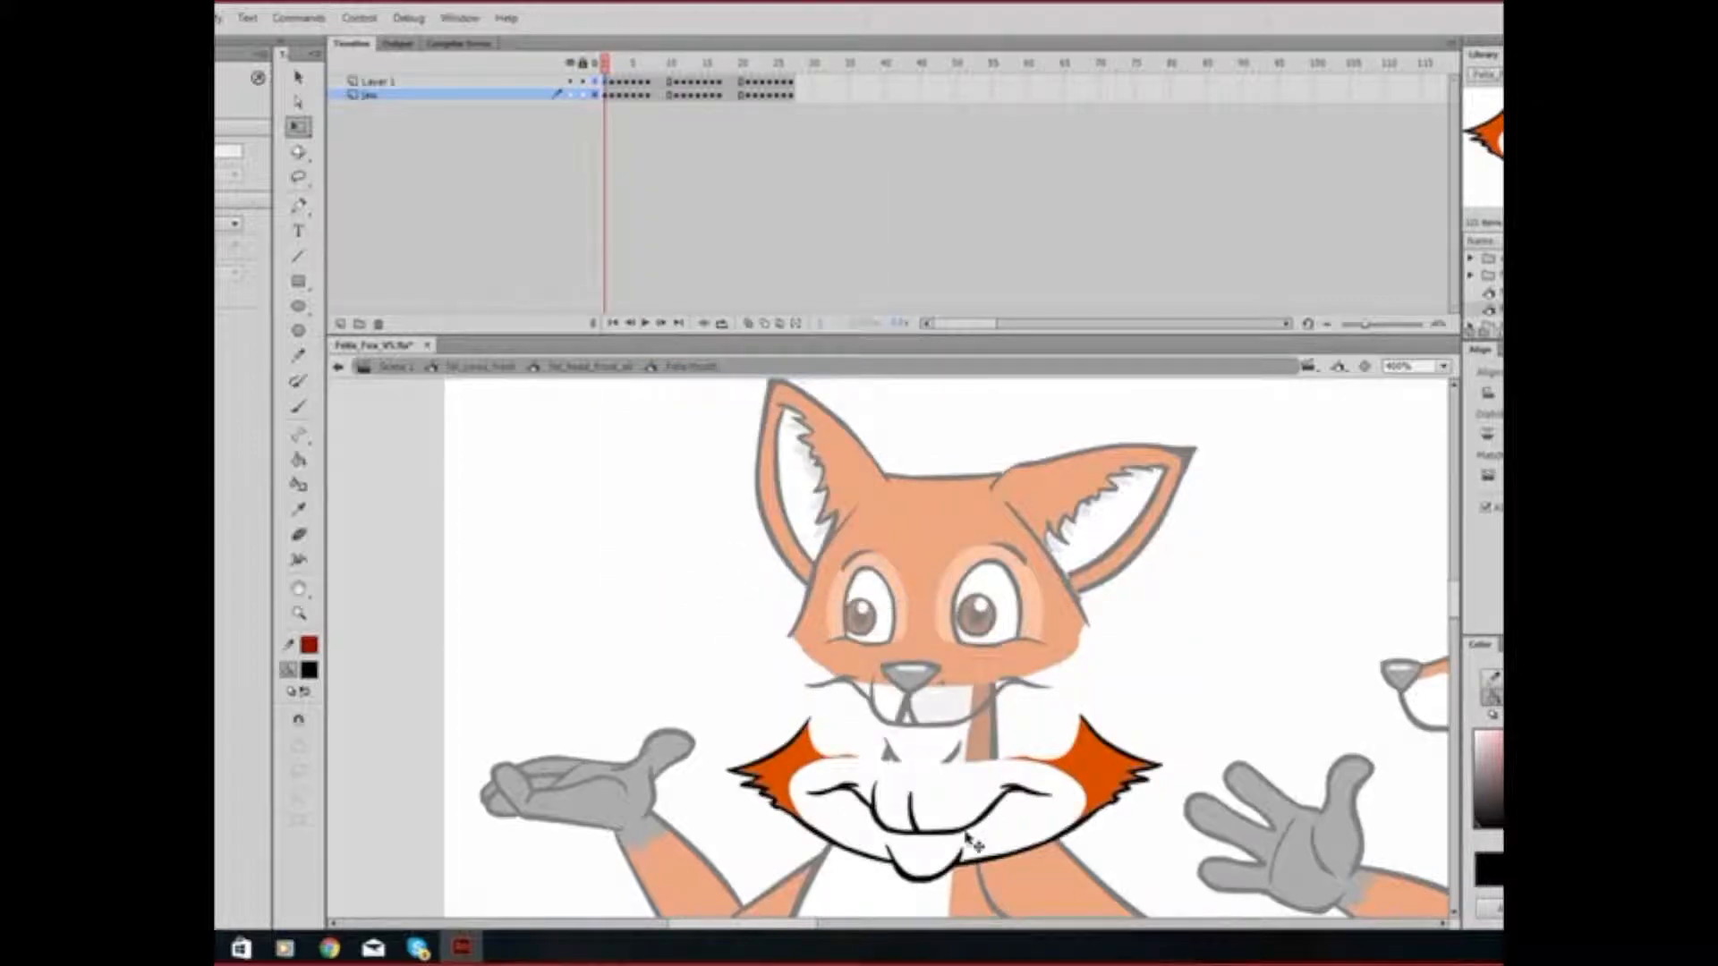
click(920, 789)
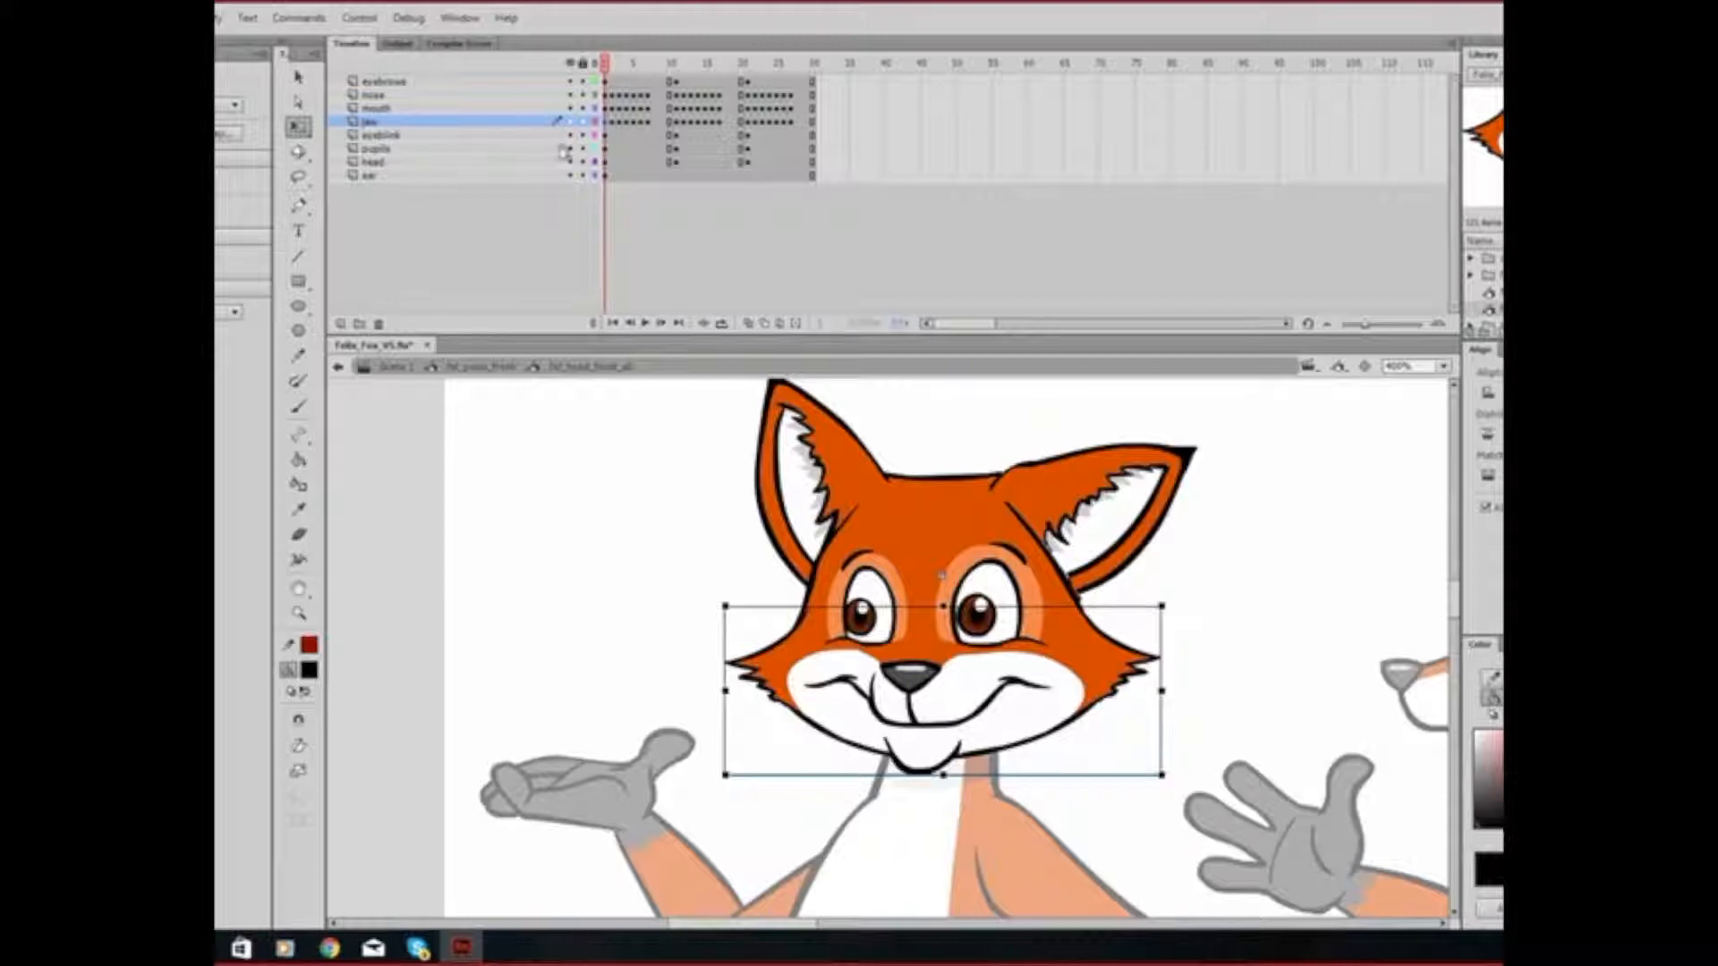
- Clear and delete the old mouth layer, and rename the jaw layer 'felix mouth'
click(741, 62)
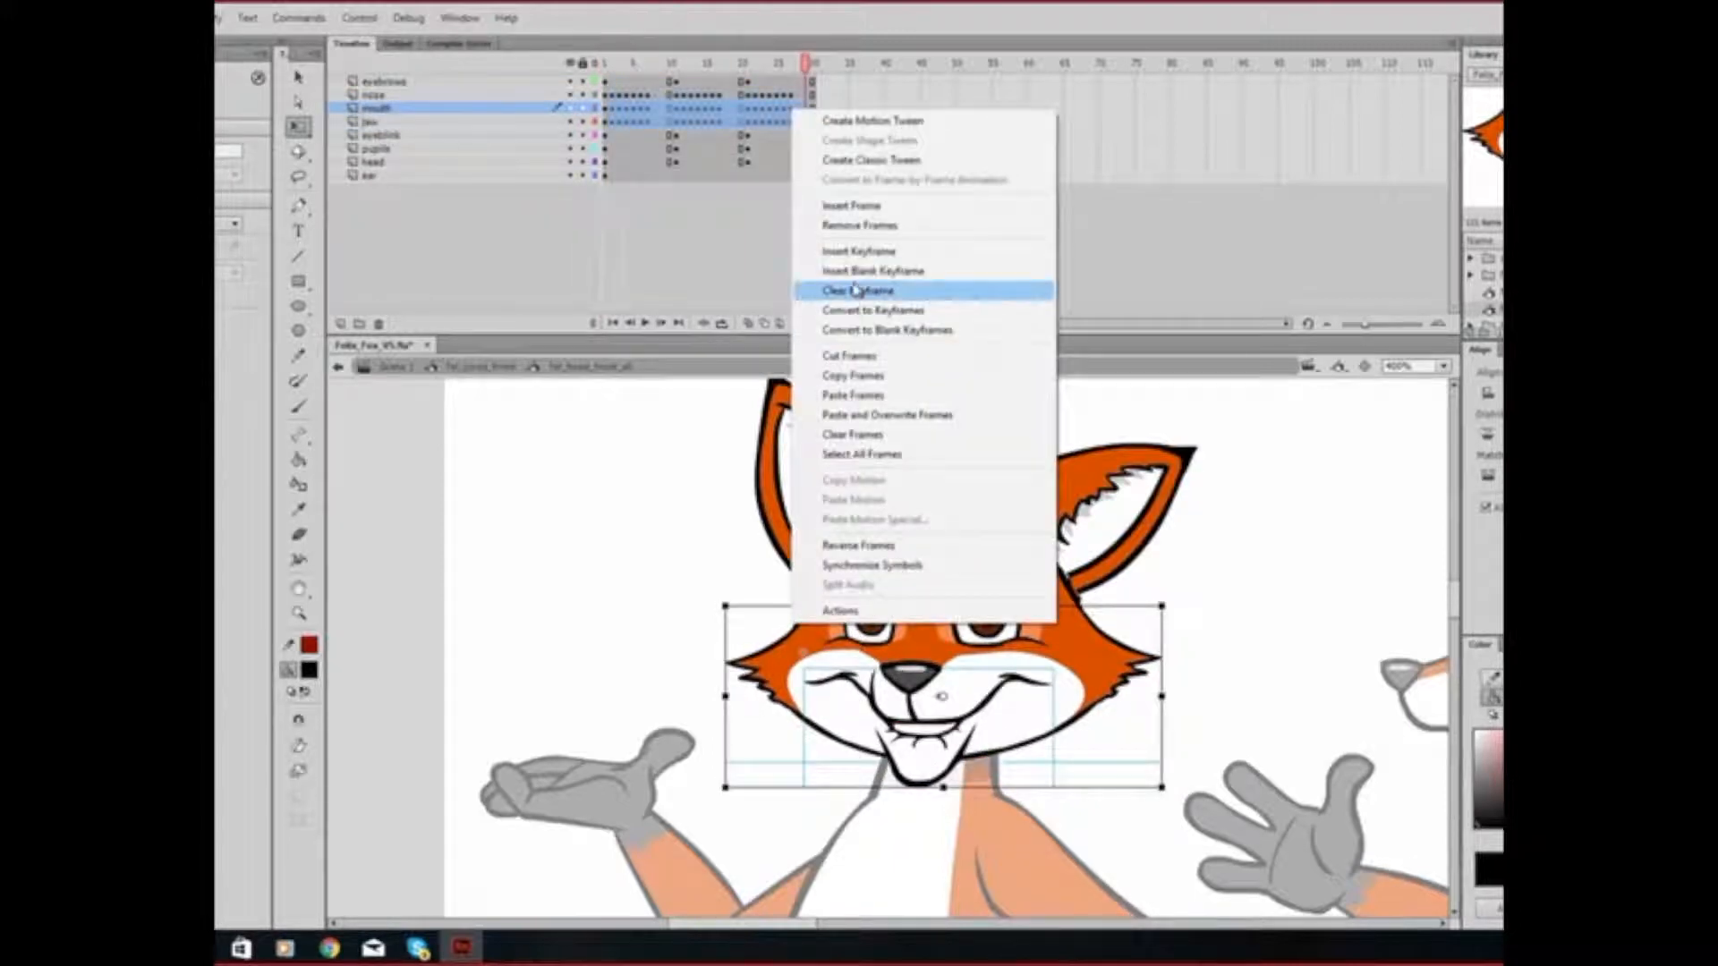
click(859, 290)
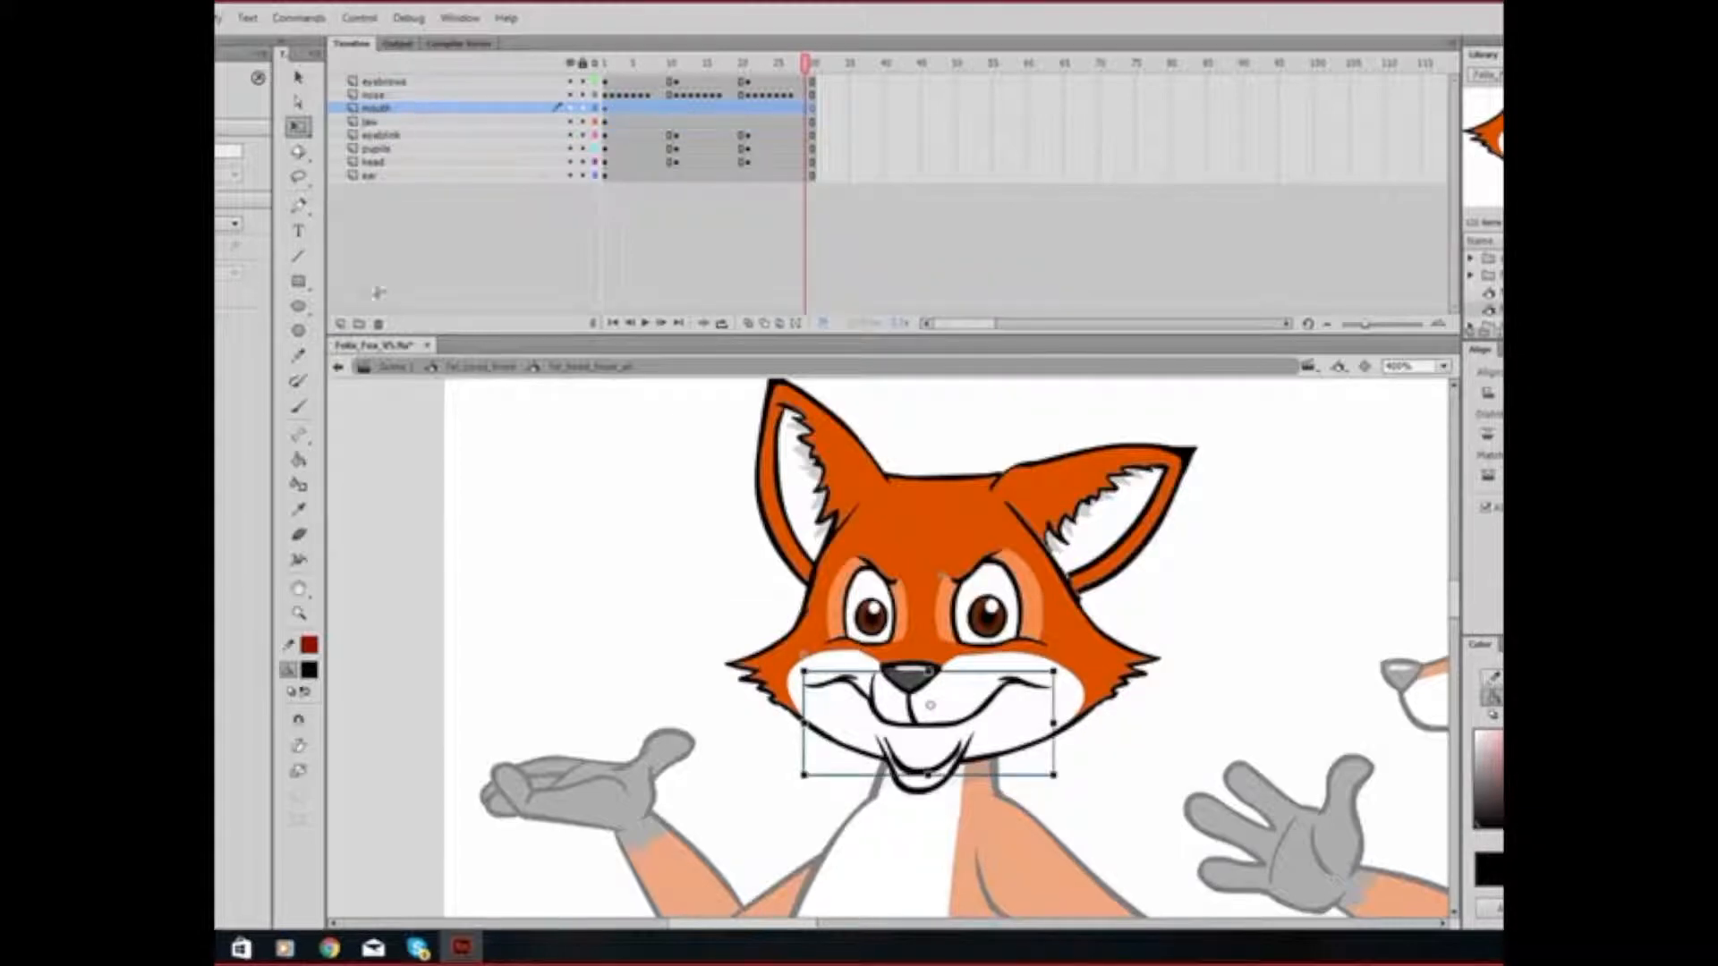
click(372, 107)
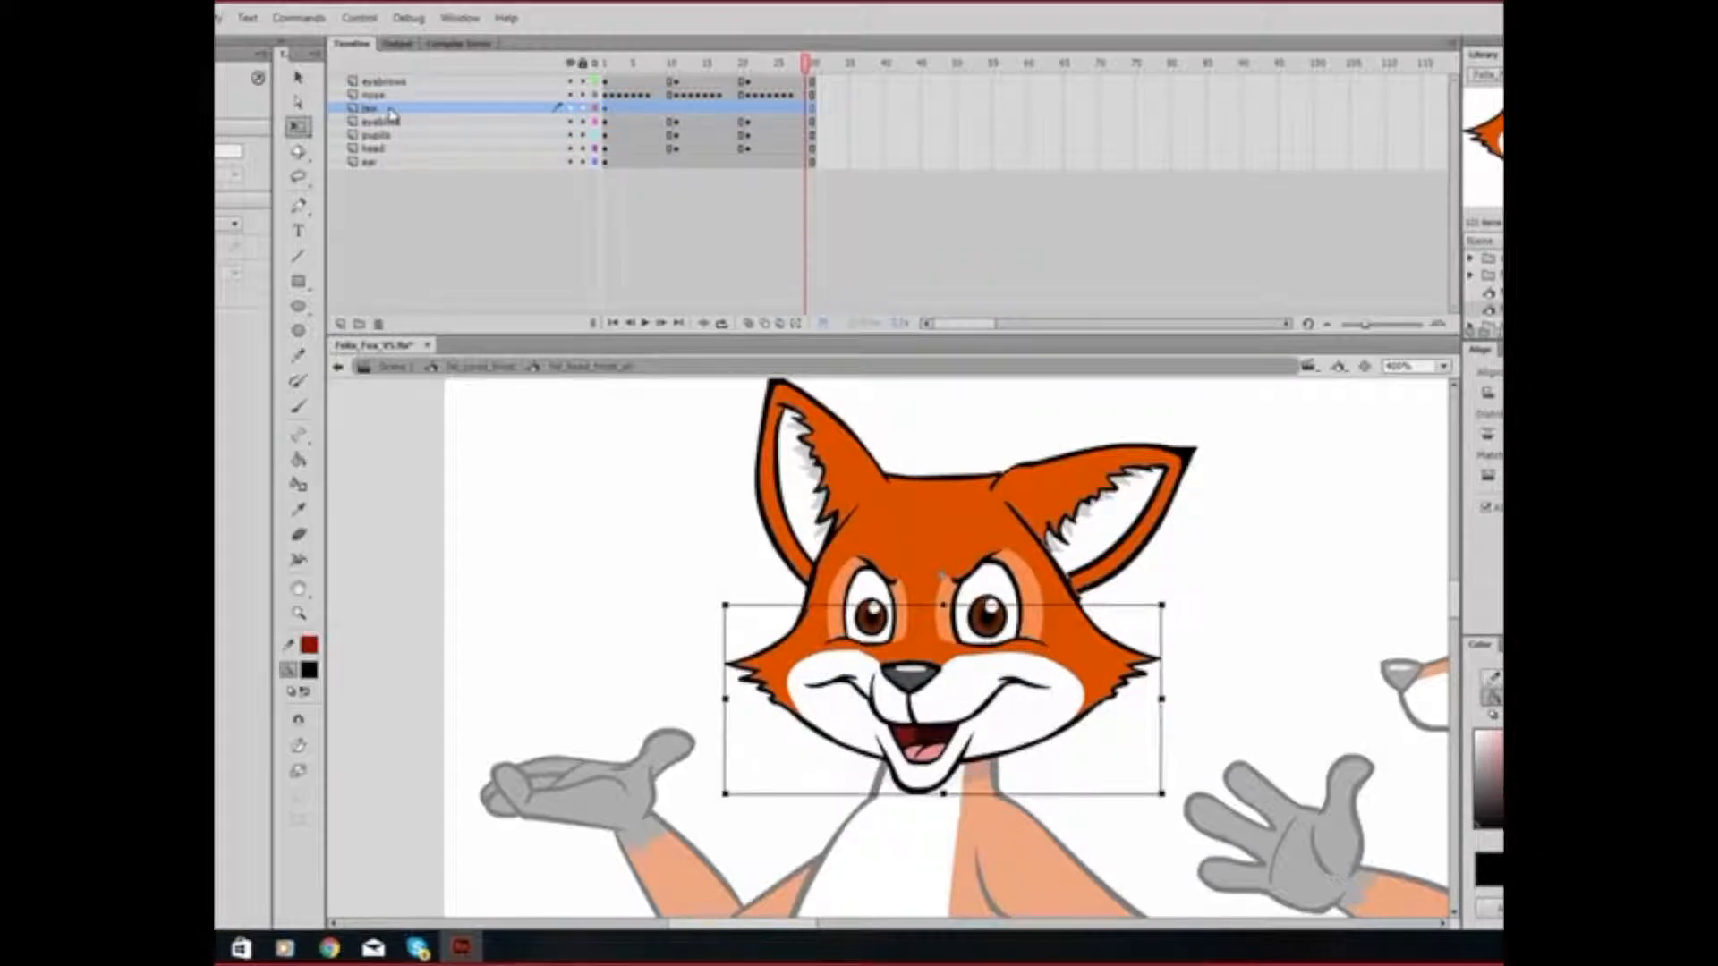
double_click(372, 107)
text(felix mouth)
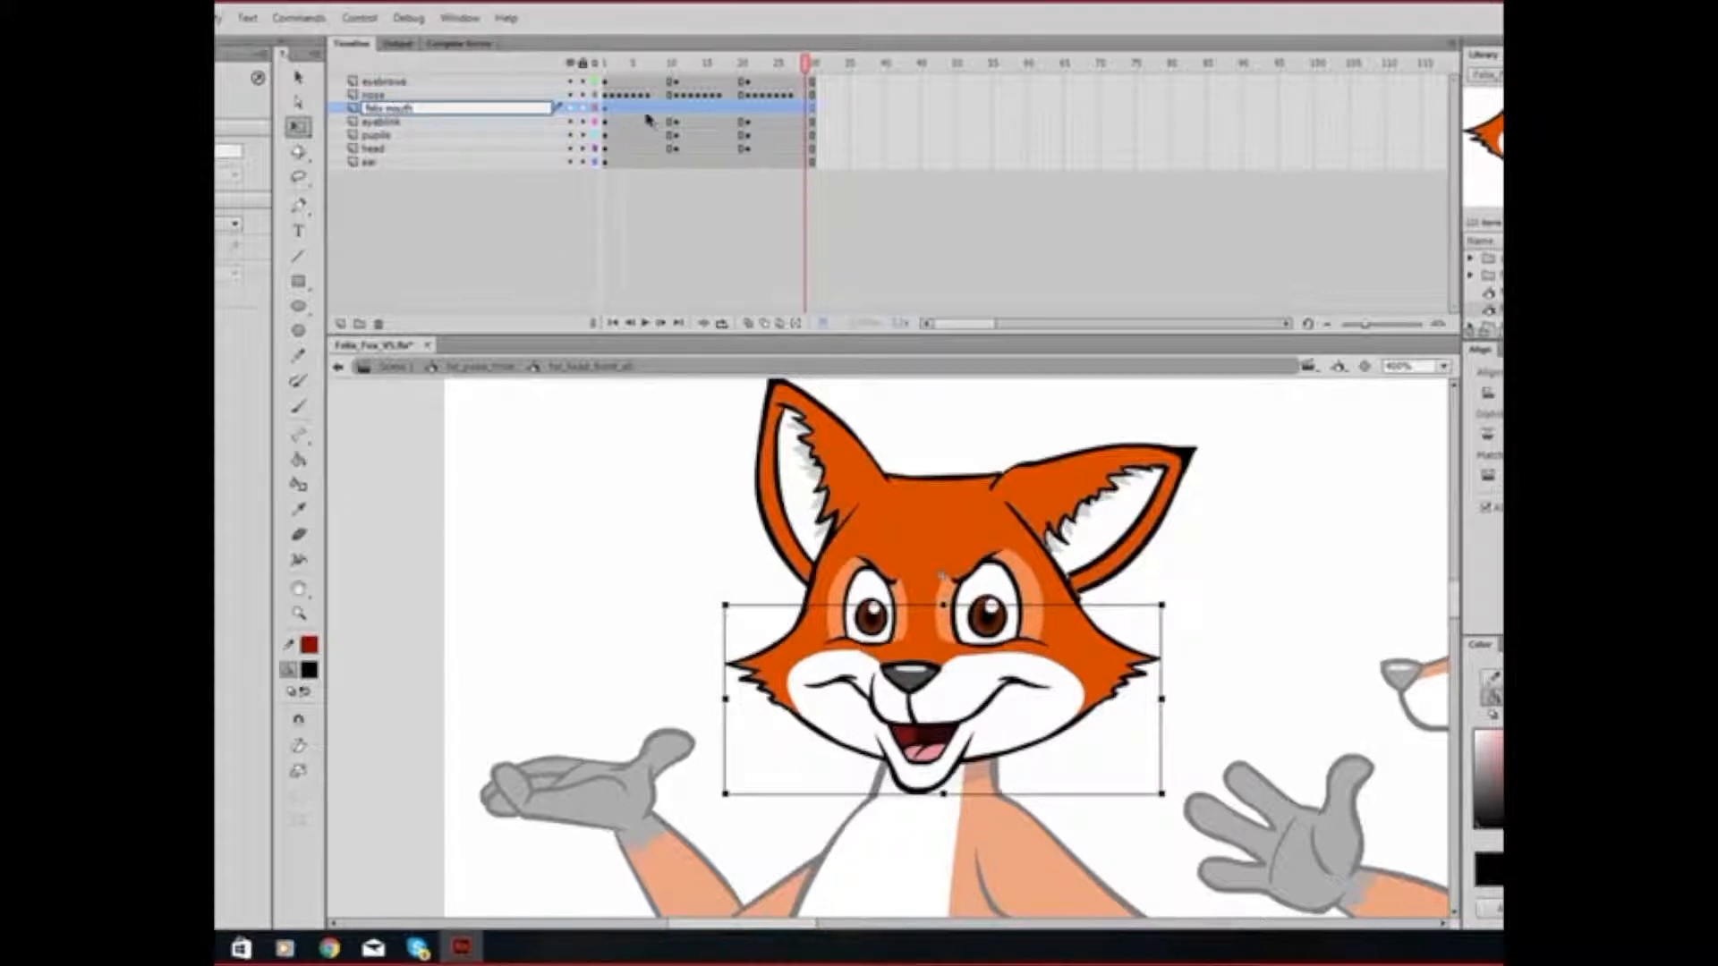
click(381, 121)
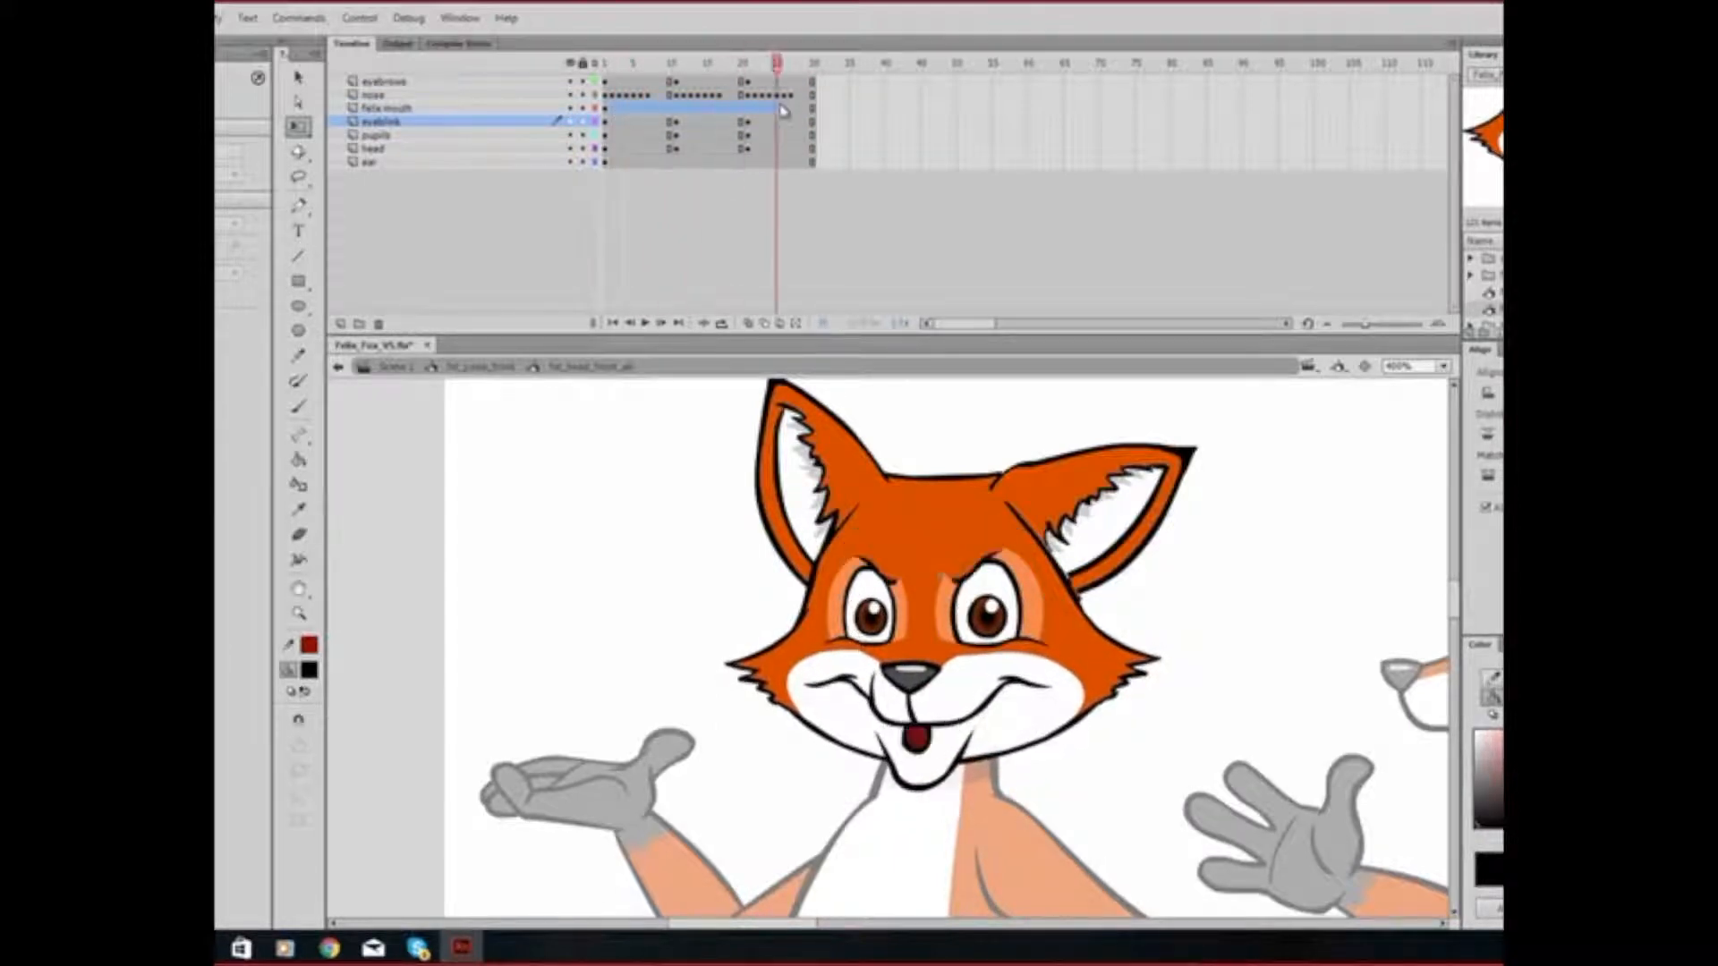
click(670, 63)
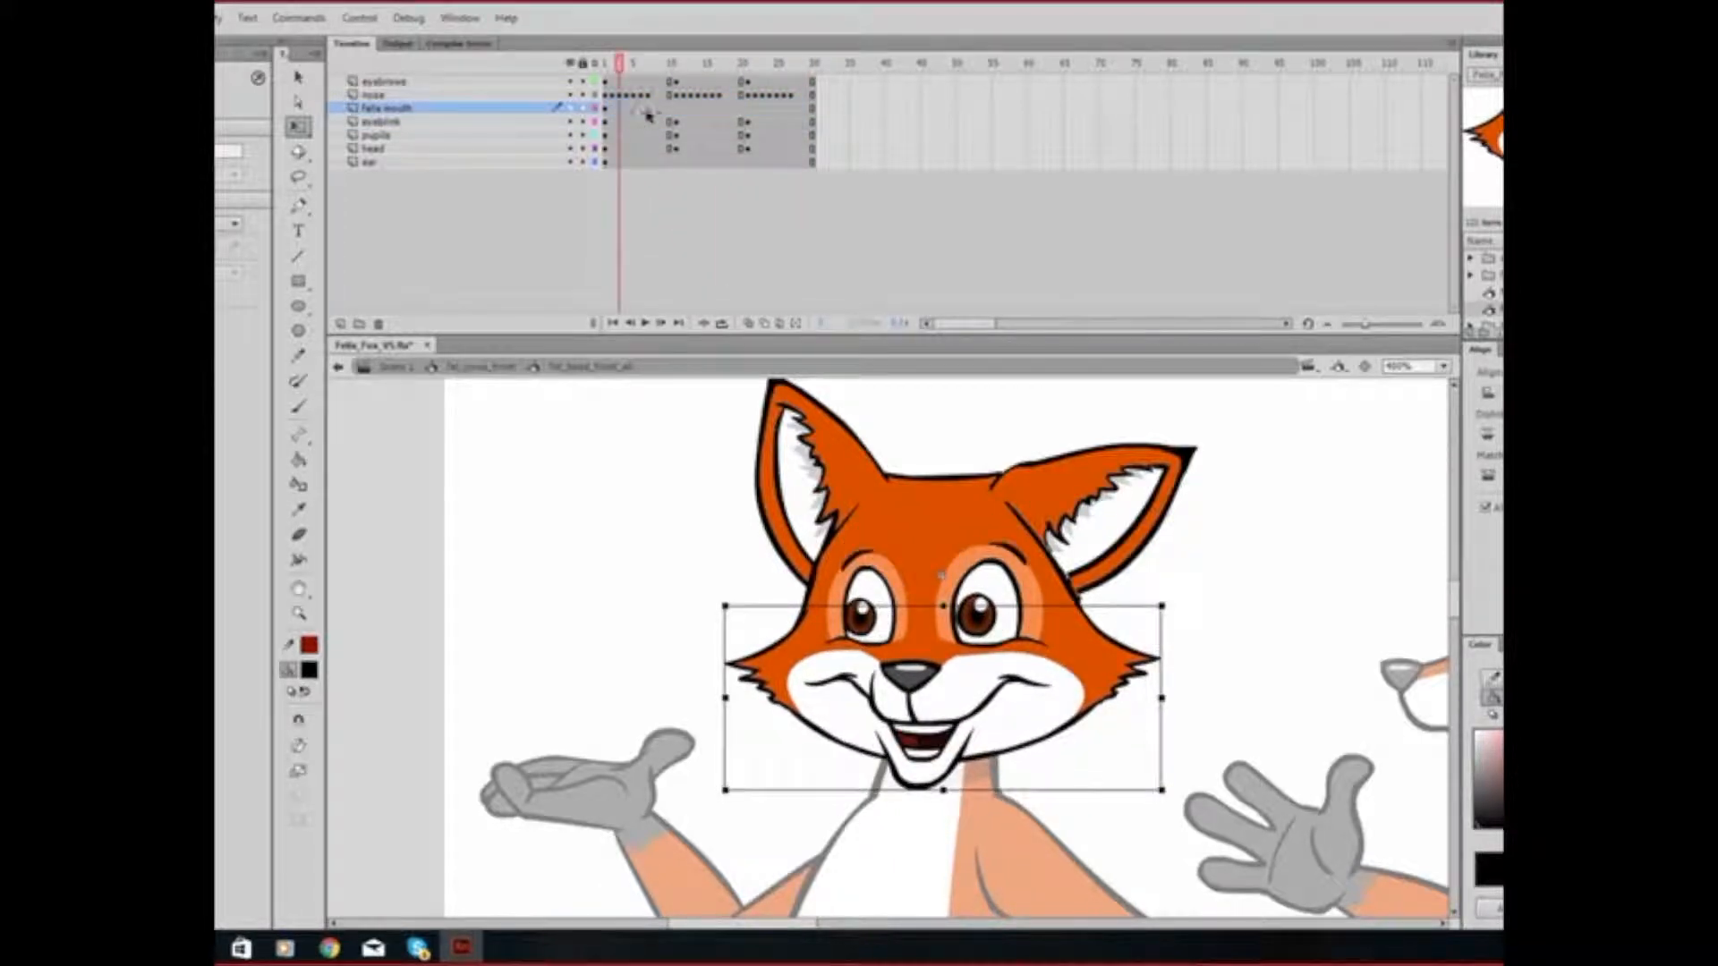
click(721, 62)
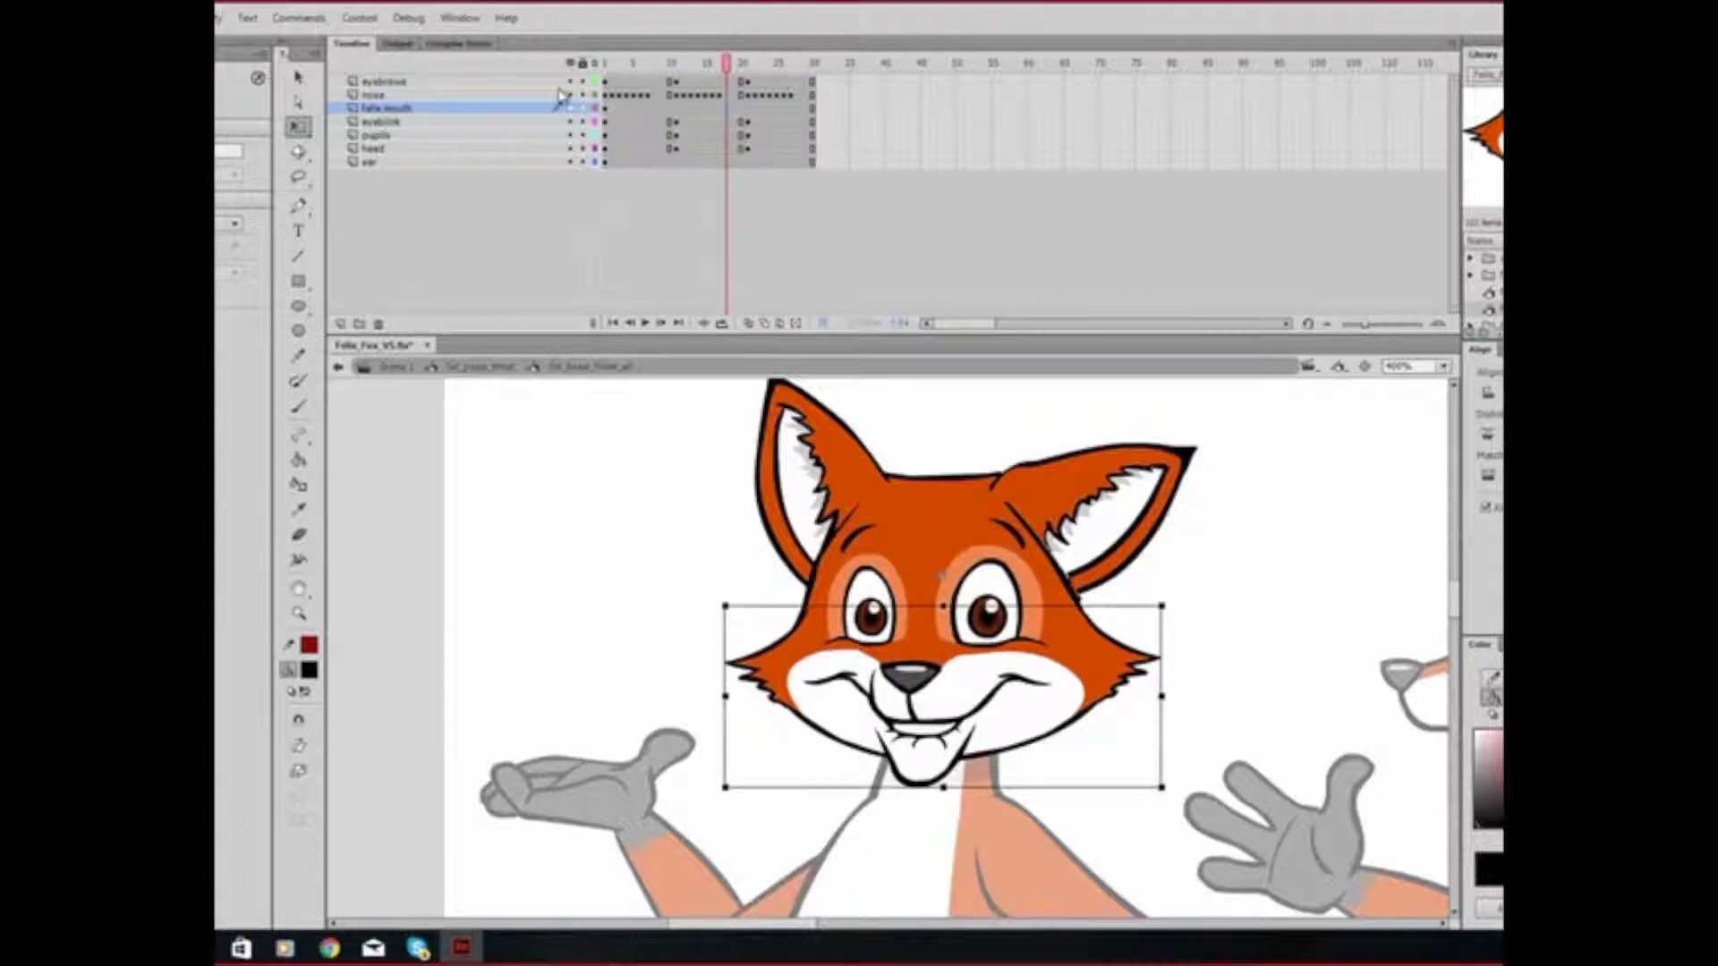
click(652, 63)
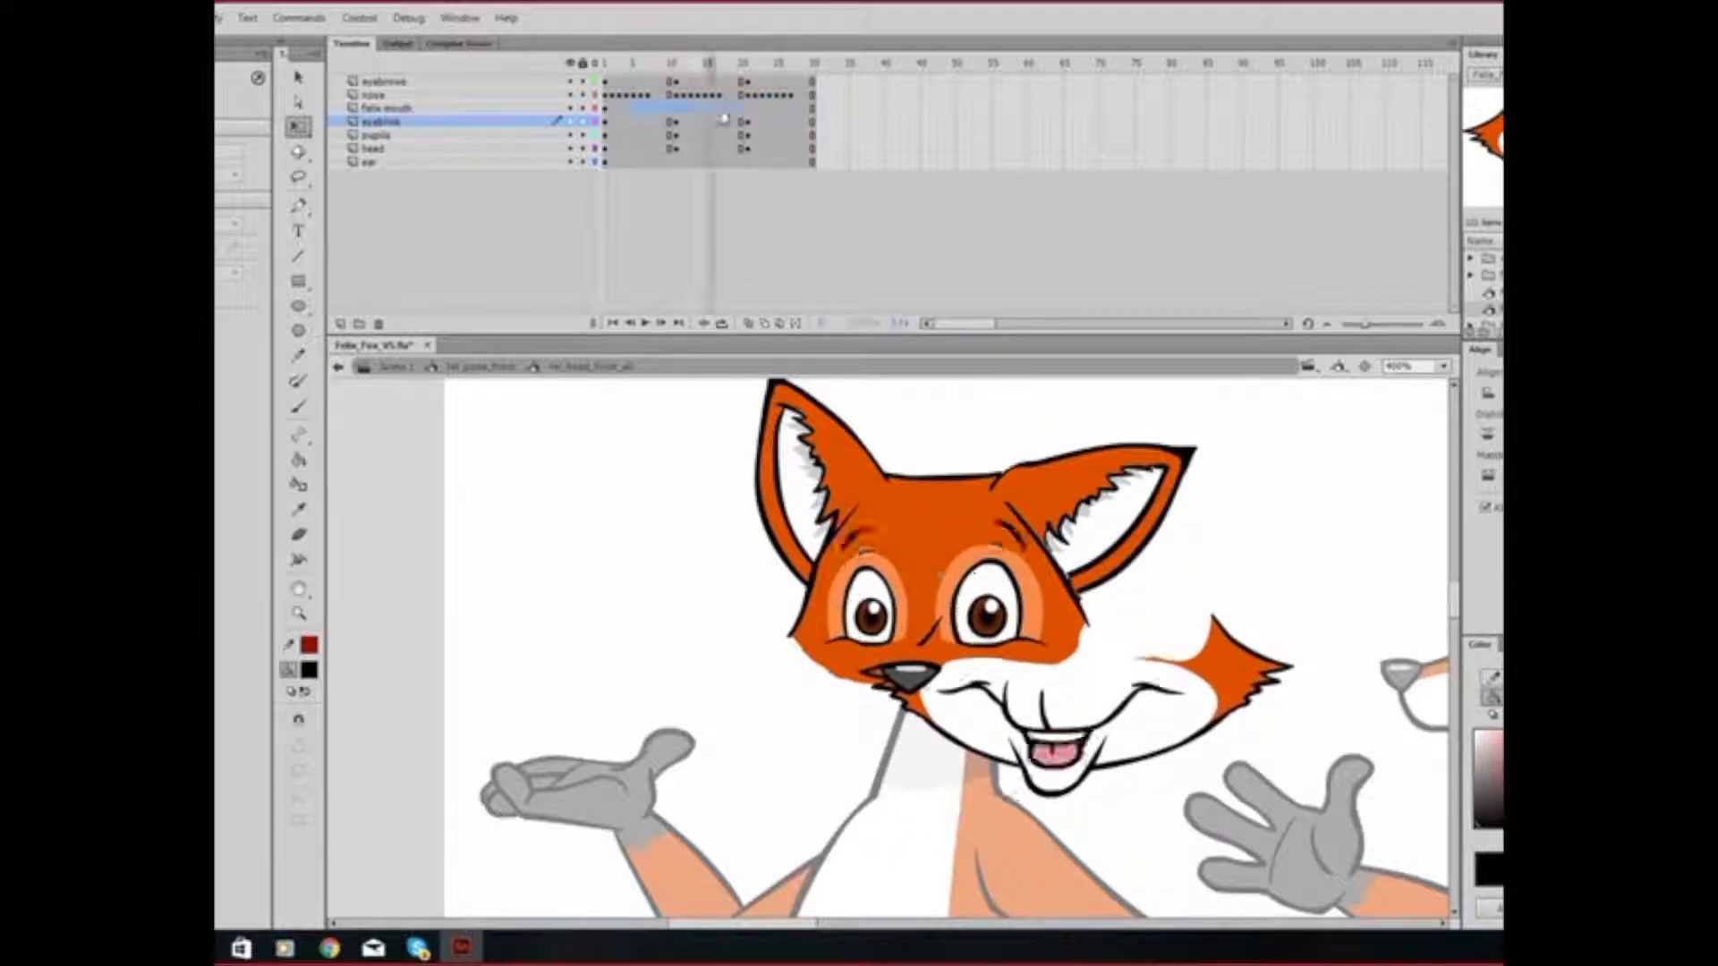
click(389, 107)
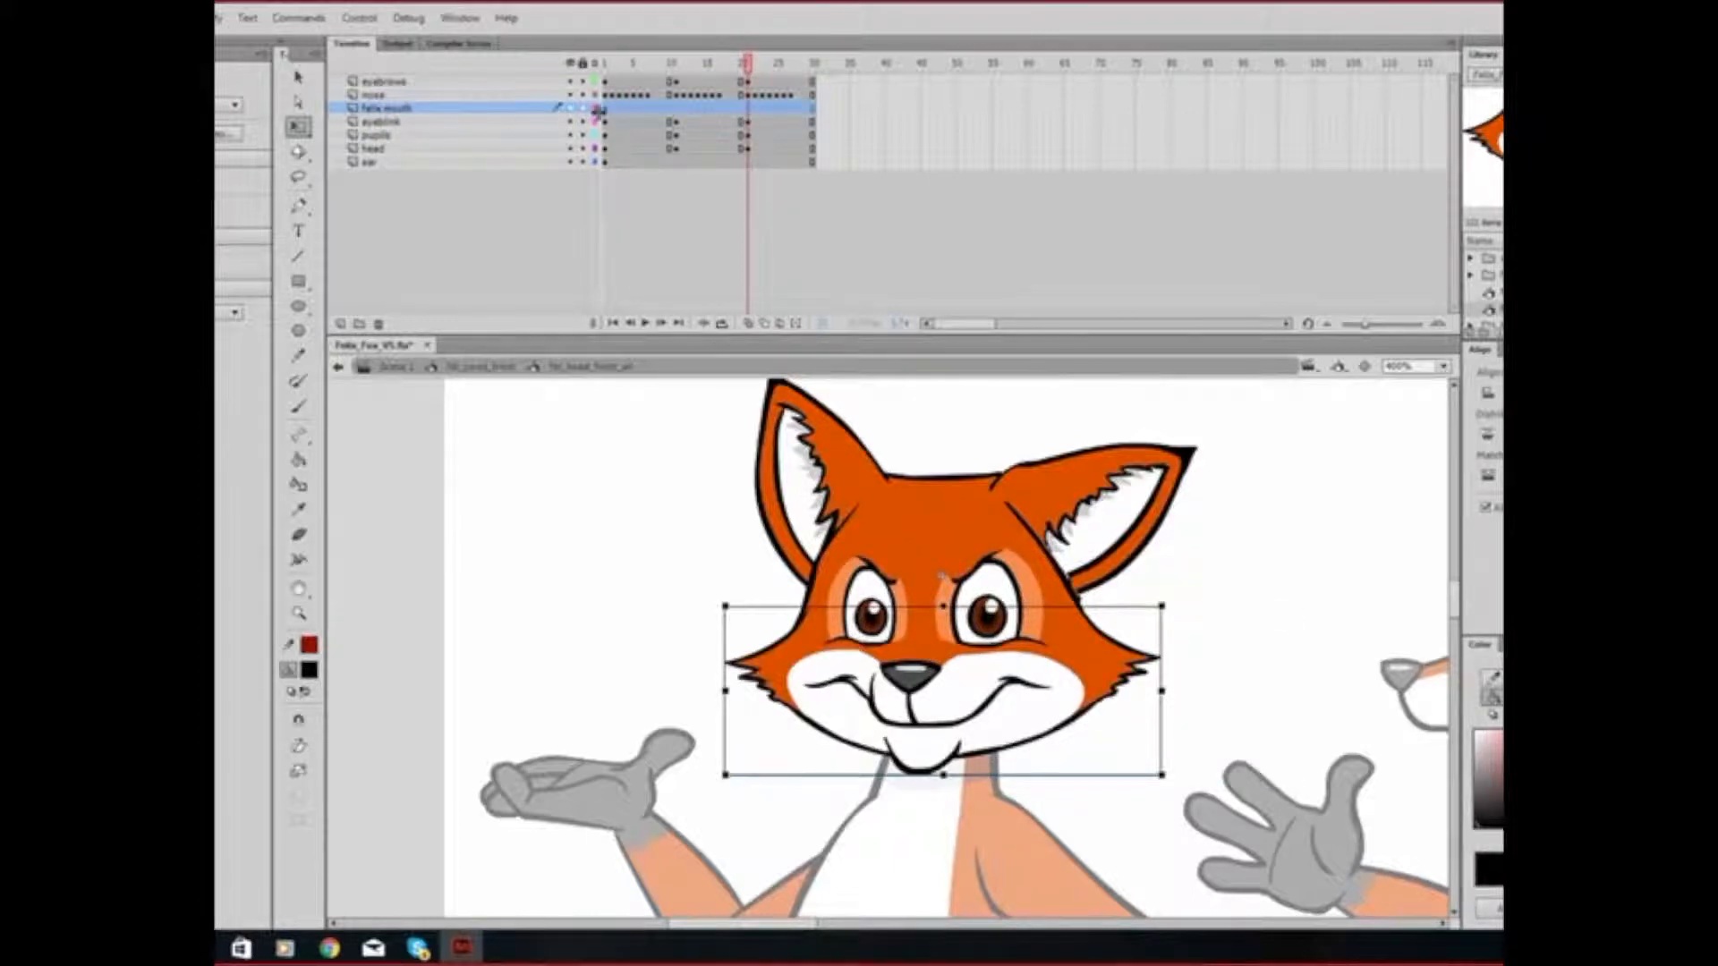
click(377, 94)
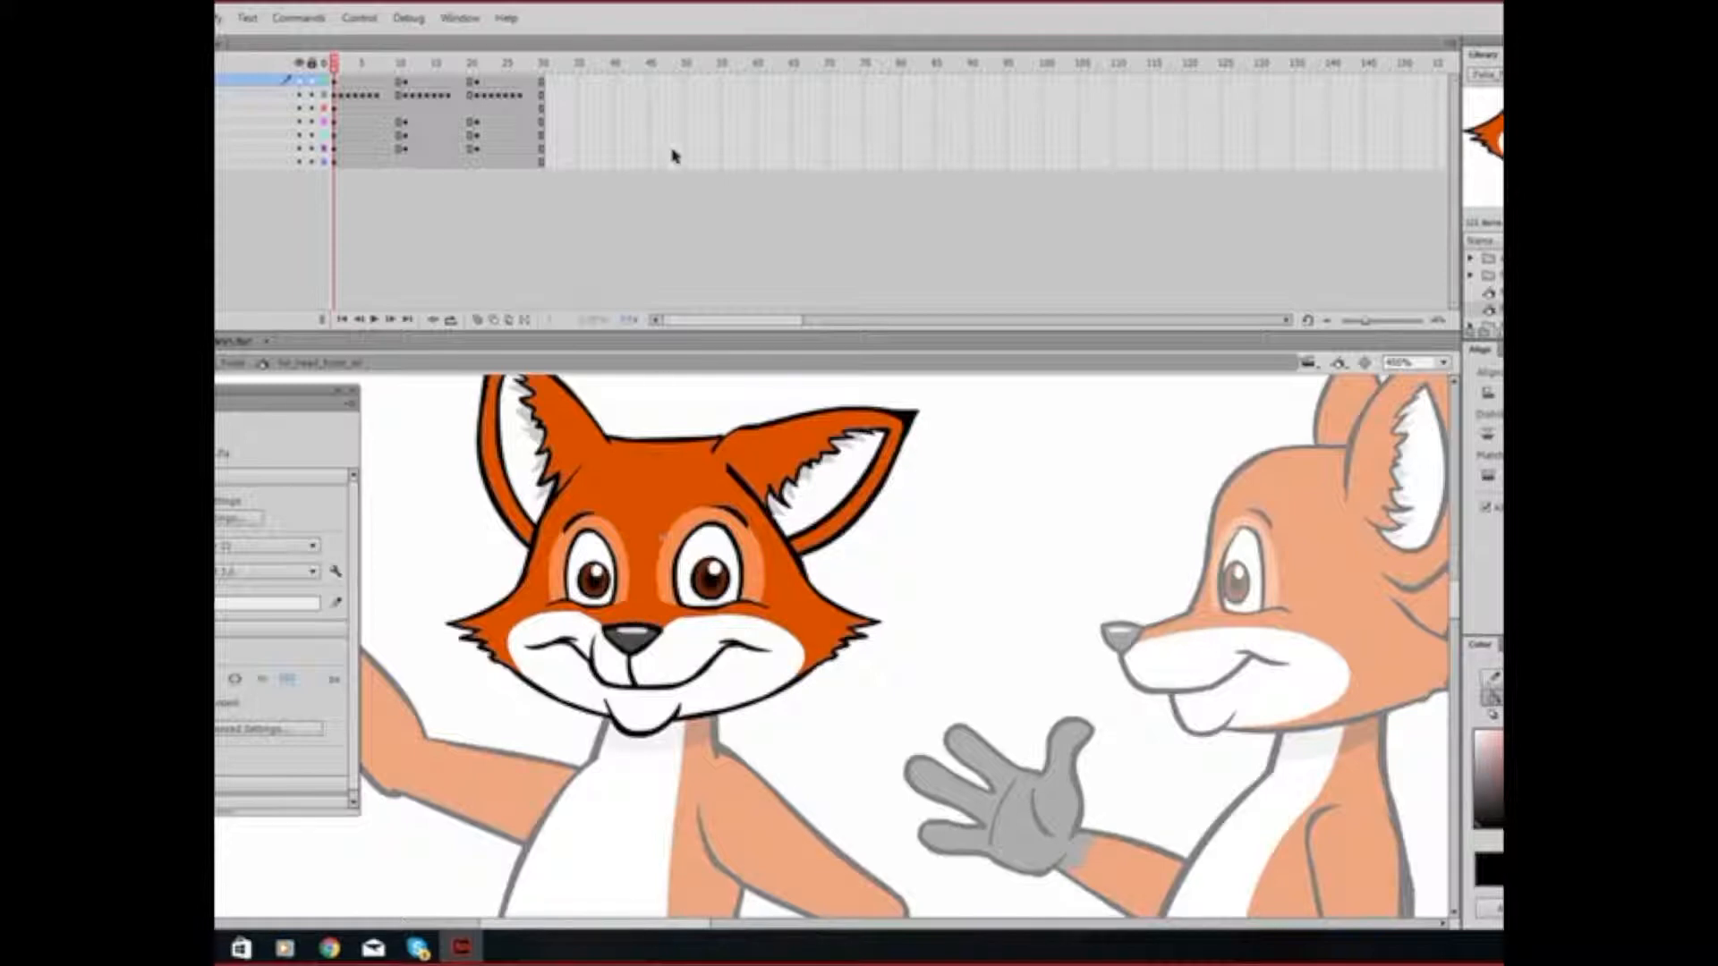
mouse_move(263, 234)
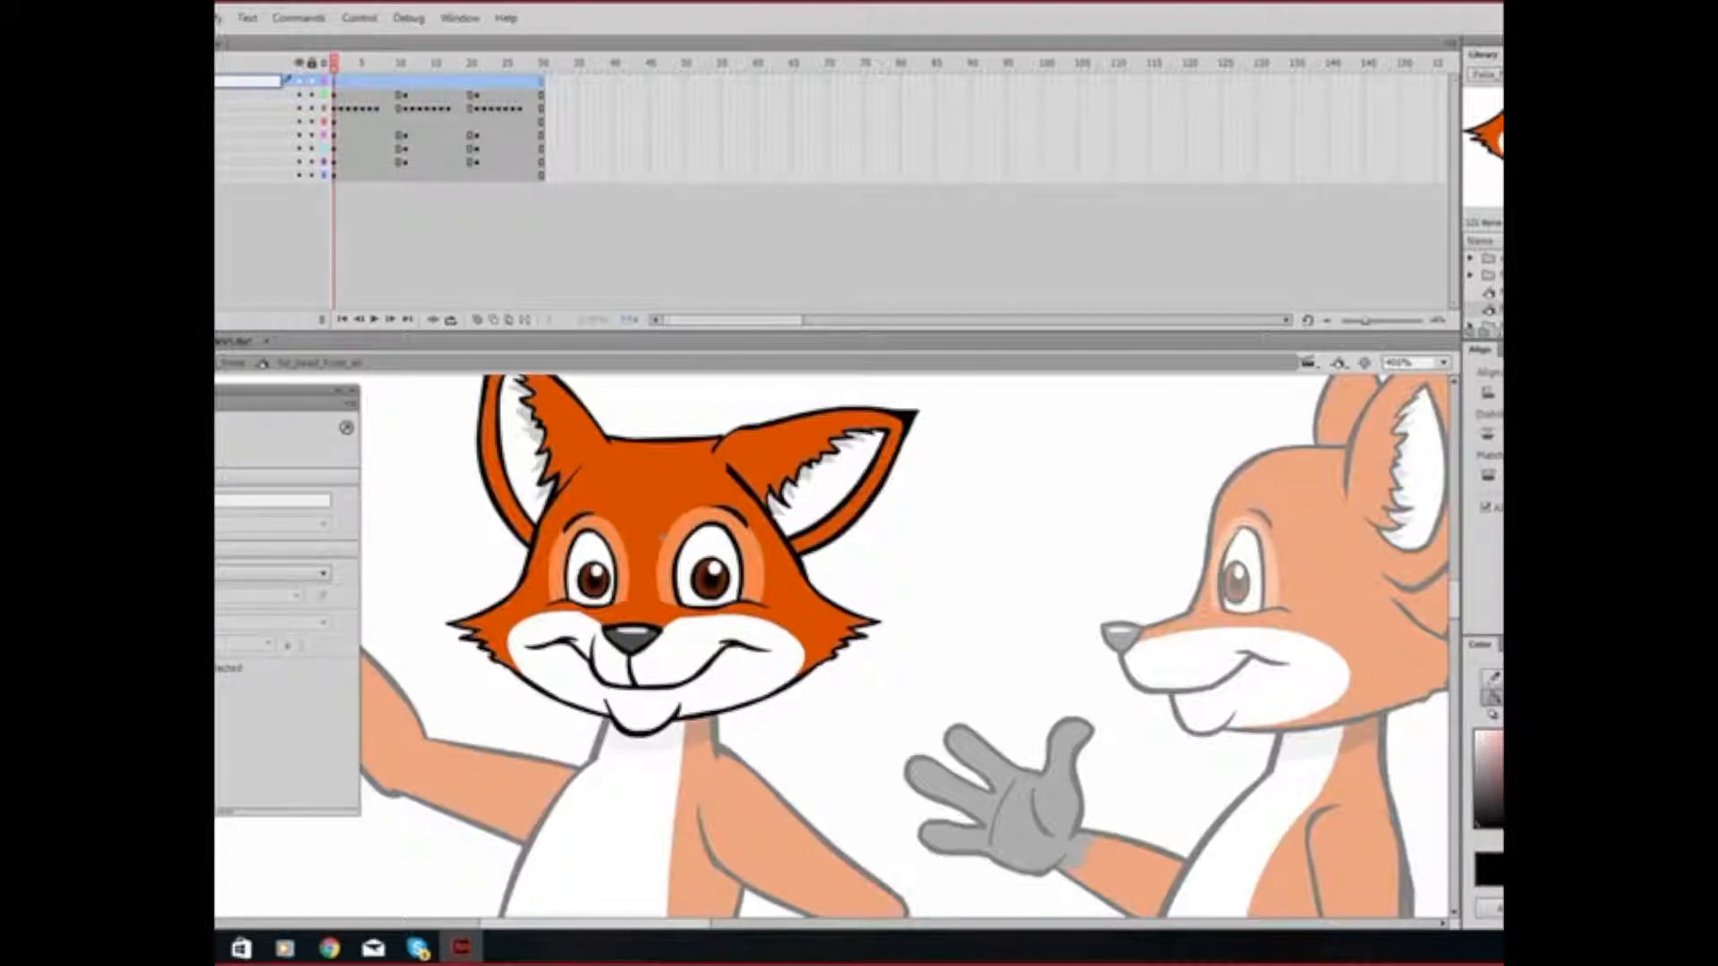
click(351, 78)
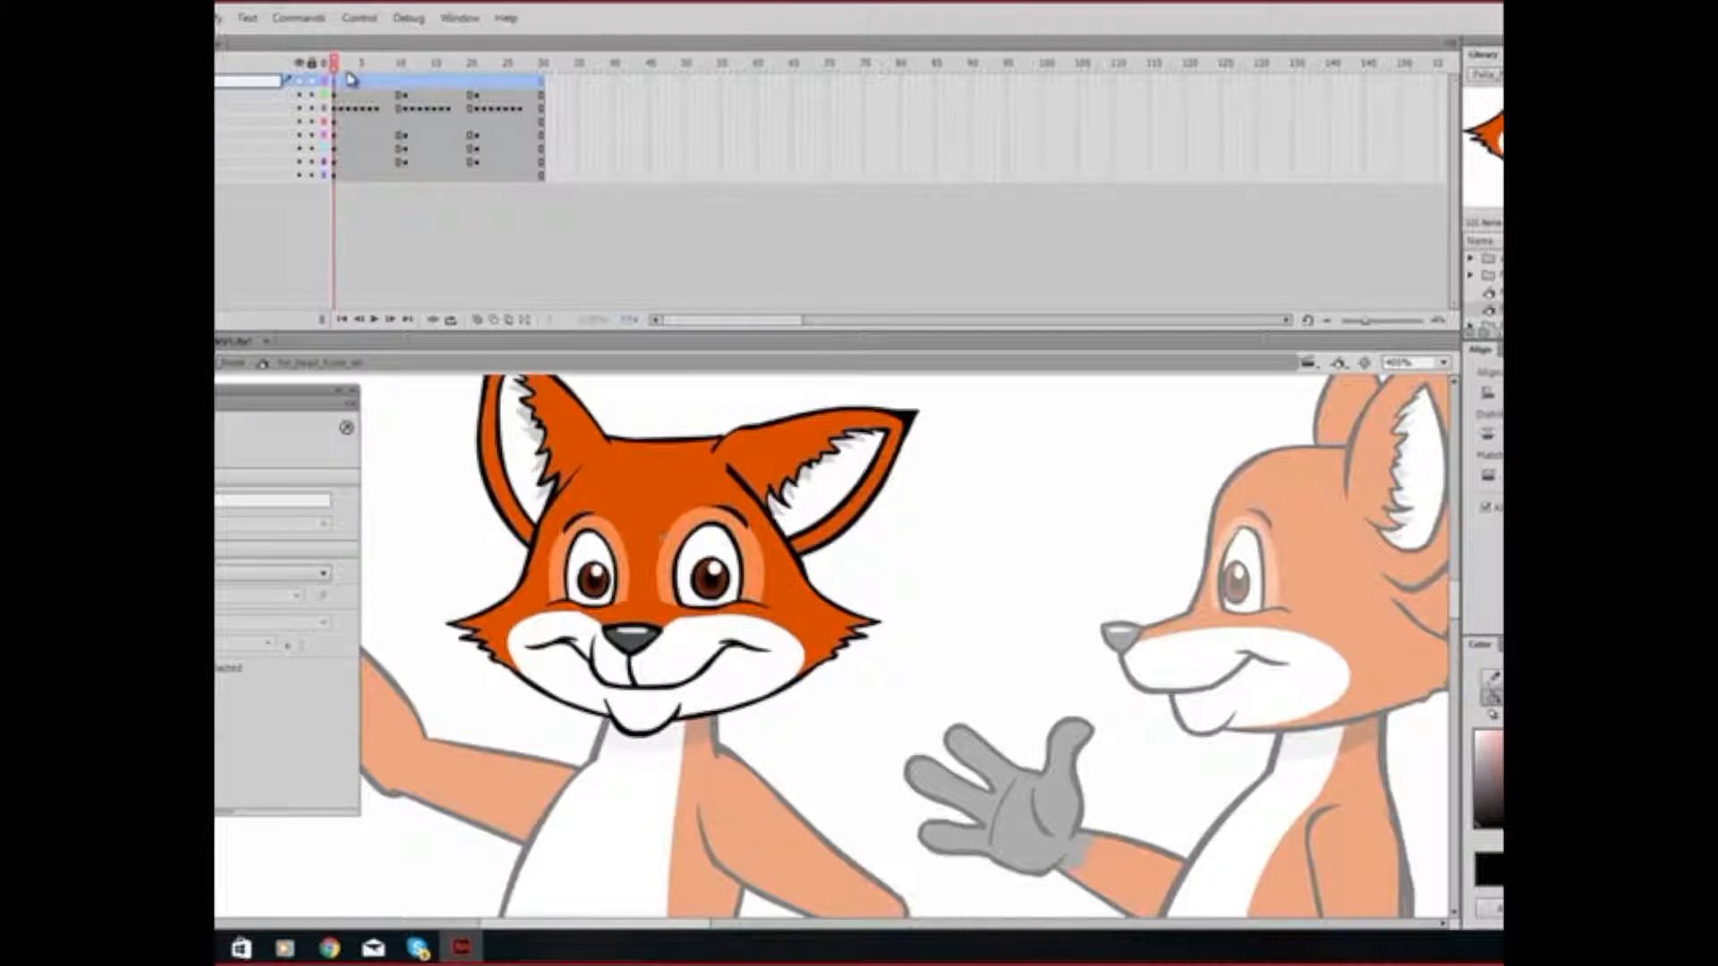
click(350, 62)
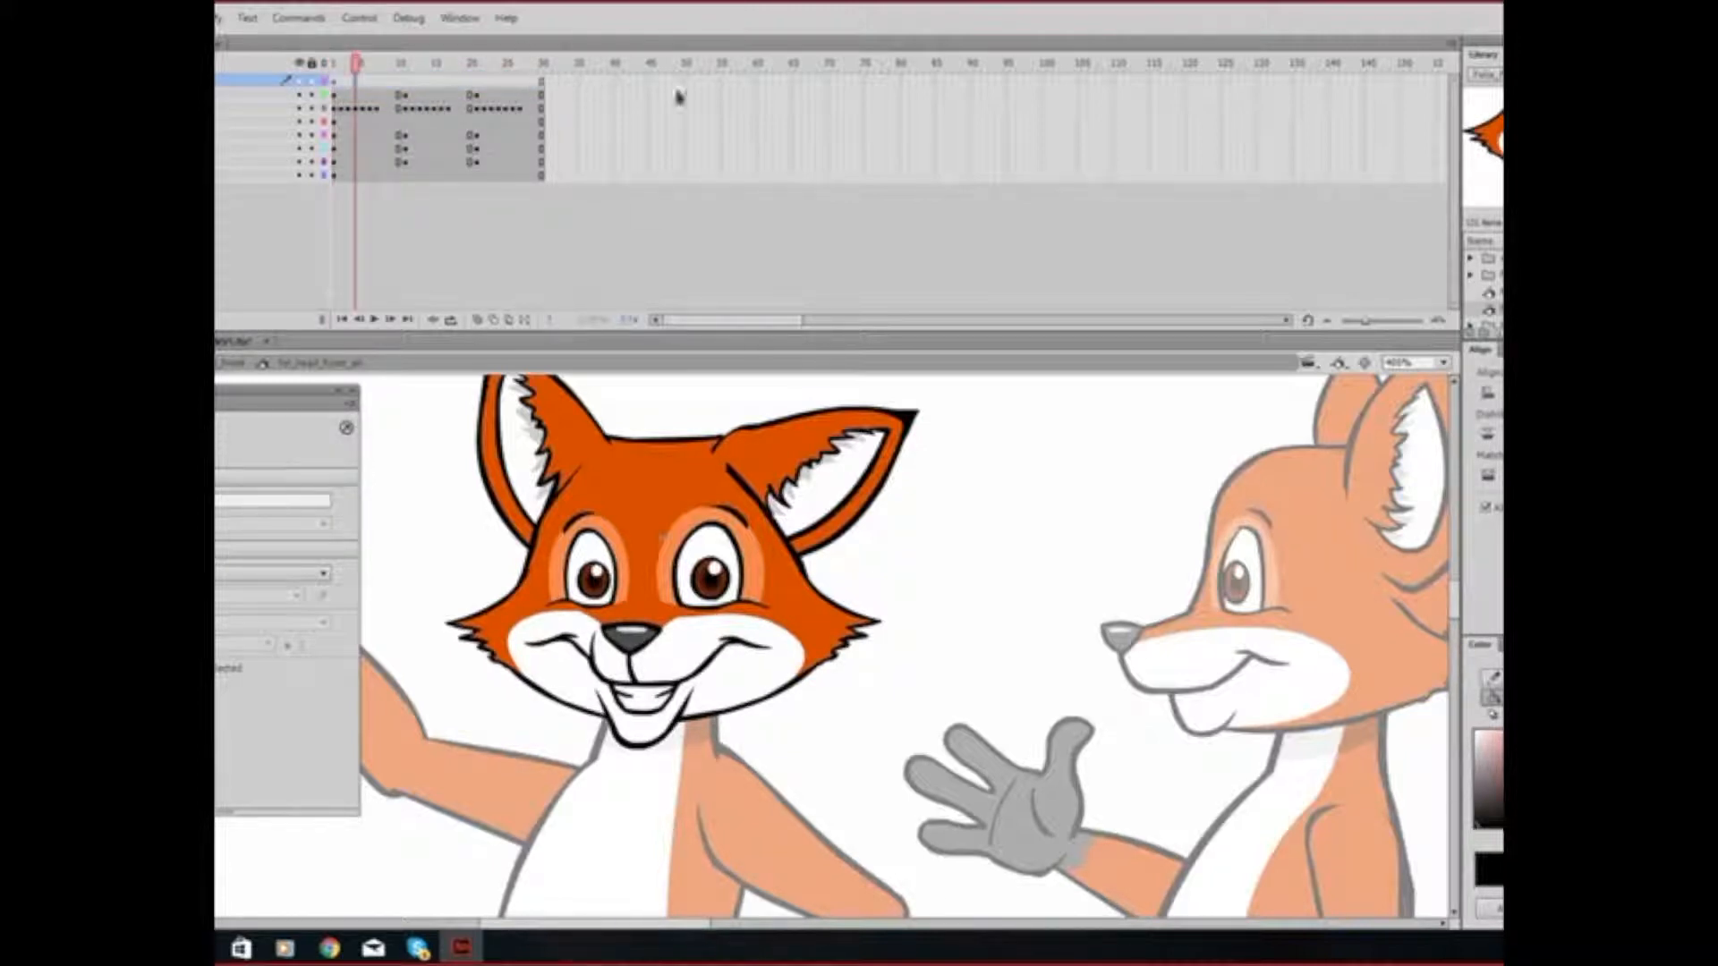
mouse_move(1101, 89)
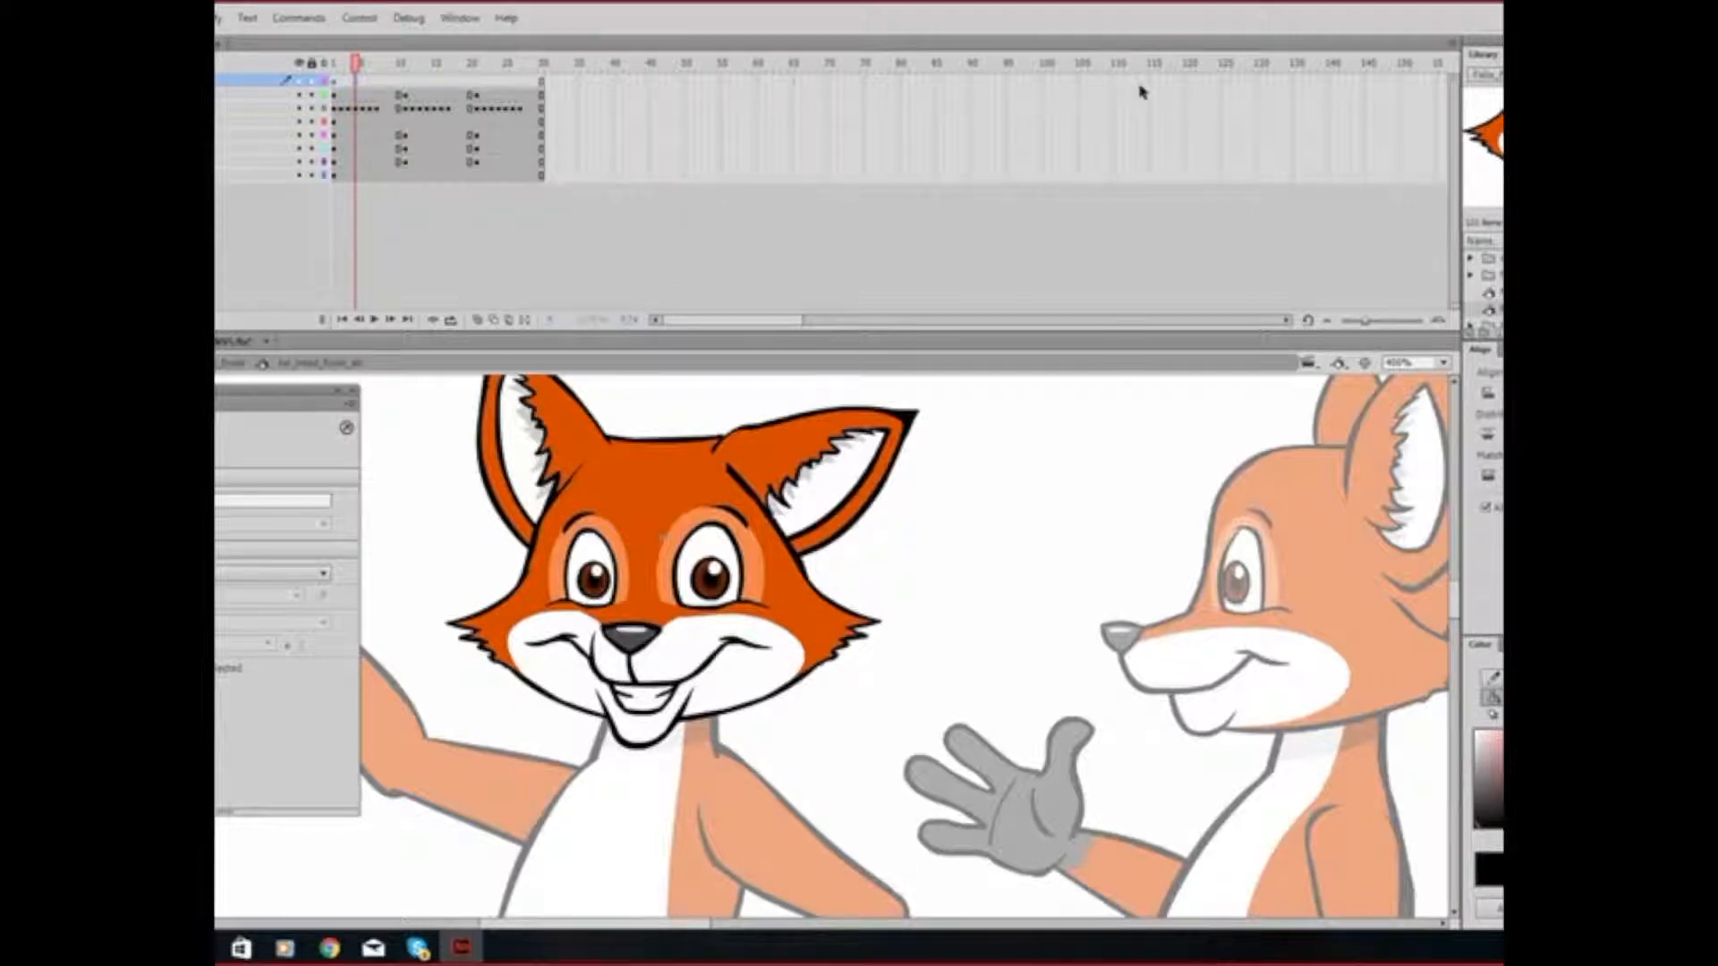
mouse_move(982, 92)
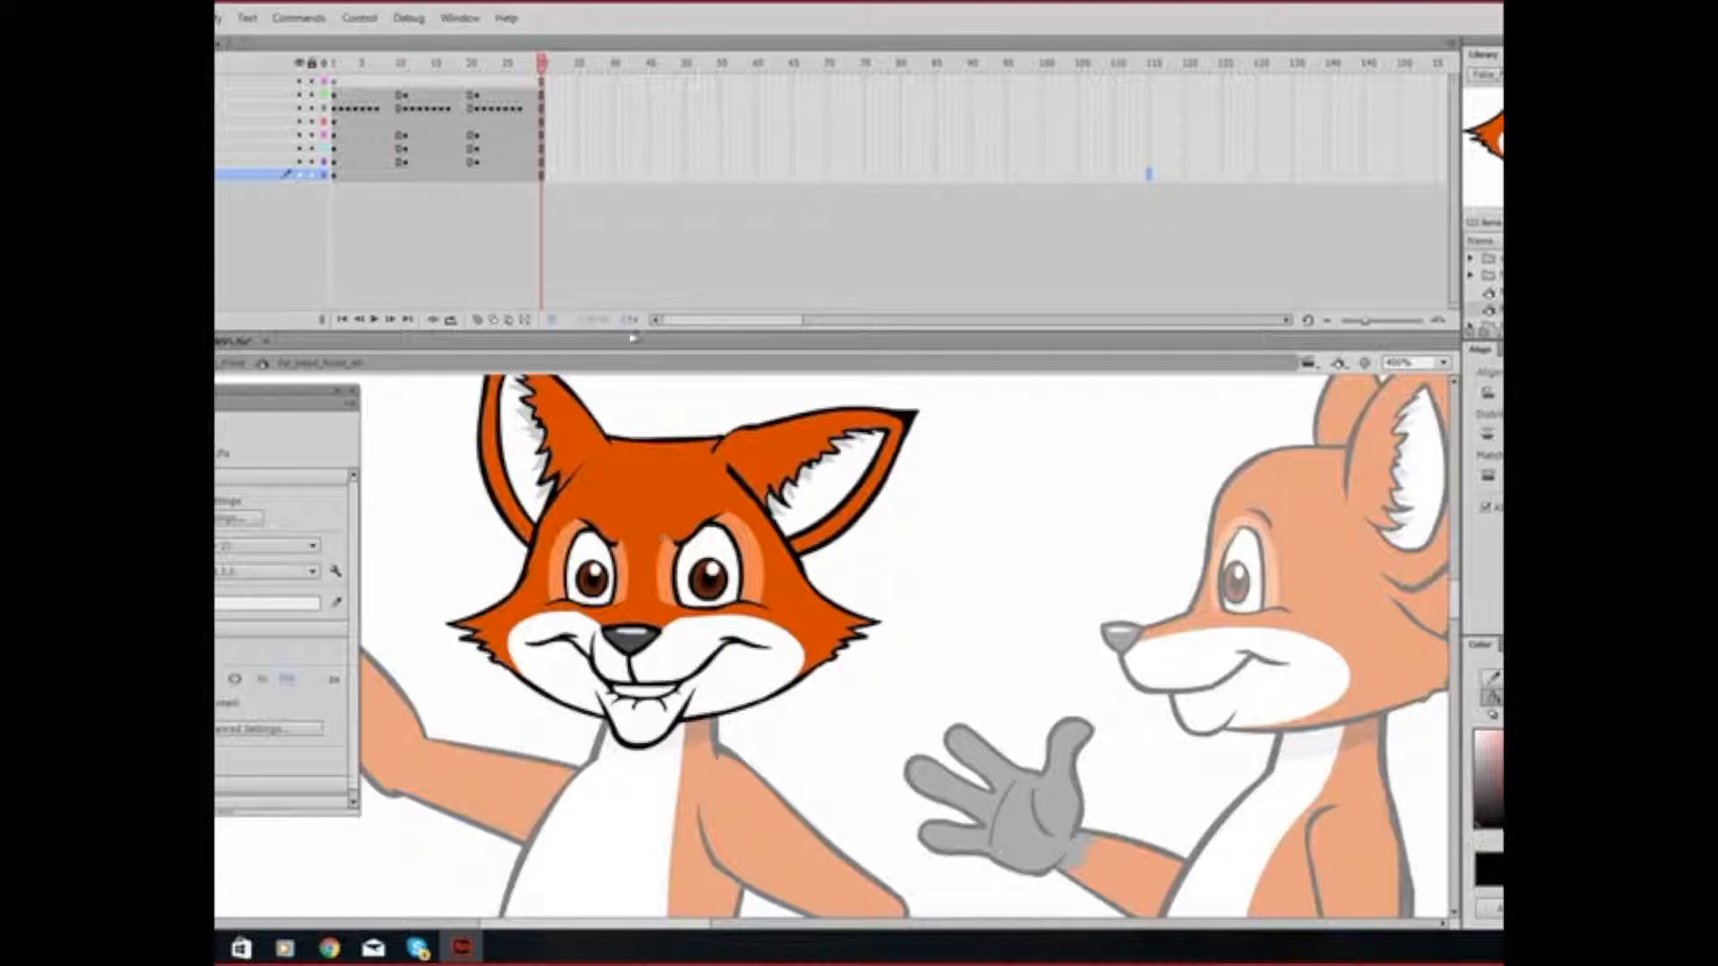
mouse_move(1150, 164)
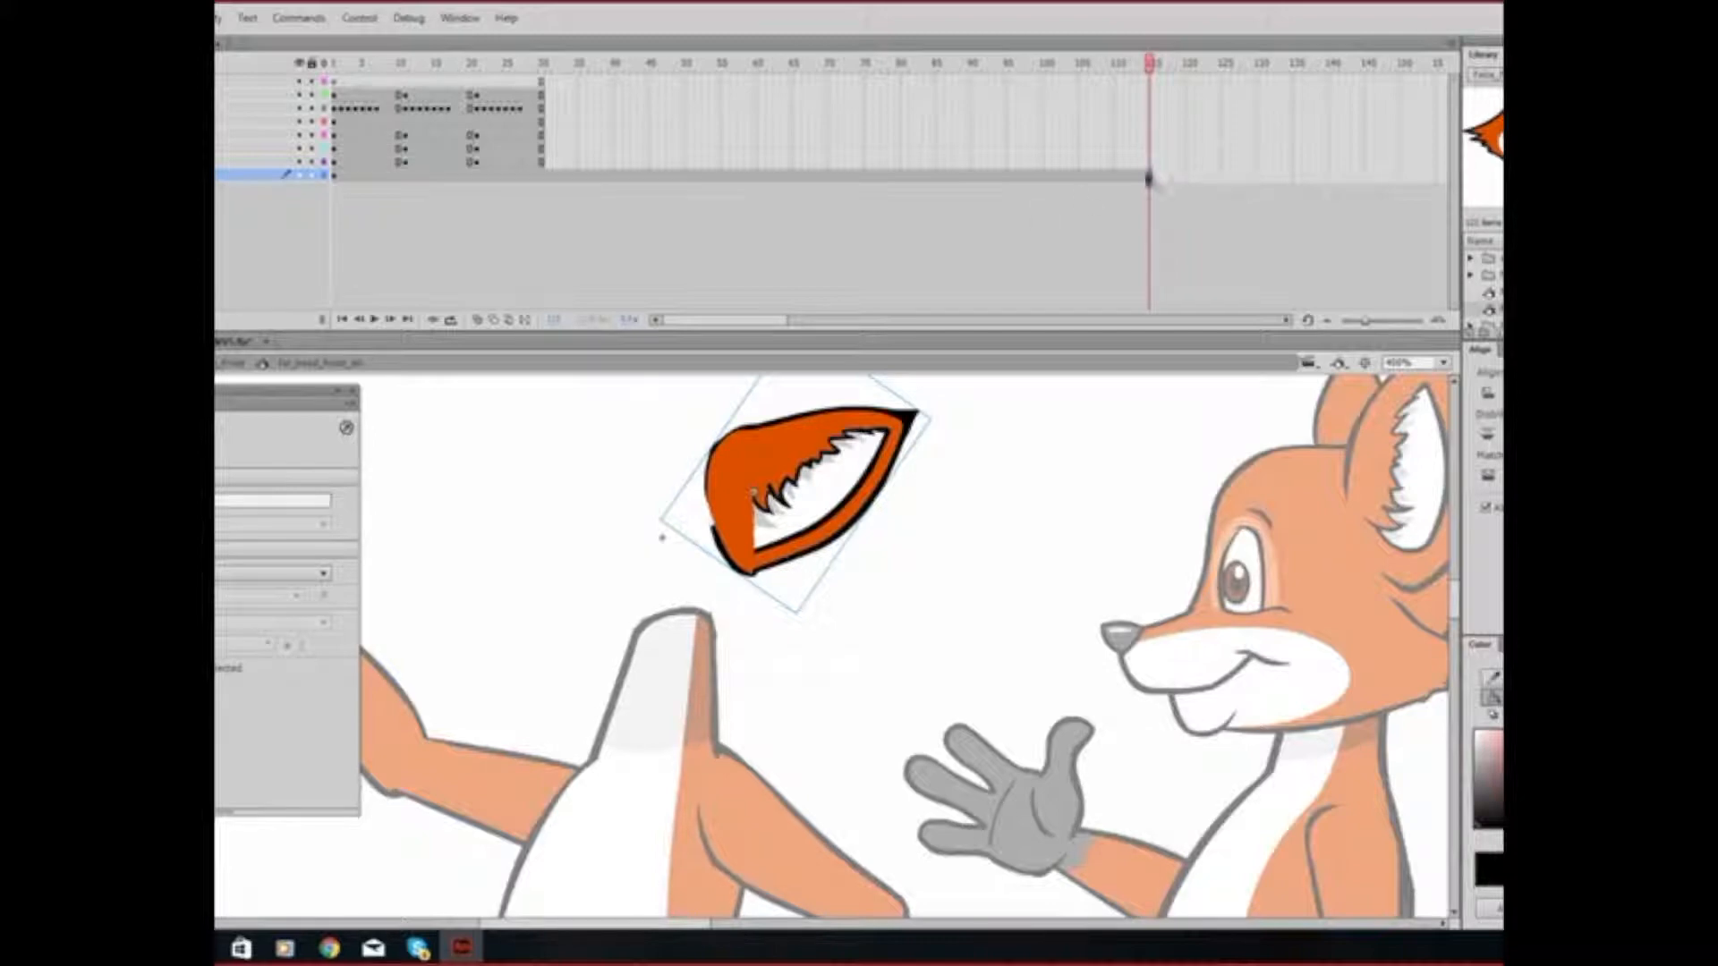
click(541, 62)
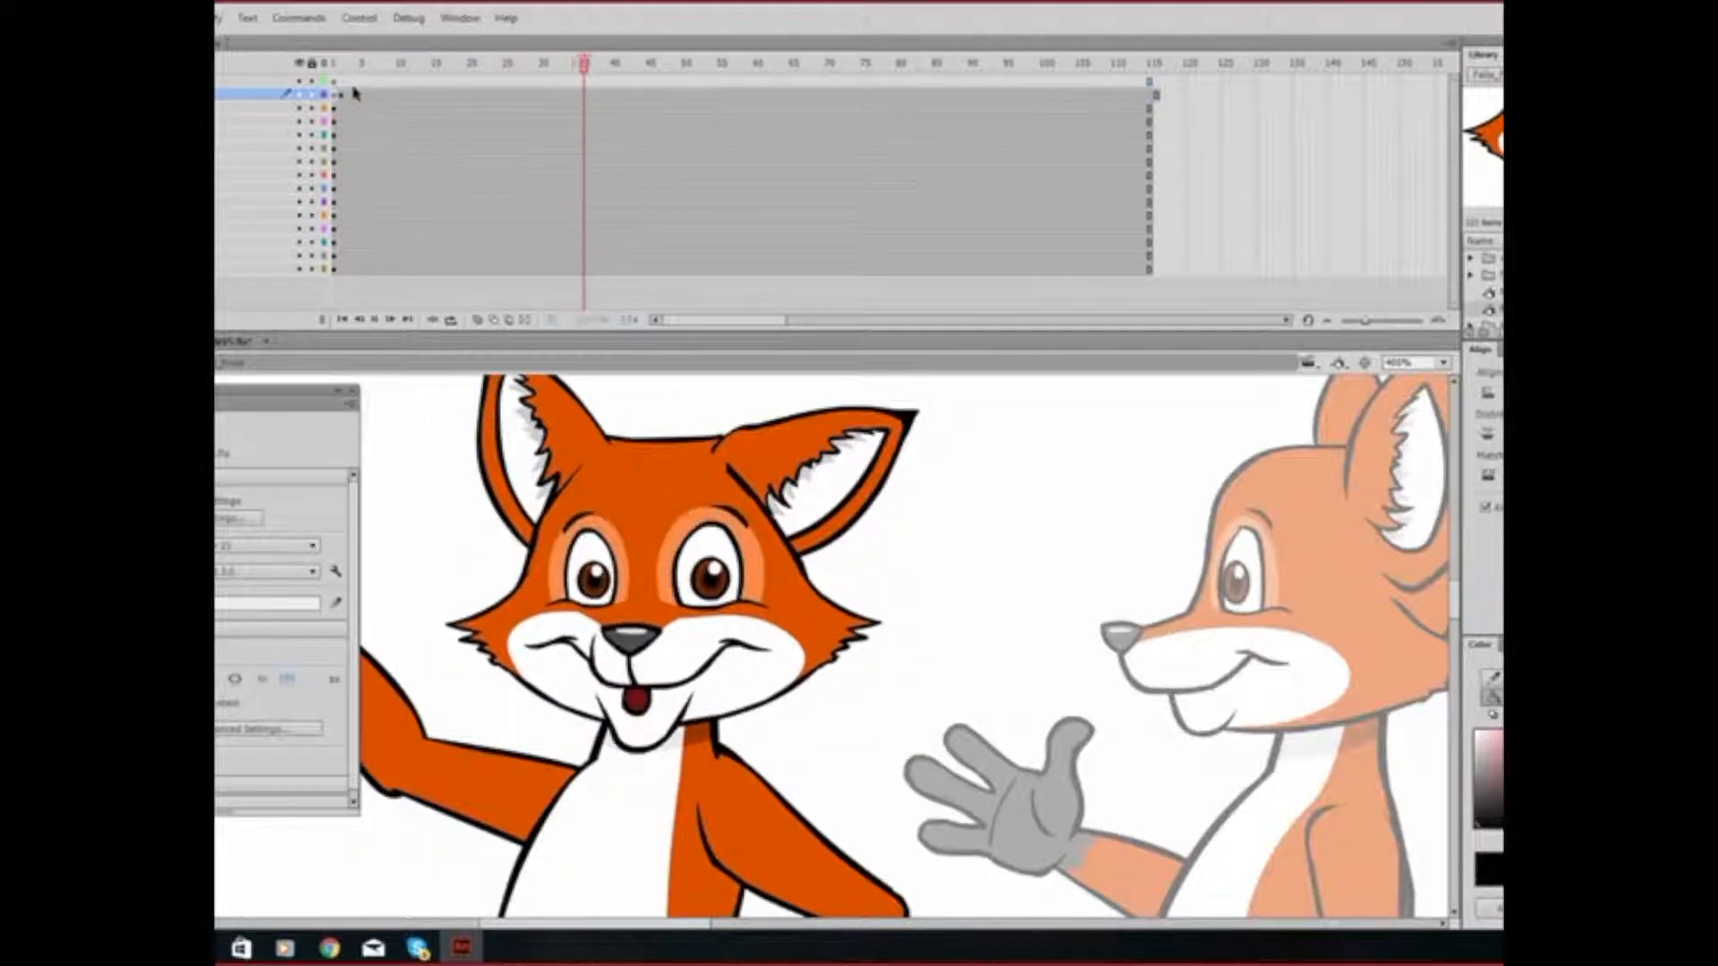
click(740, 62)
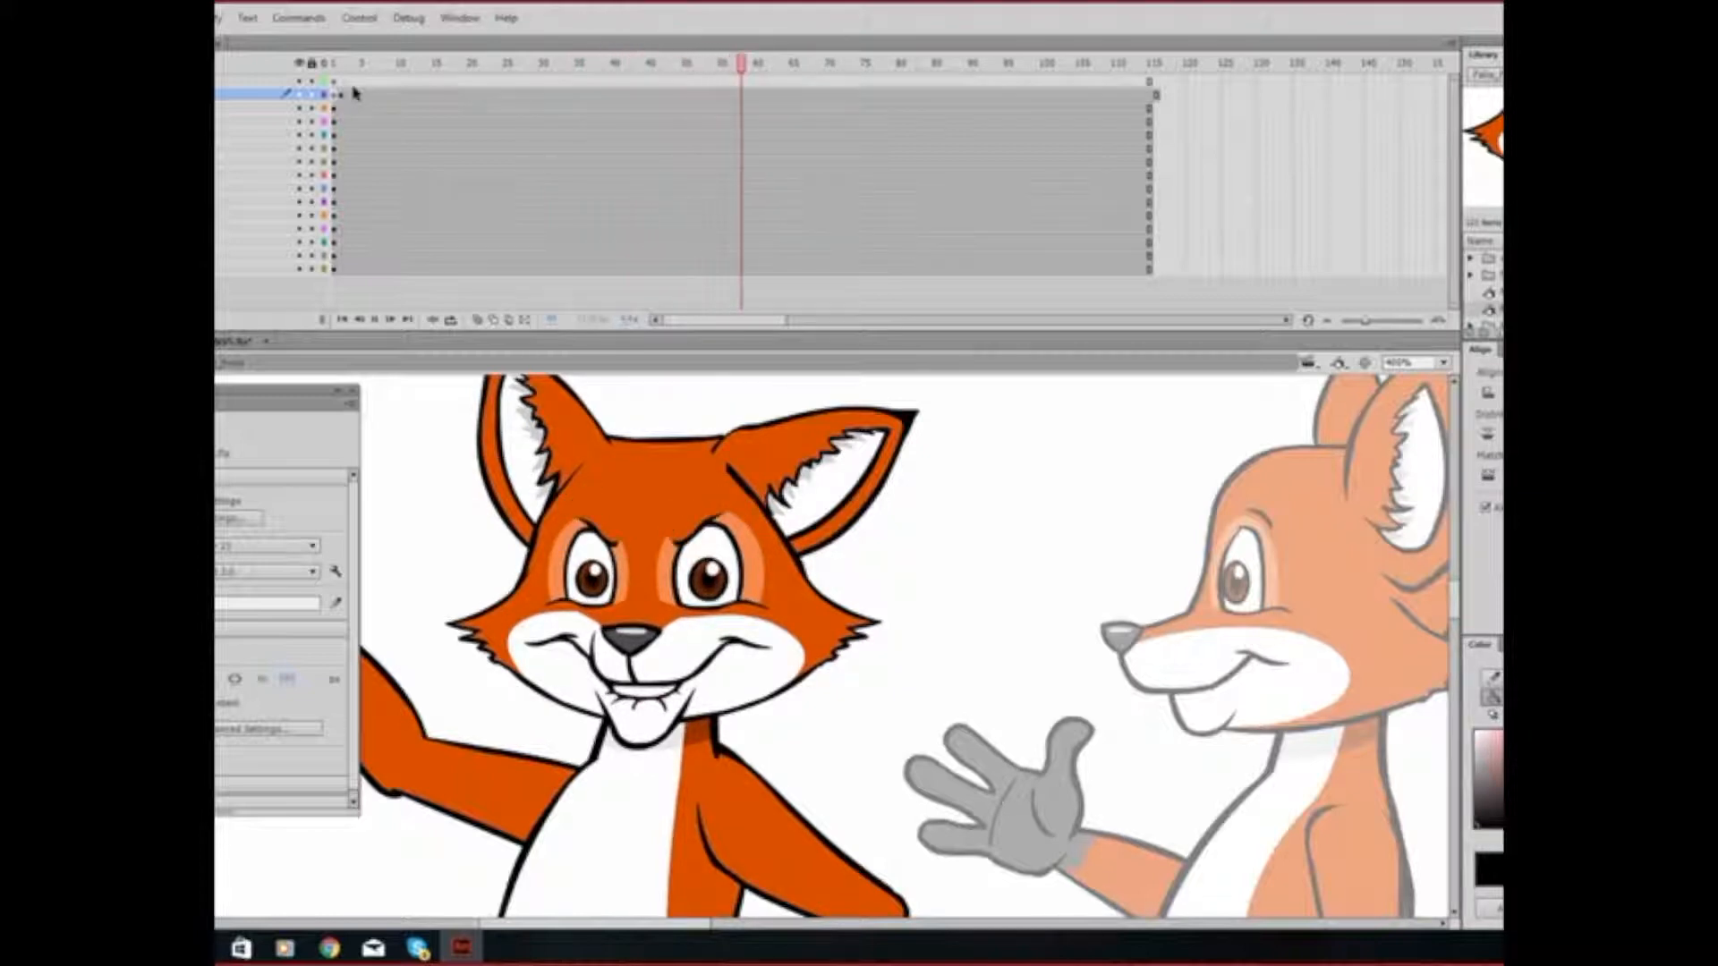
click(893, 62)
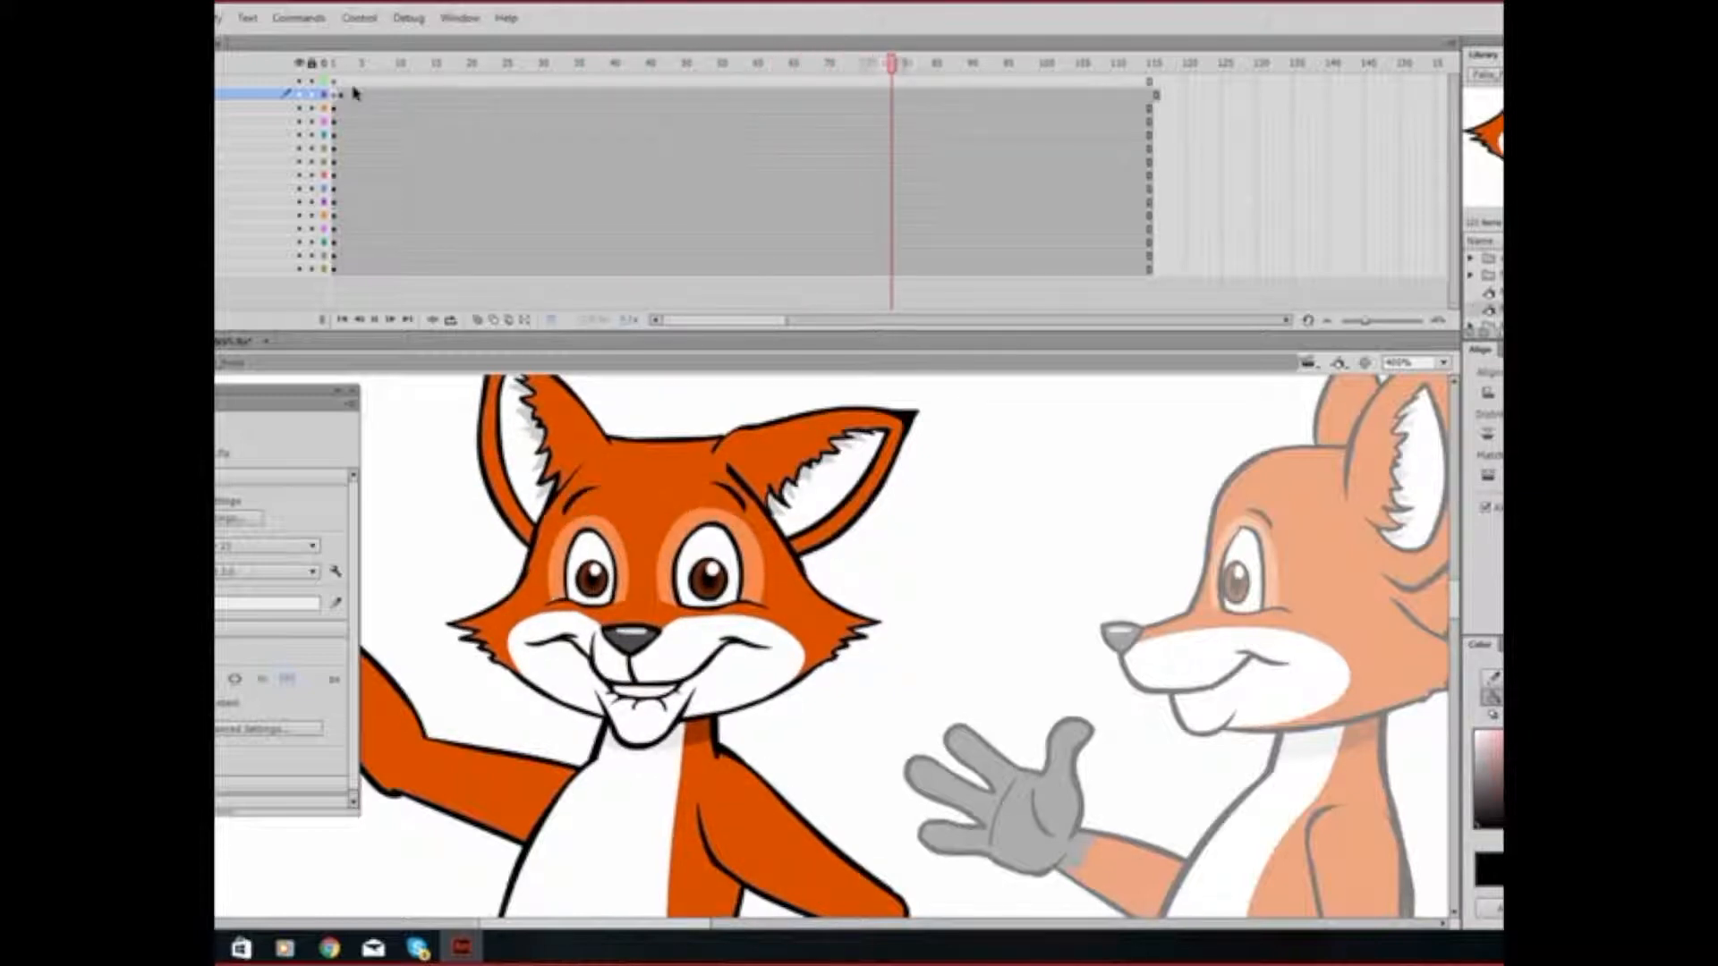
click(1049, 63)
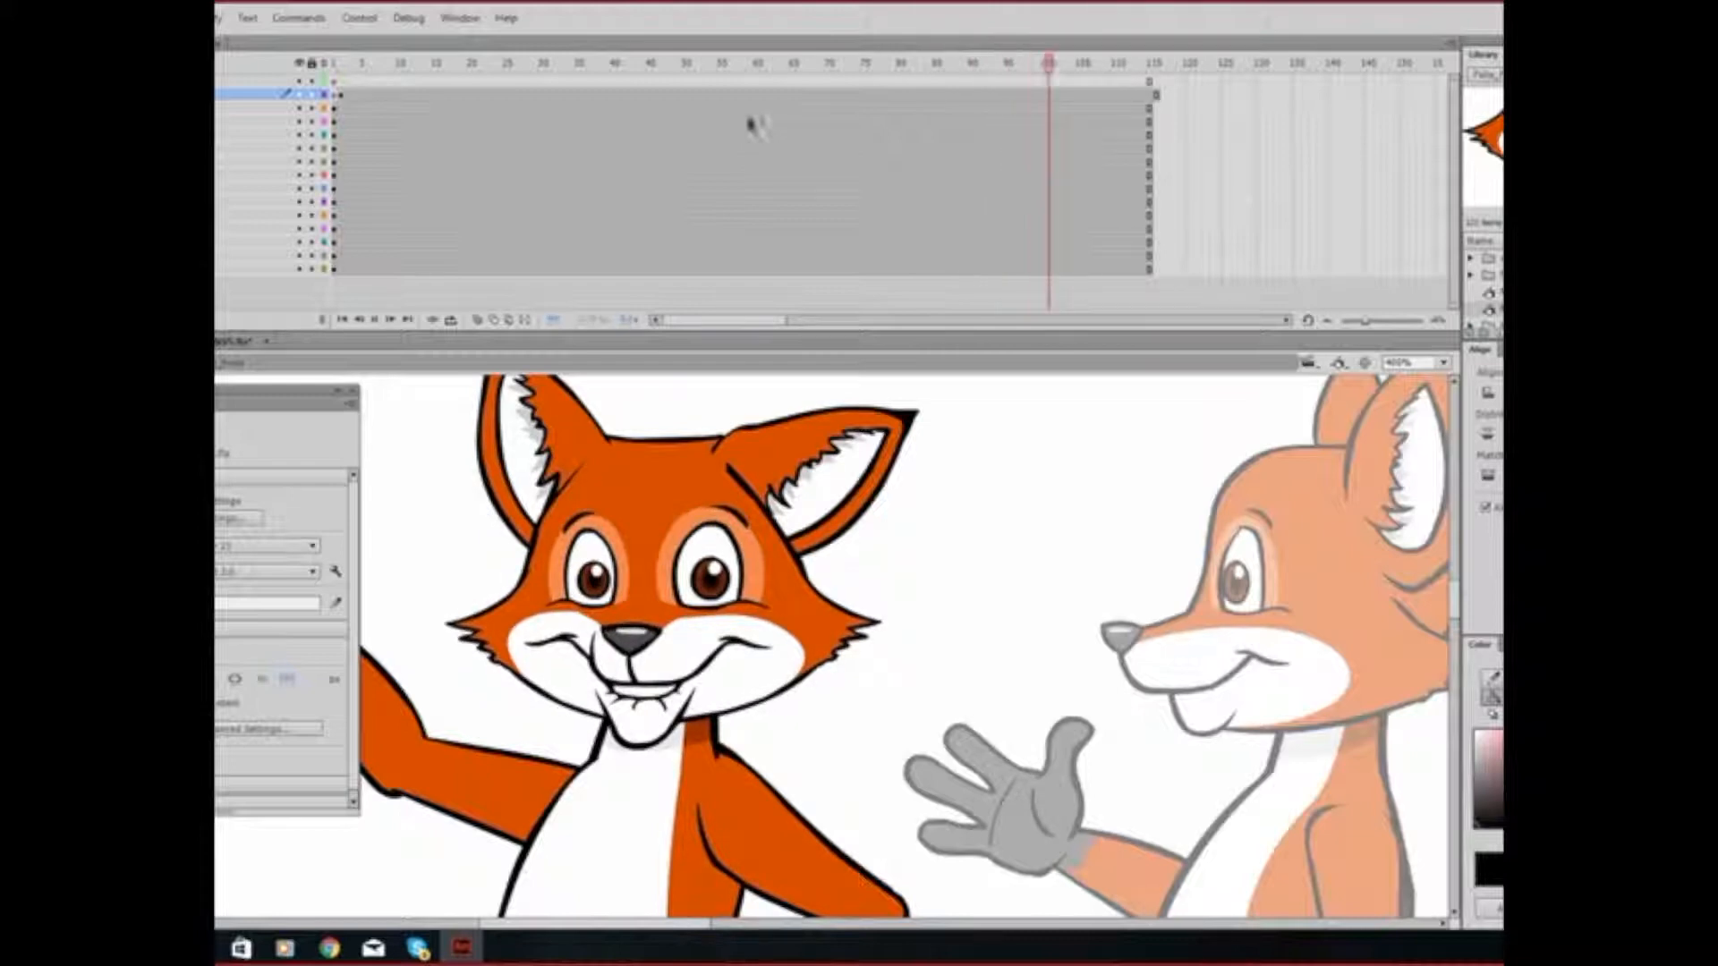
click(1150, 62)
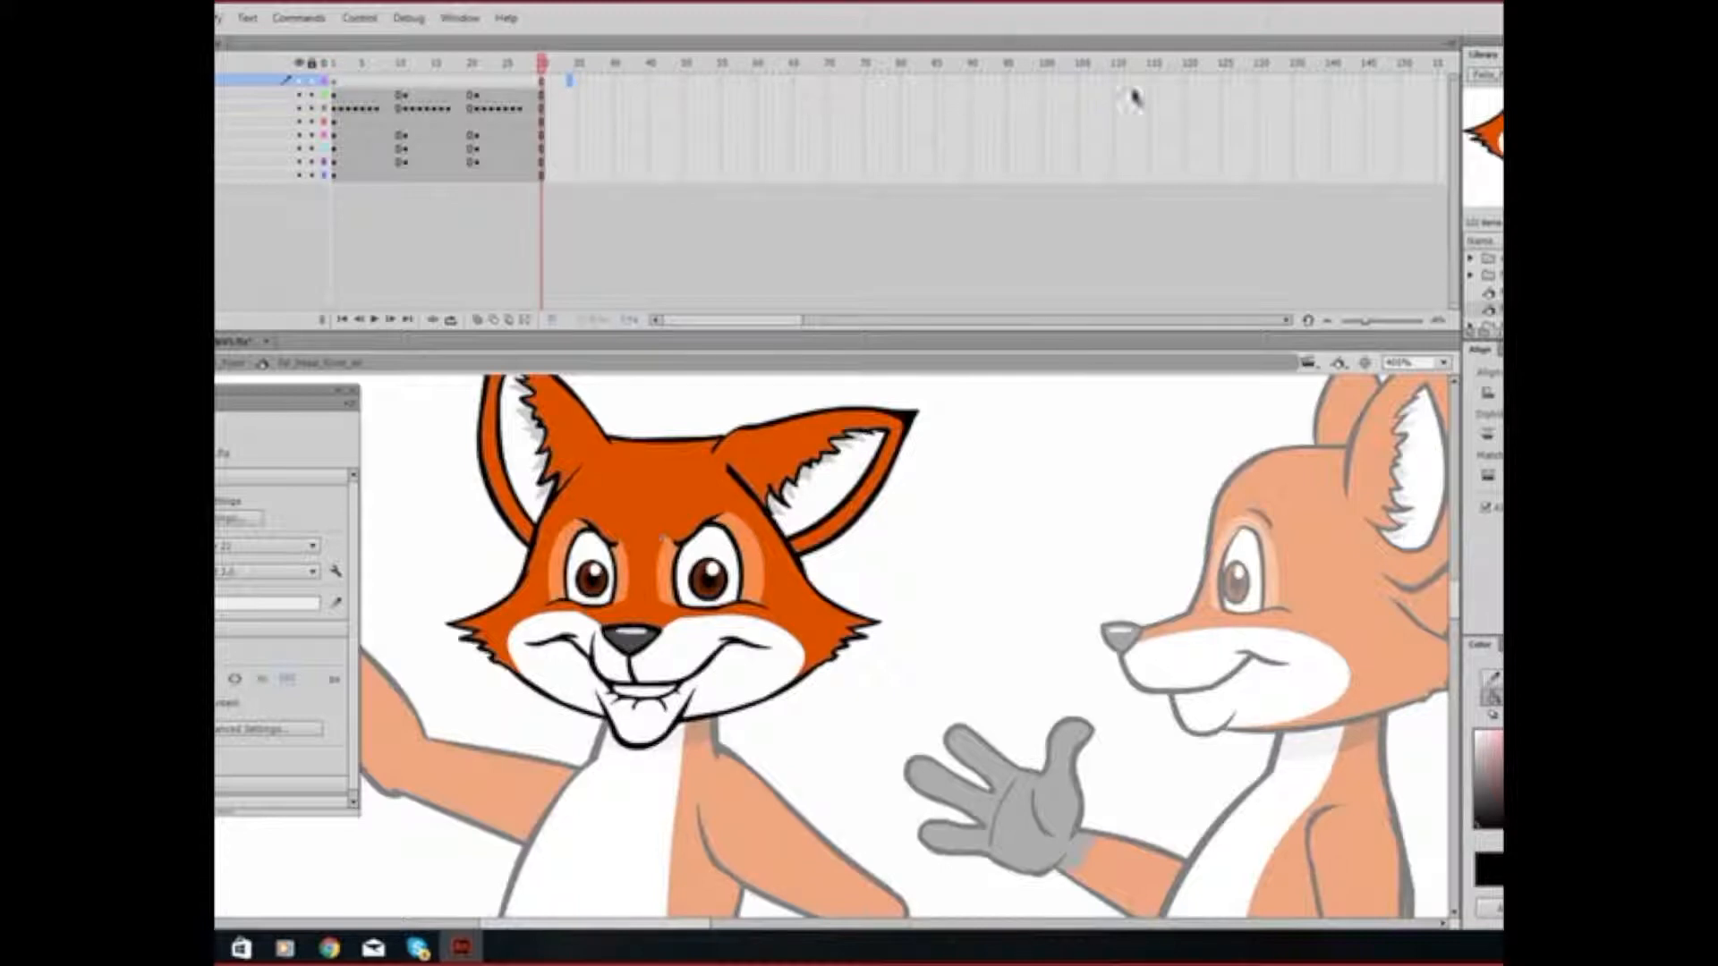
- Insert frames on all layers up to frame 115 and enter the Felix Mouth instance
click(1121, 63)
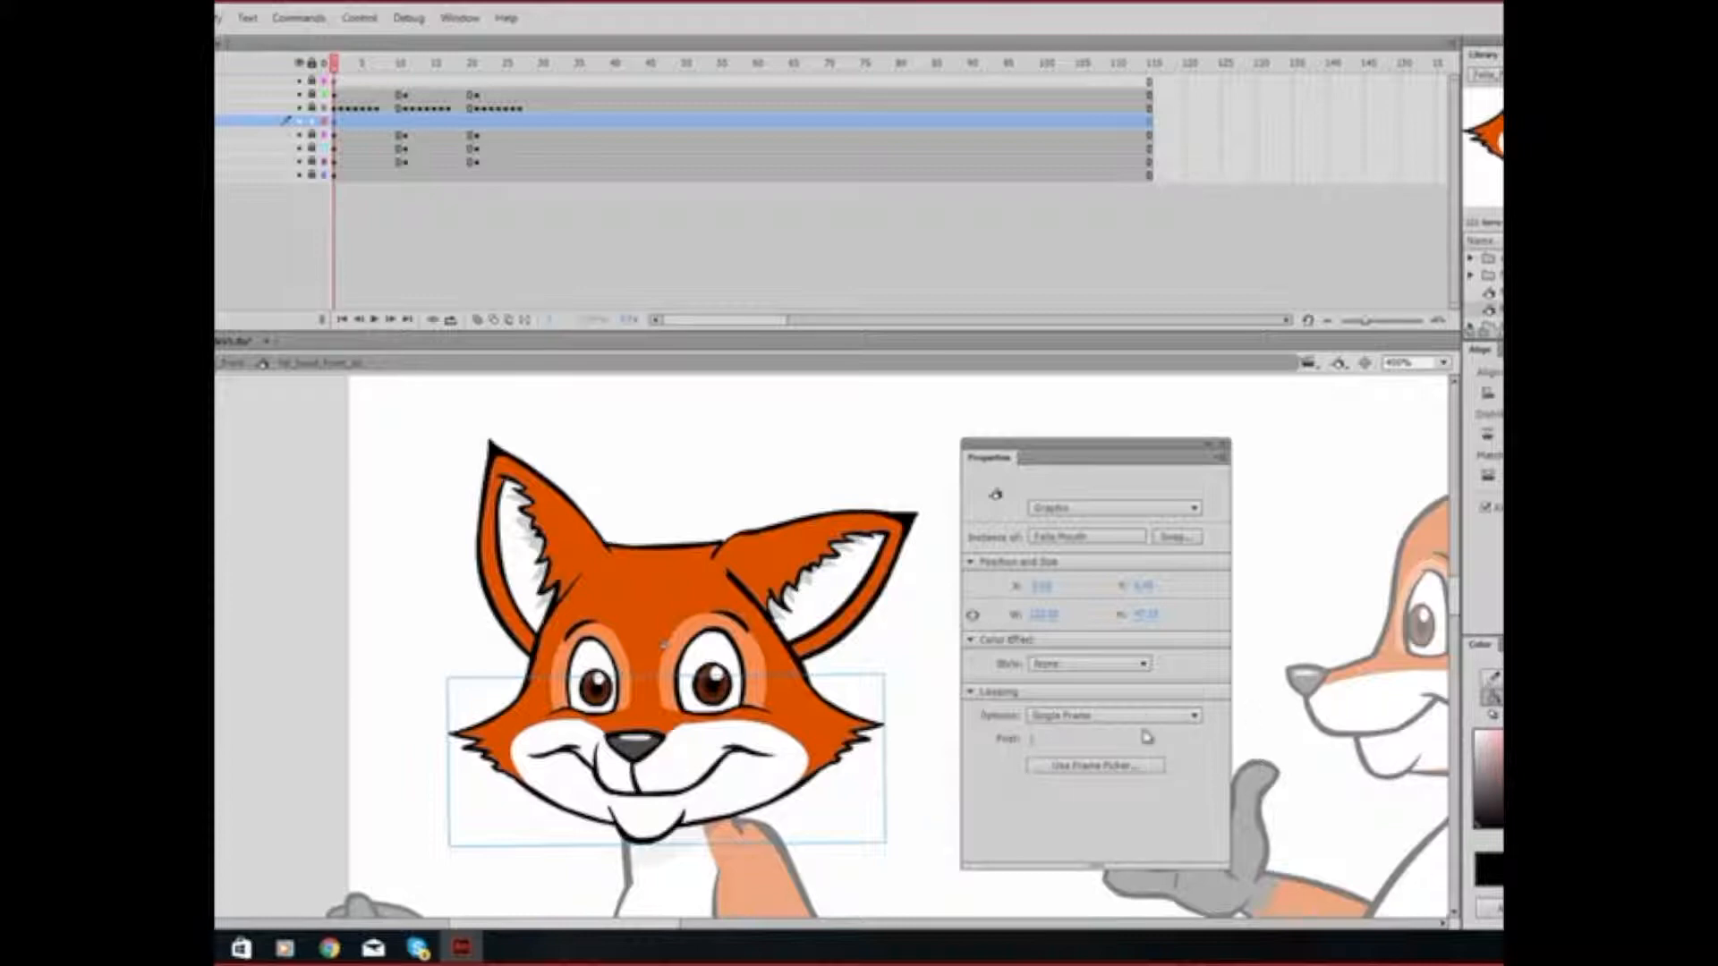
click(1112, 716)
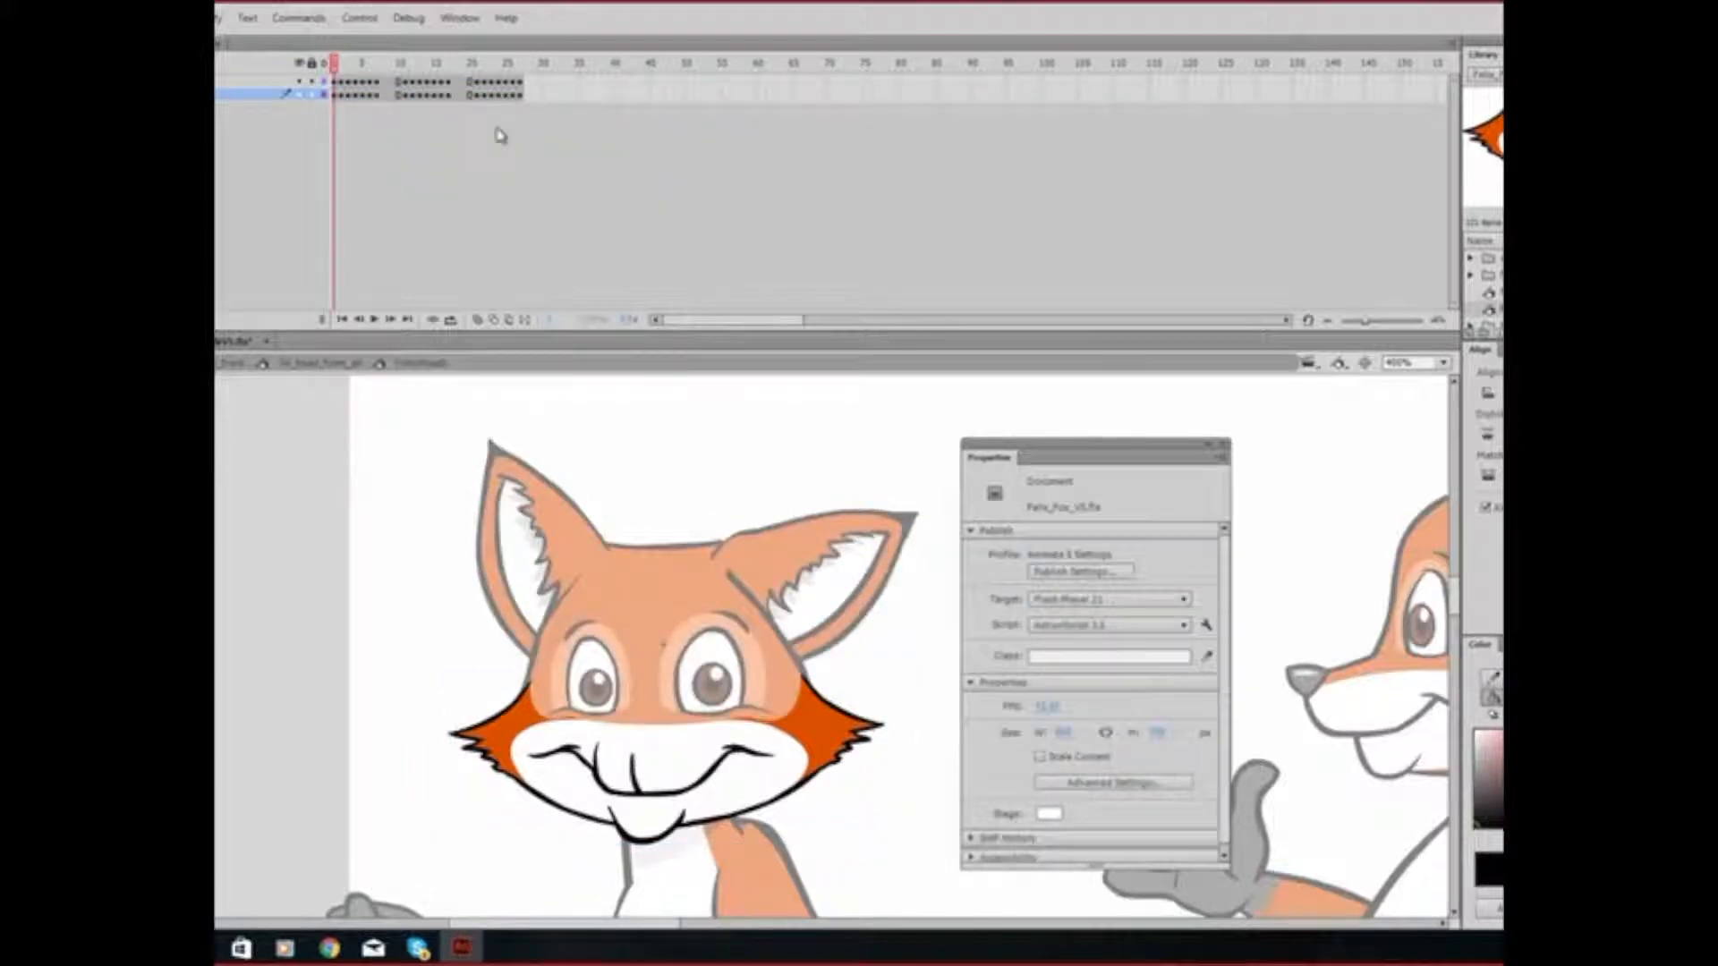
mouse_move(377, 98)
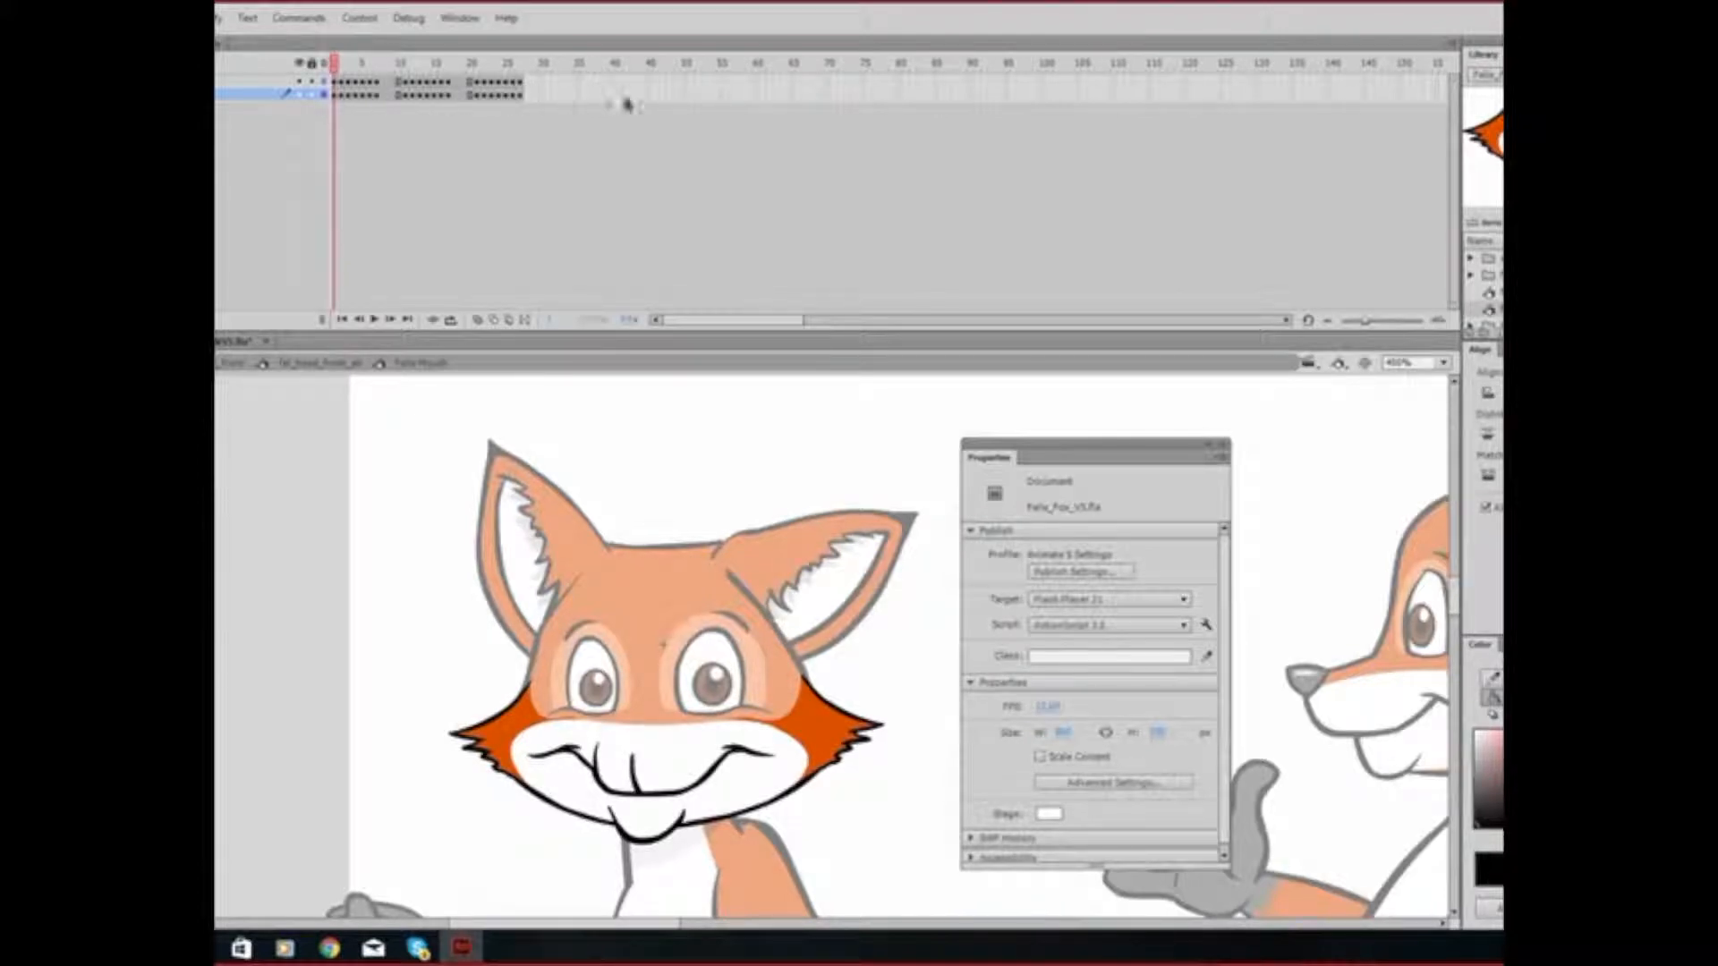
mouse_move(1133, 102)
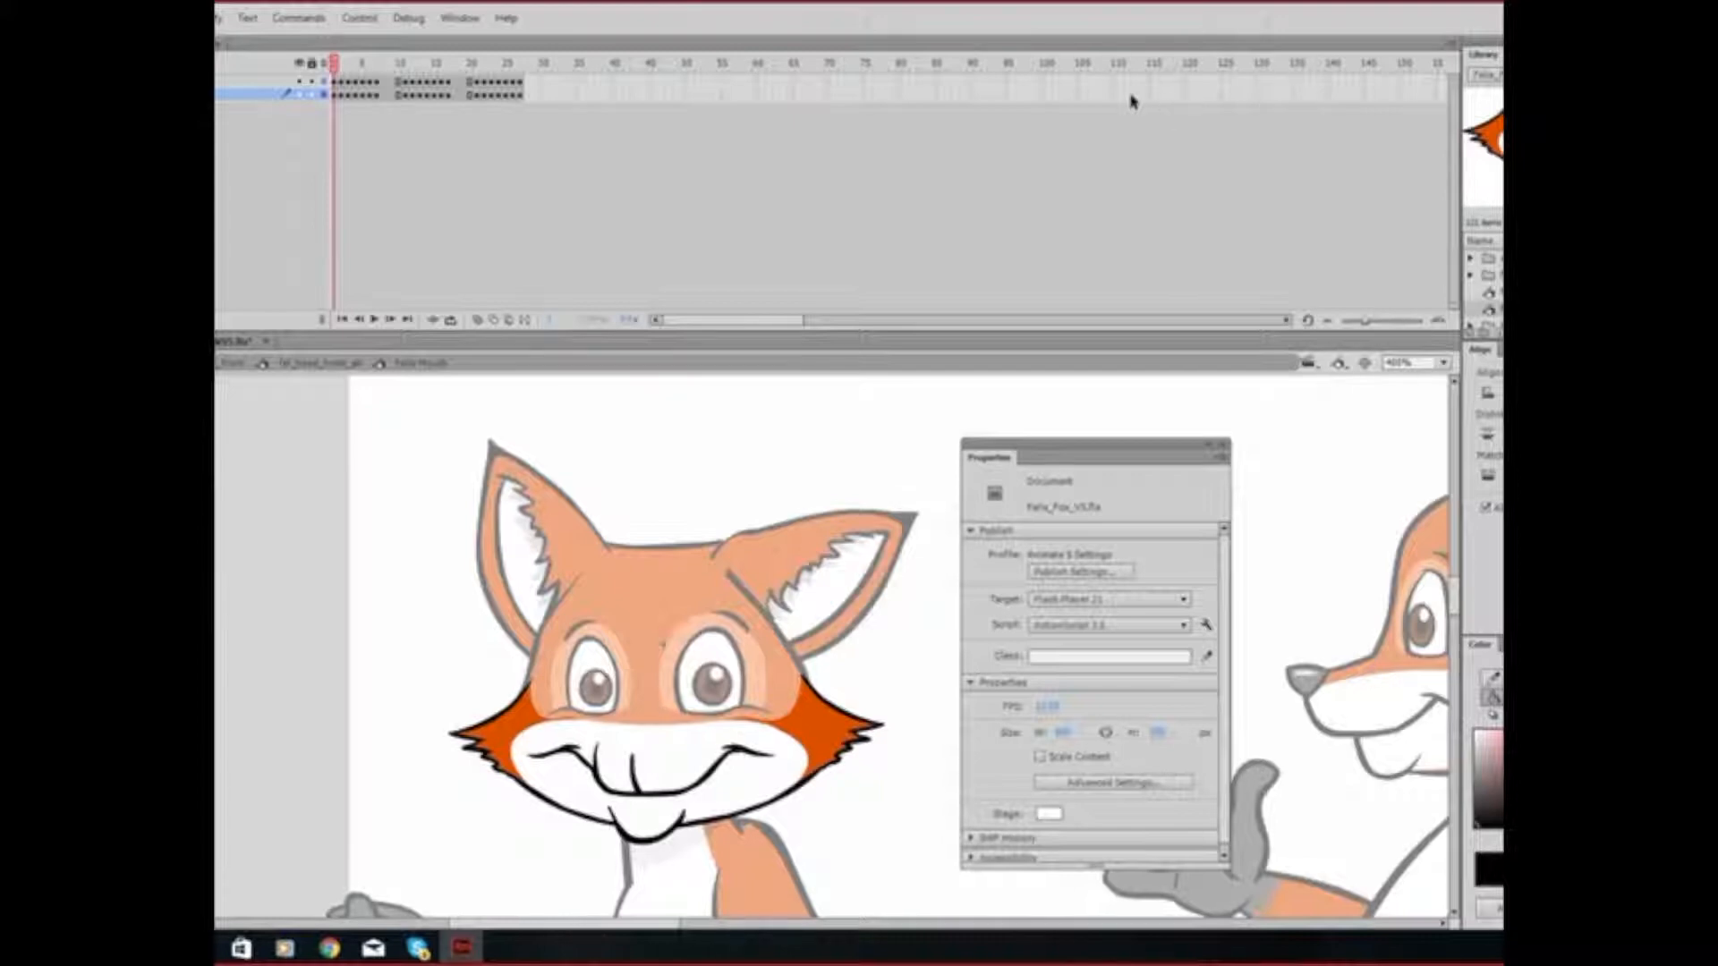
mouse_move(1074, 111)
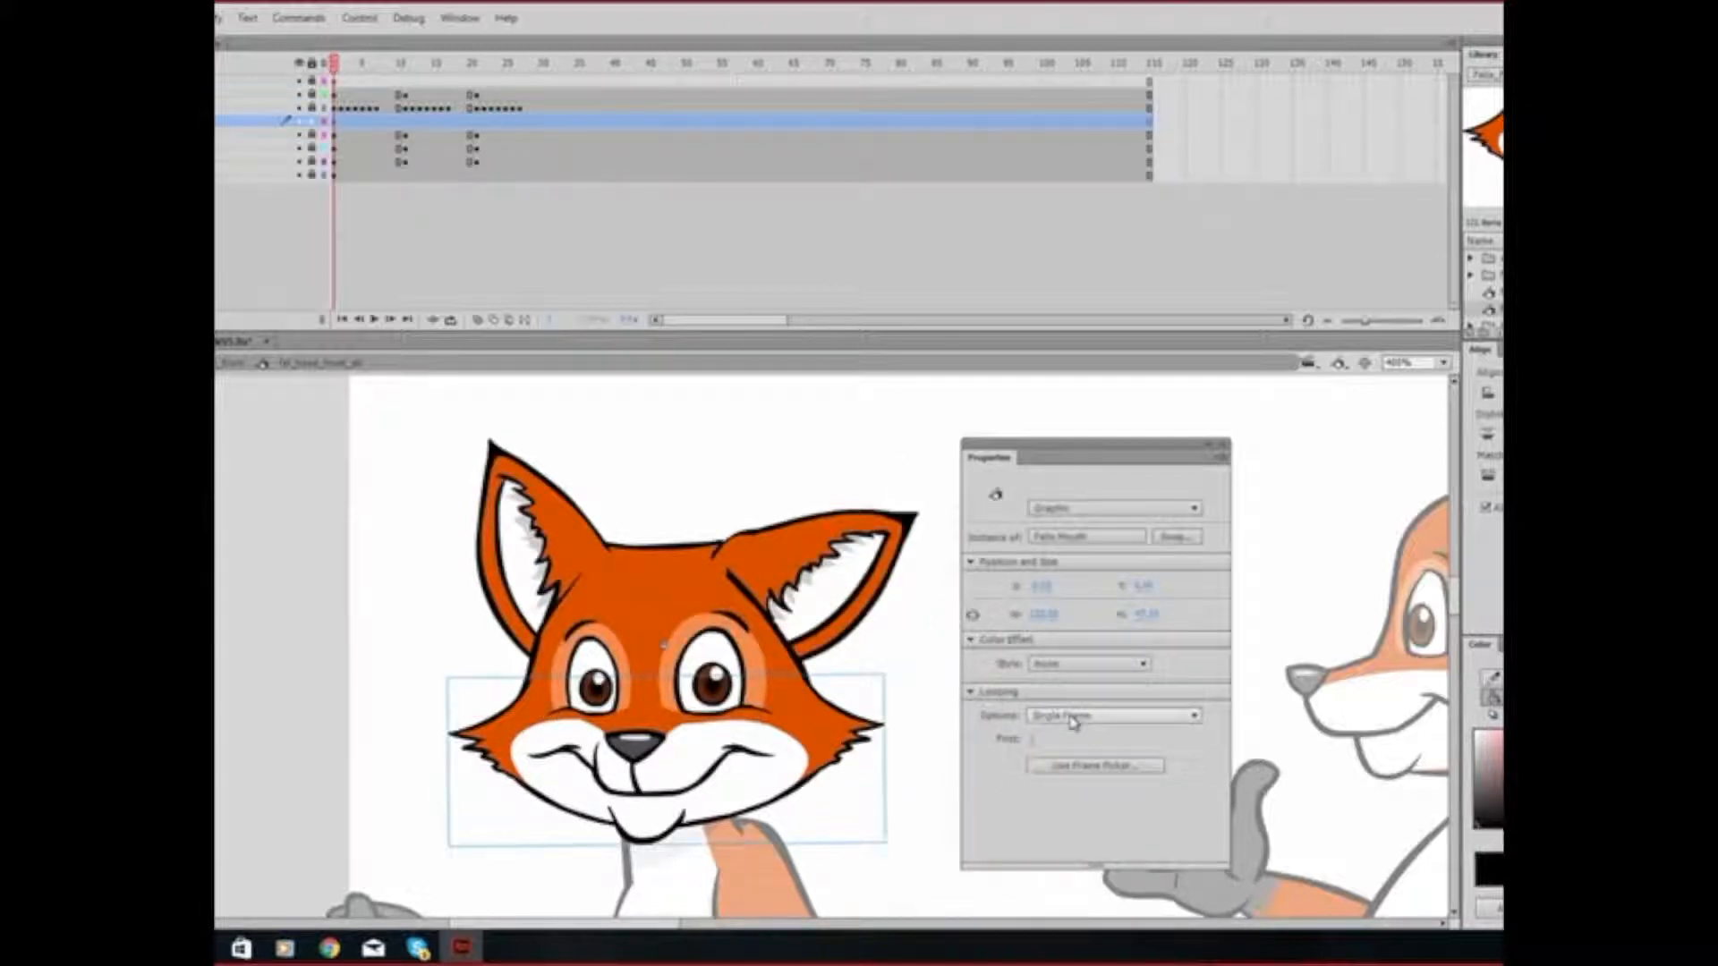
- Set the Felix Mouth instance's Looping option to Single Frame and choose its first frame
click(1112, 714)
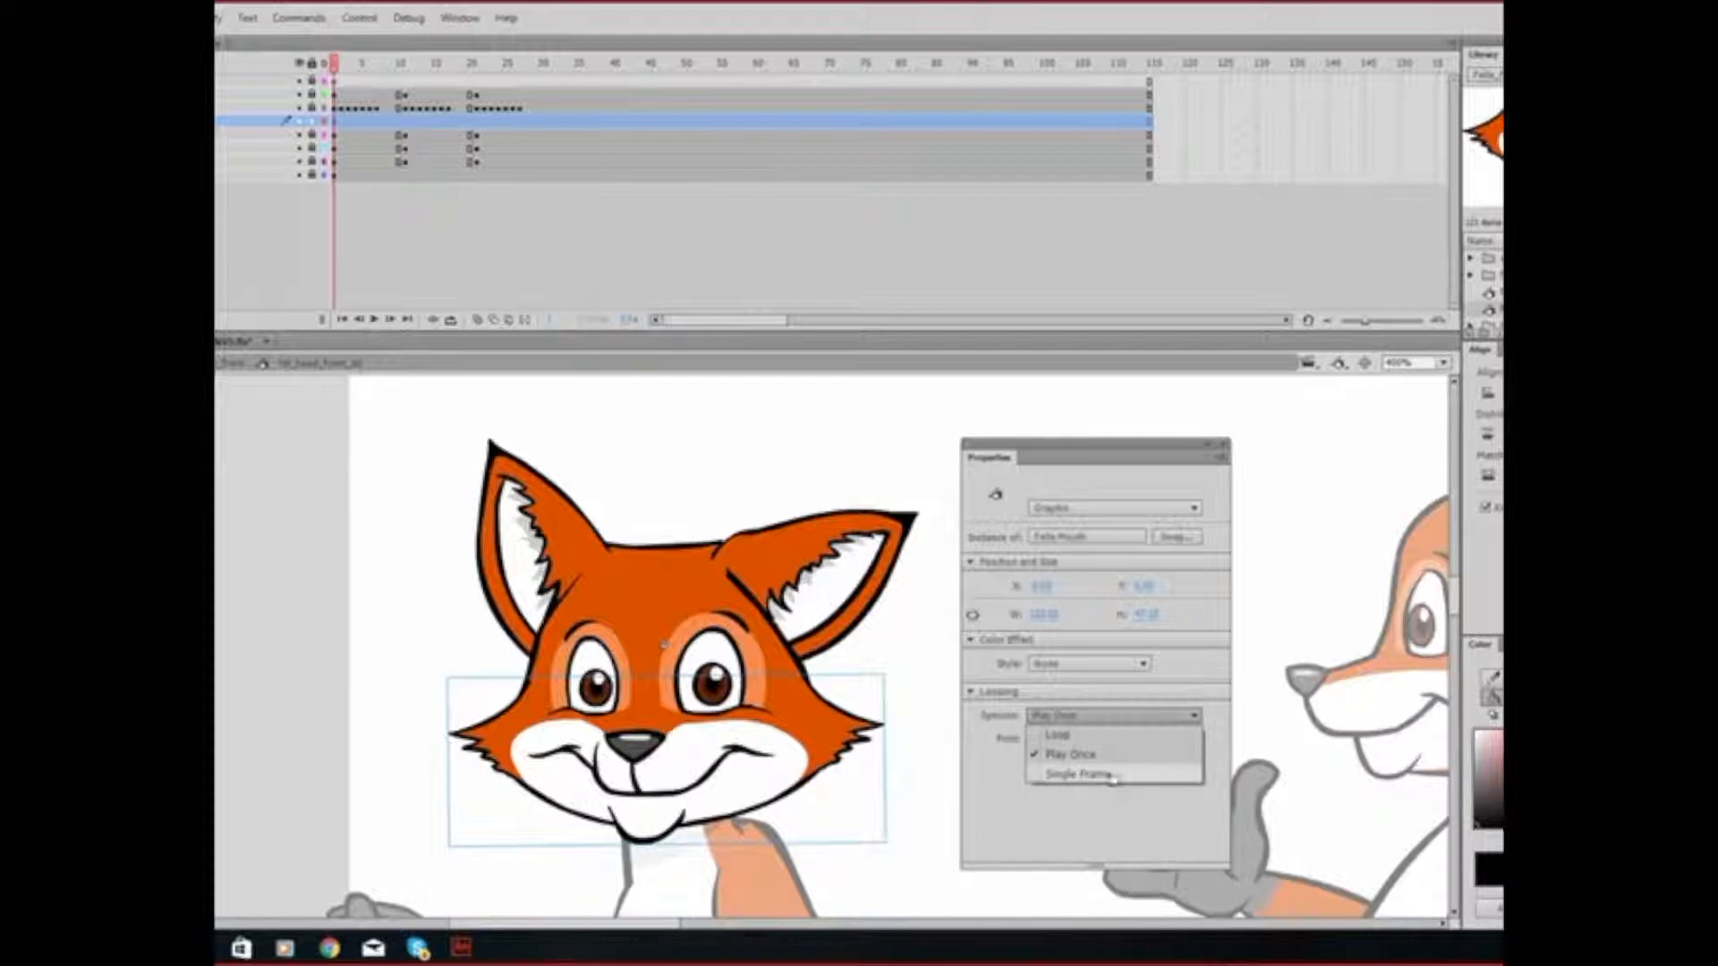
click(1079, 772)
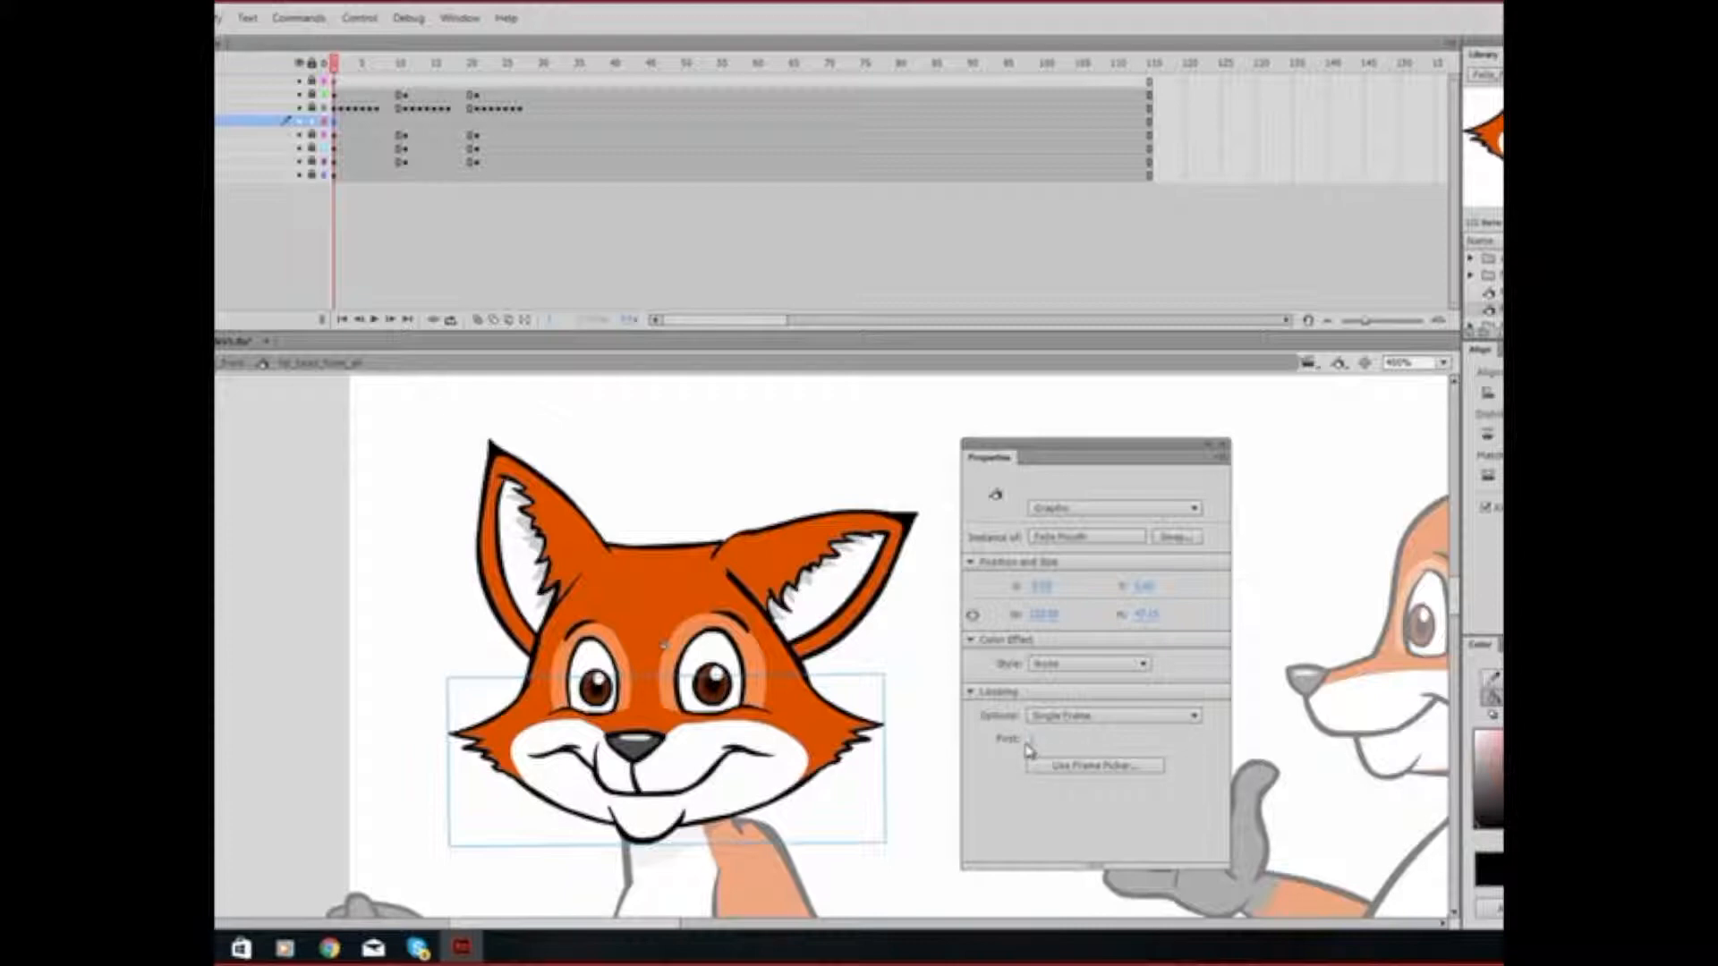
click(1065, 738)
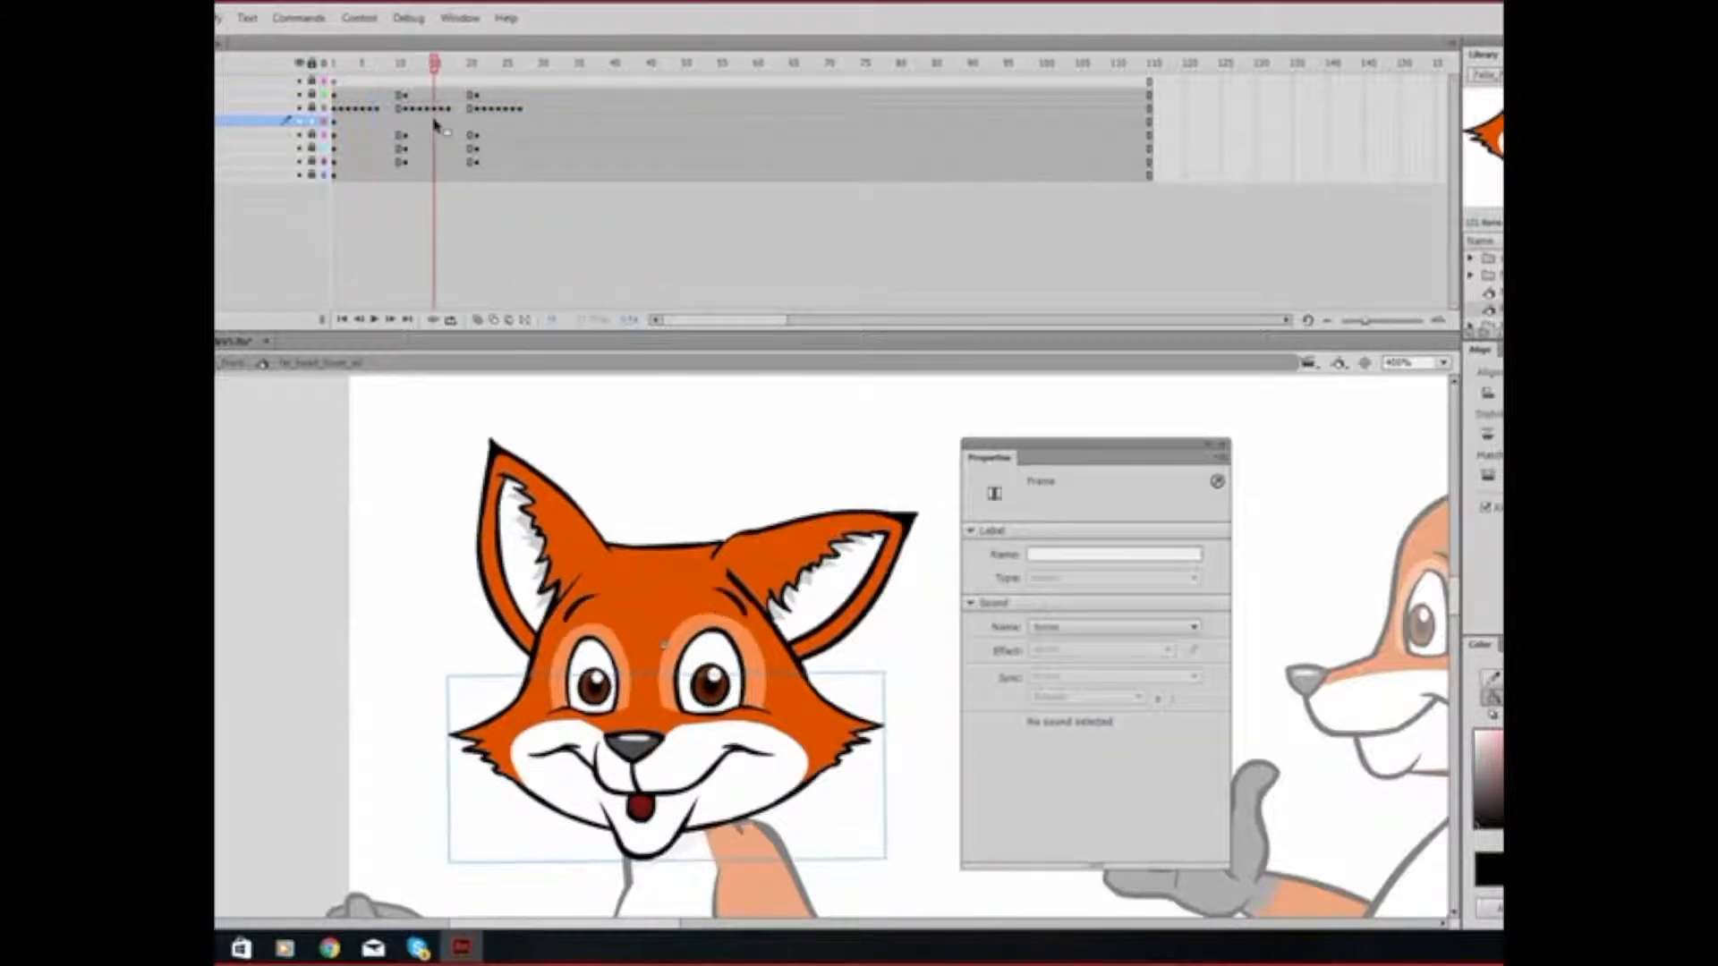
- Insert a mouth keyframe near frame 17 and set its mouth Looping to First frame
right_click(428, 108)
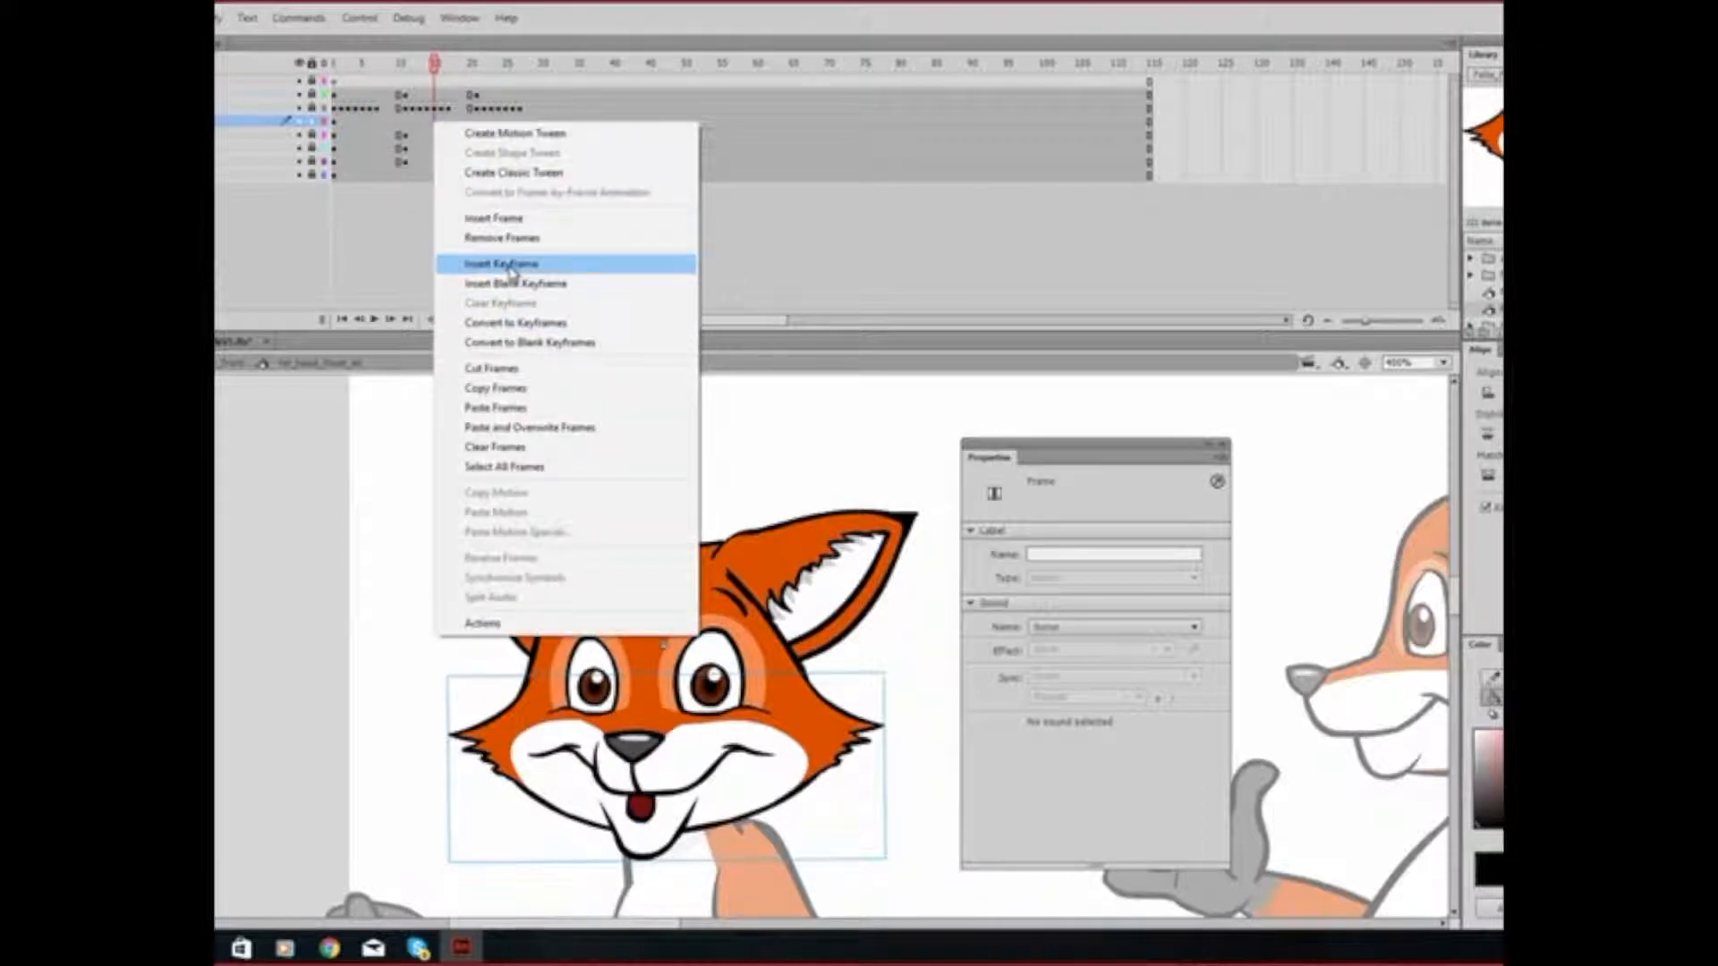
click(499, 263)
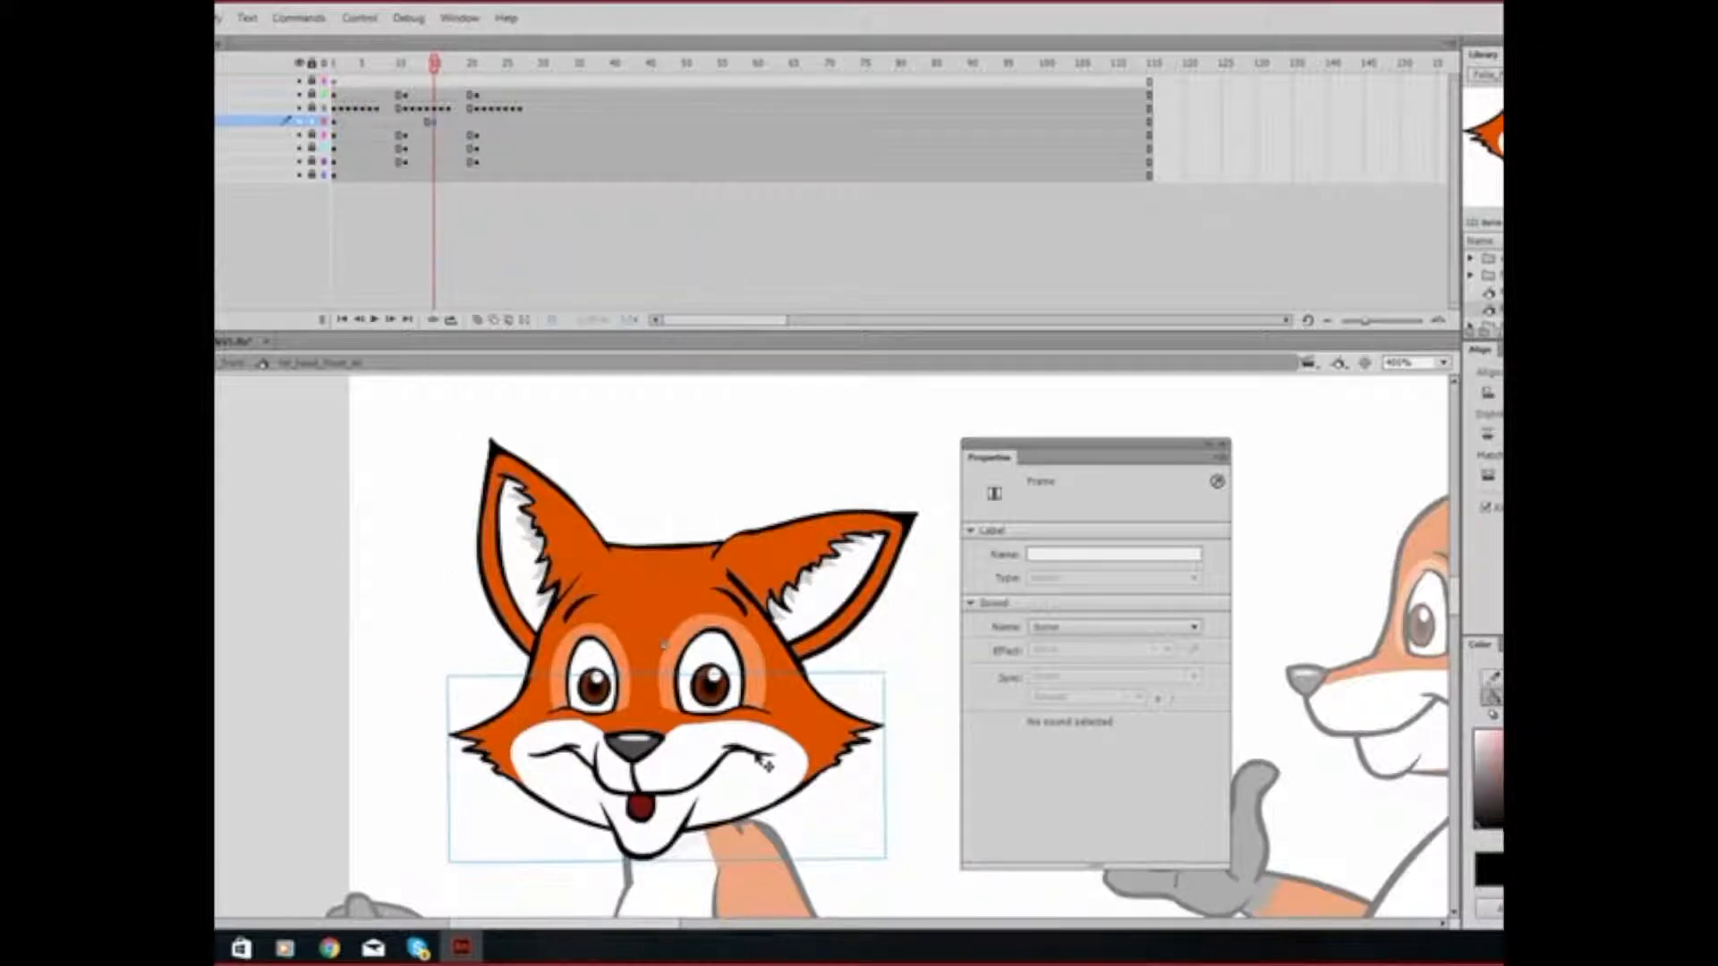
click(679, 756)
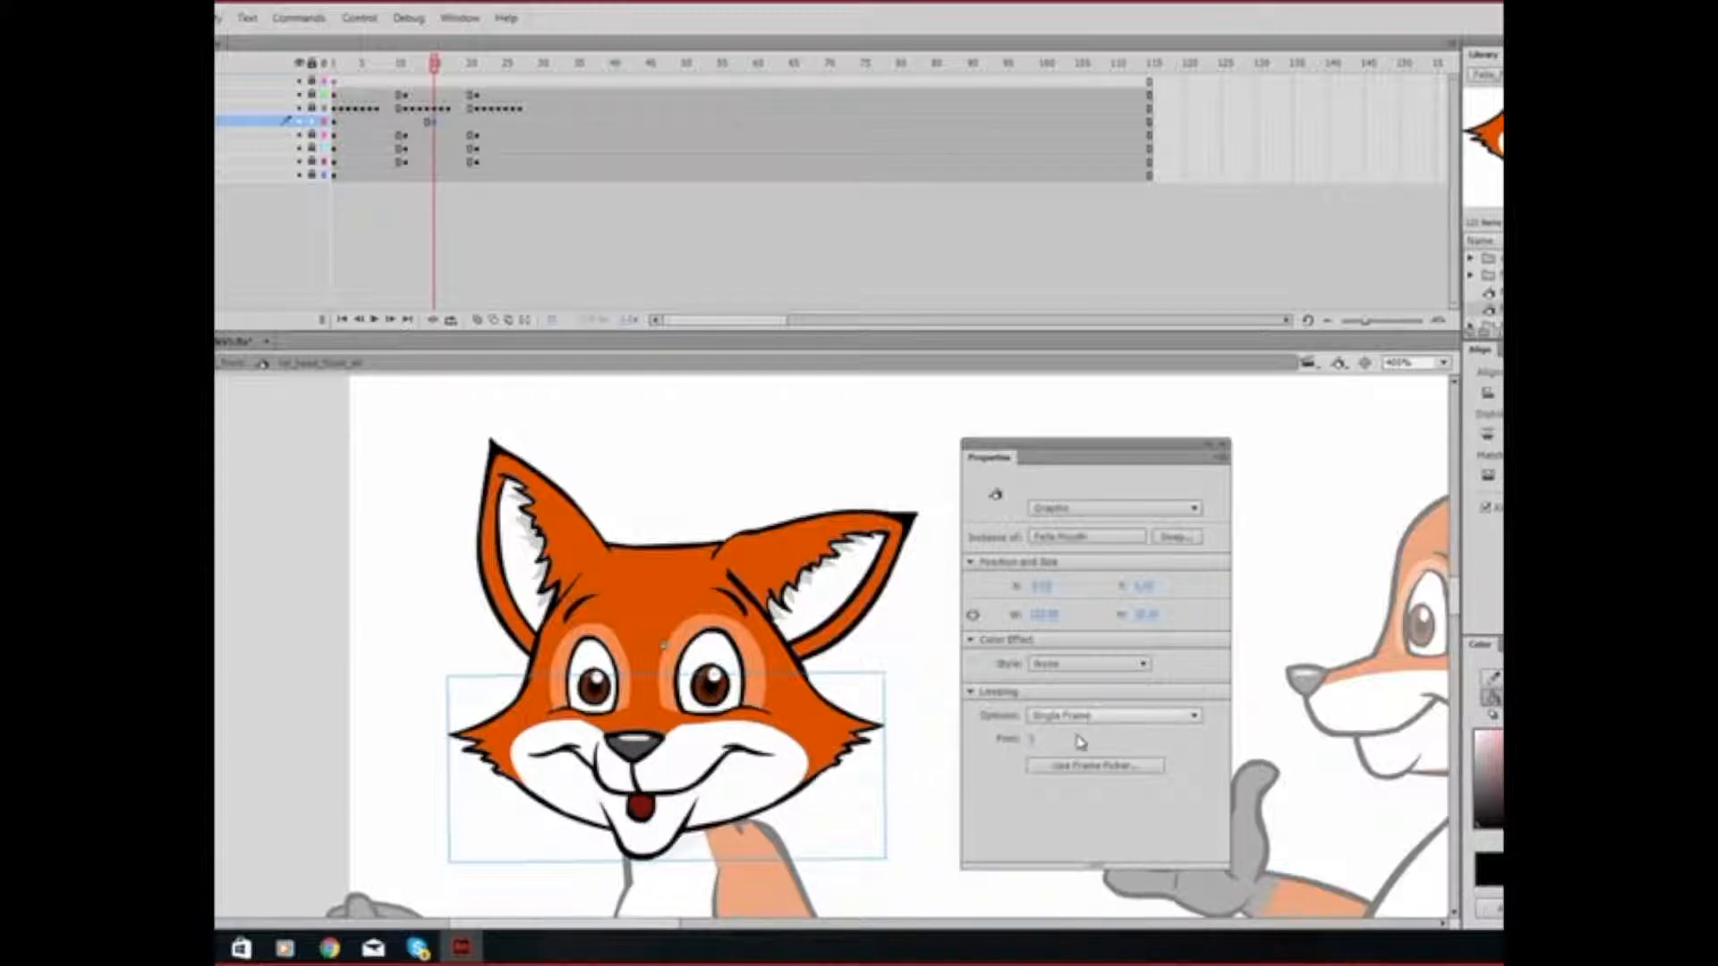
click(1112, 716)
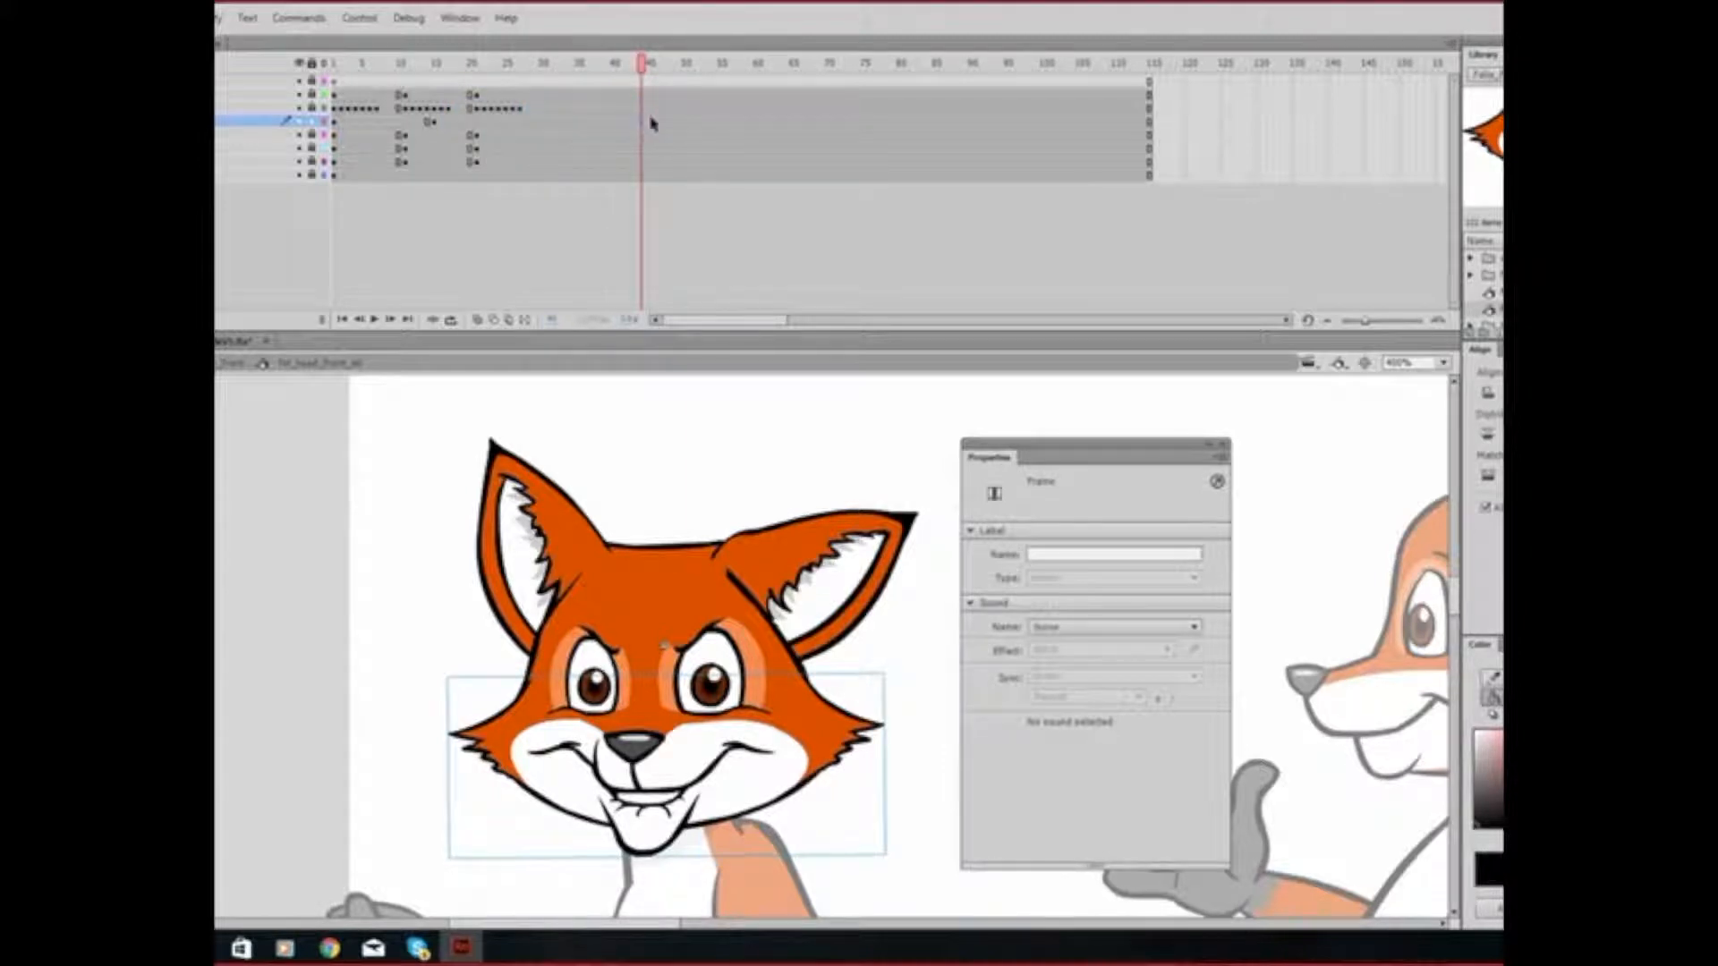
- Insert a mouth keyframe near frame 45, changing Looping from Play Once to Single Frame
right_click(652, 121)
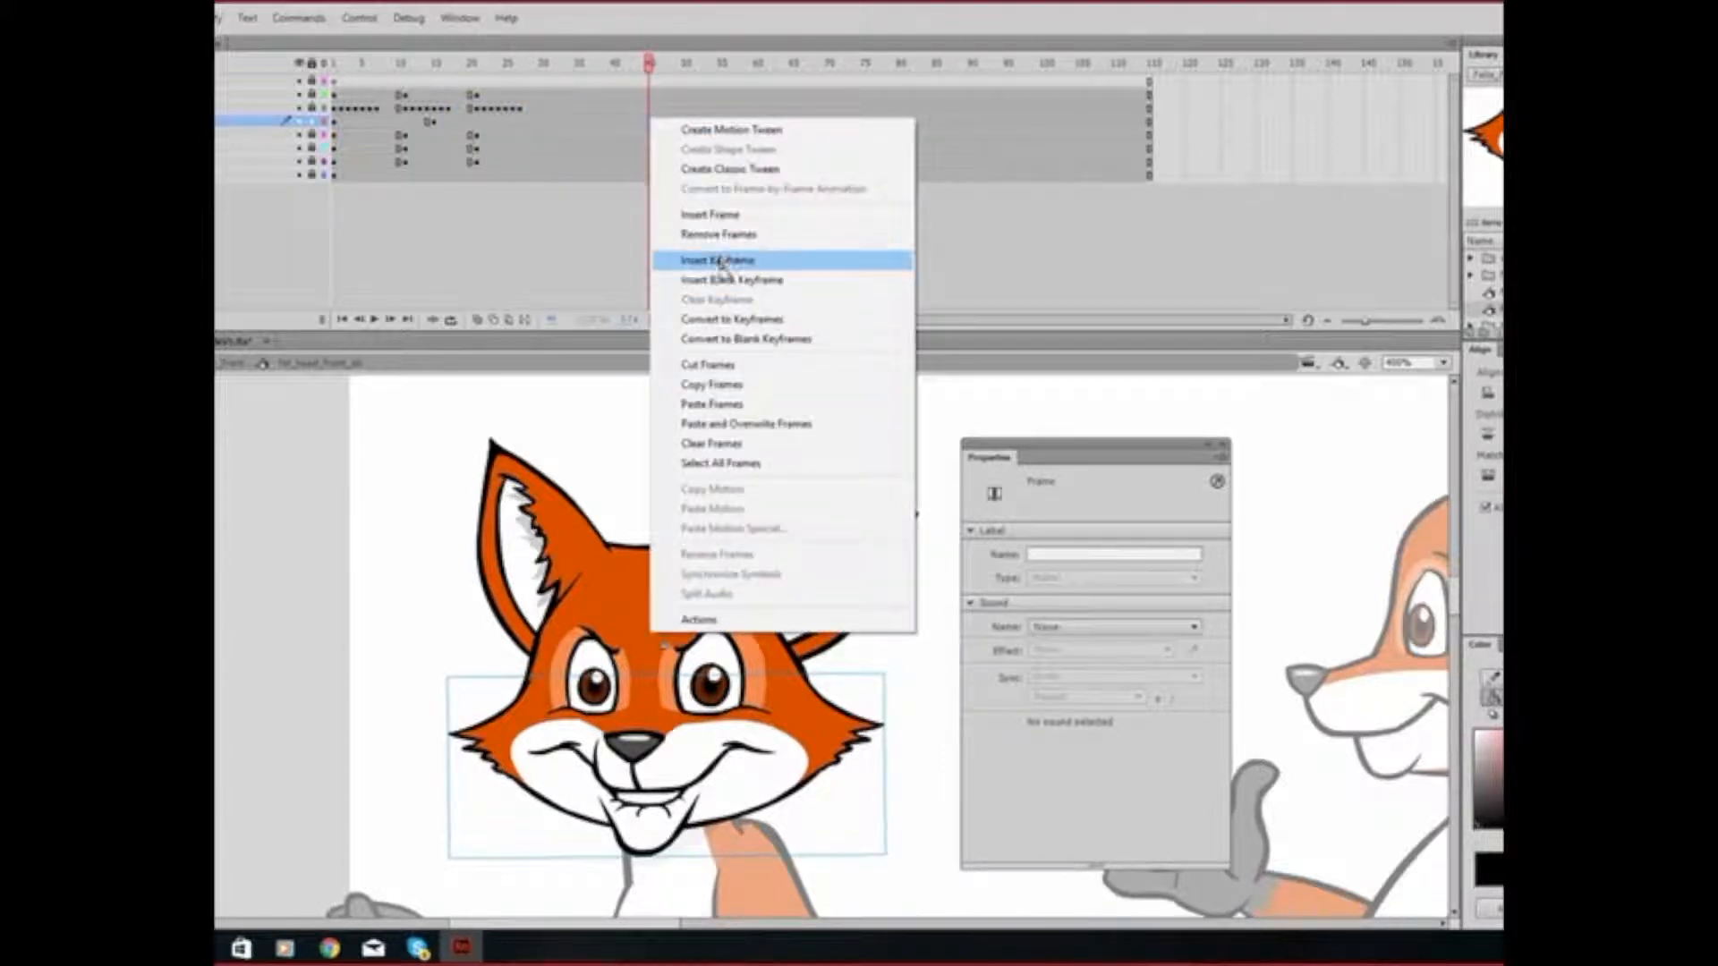
click(717, 260)
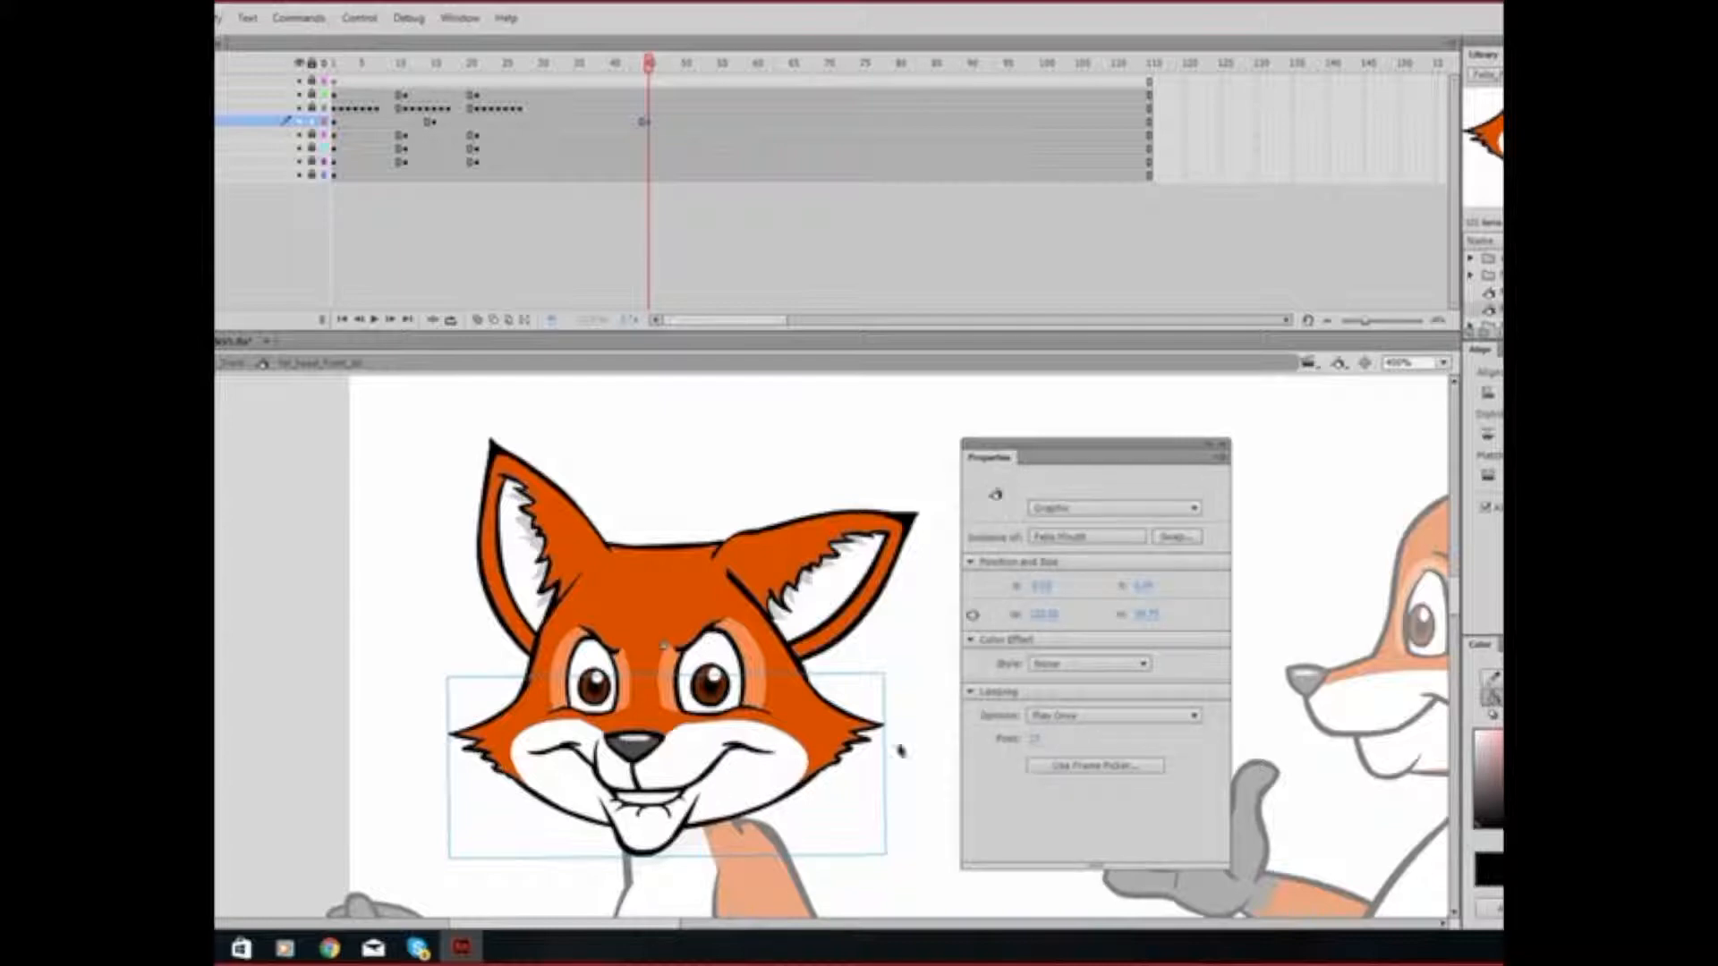
click(1112, 715)
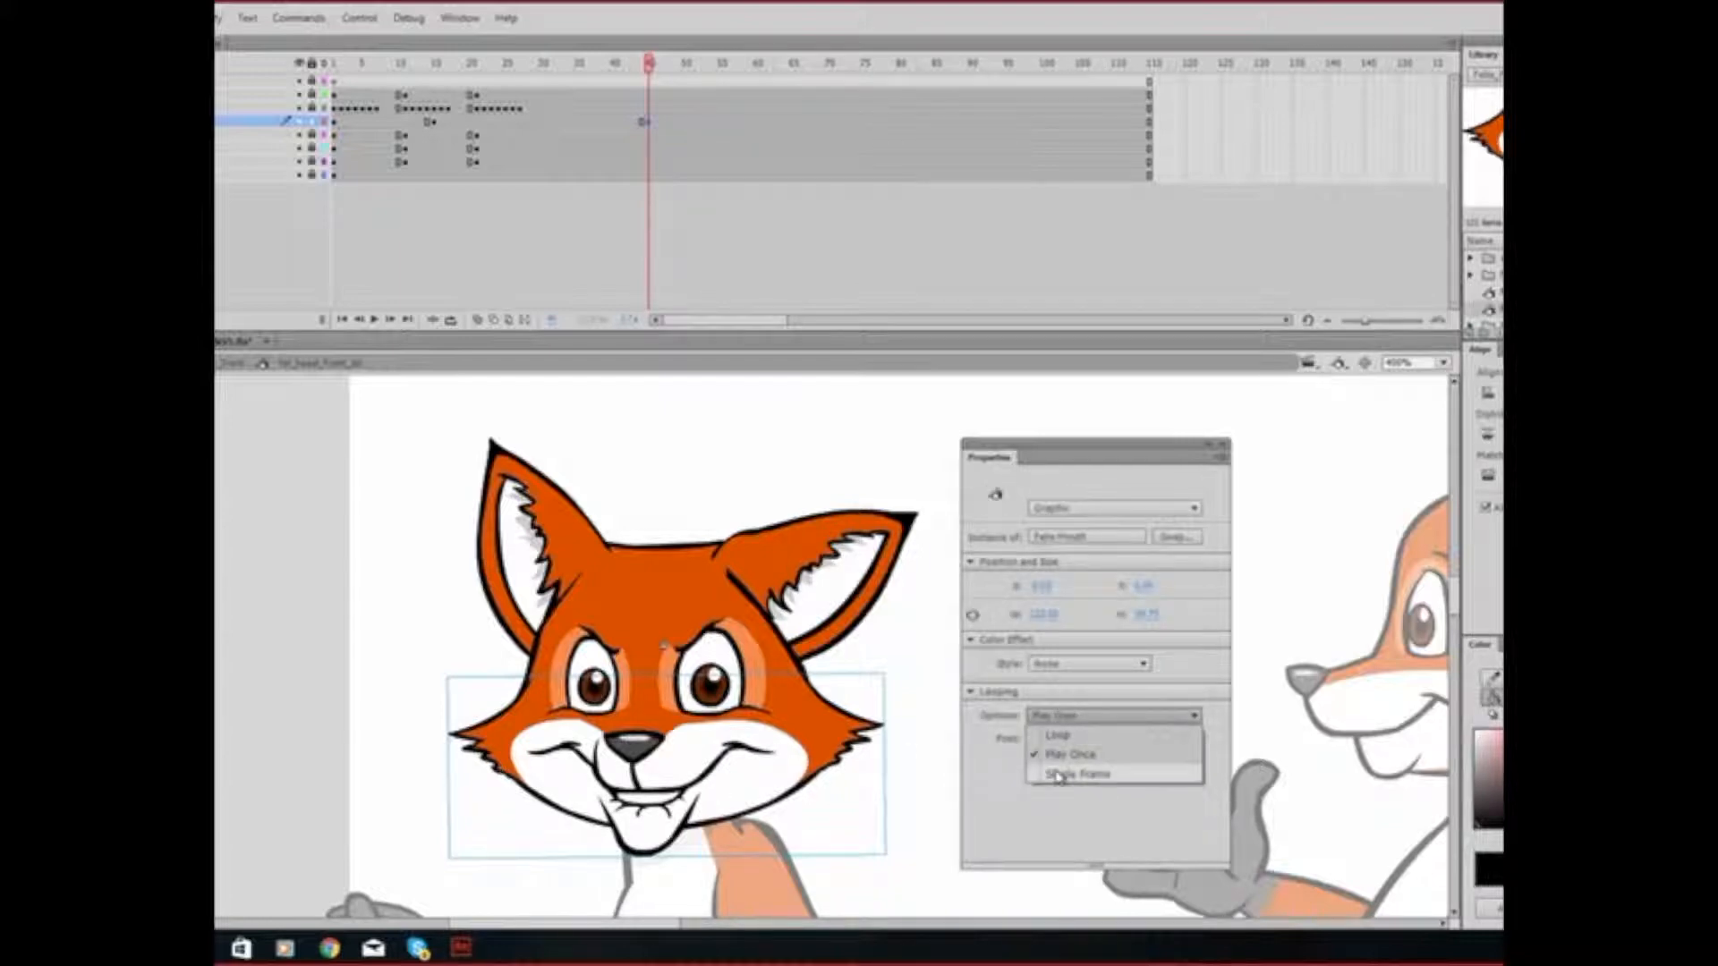
click(1076, 773)
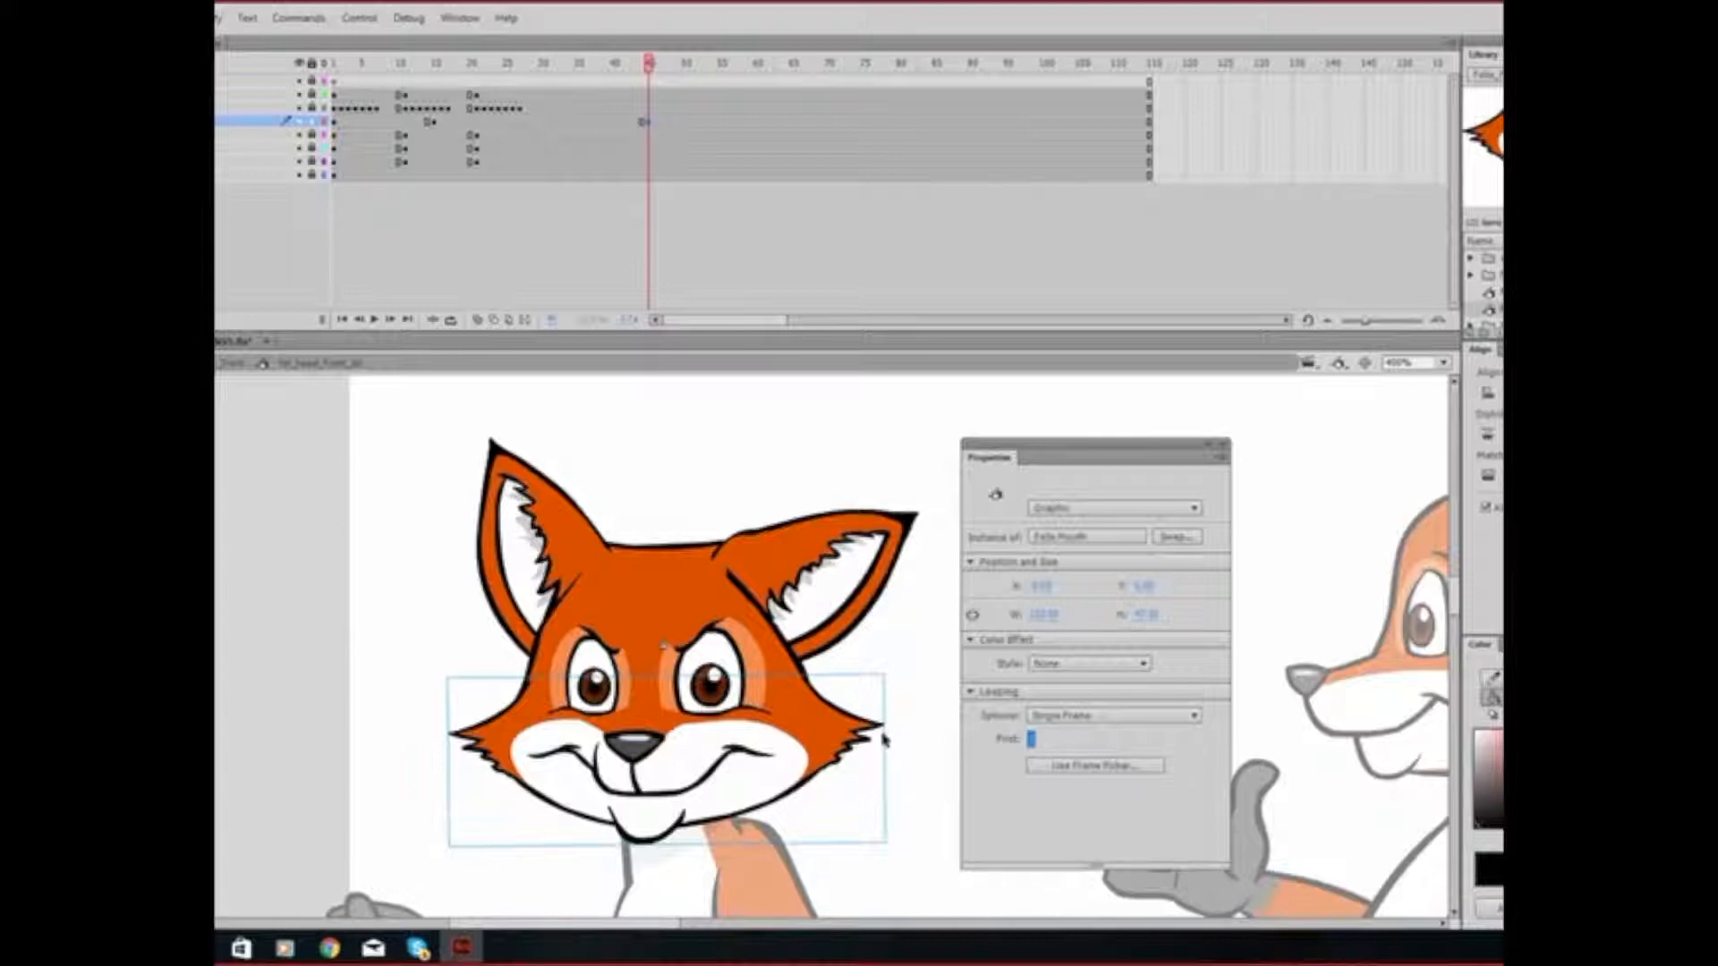
mouse_move(1005, 797)
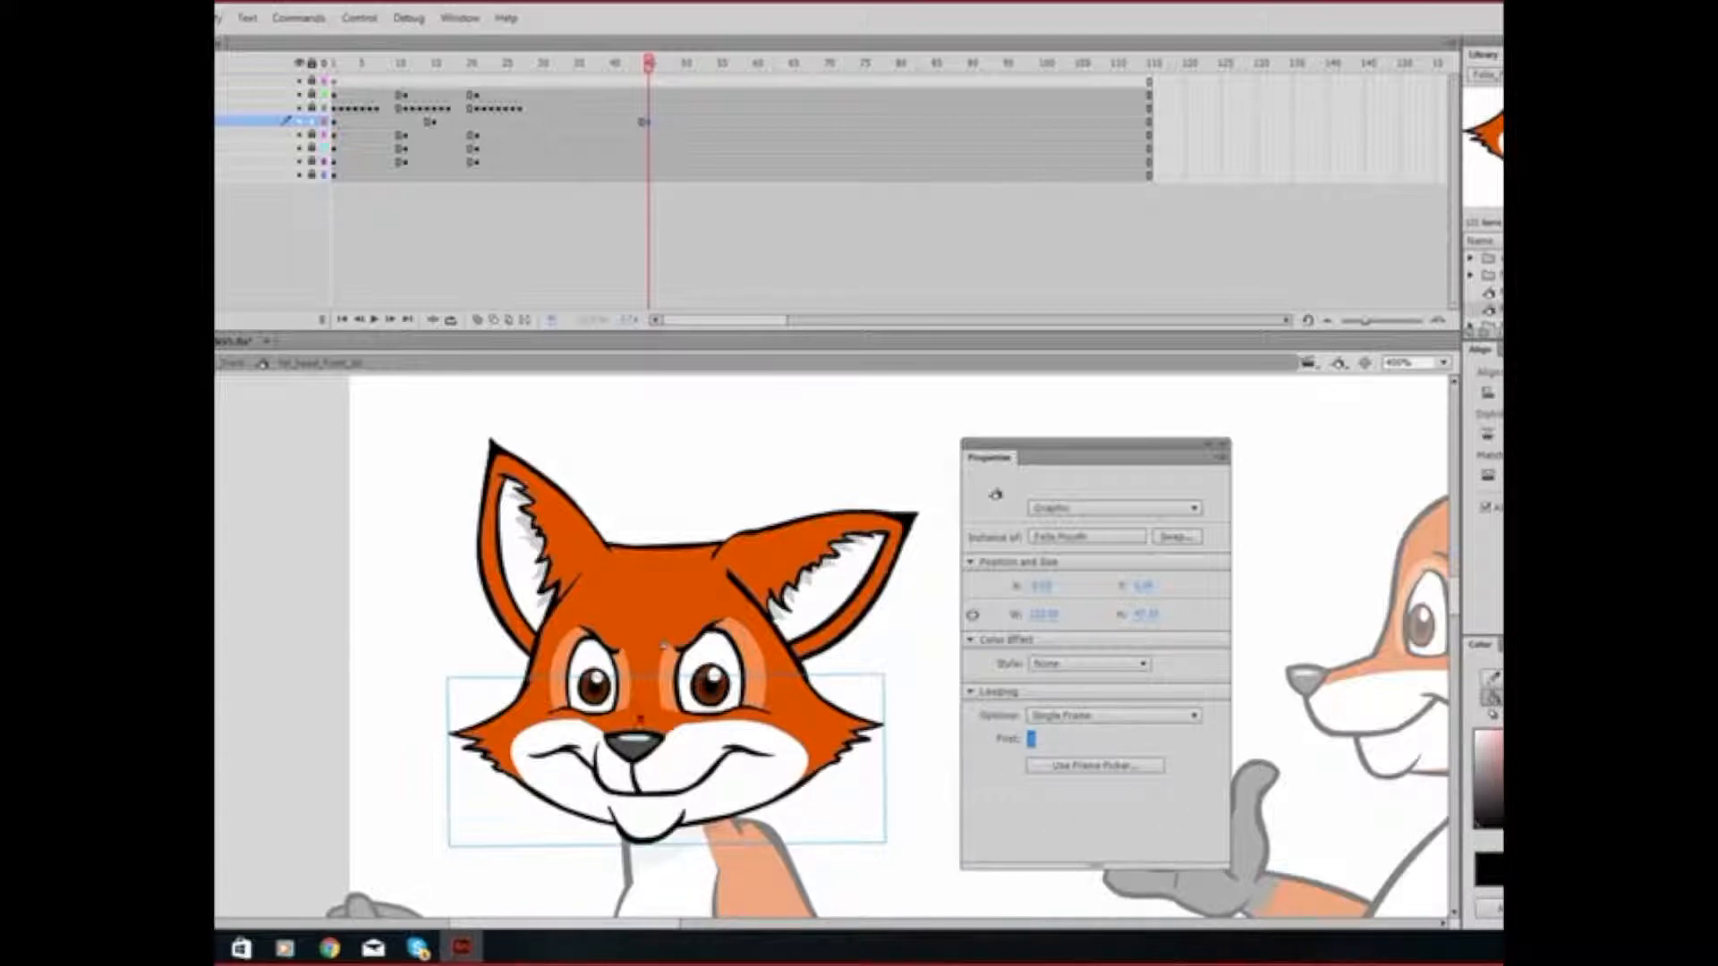
mouse_move(663, 147)
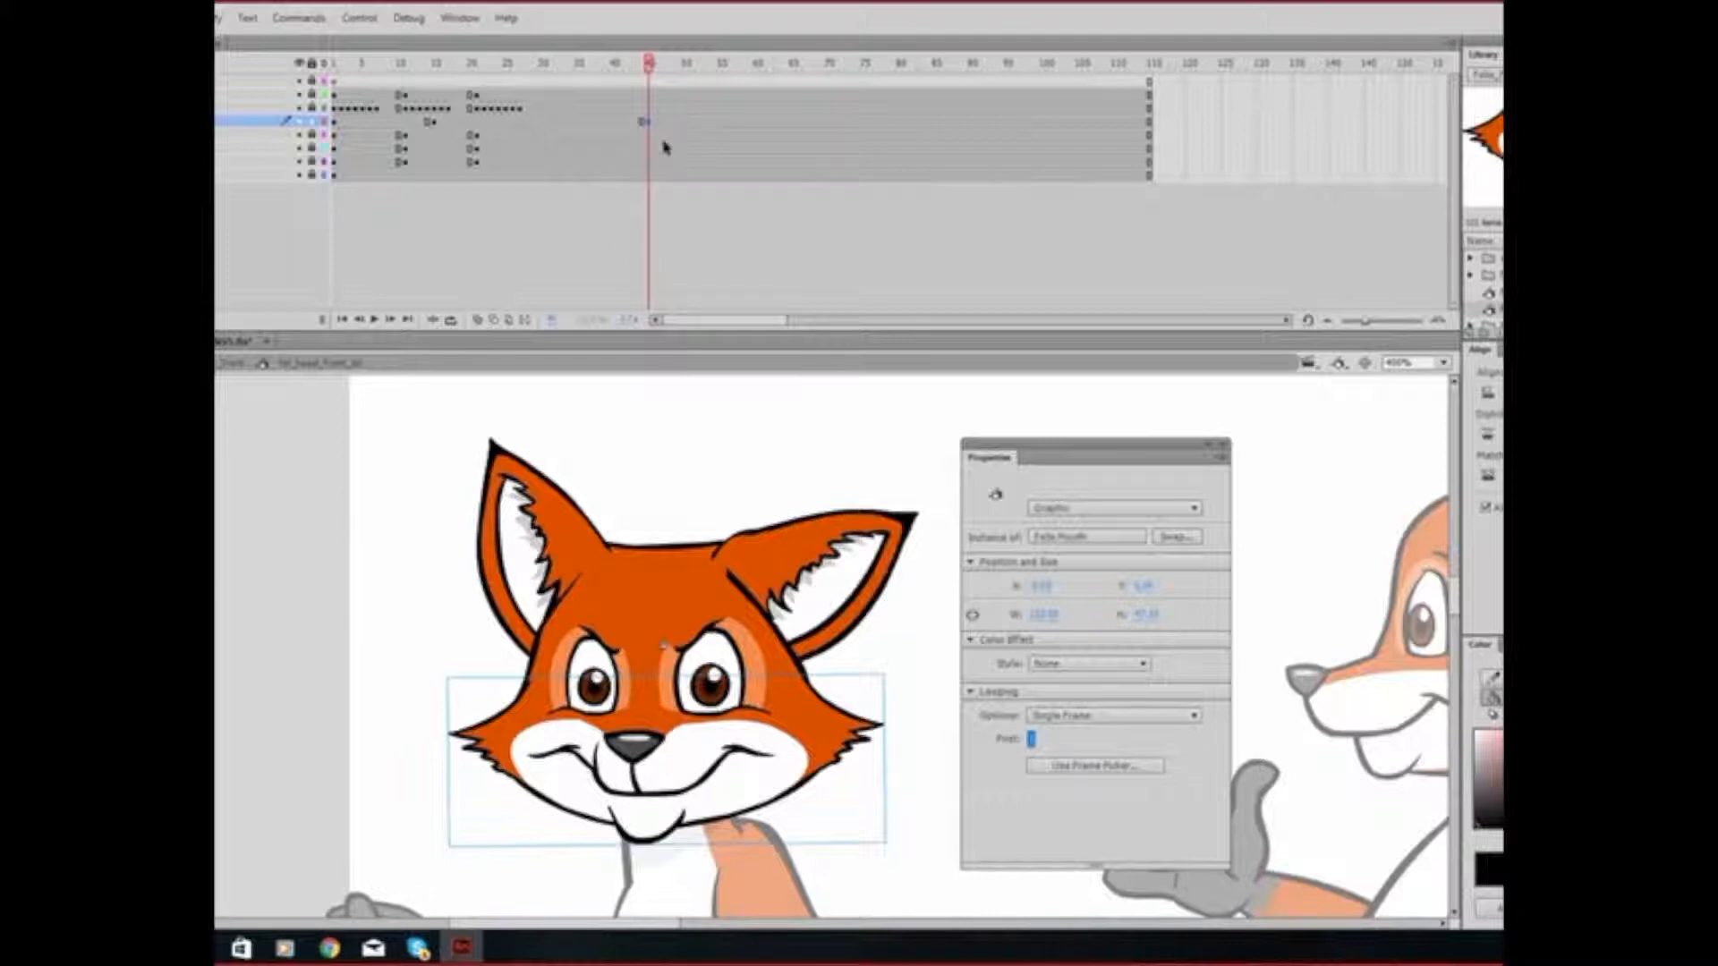
- Check the earlier mouth keyframe, exit to Scene 1, and select layer frames through 115
click(451, 63)
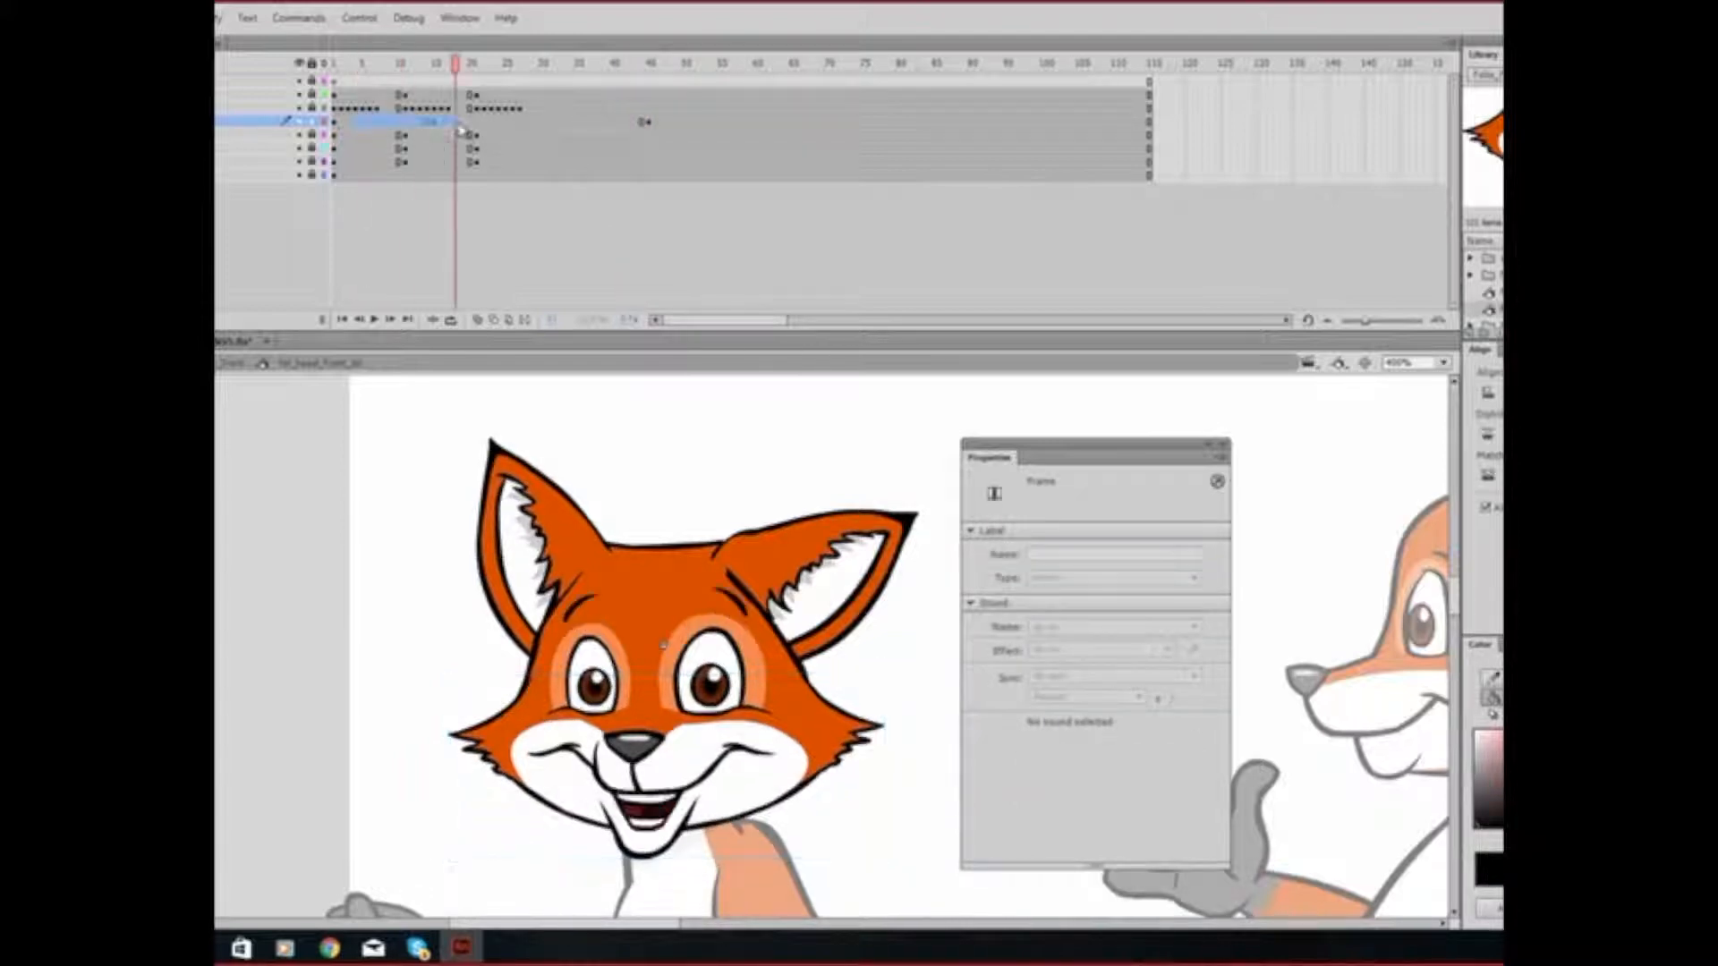
click(1072, 62)
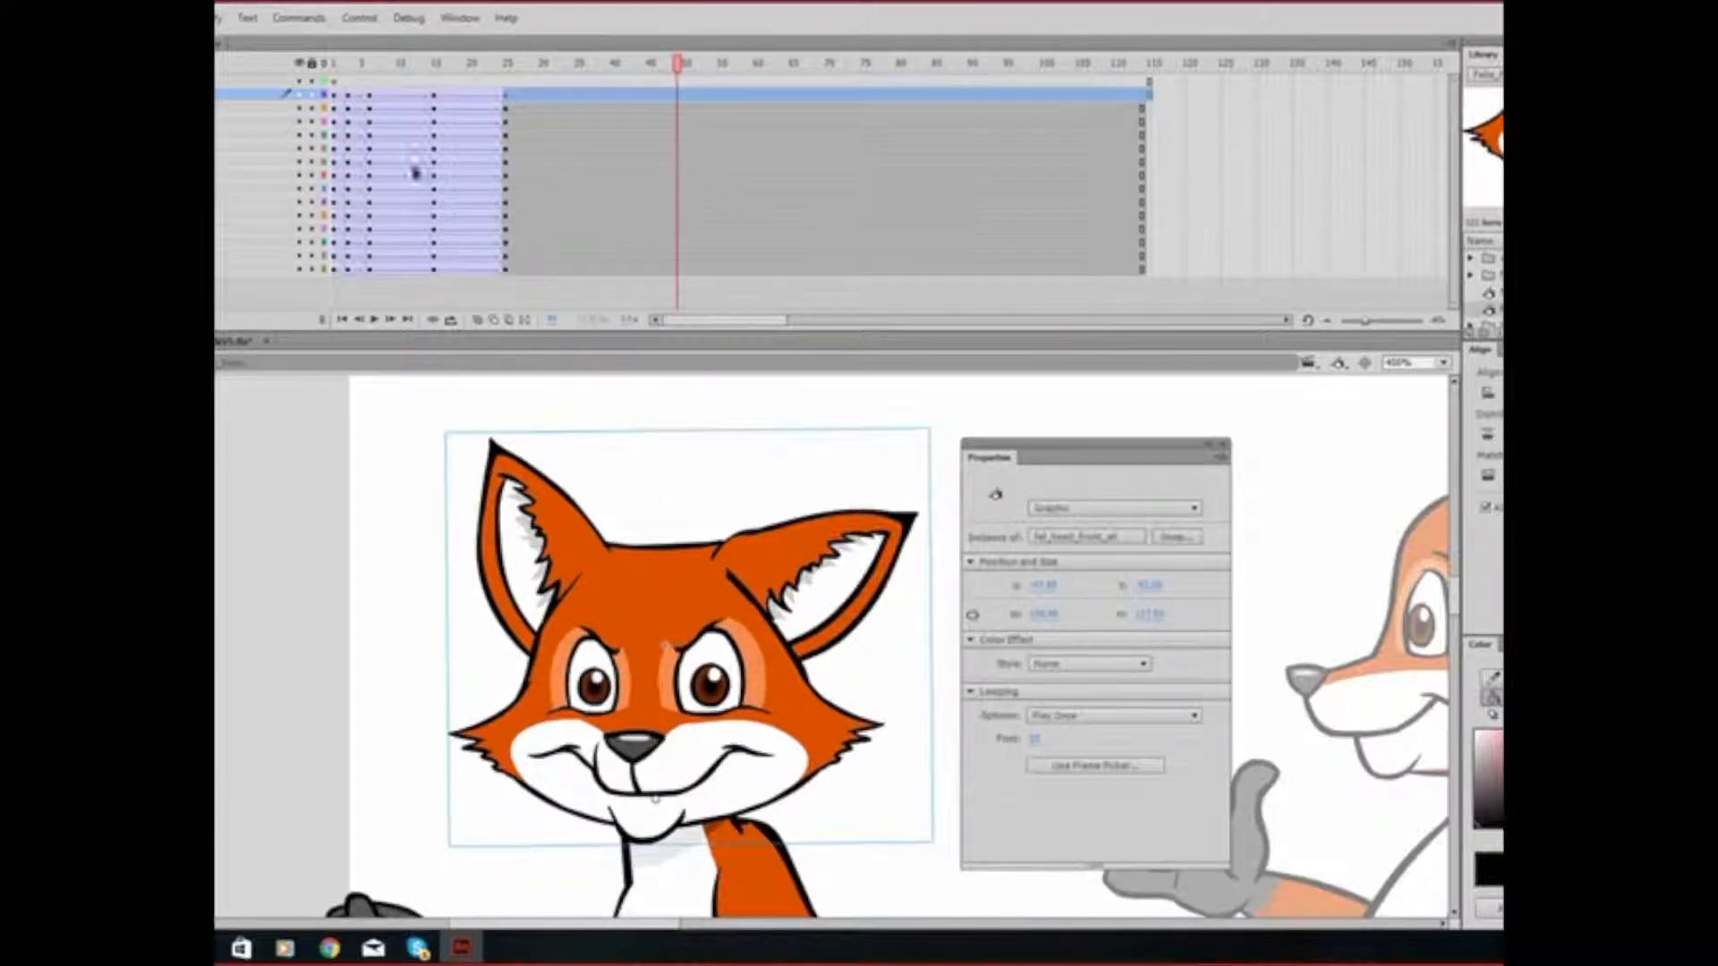
click(526, 63)
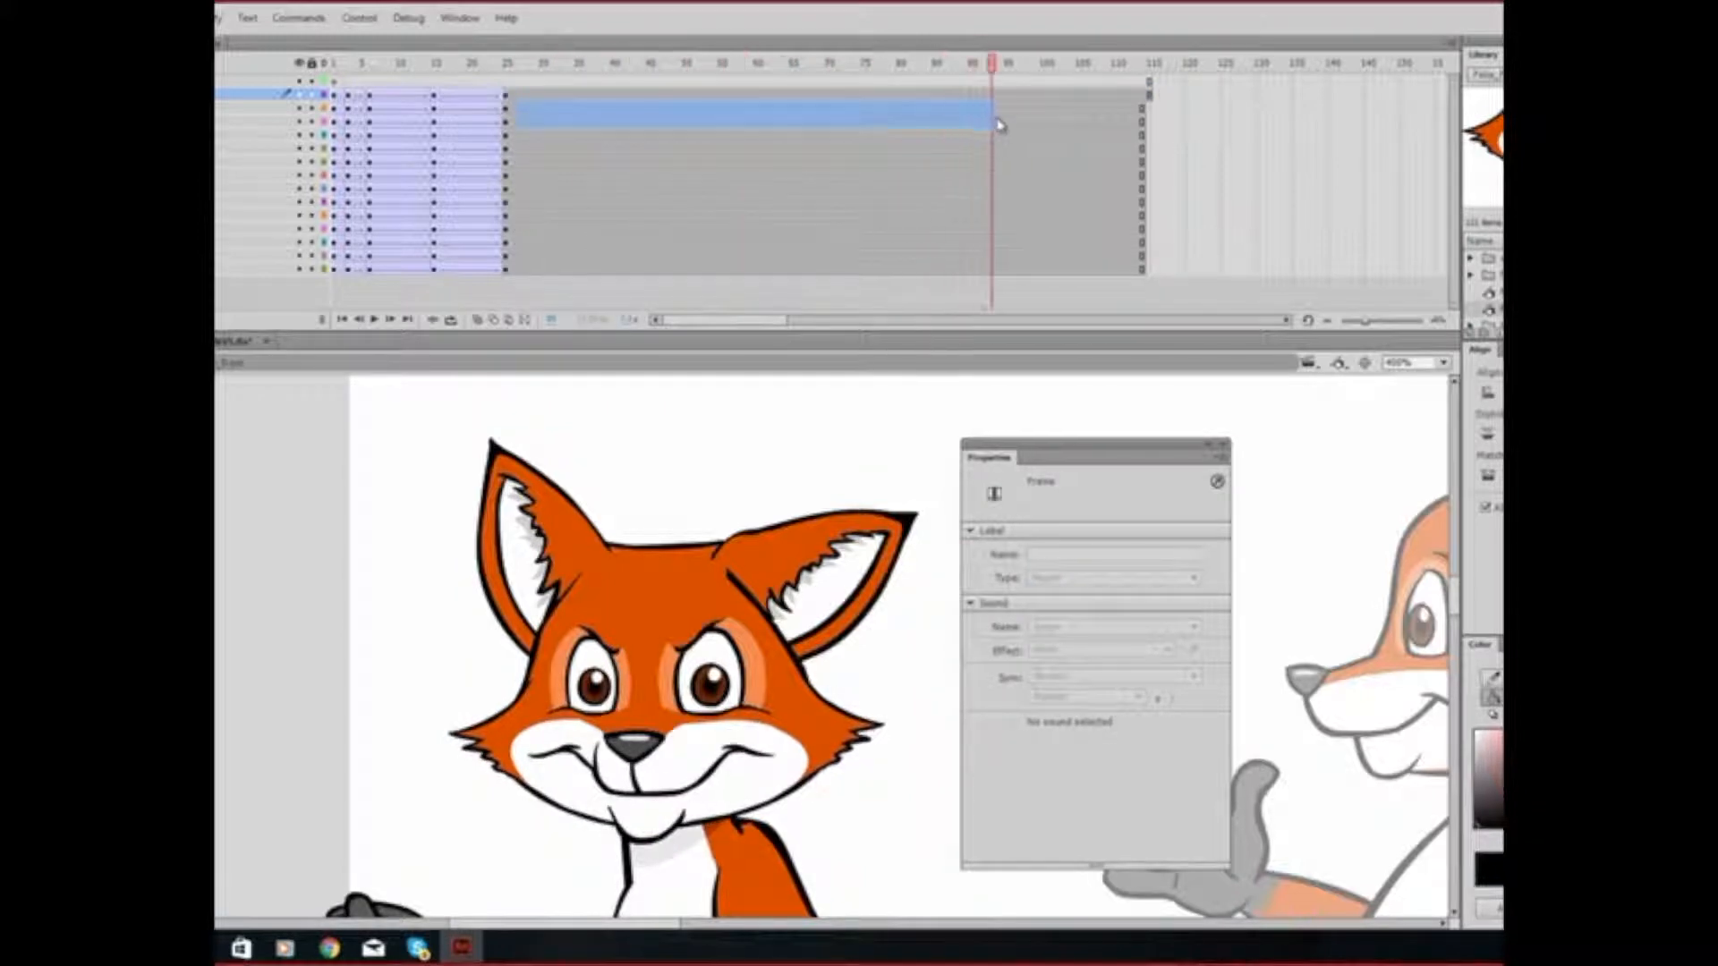
click(1136, 63)
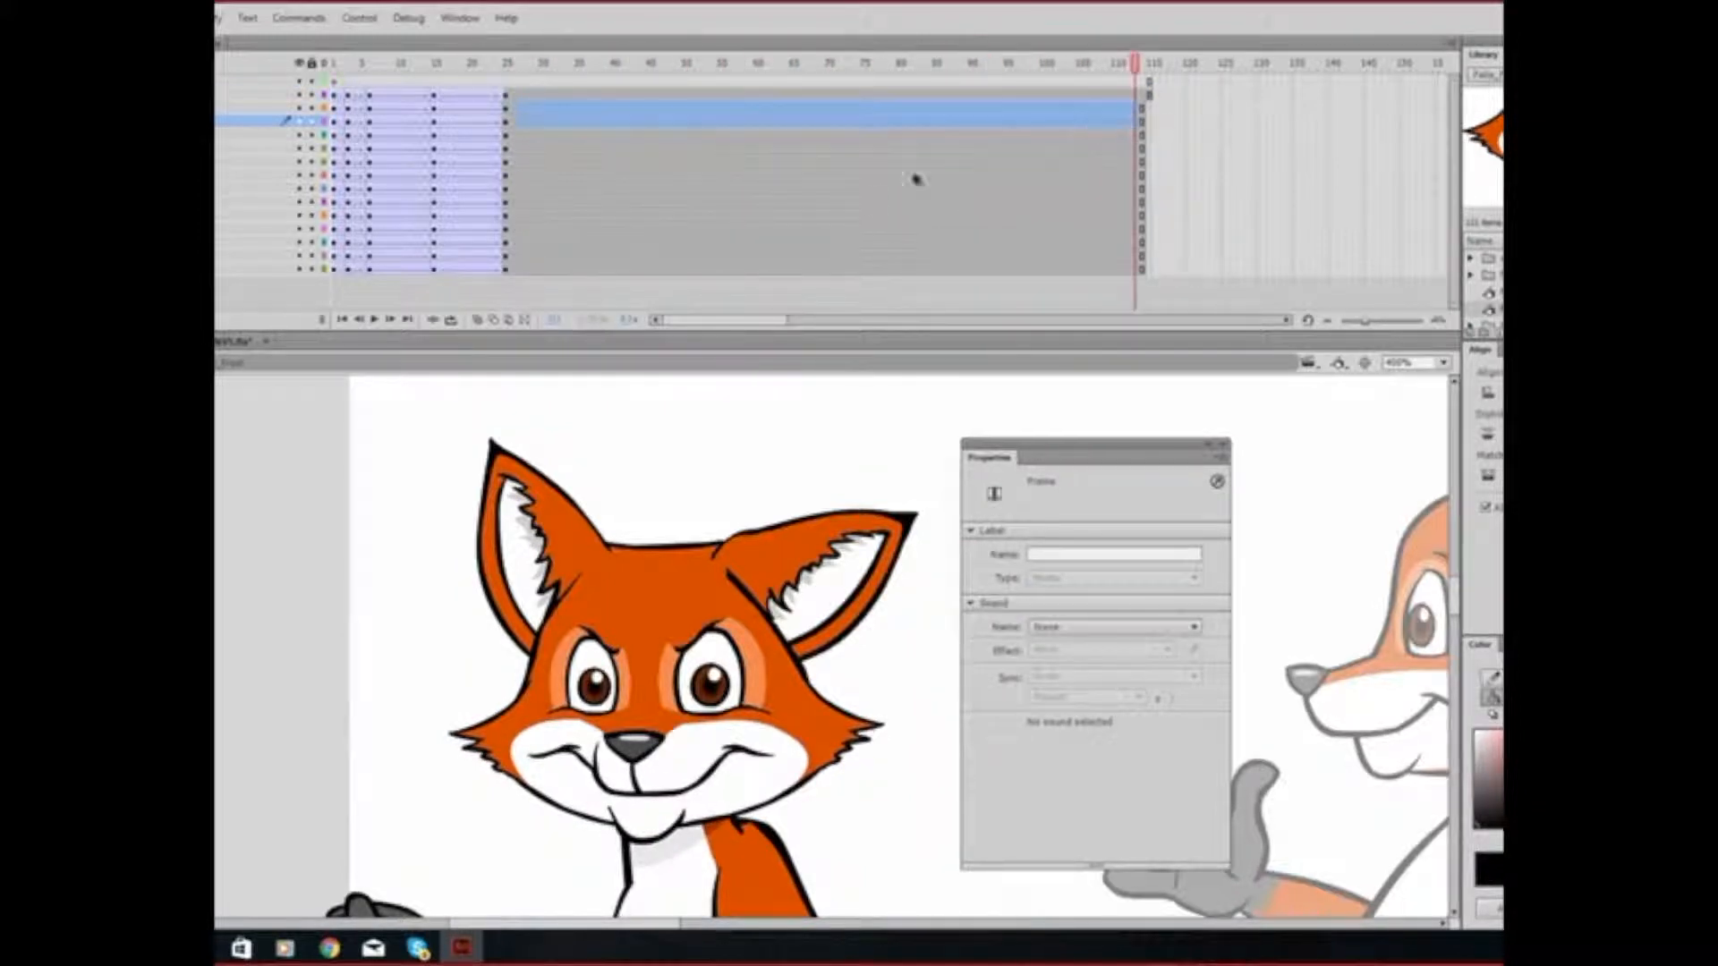